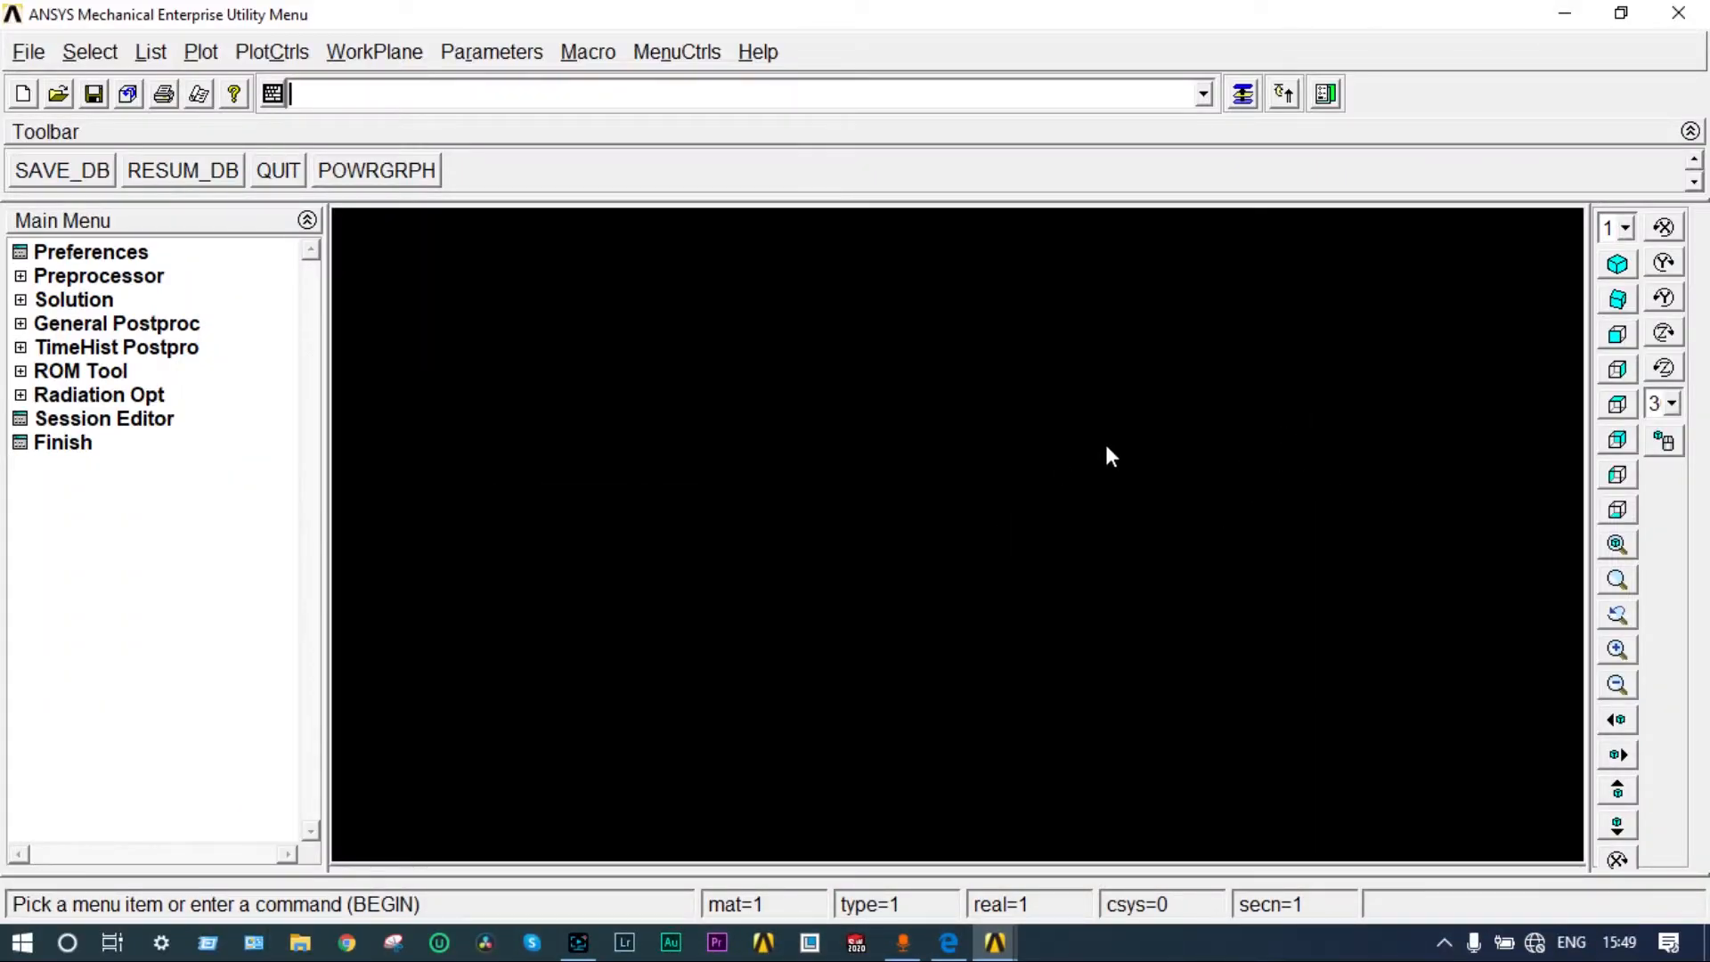
{"action": "mouse_move", "coordinate": [403, 375]}
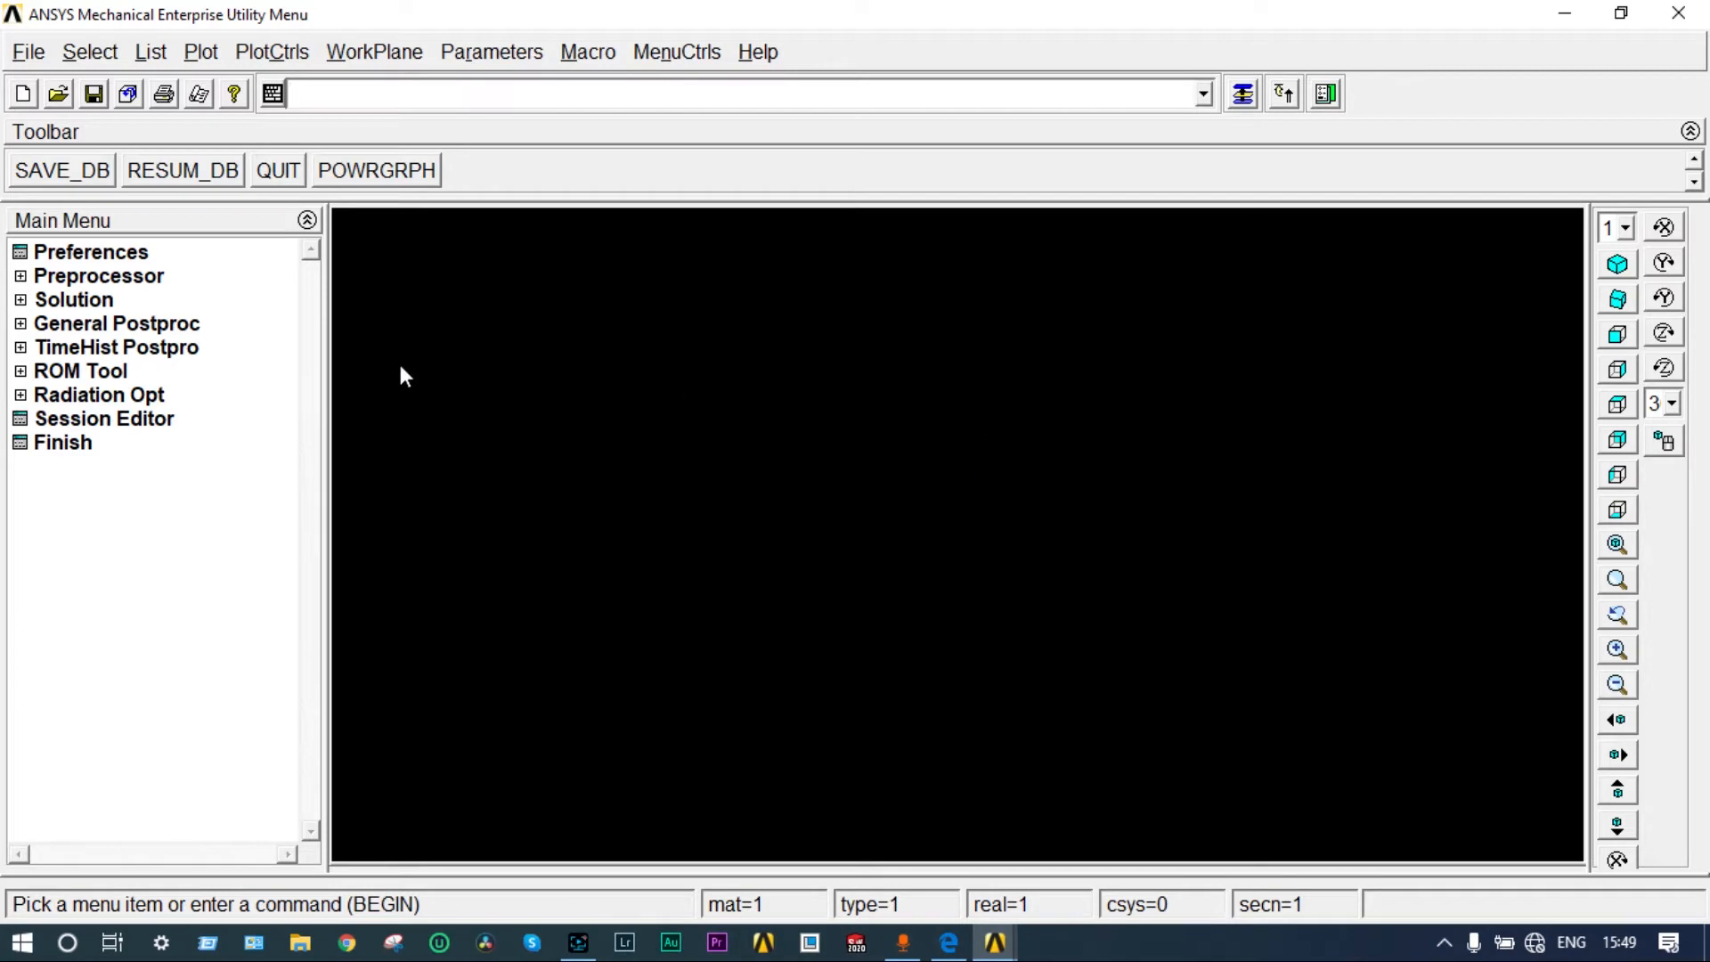
Step: Filter preferences to Structural and add BEAM188 (2-node beam) as element type 1
{"action": "left_click", "coordinate": [91, 252]}
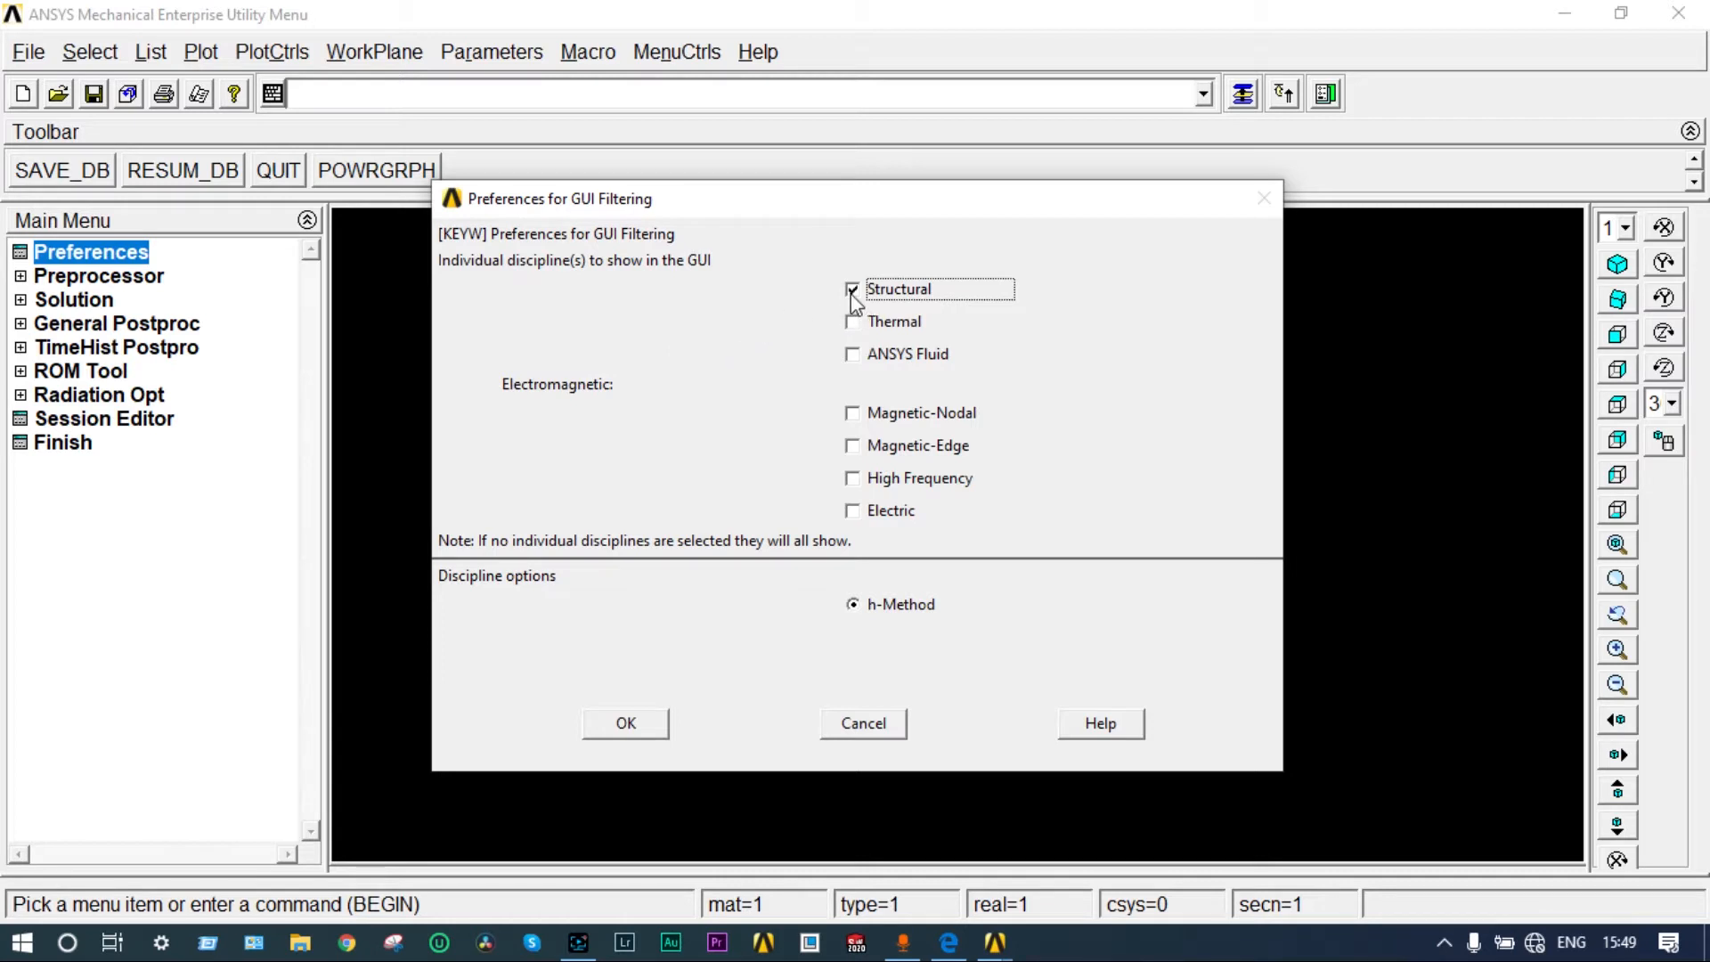
{"action": "left_click", "coordinate": [626, 723]}
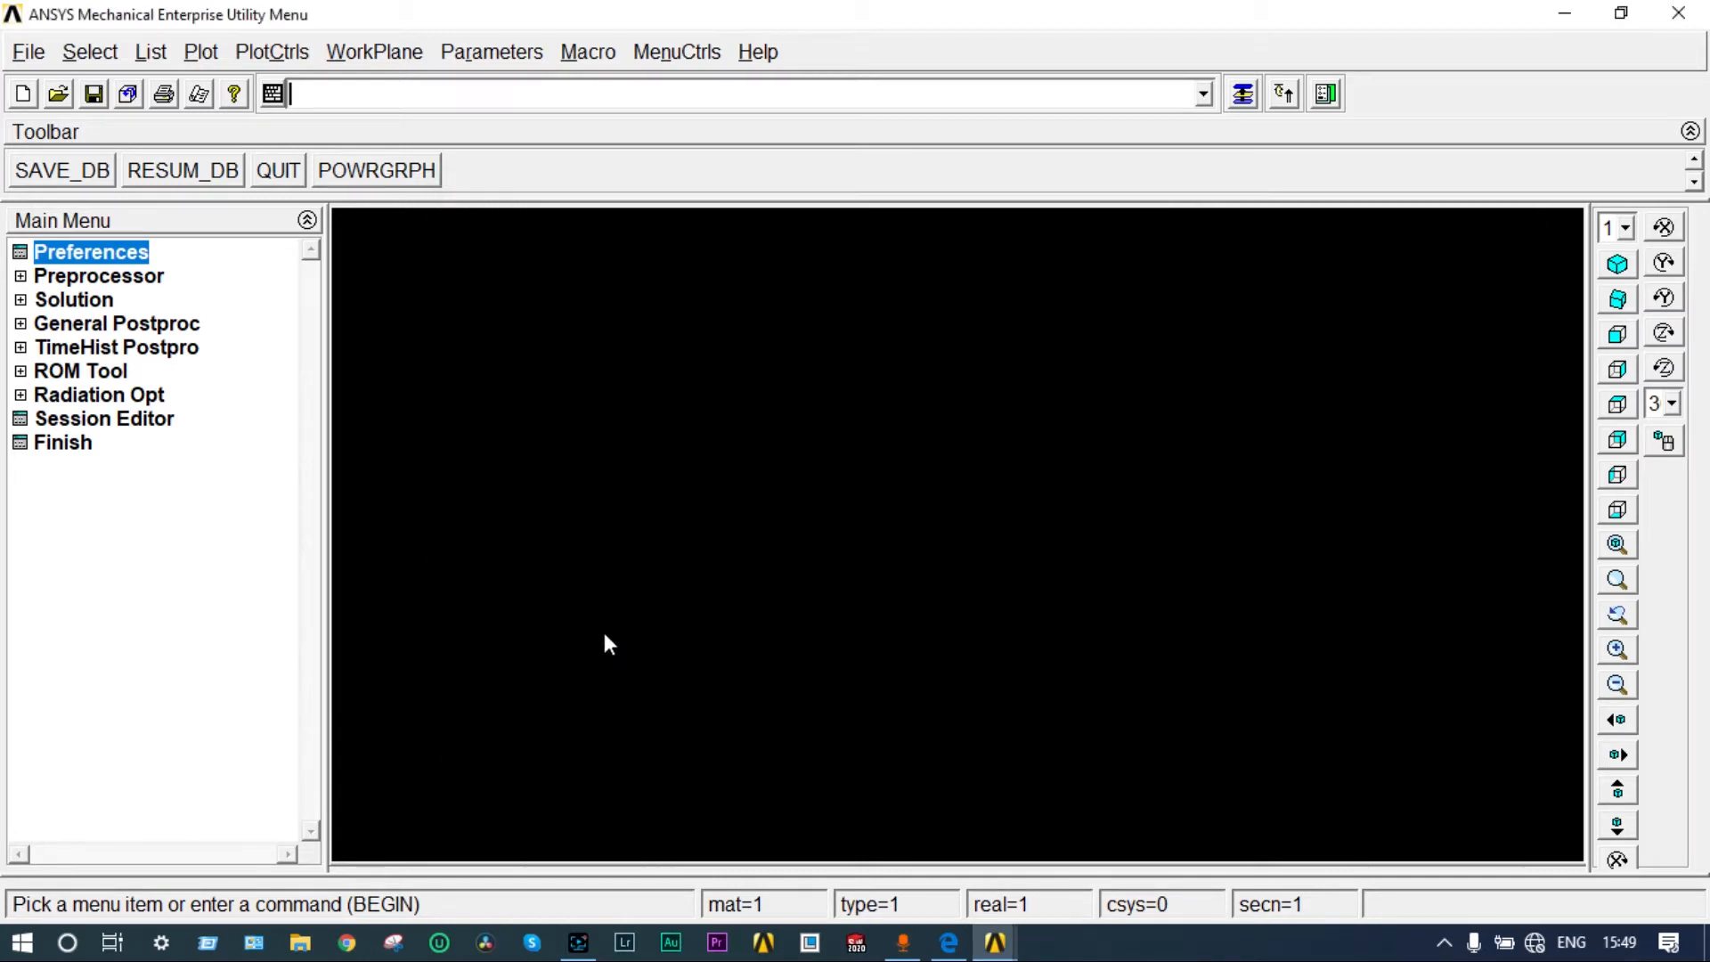
{"action": "left_click", "coordinate": [98, 275]}
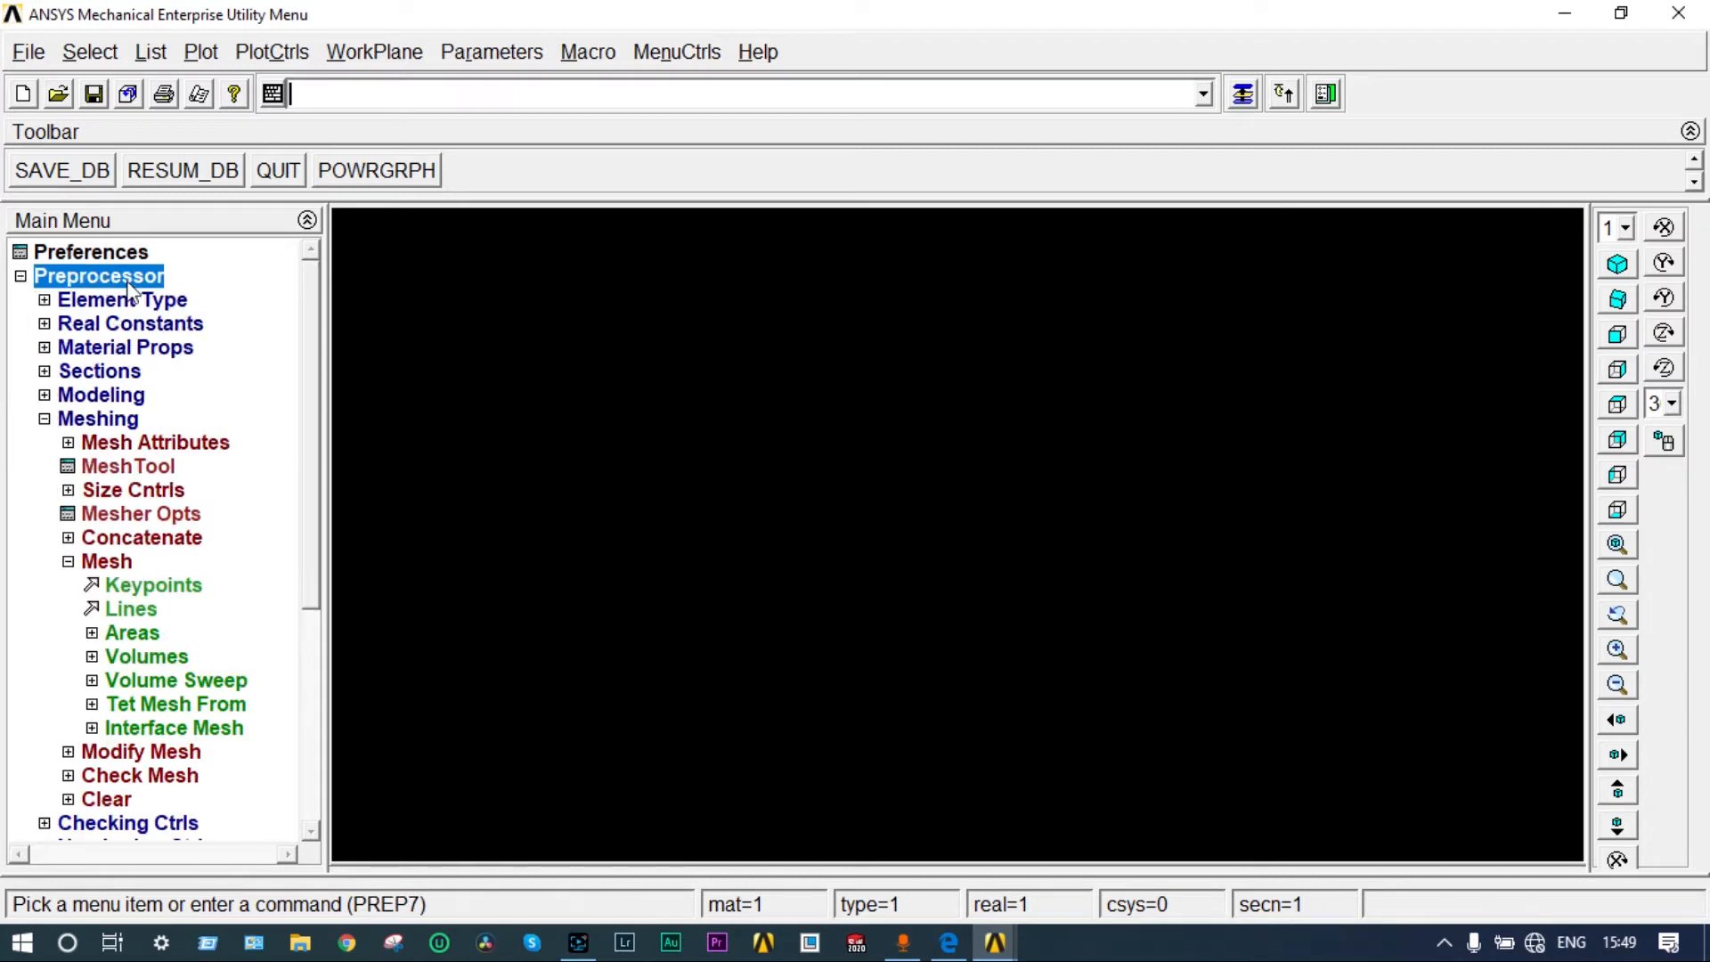
{"action": "left_click", "coordinate": [122, 299]}
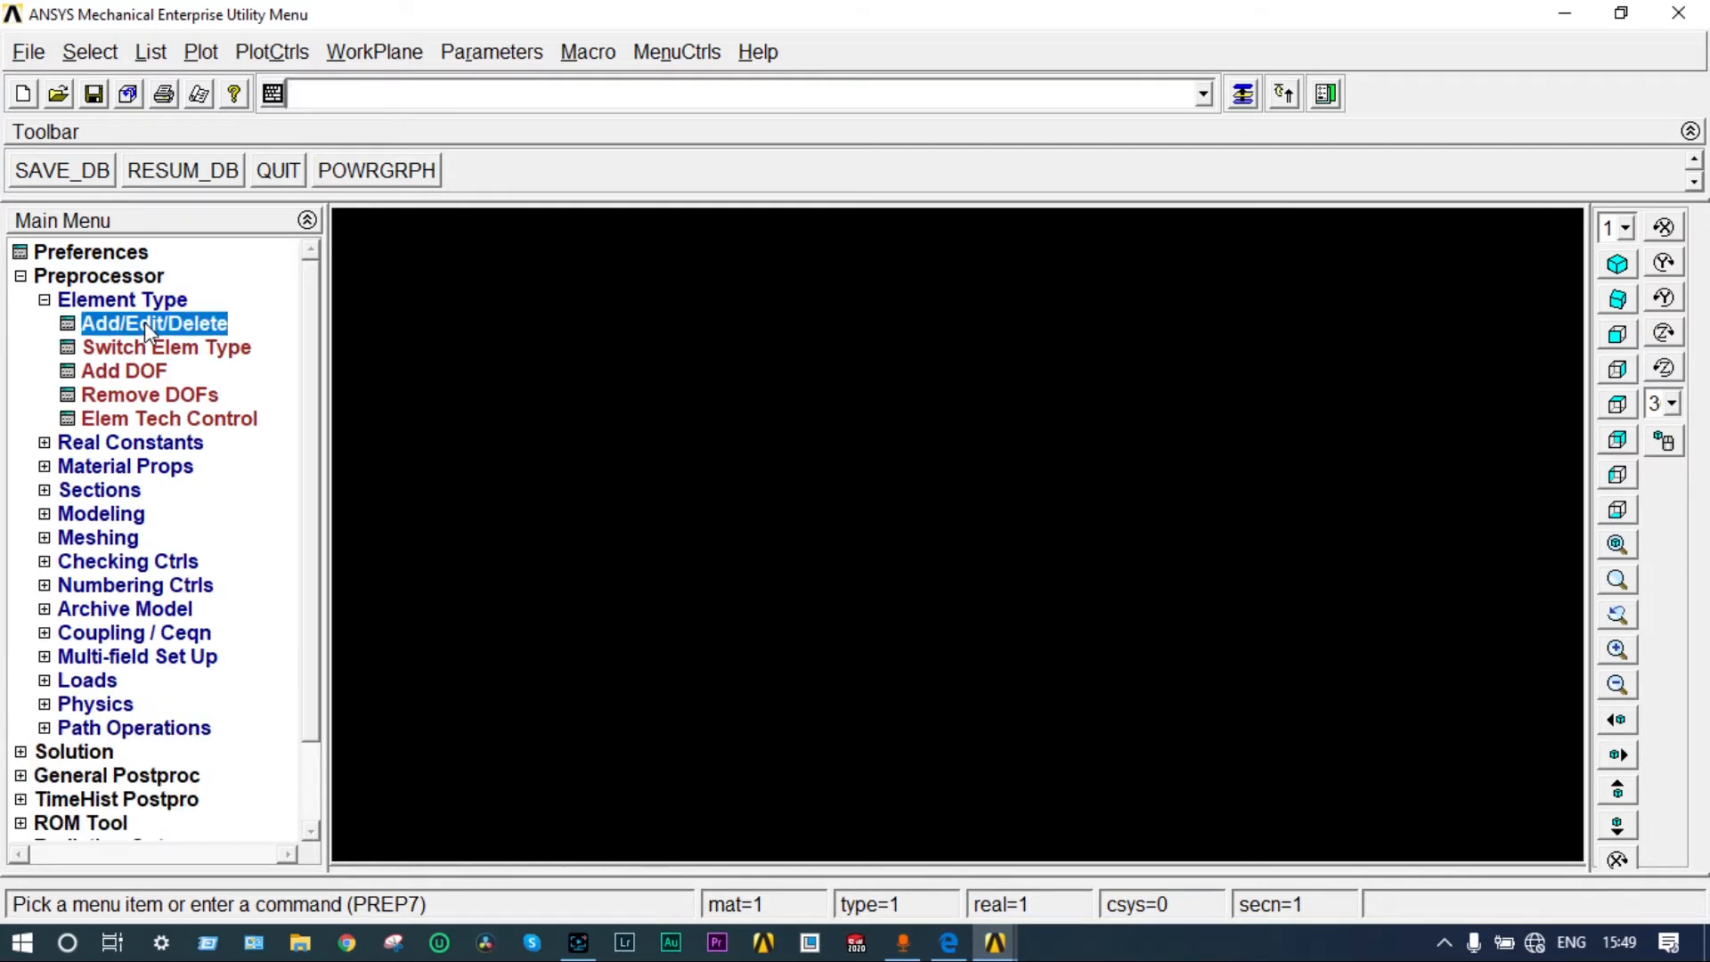
{"action": "left_click", "coordinate": [154, 323]}
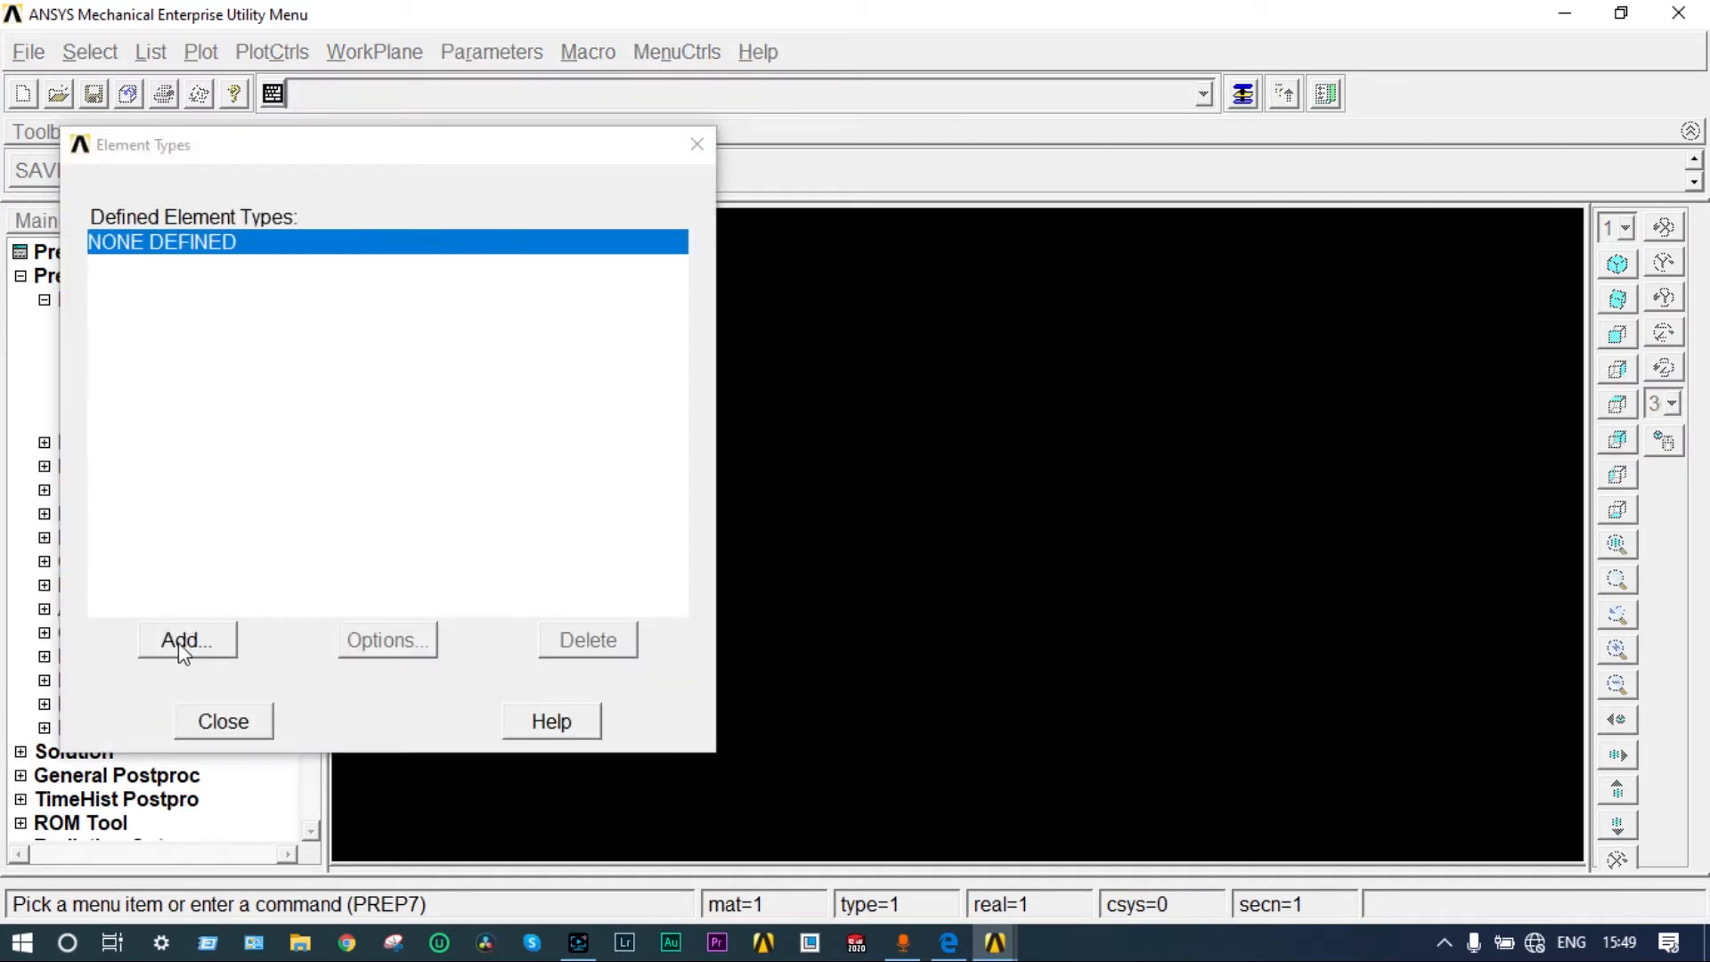
{"action": "left_click", "coordinate": [186, 640]}
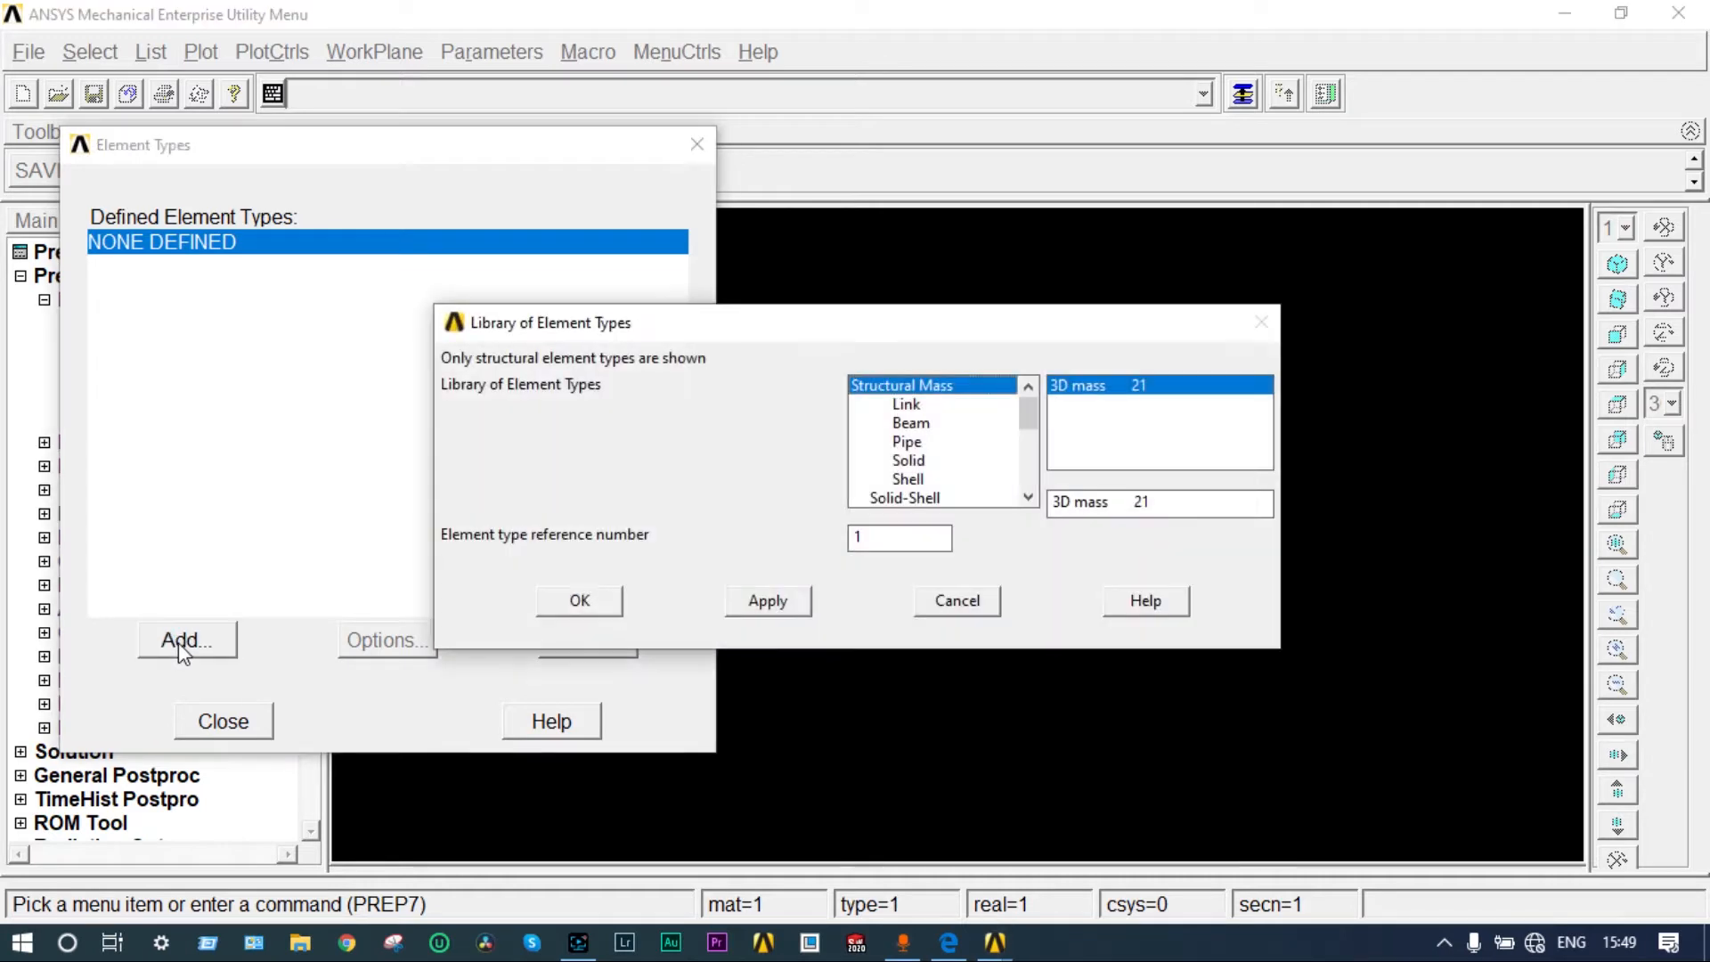
{"action": "left_click", "coordinate": [910, 423]}
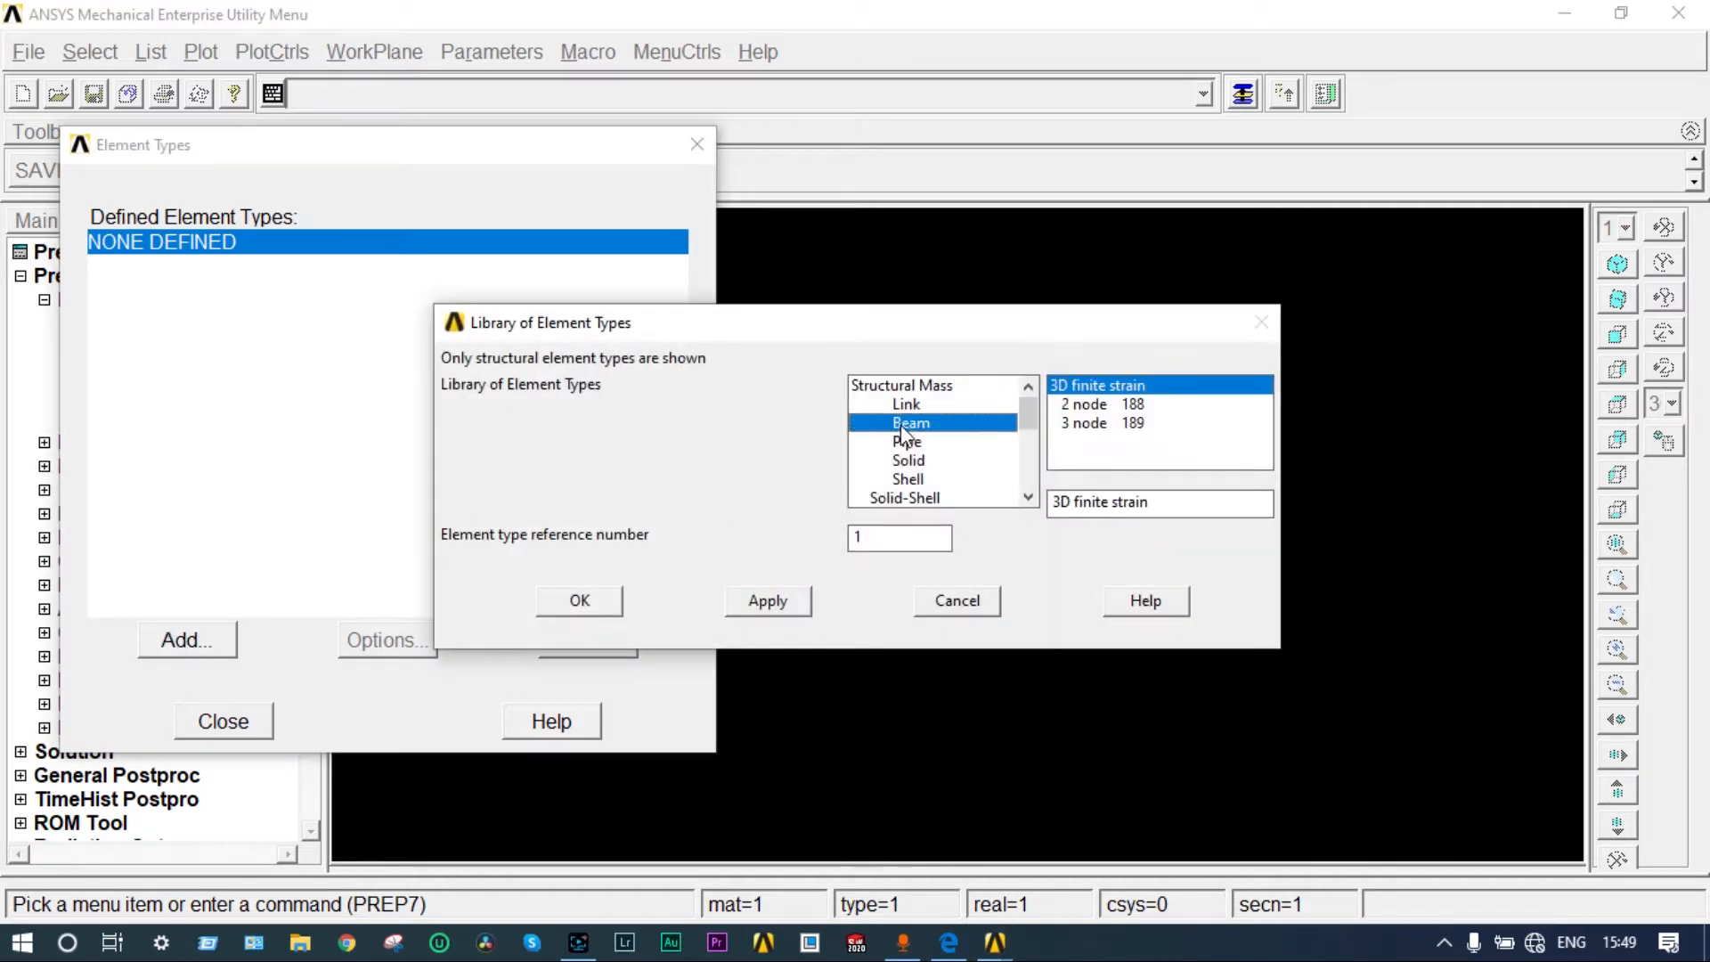
{"action": "left_click", "coordinate": [1102, 405]}
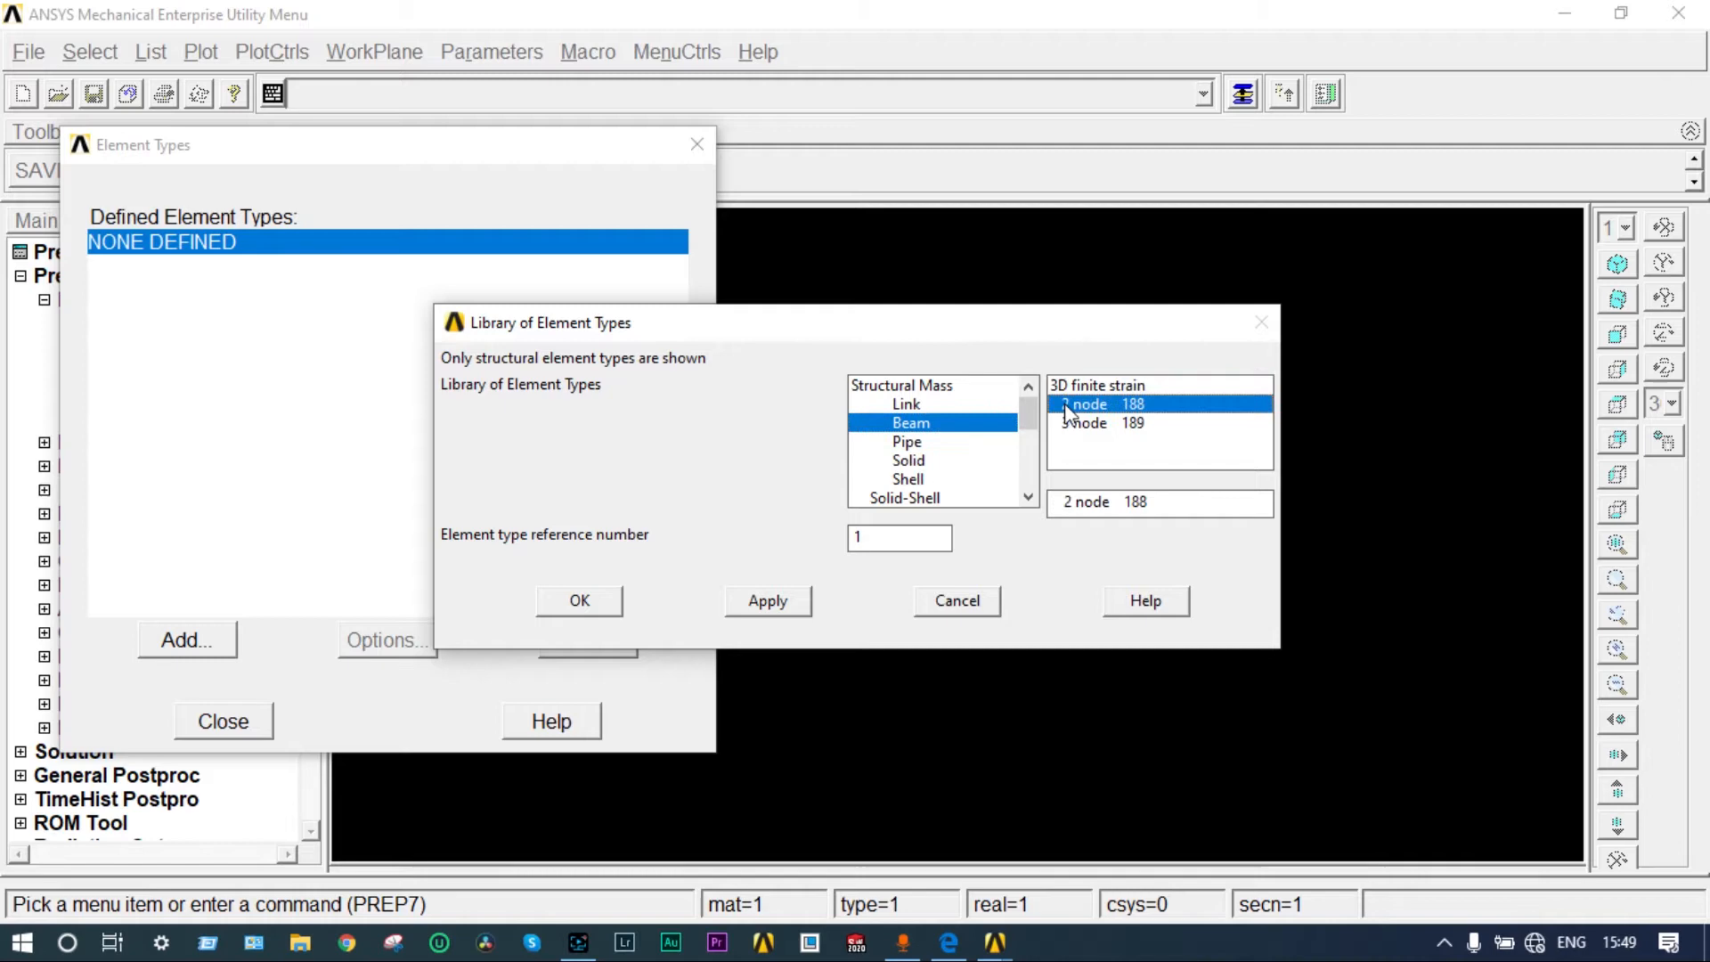
{"action": "left_click", "coordinate": [579, 599]}
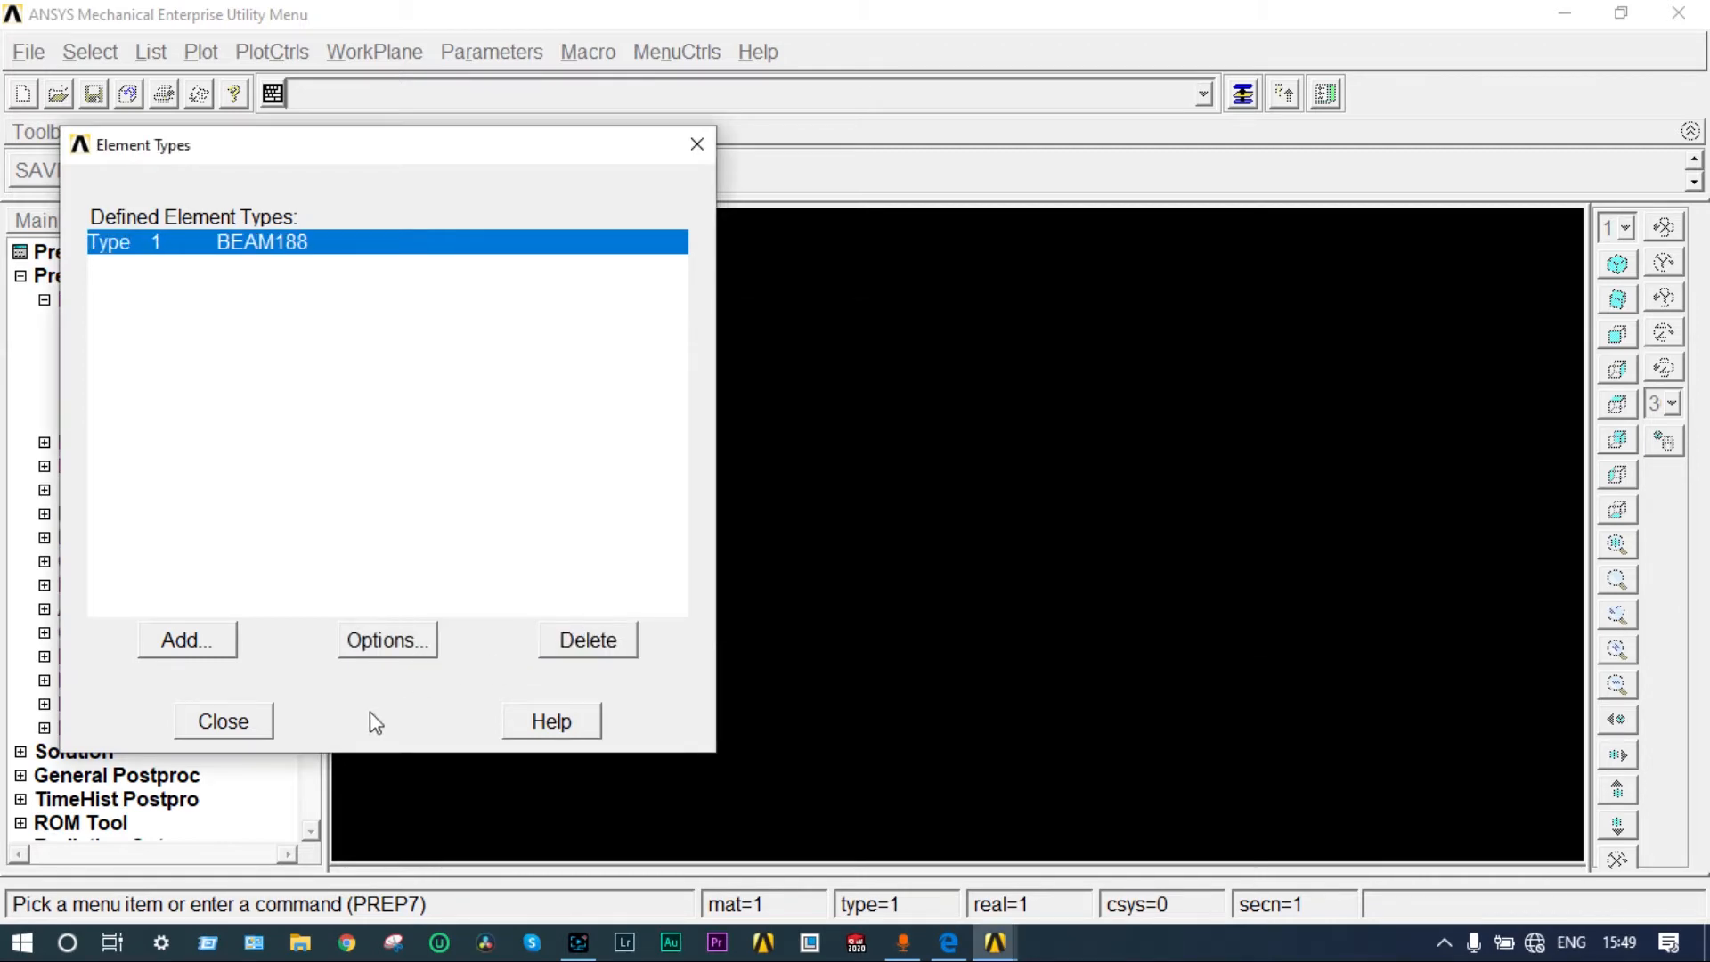
{"action": "left_click", "coordinate": [222, 720]}
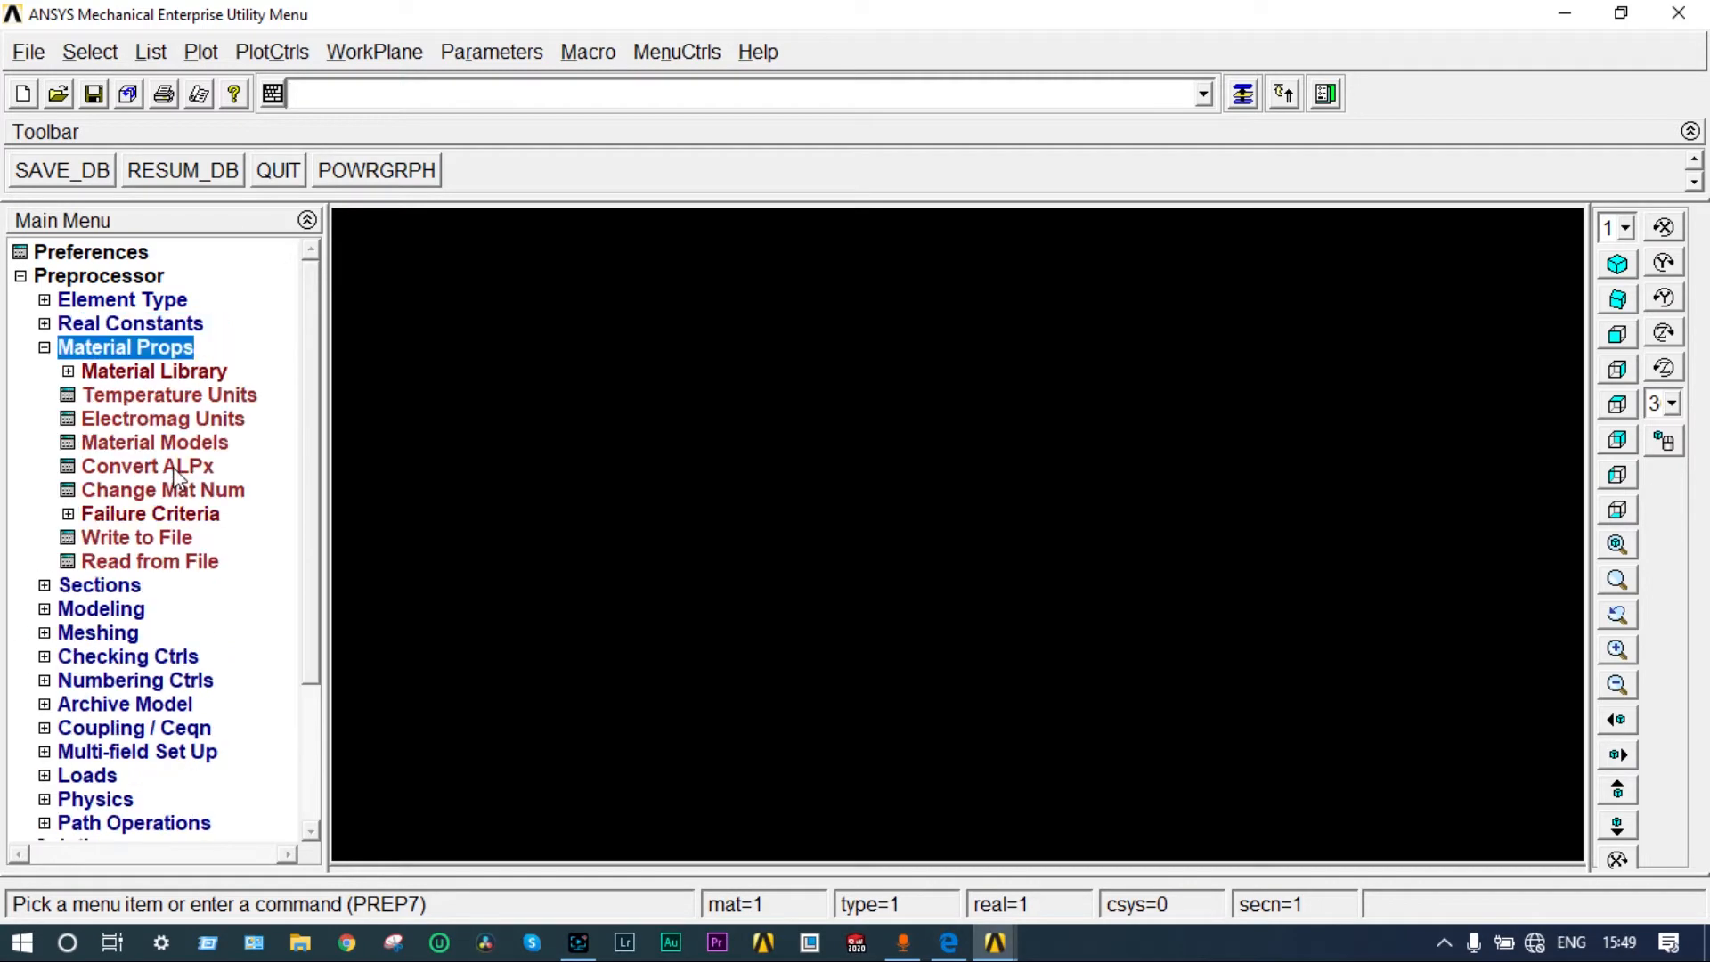
Step: Enter EX 2E5 and PRXY 0.3 in the linear isotropic elastic material model
{"action": "left_click", "coordinate": [155, 442]}
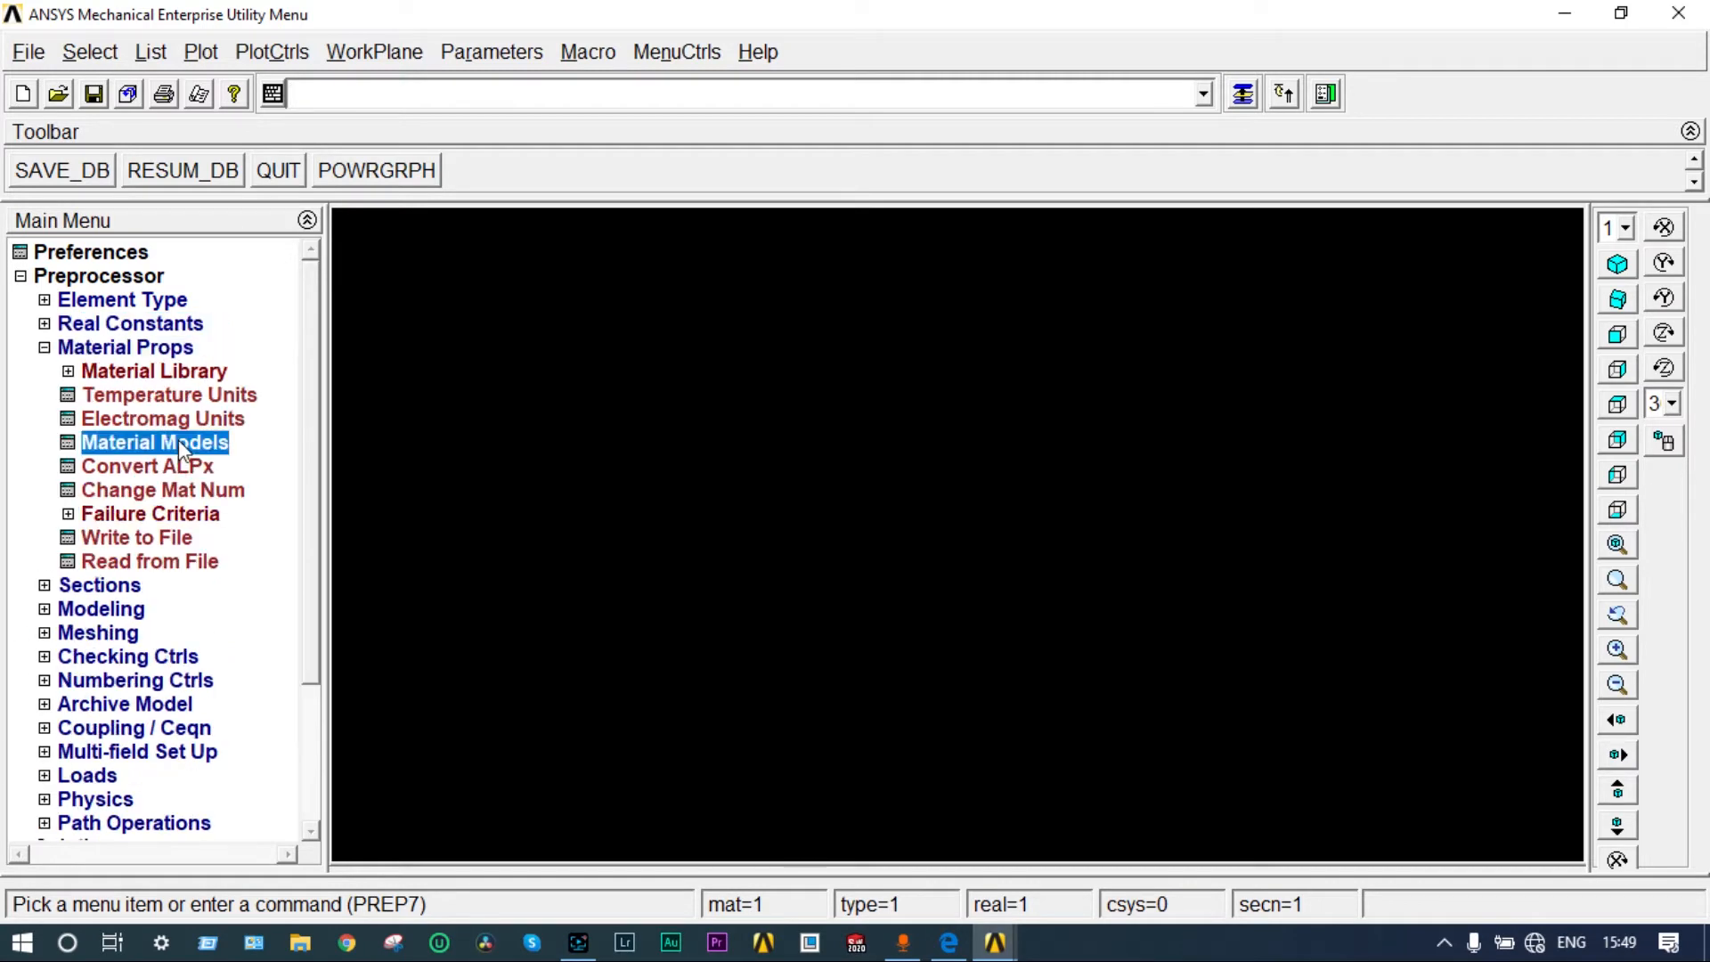
{"action": "left_click", "coordinate": [154, 441]}
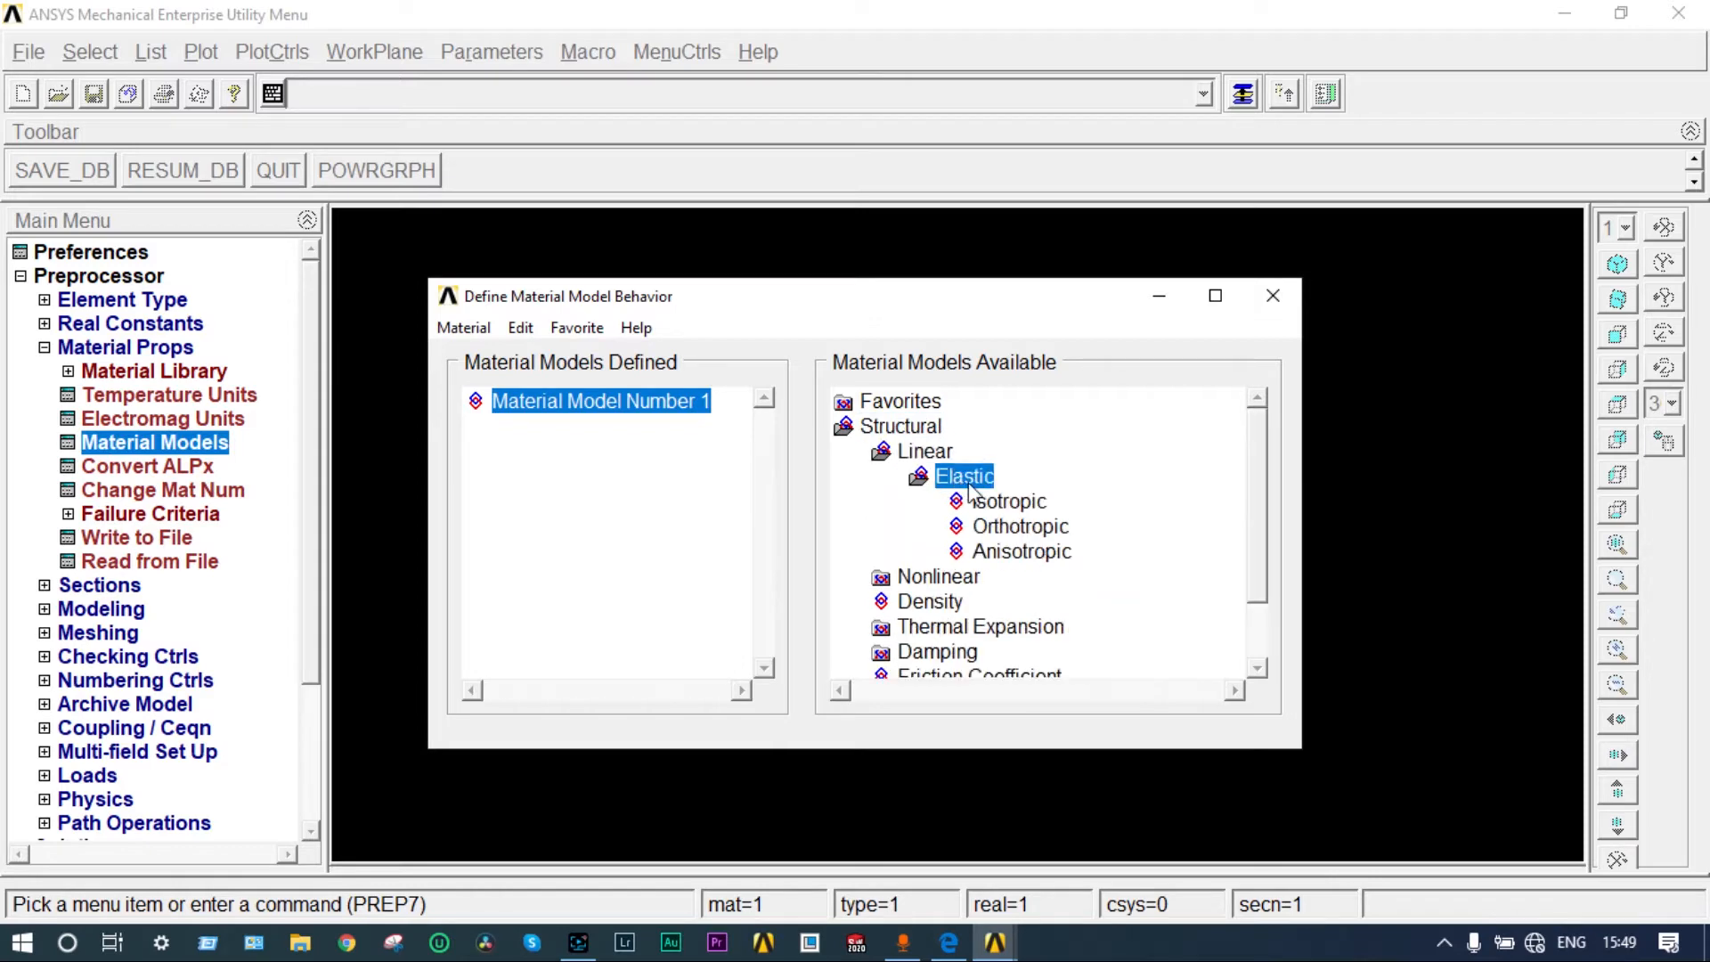
{"action": "double_click", "coordinate": [1005, 500]}
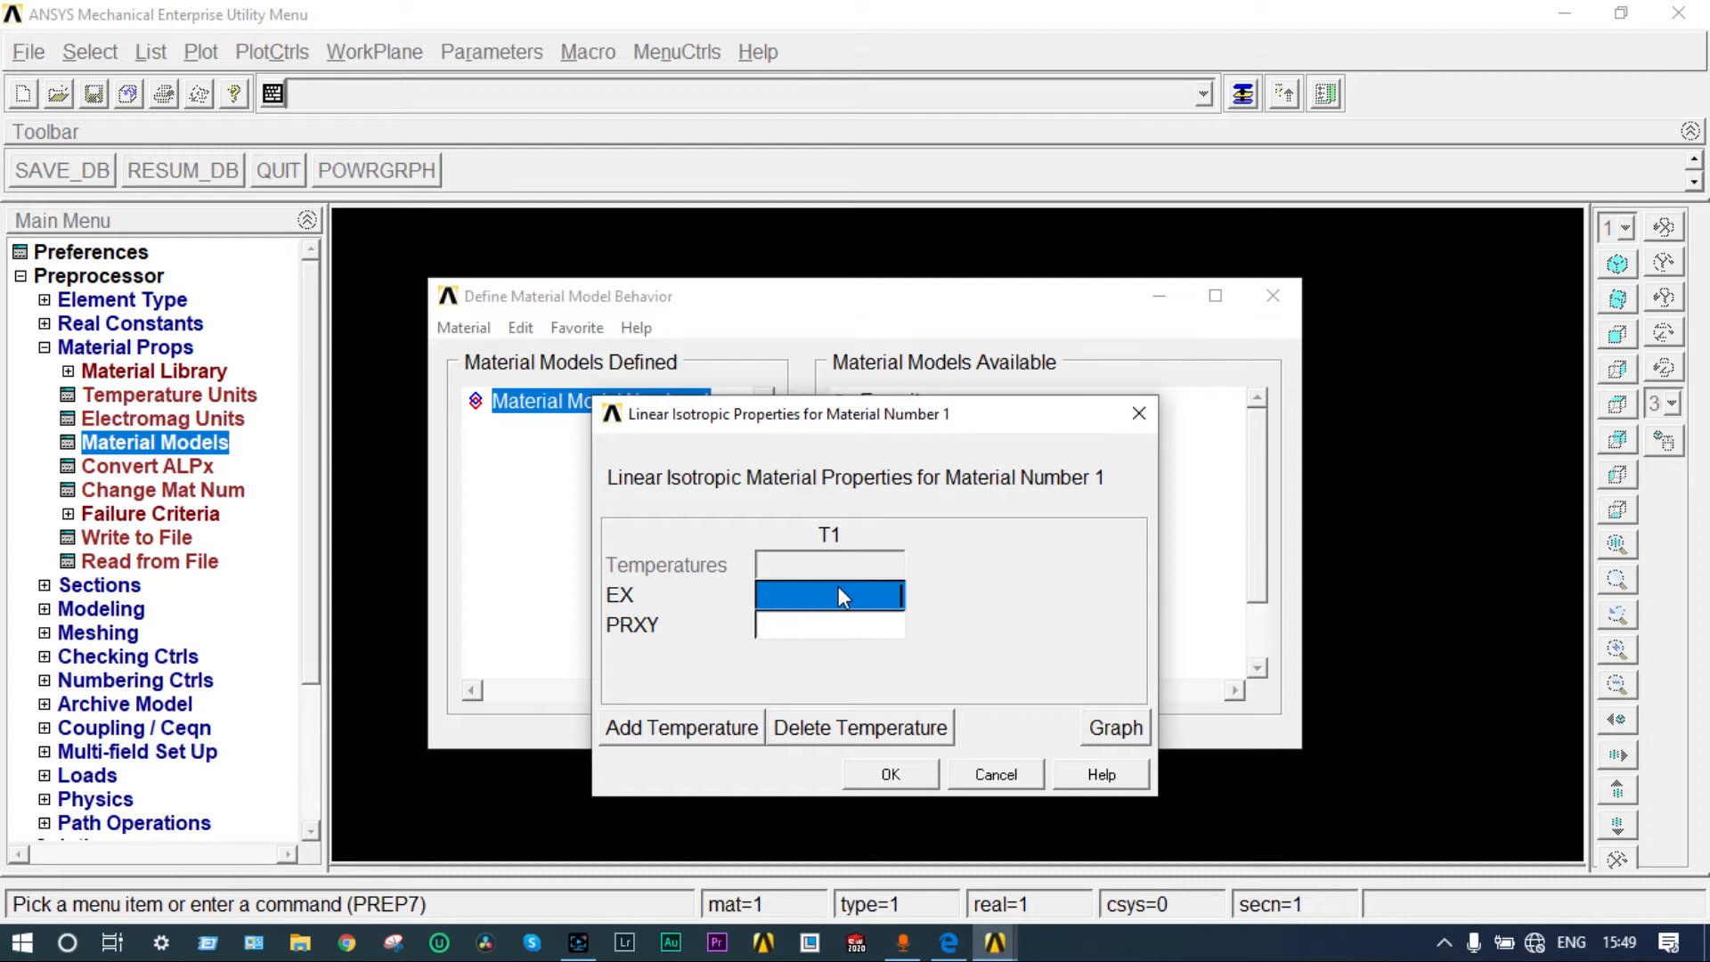
{"action": "mouse_move", "coordinate": [829, 596]}
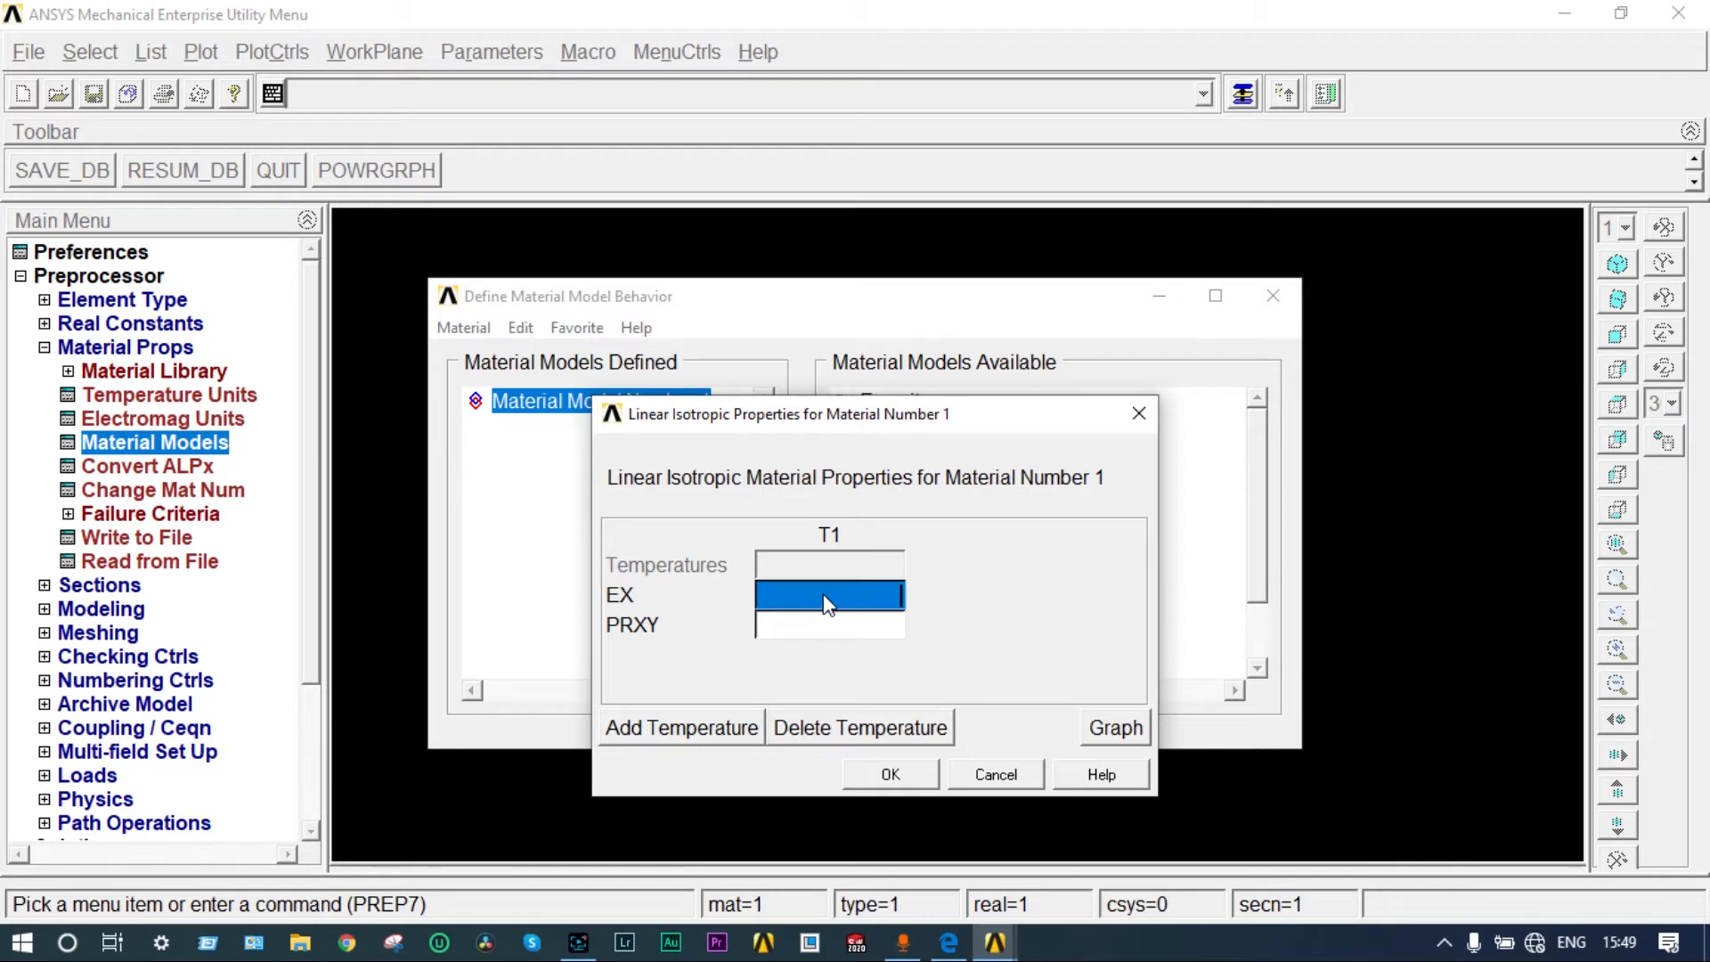
{"action": "mouse_move", "coordinate": [835, 609]}
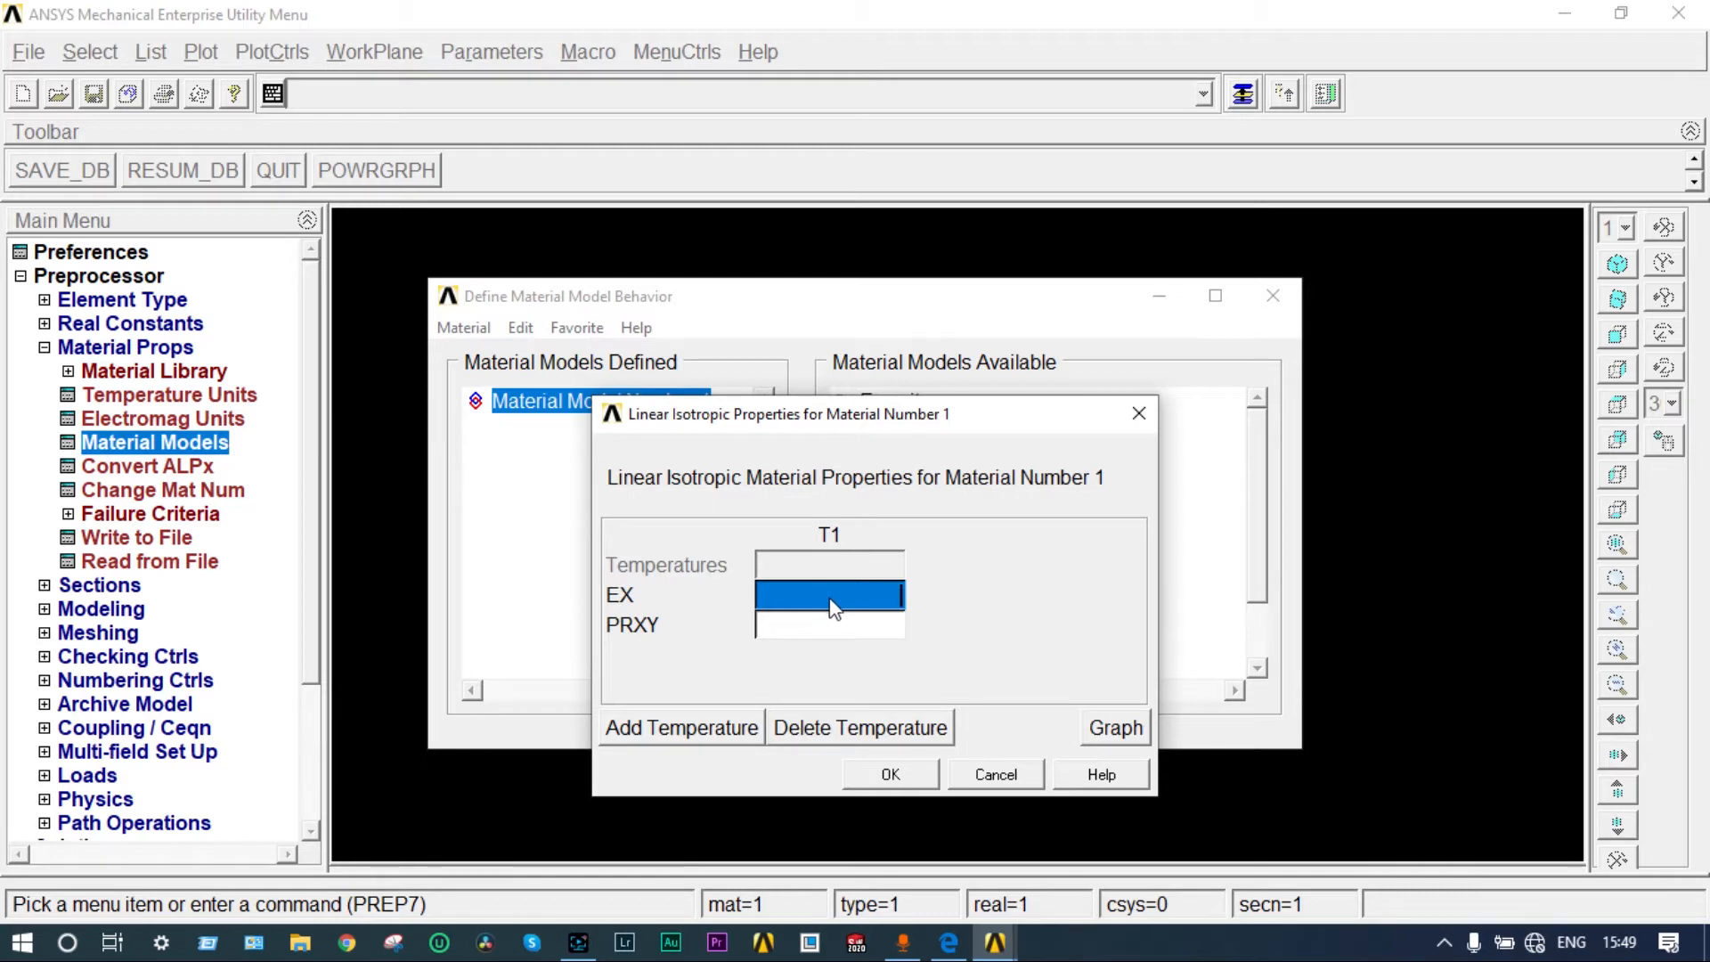
{"action": "type", "text": "2E5"}
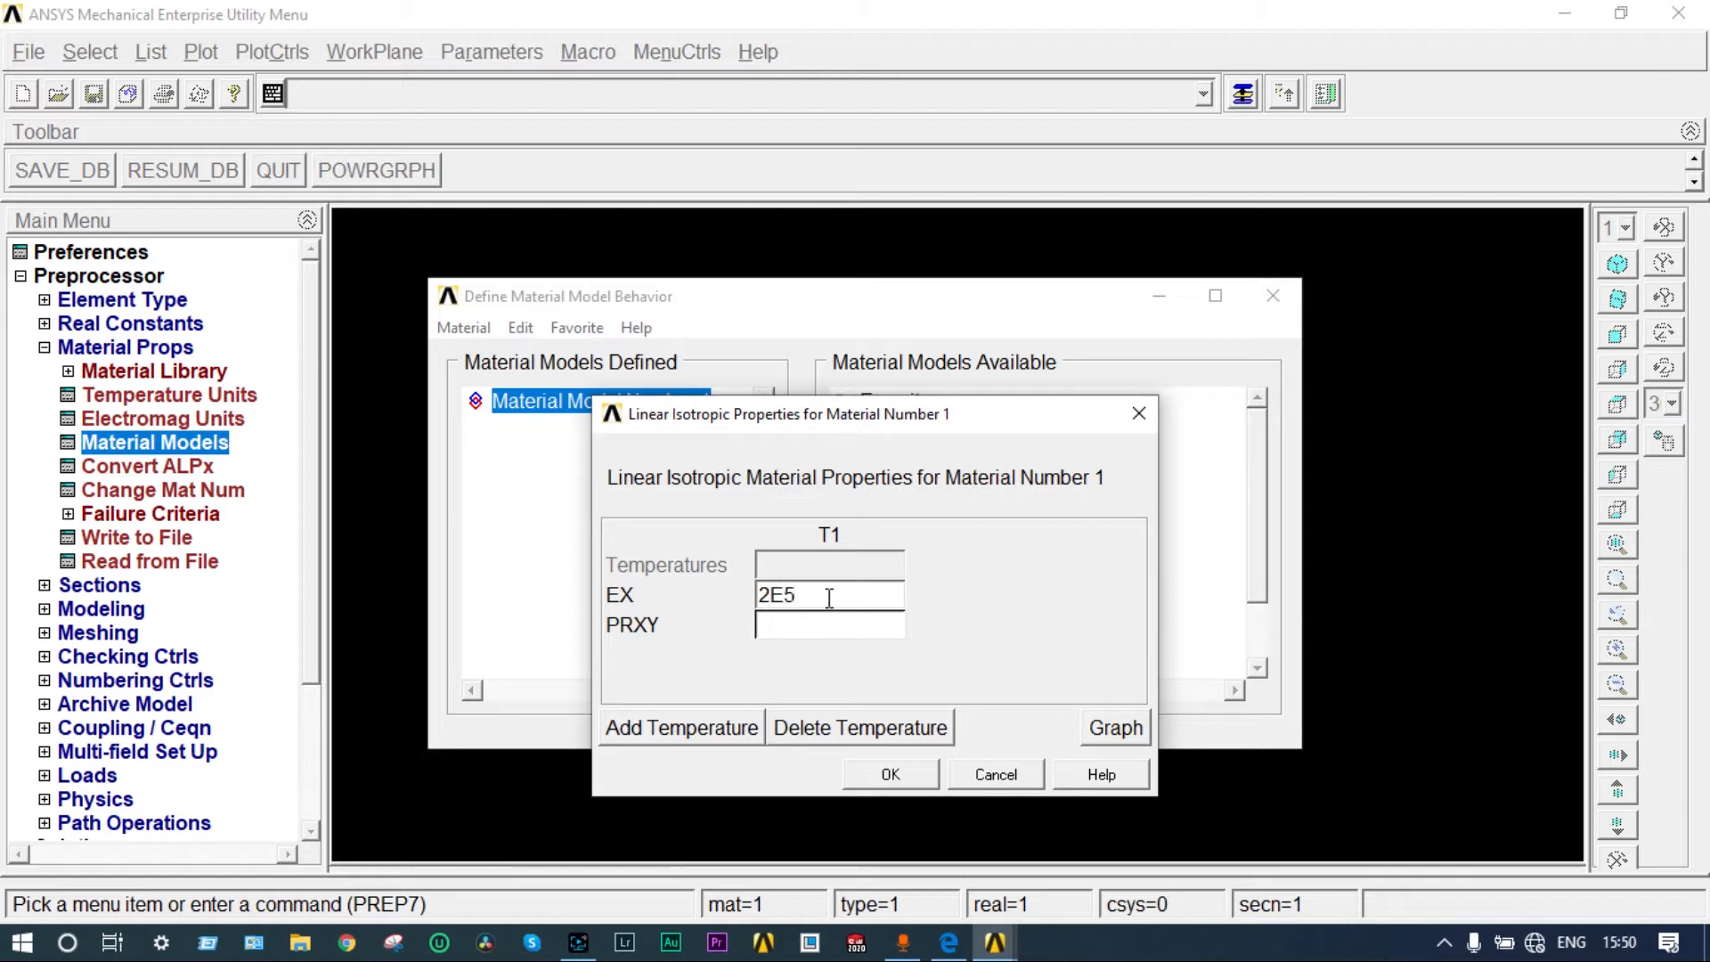
{"action": "left_click", "coordinate": [829, 623]}
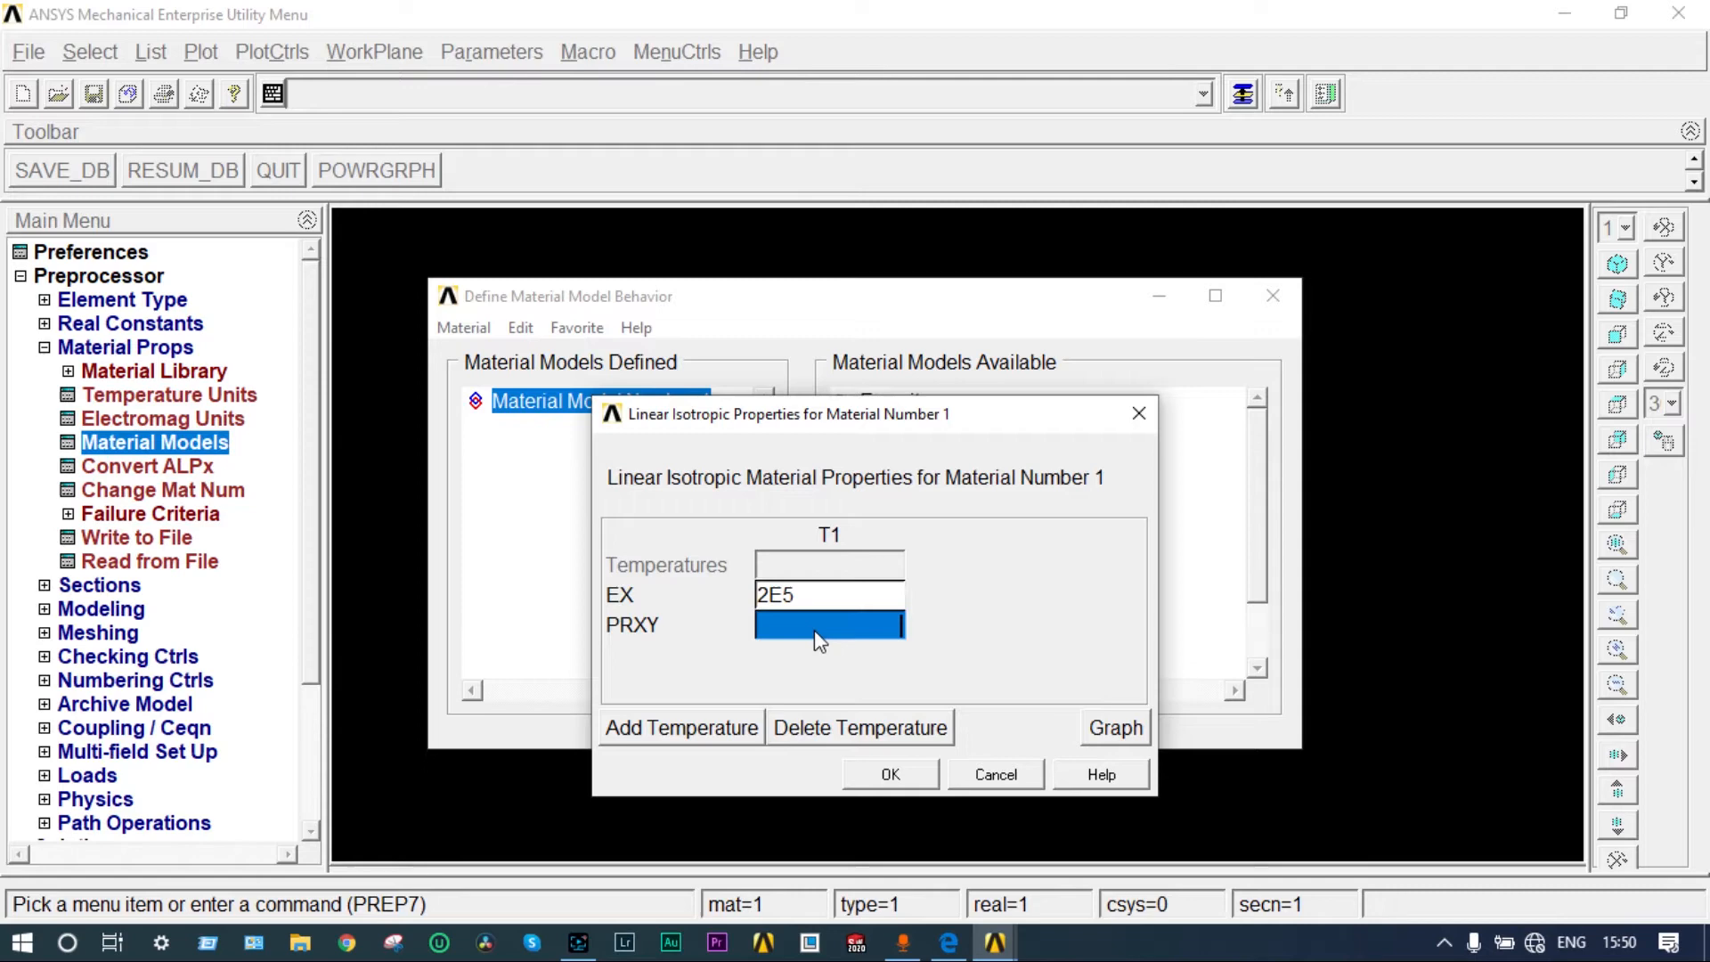
{"action": "type", "text": "0.3"}
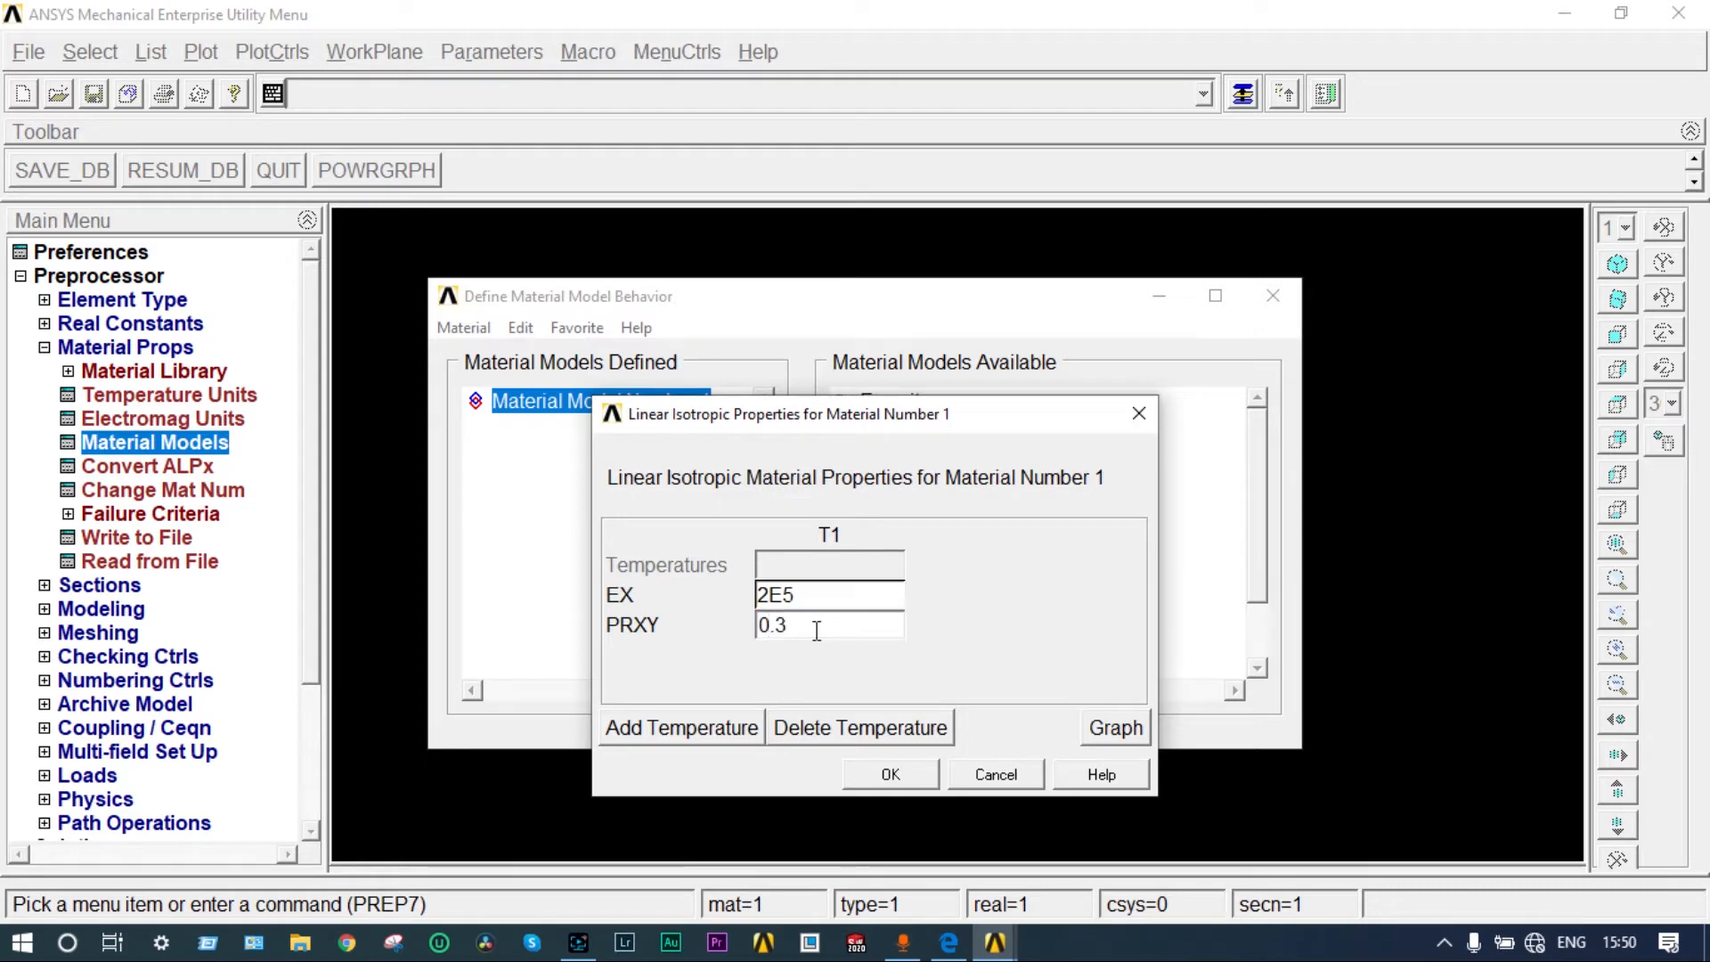
{"action": "left_click", "coordinate": [889, 774]}
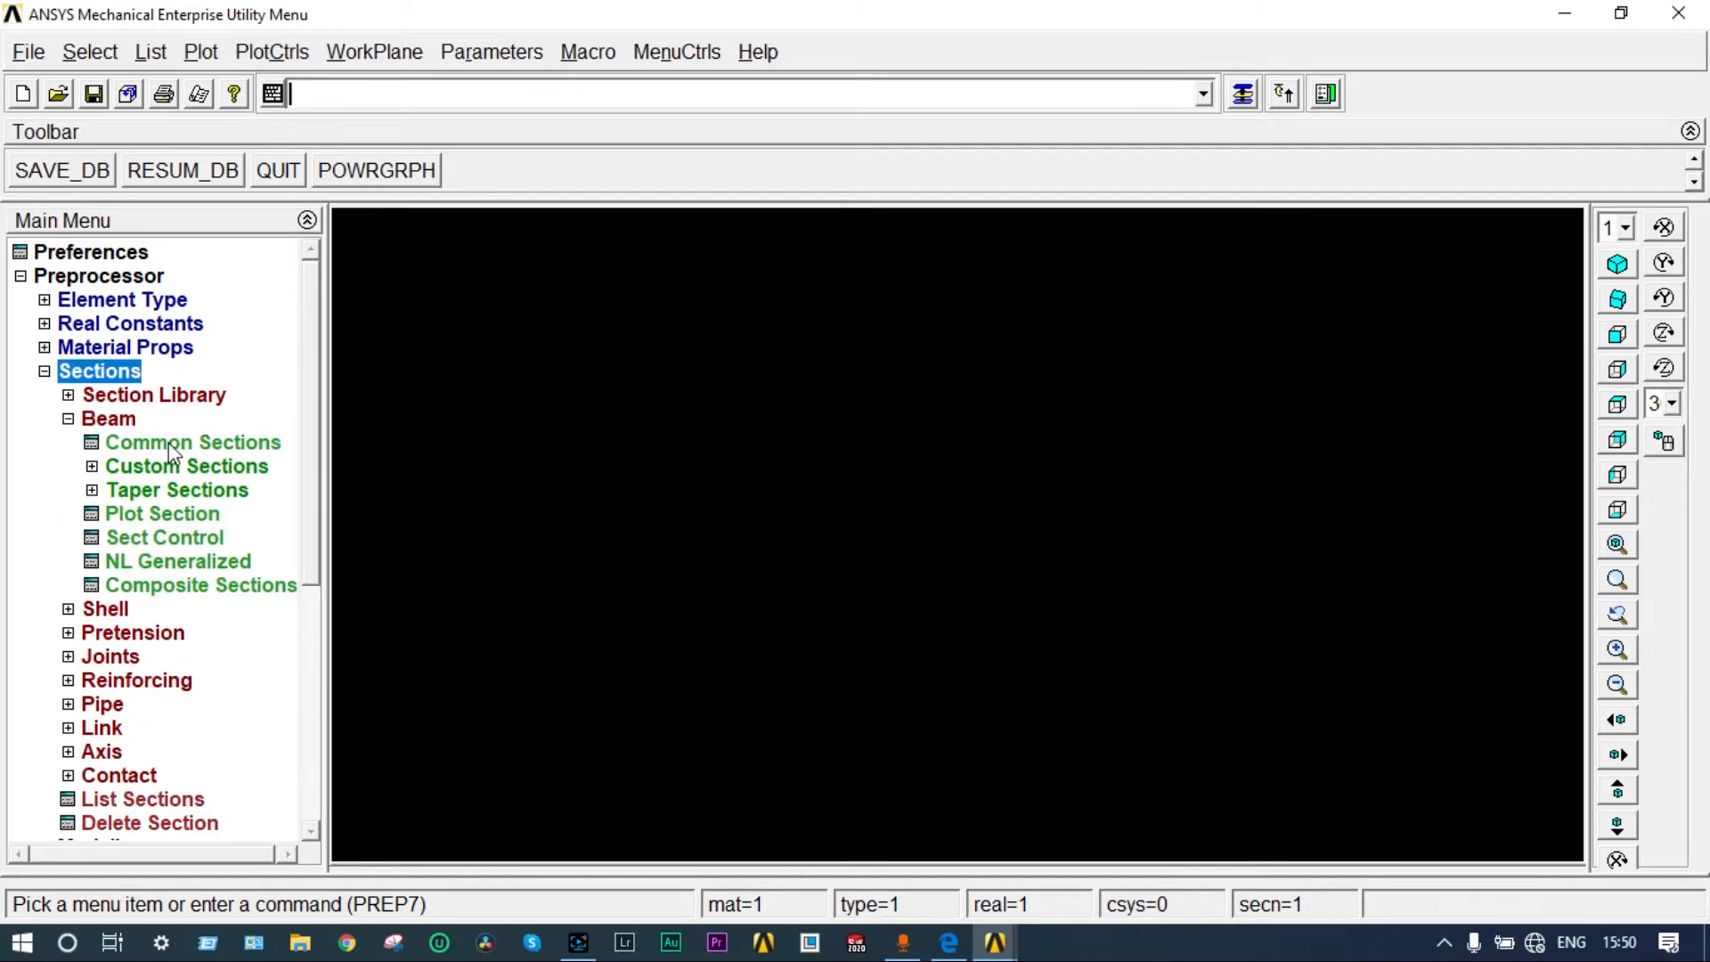
Step: Create a rectangular common beam section with B 200 and H 300
{"action": "left_click", "coordinate": [194, 442]}
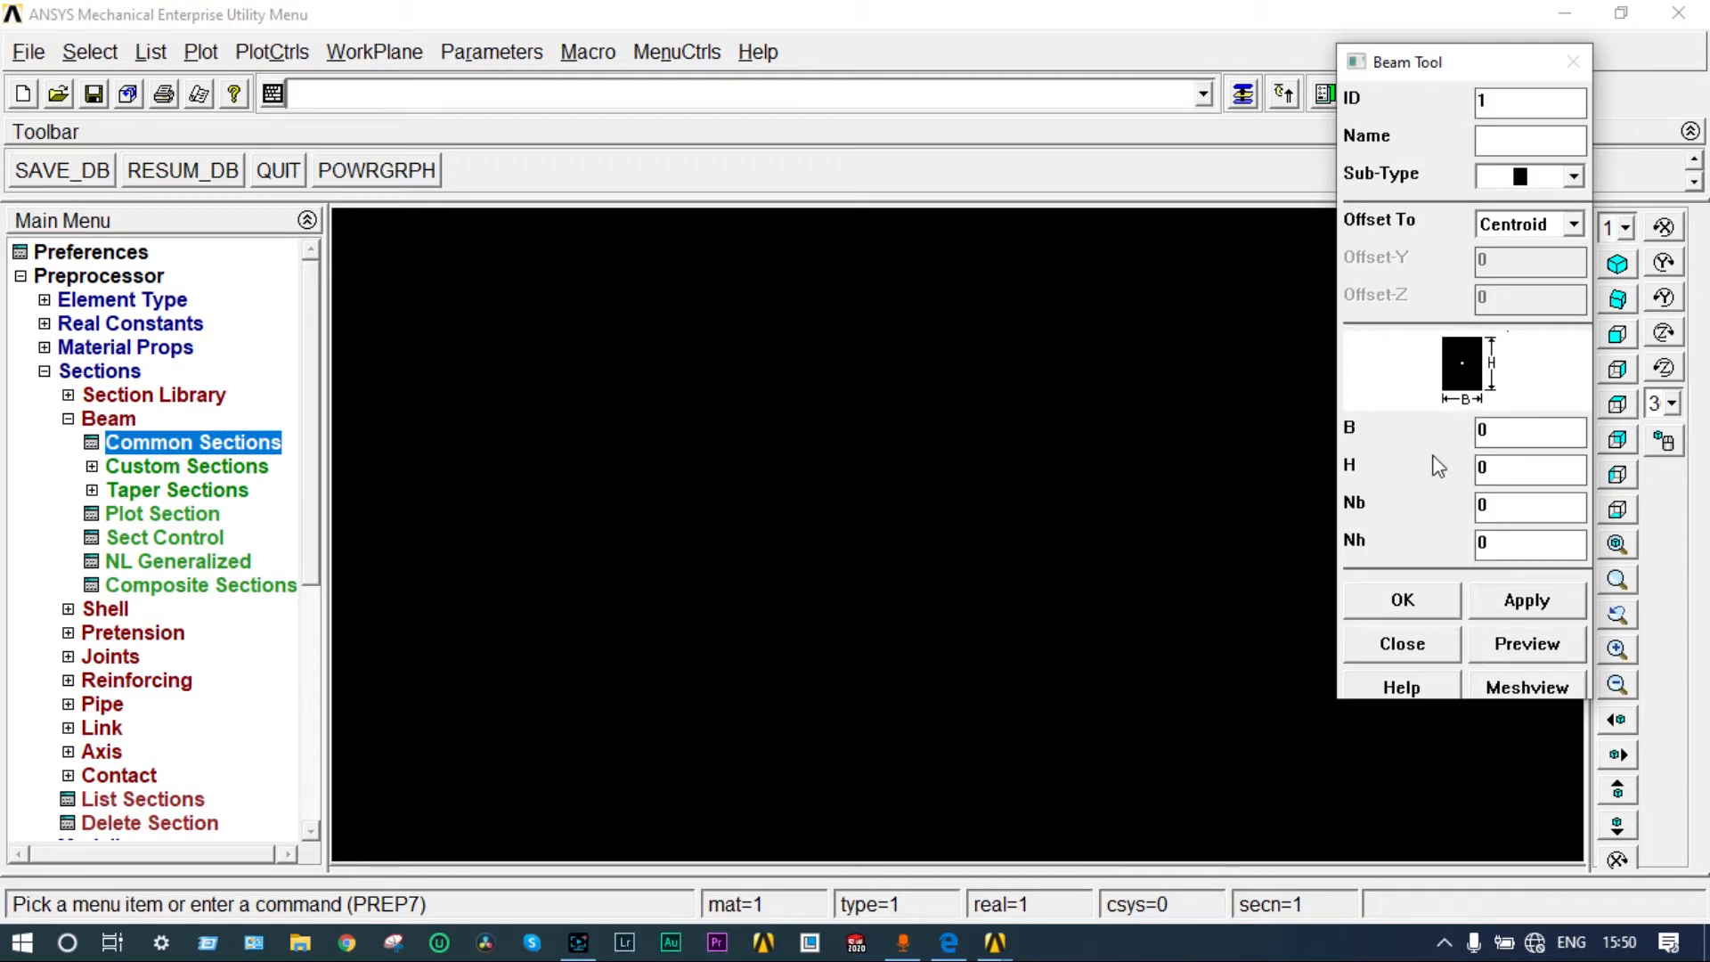
{"action": "type", "text": "20"}
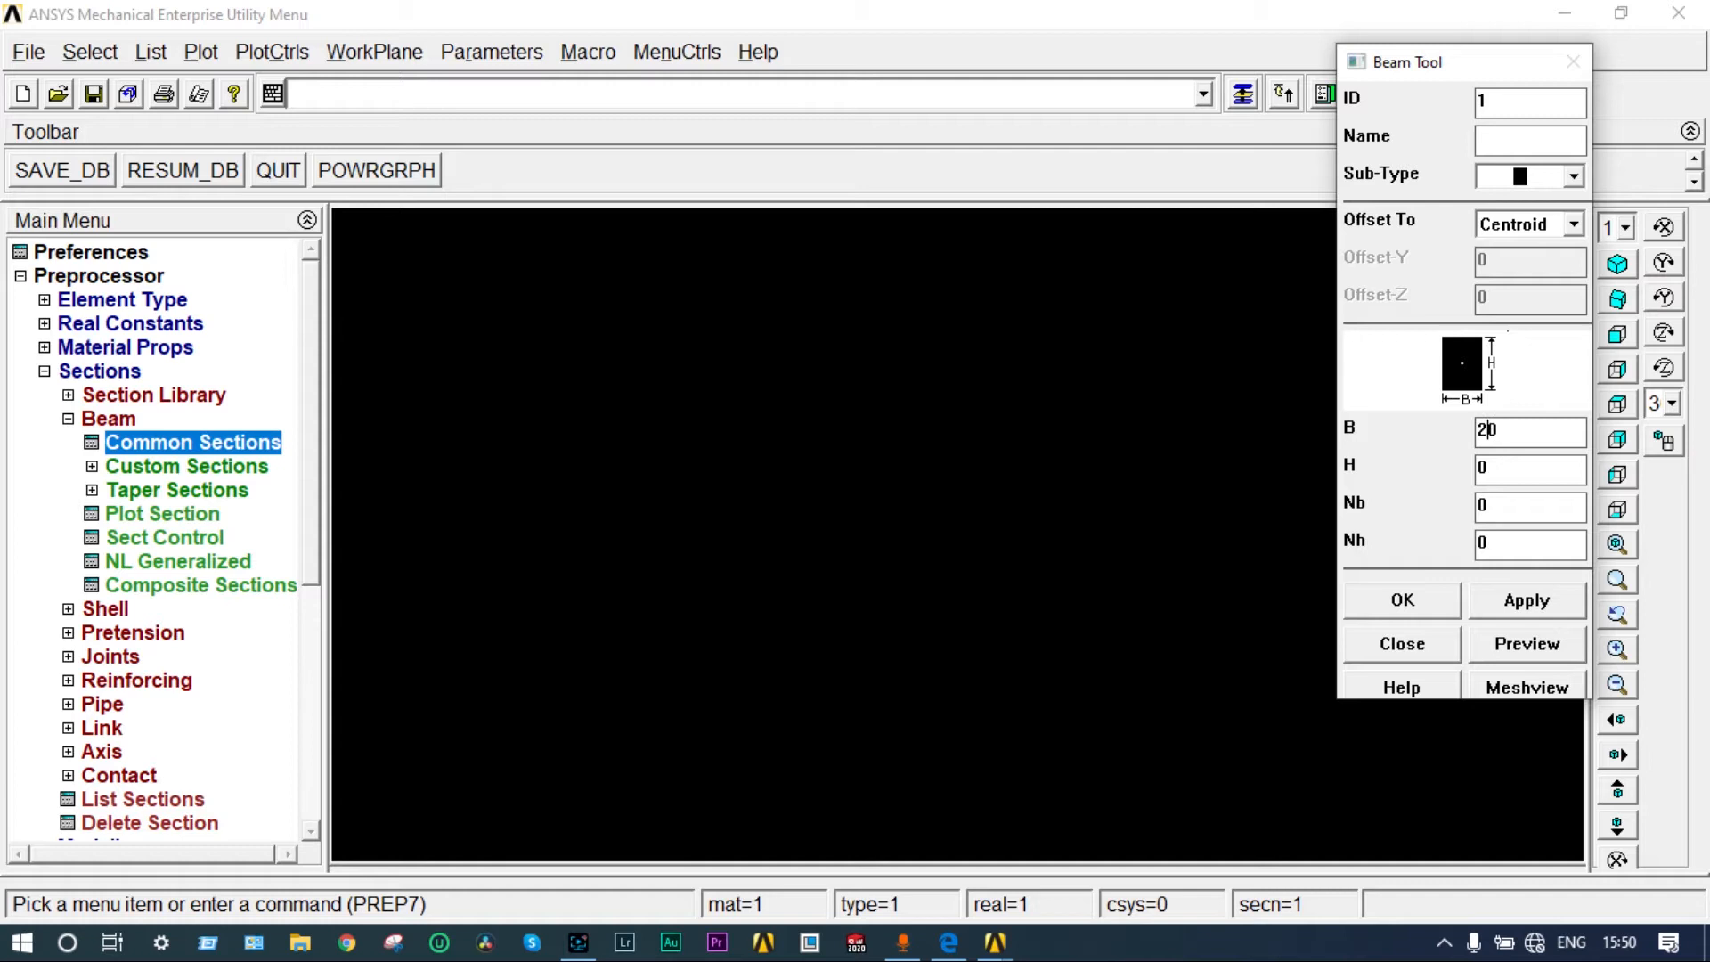
{"action": "left_click", "coordinate": [1529, 467]}
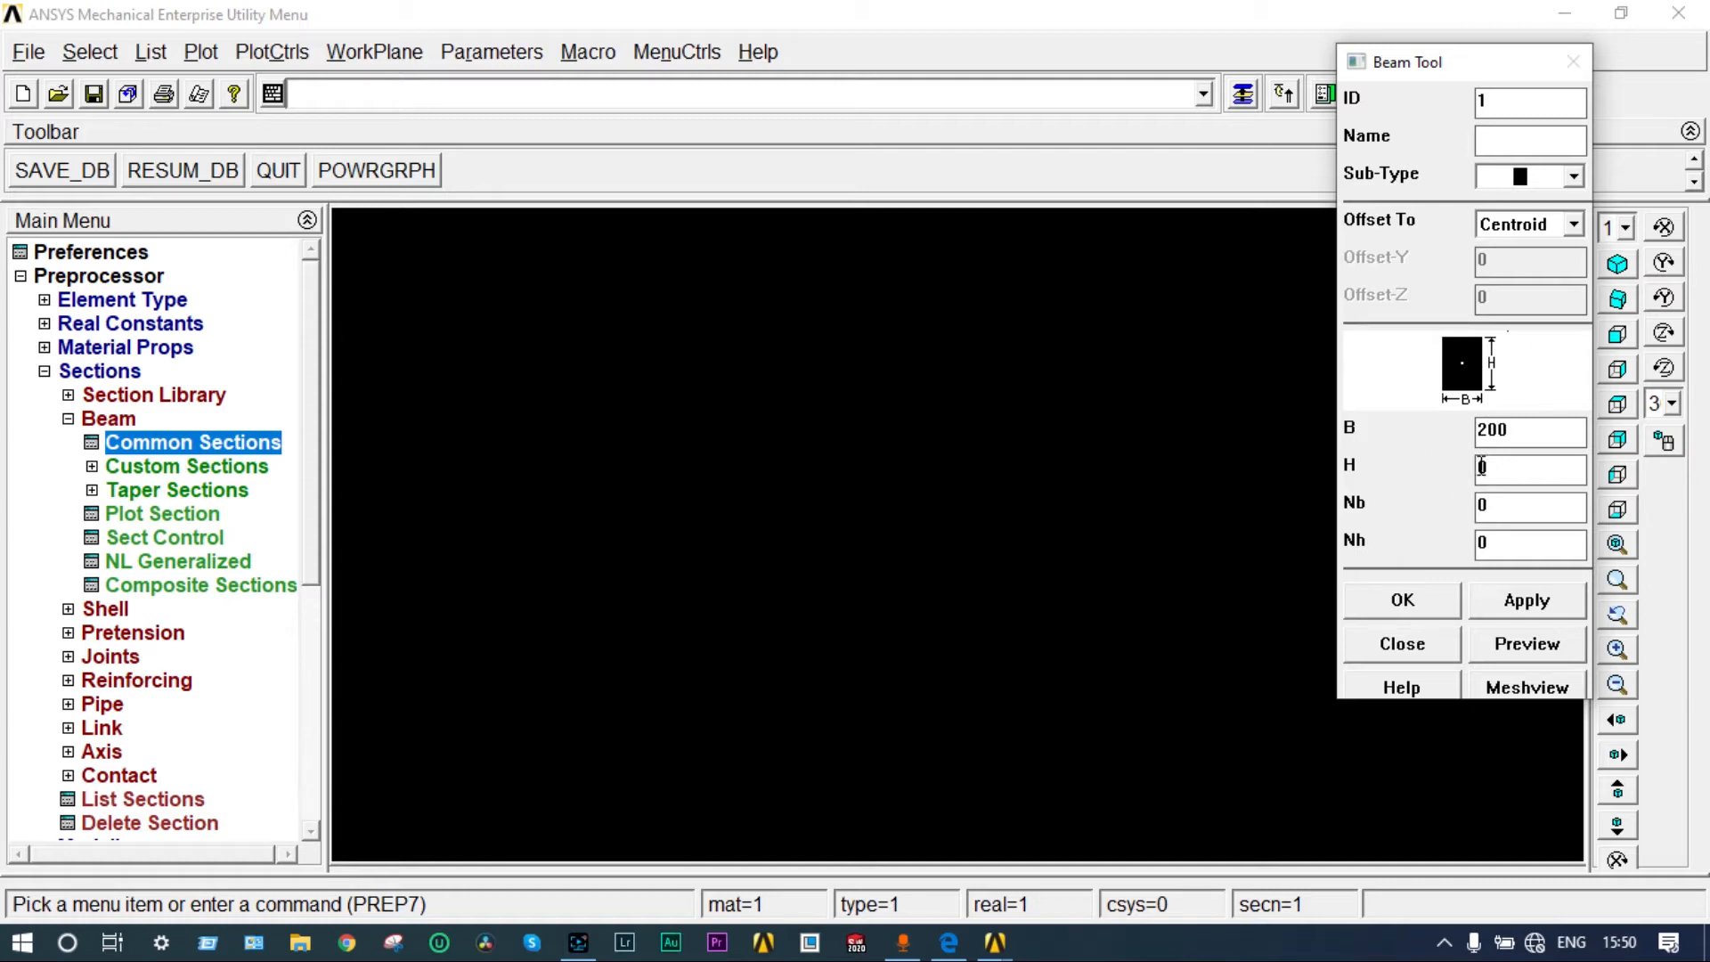
{"action": "type", "text": "300"}
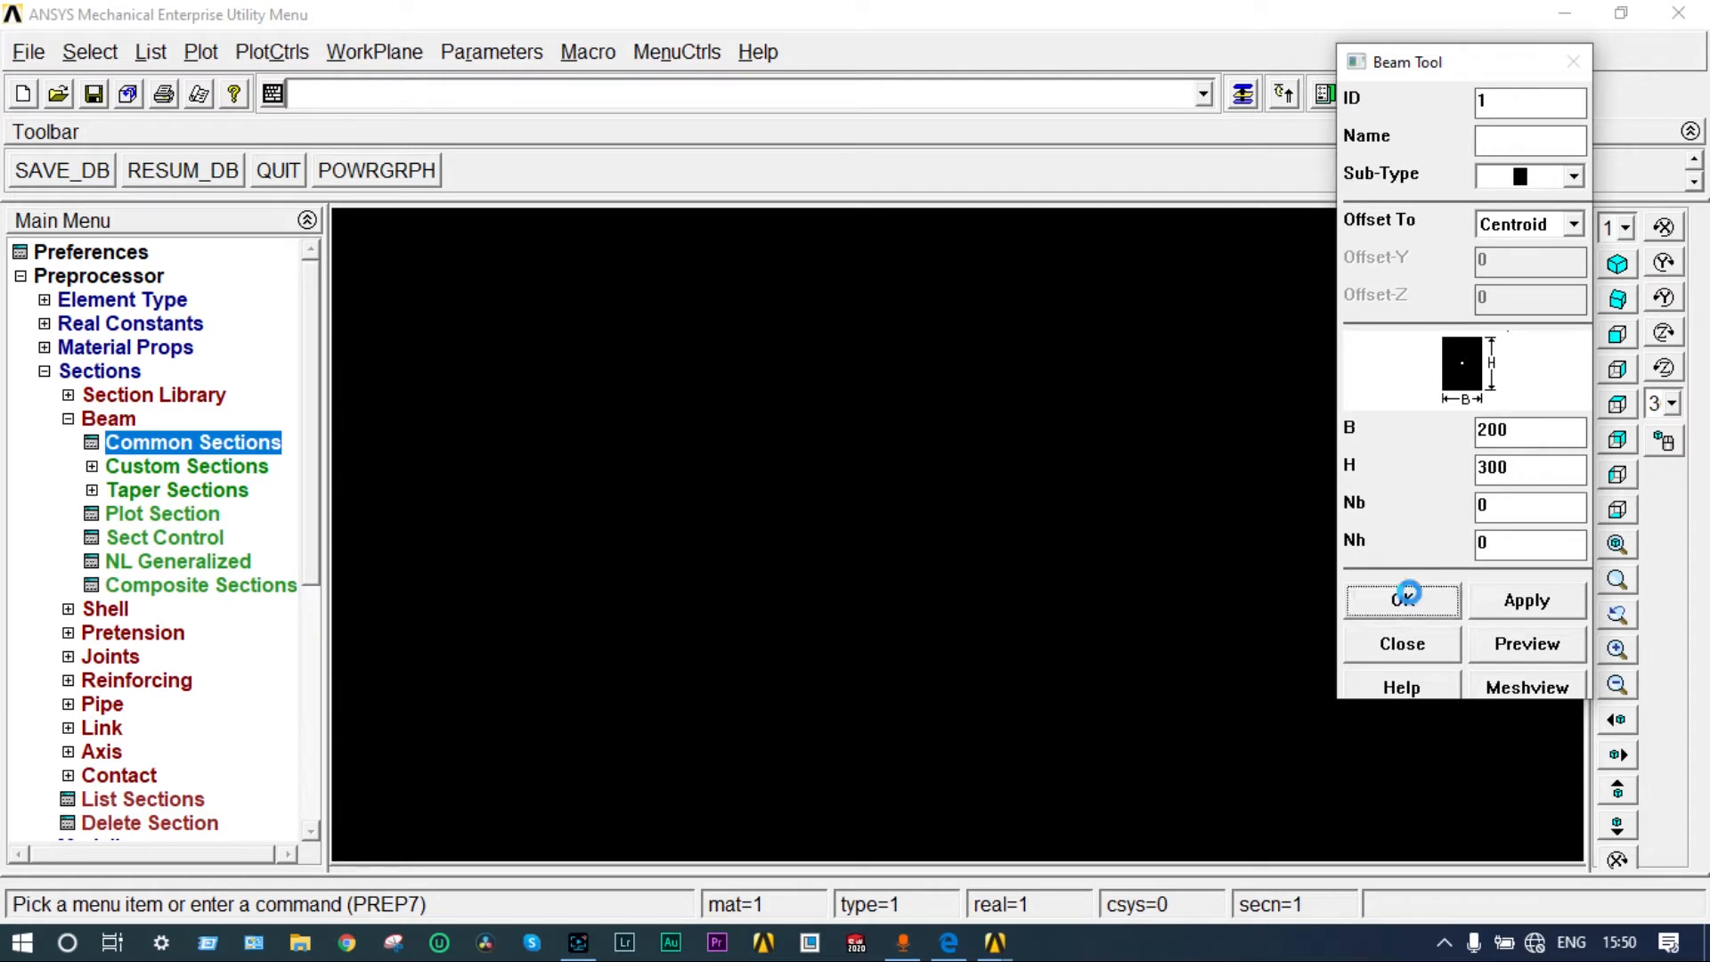
{"action": "left_click", "coordinate": [1403, 599]}
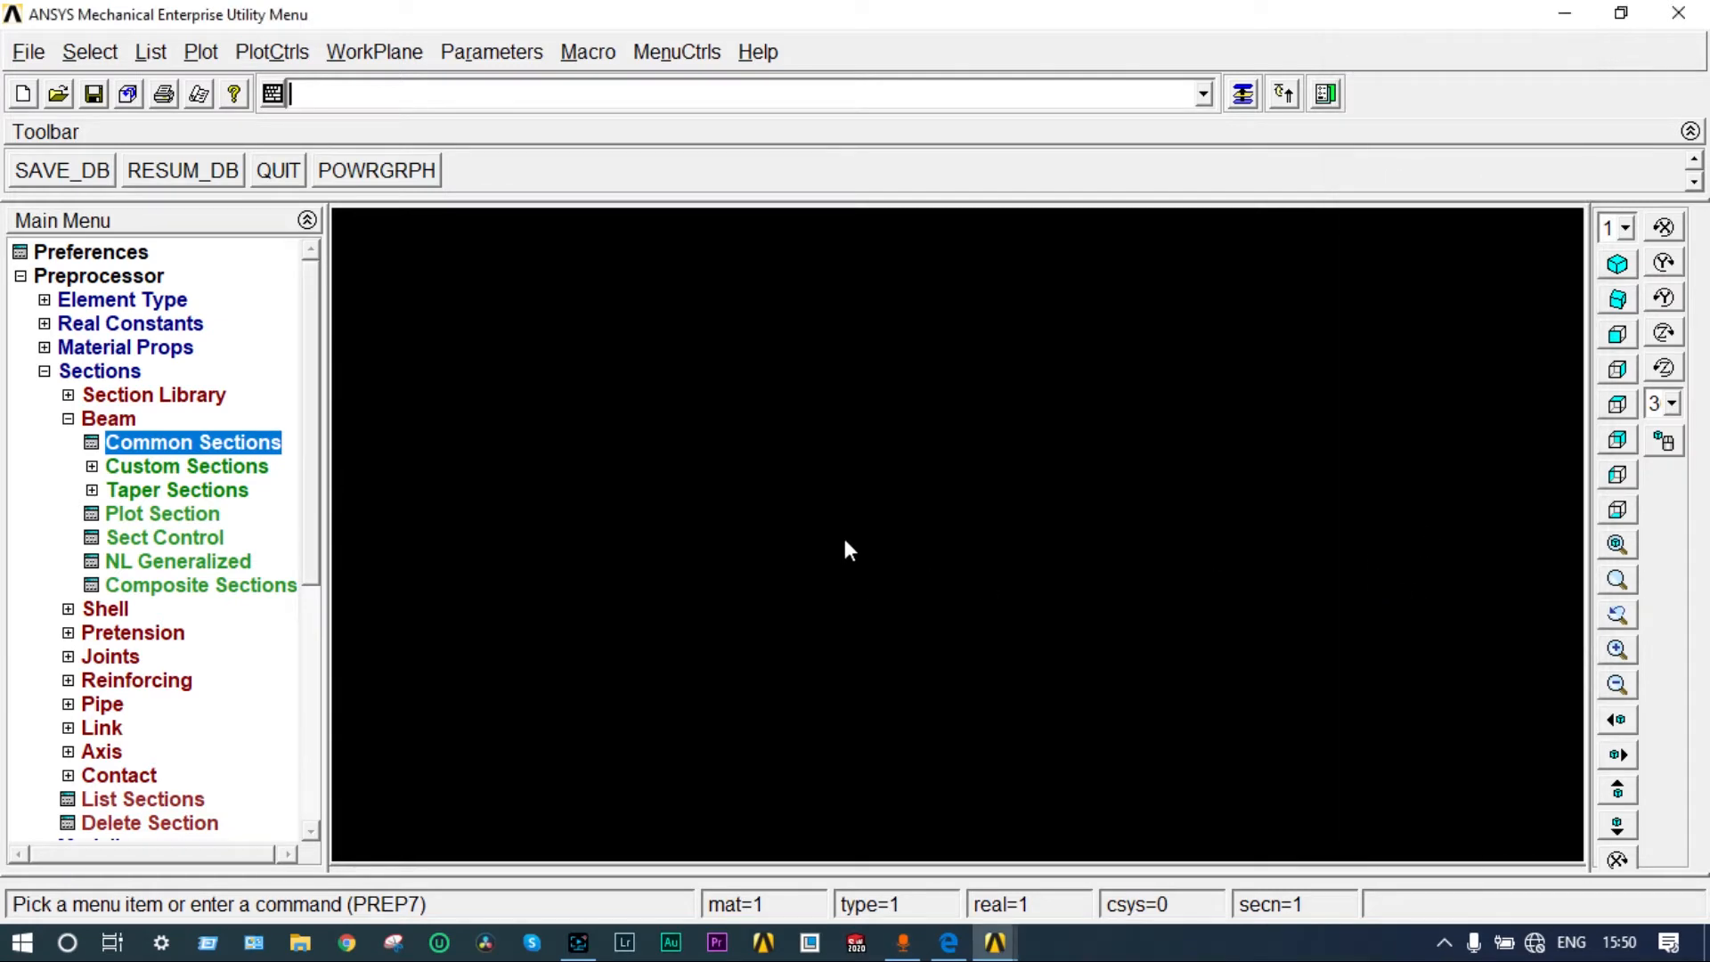
{"action": "left_click", "coordinate": [44, 370]}
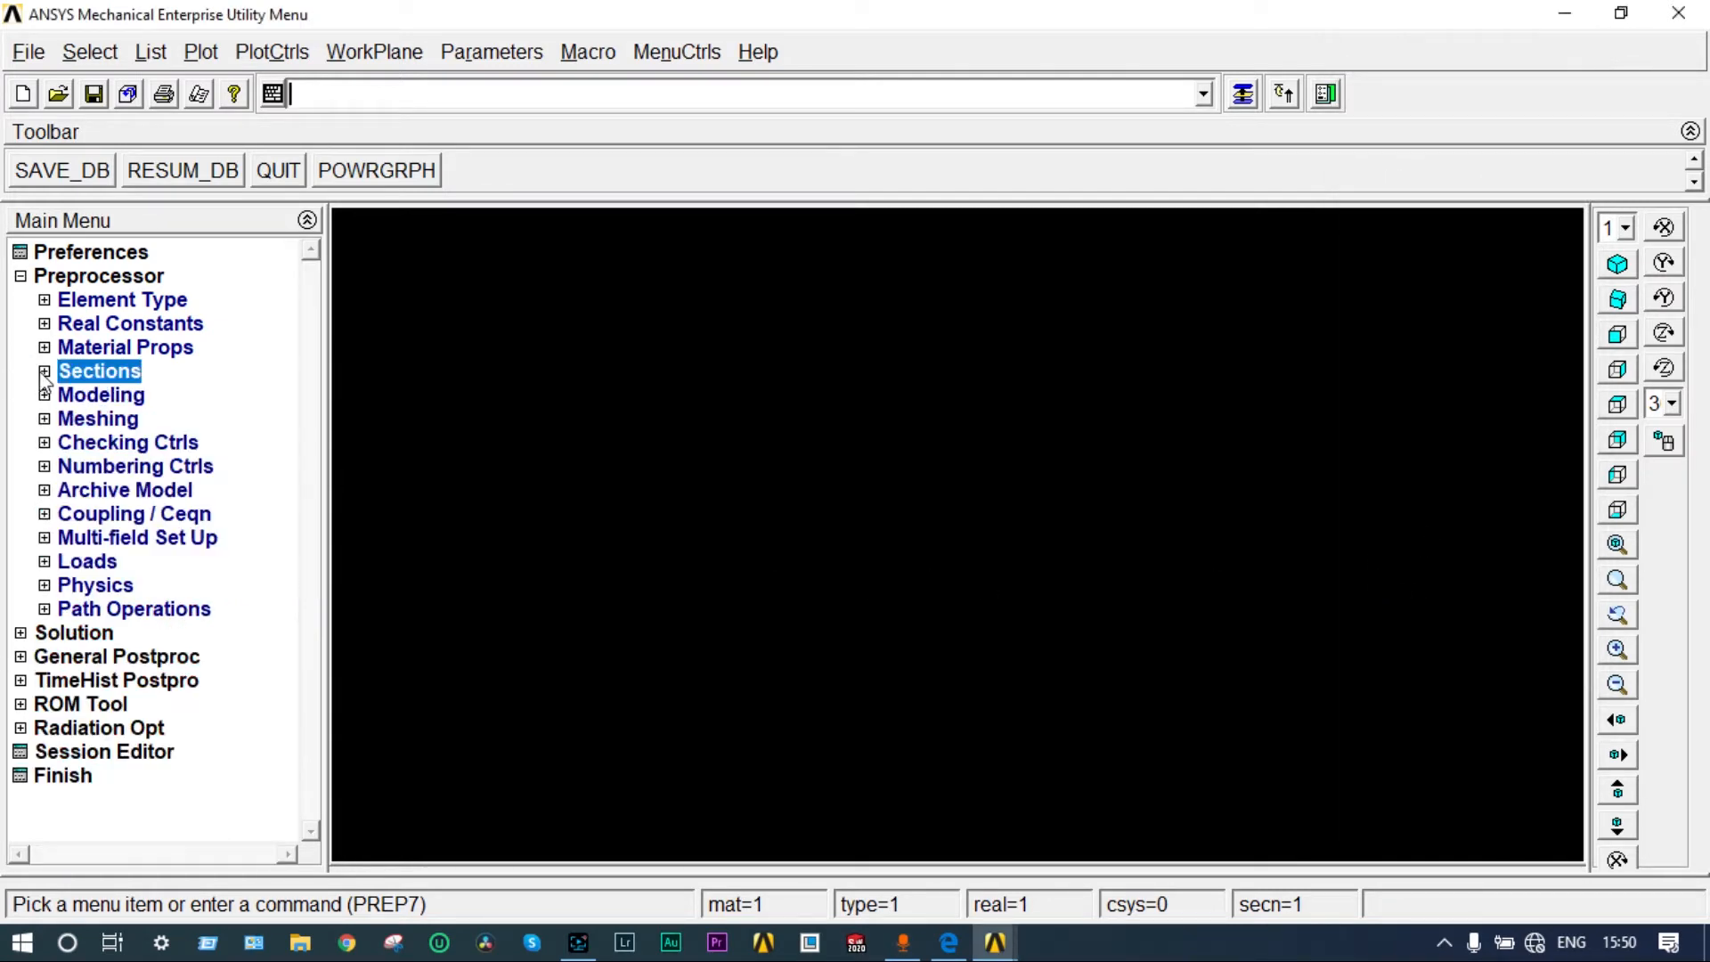
Step: Create keypoint 2 at X 3000 and draw a straight line joining both keypoints
{"action": "left_click", "coordinate": [101, 394]}
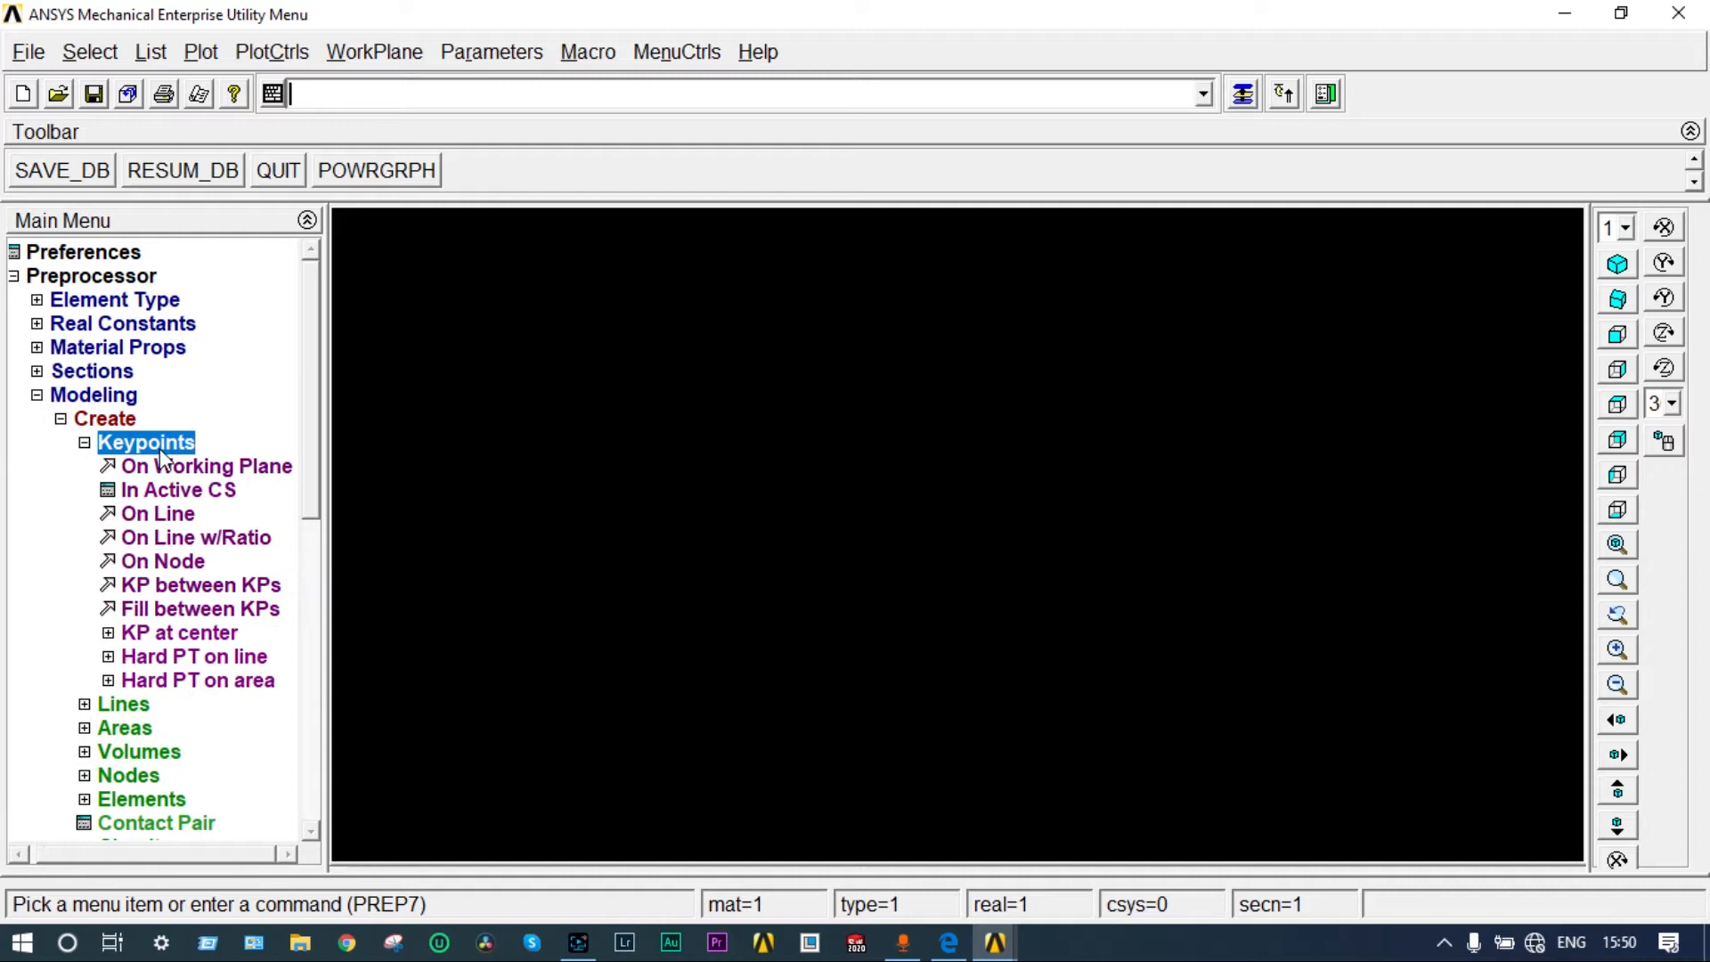
{"action": "left_click", "coordinate": [178, 490]}
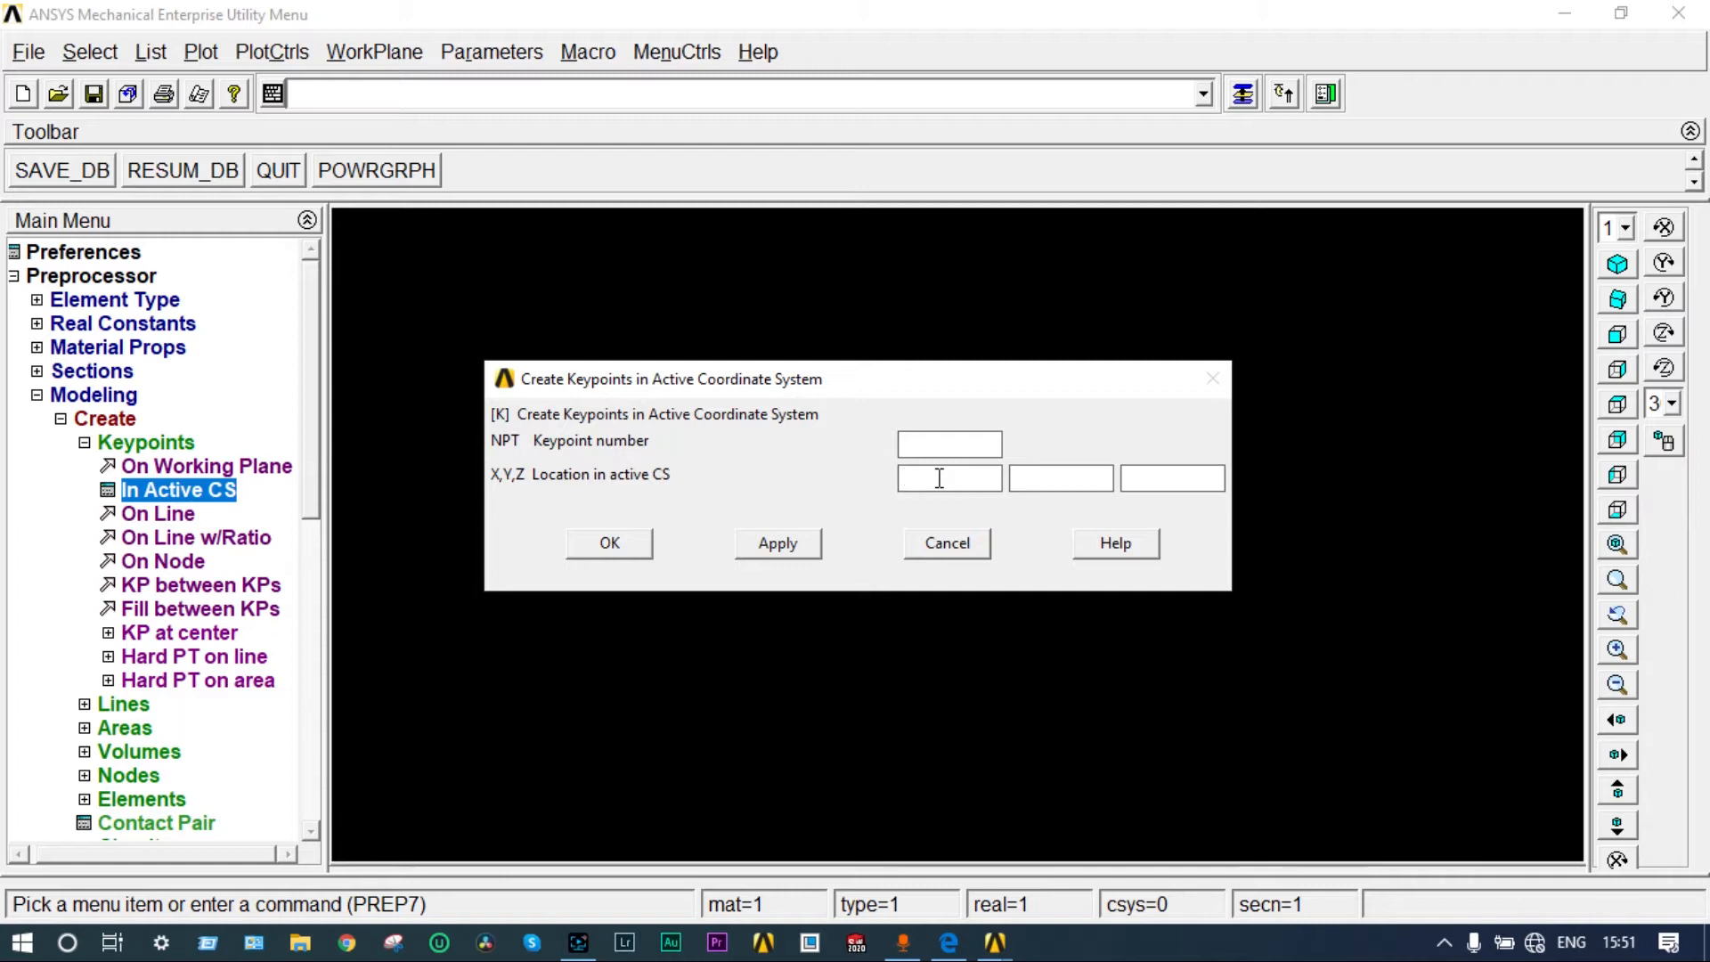
{"action": "left_click", "coordinate": [777, 542]}
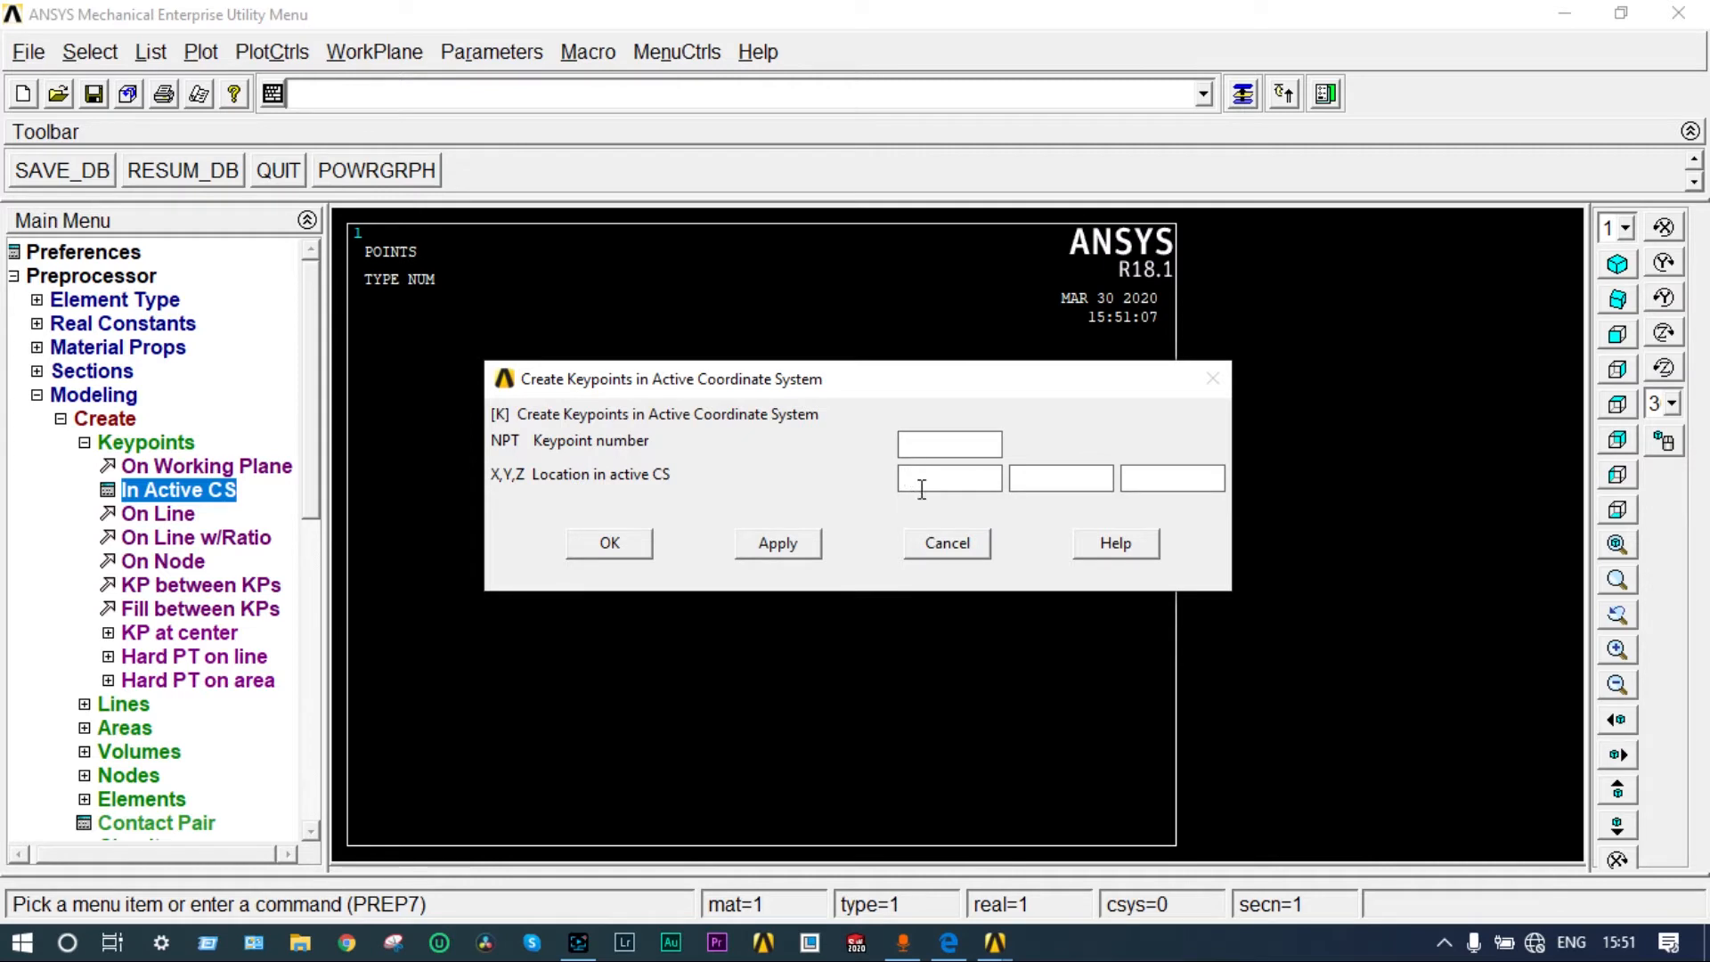
{"action": "type", "text": "3000"}
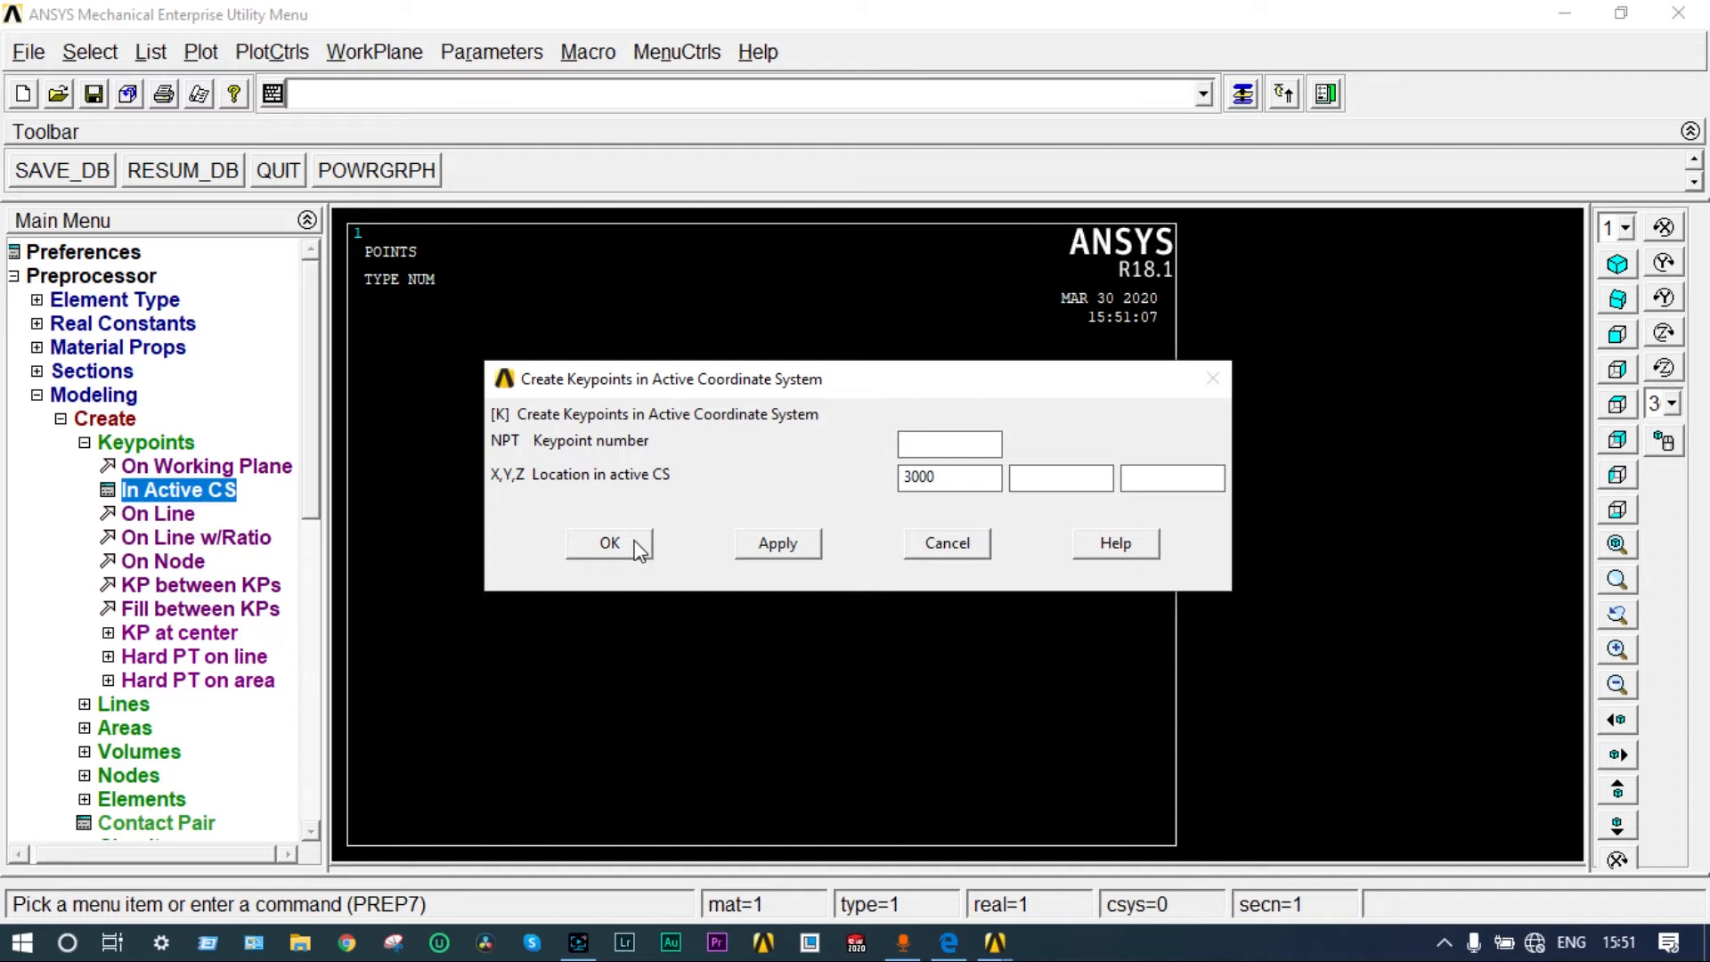
{"action": "left_click", "coordinate": [609, 543]}
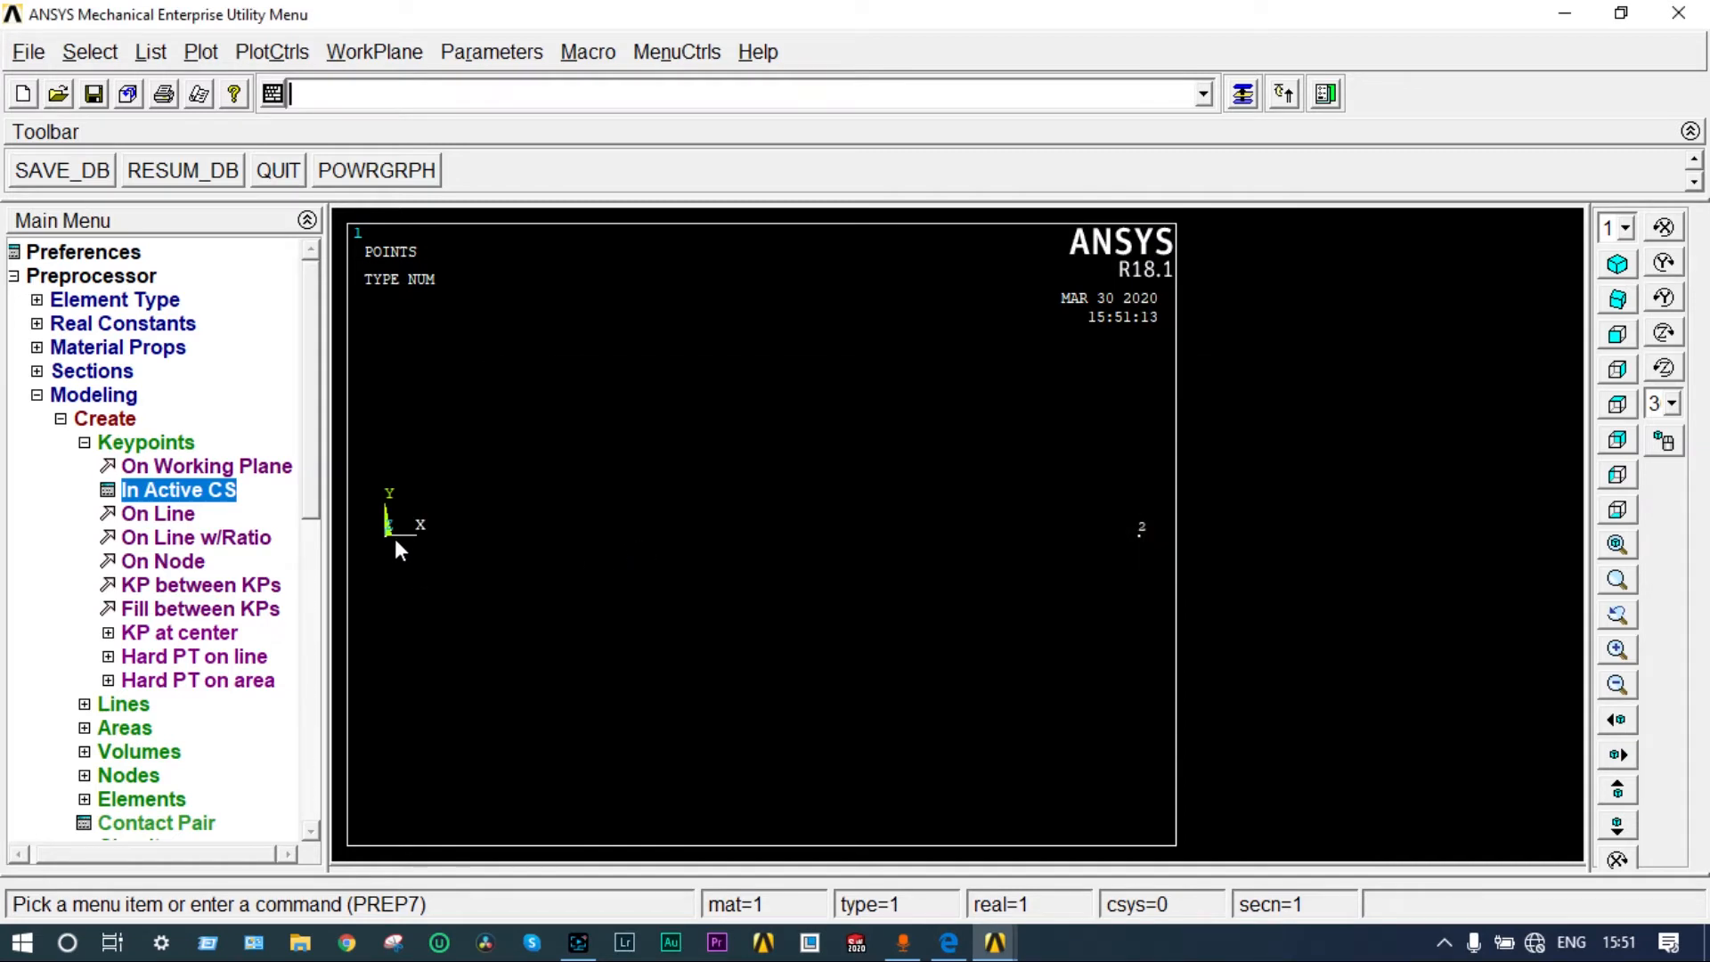
{"action": "mouse_move", "coordinate": [1145, 550]}
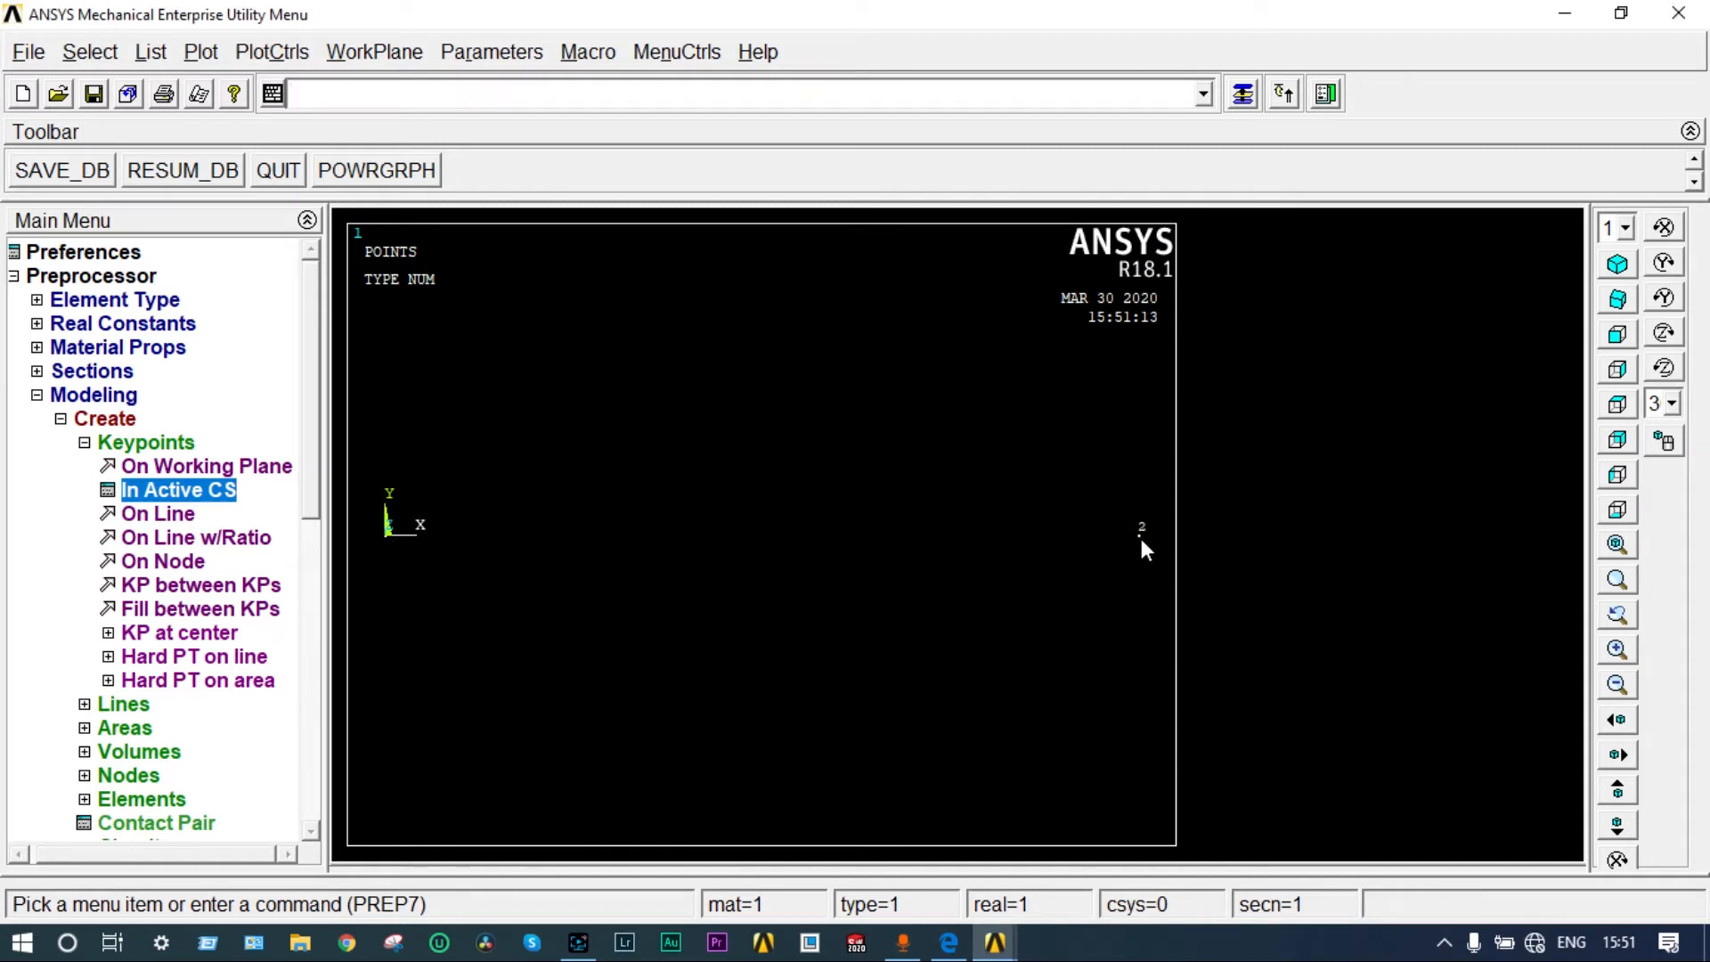
{"action": "mouse_move", "coordinate": [469, 548]}
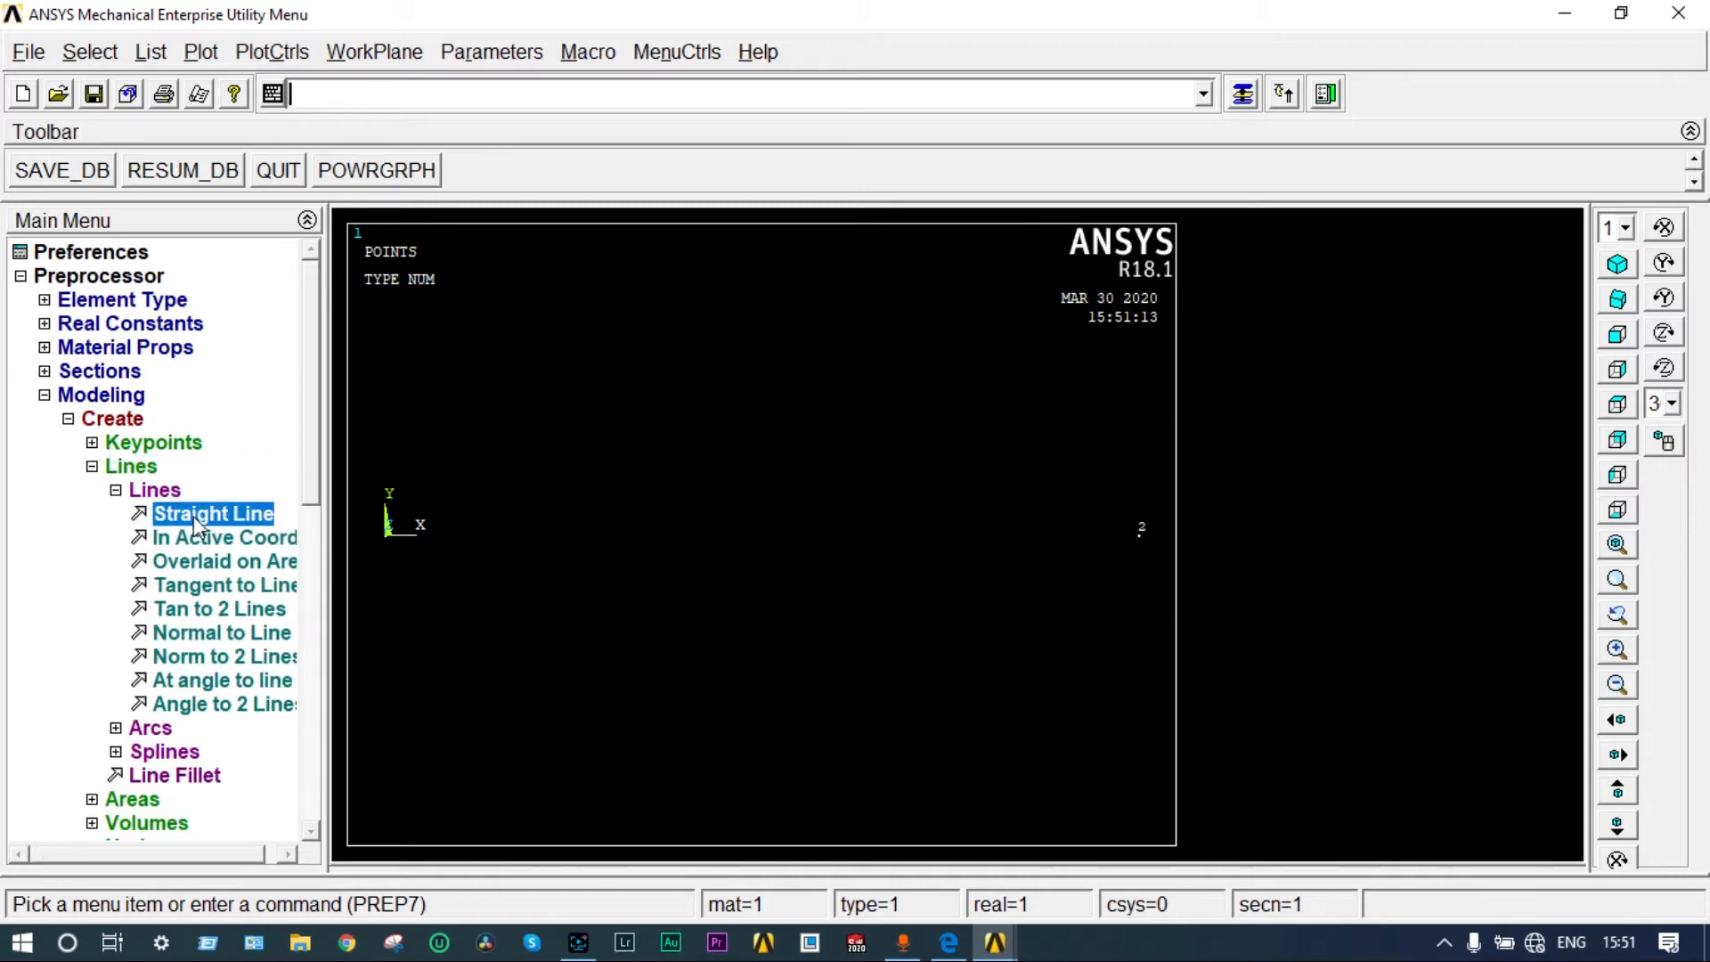
{"action": "left_click", "coordinate": [214, 514]}
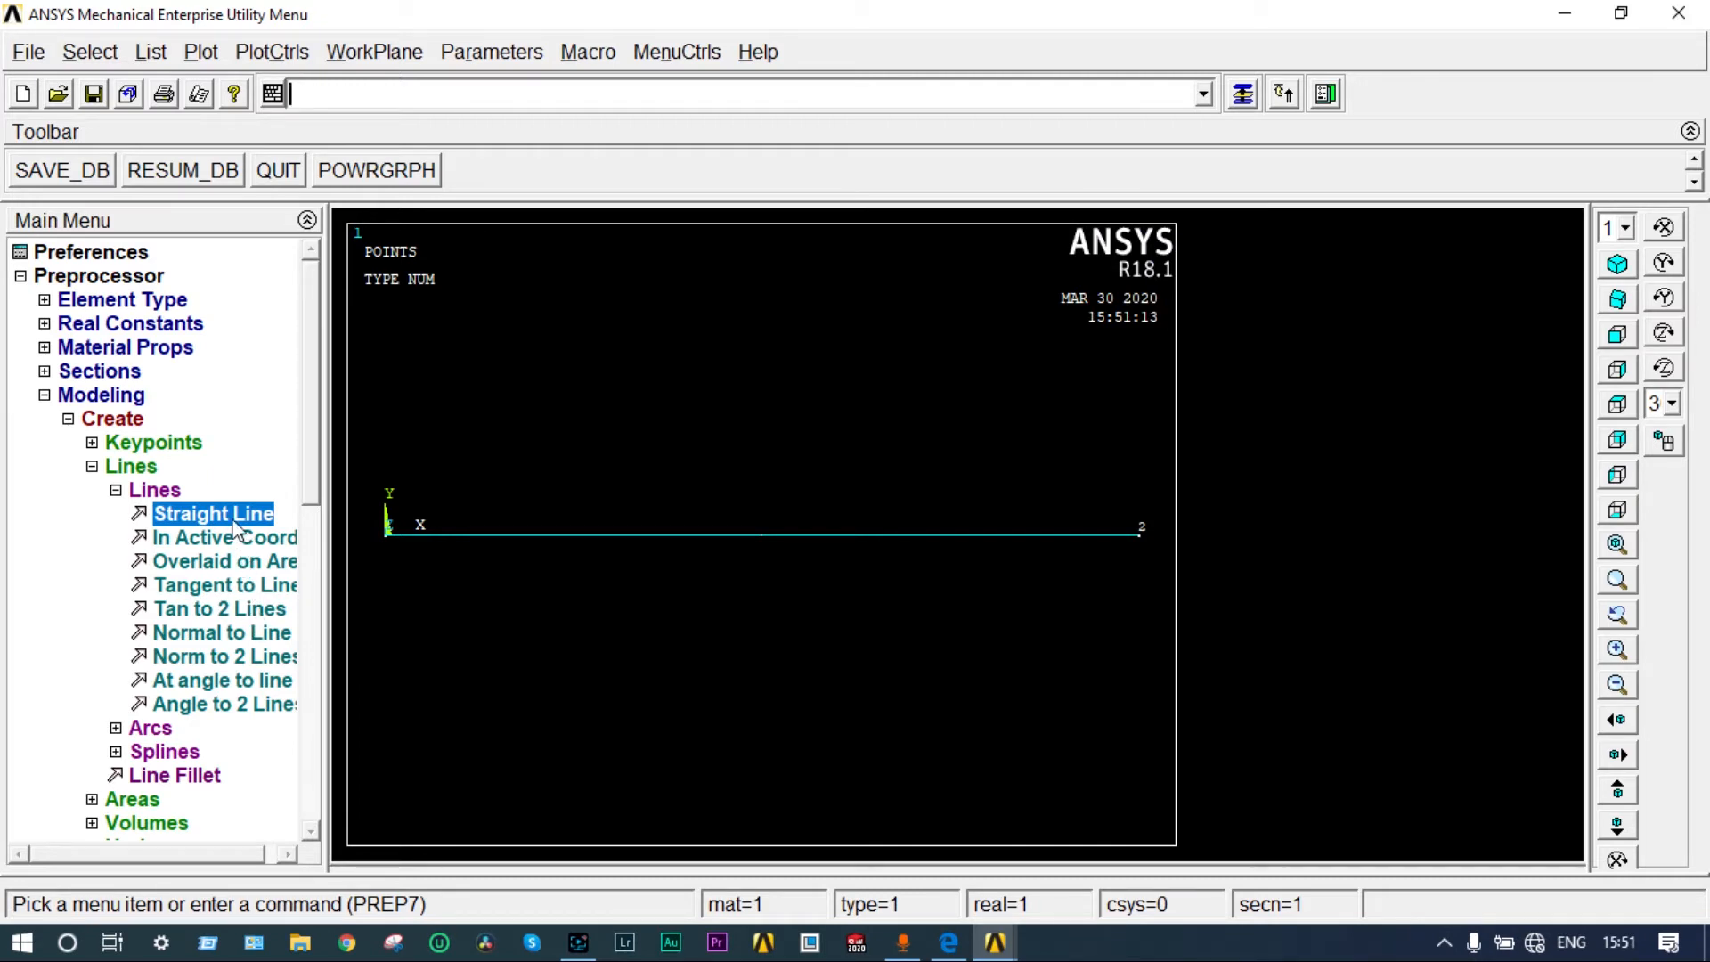
{"action": "left_click", "coordinate": [131, 466]}
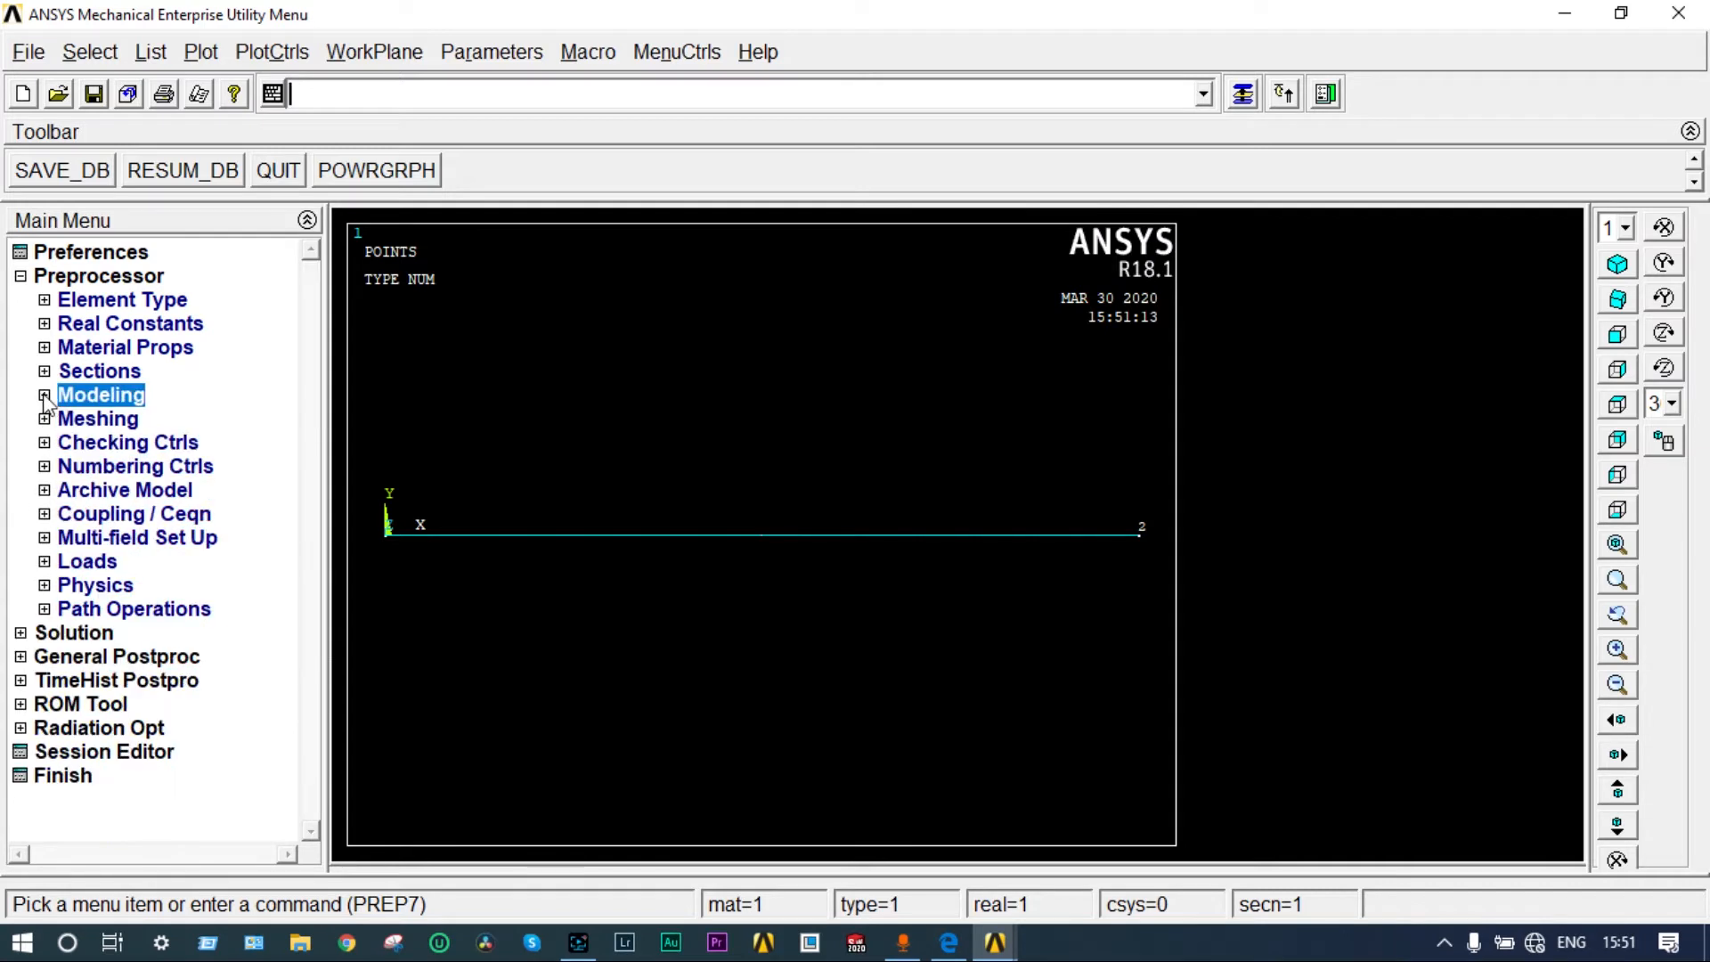
Step: Set NDIV to 60 element divisions on all lines
{"action": "left_click", "coordinate": [98, 419]}
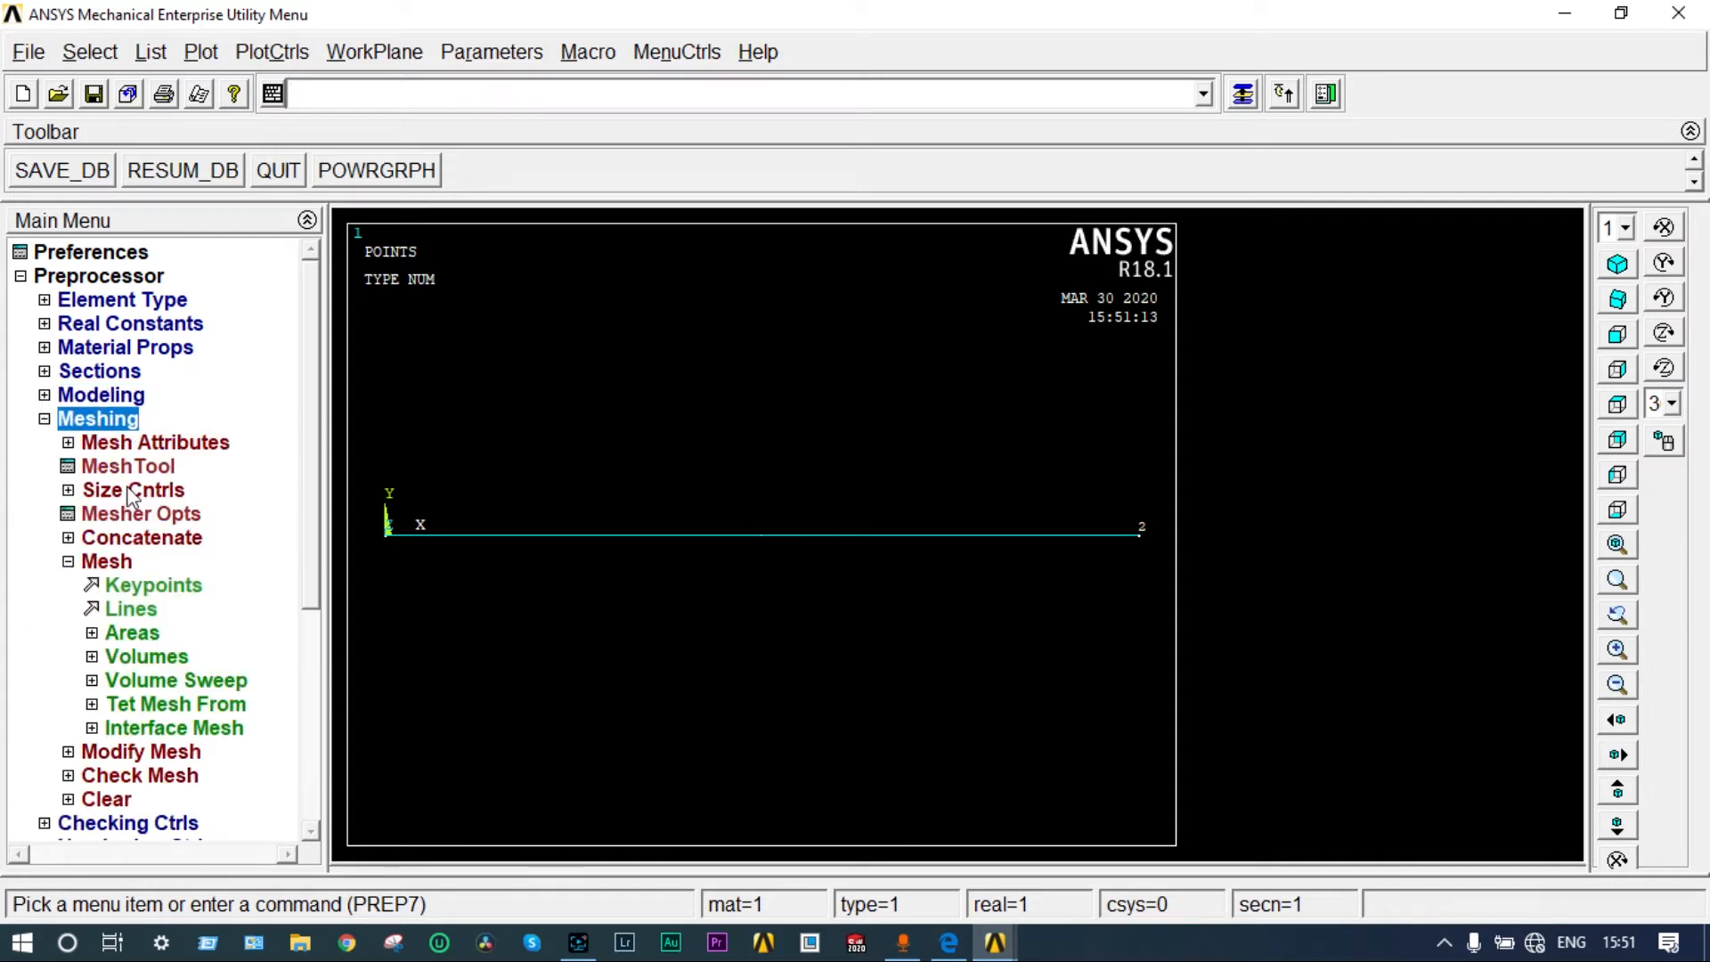
{"action": "left_click", "coordinate": [132, 490]}
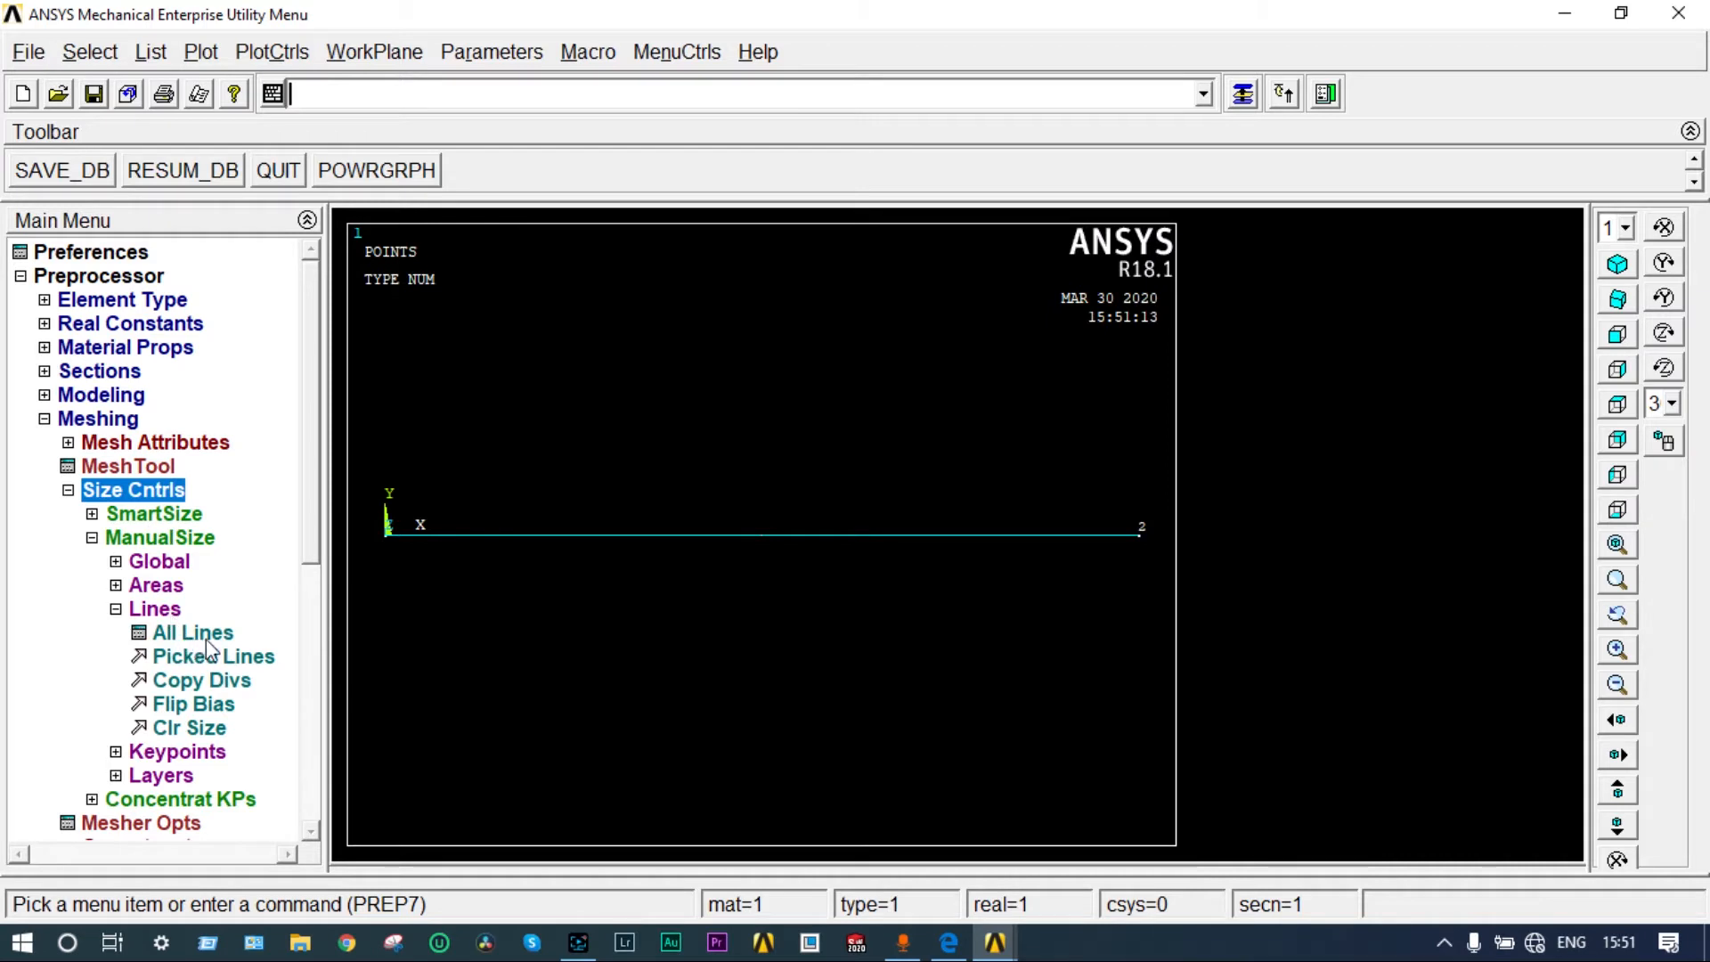
{"action": "left_click", "coordinate": [192, 632]}
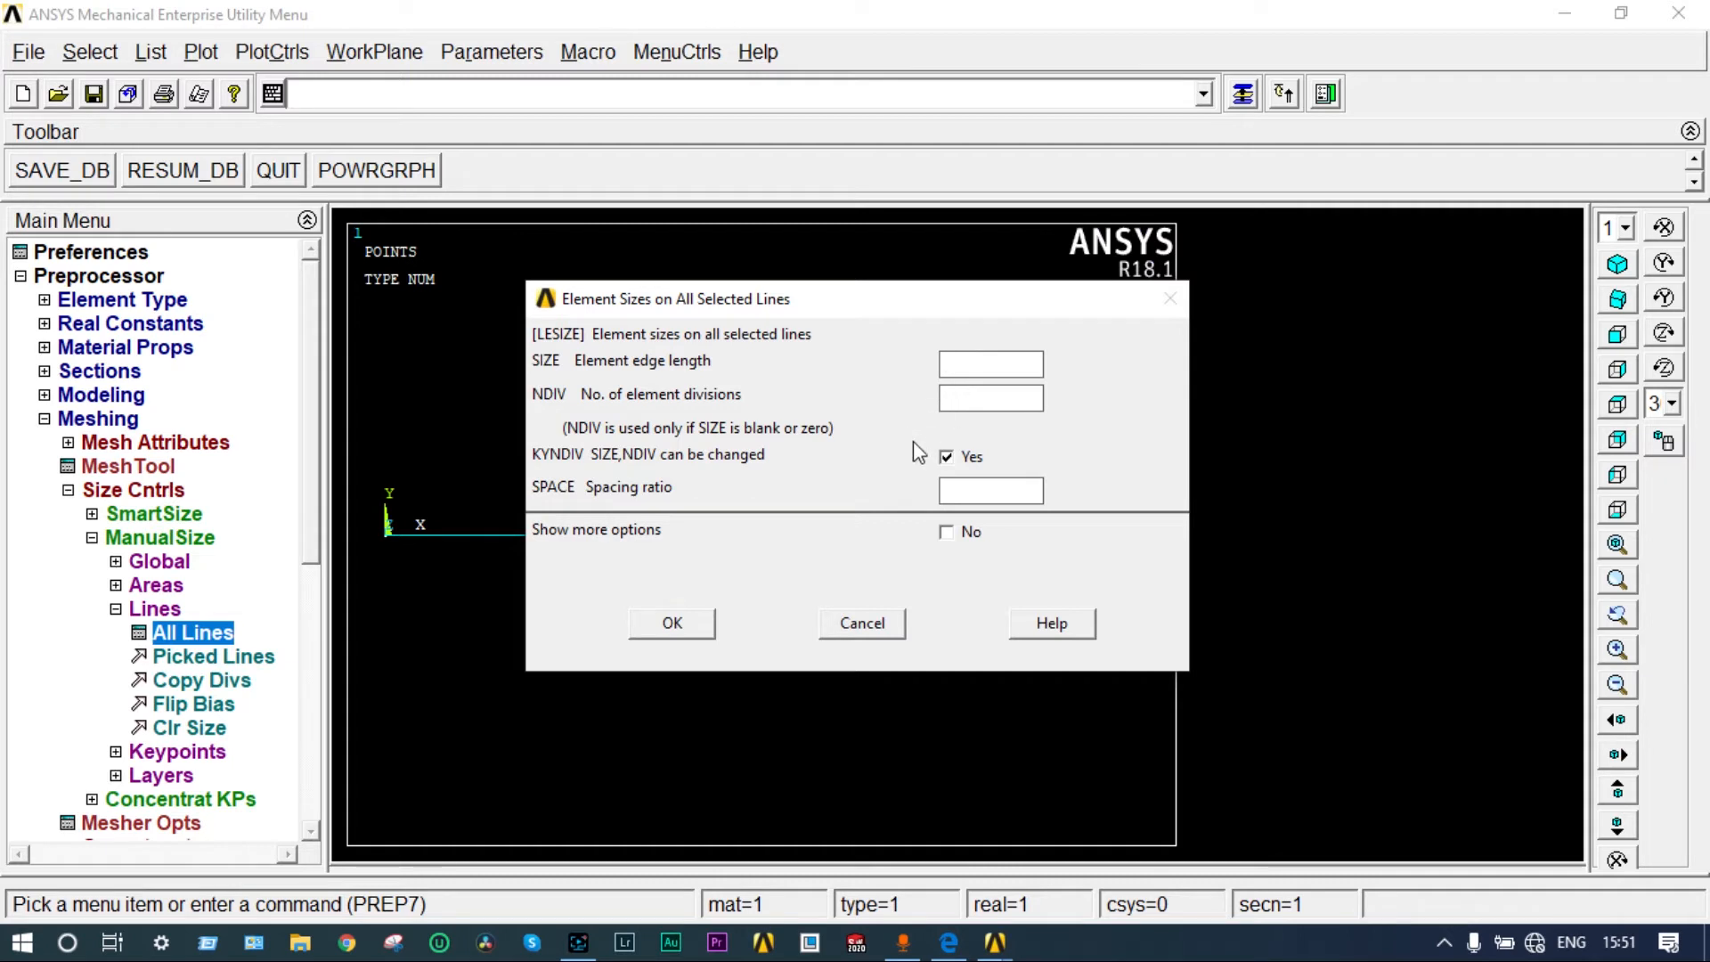
{"action": "type", "text": "6"}
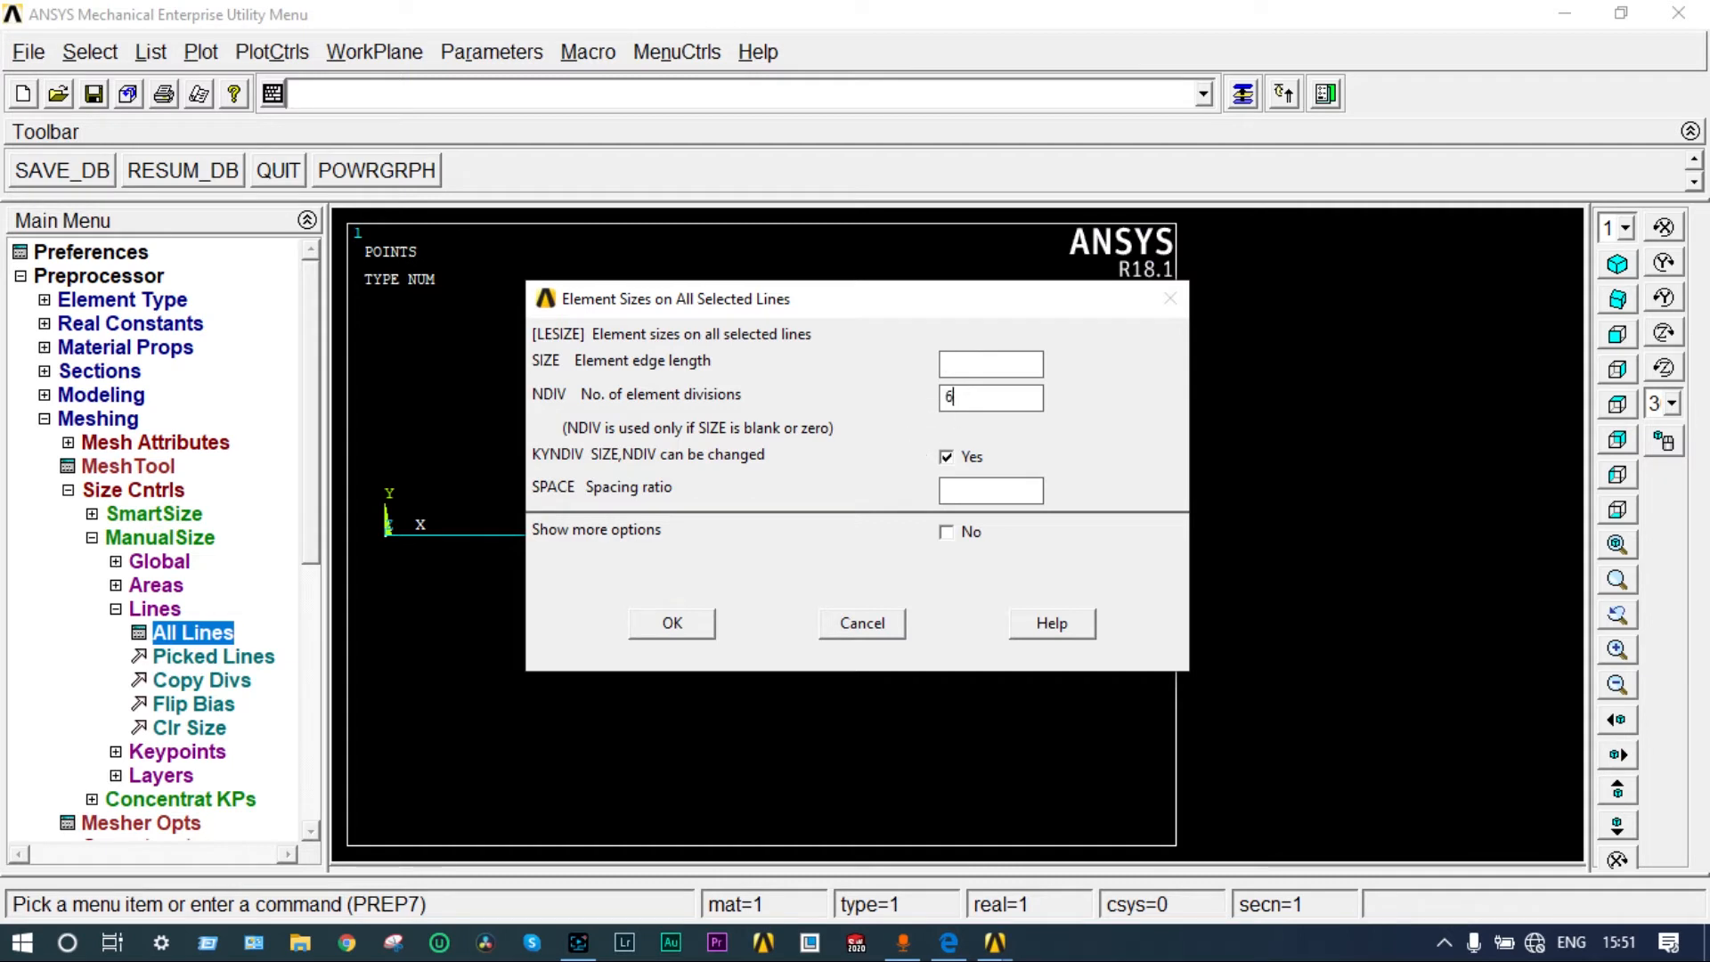
{"action": "type", "text": "0"}
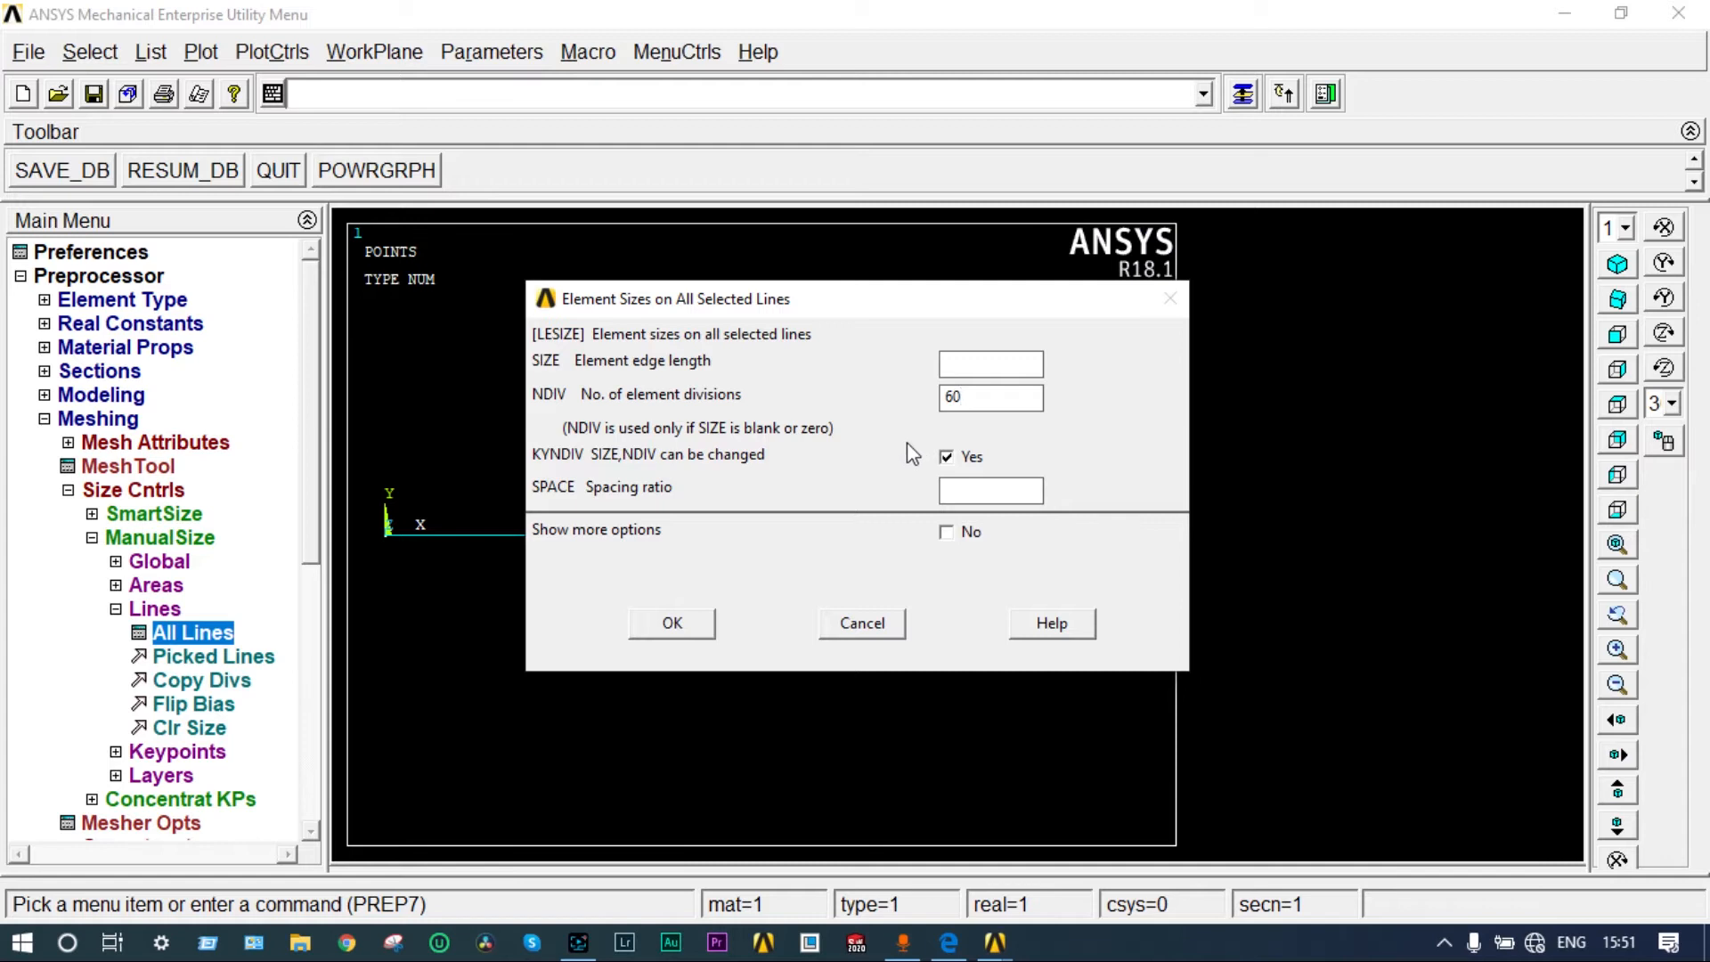
{"action": "left_click", "coordinate": [671, 623]}
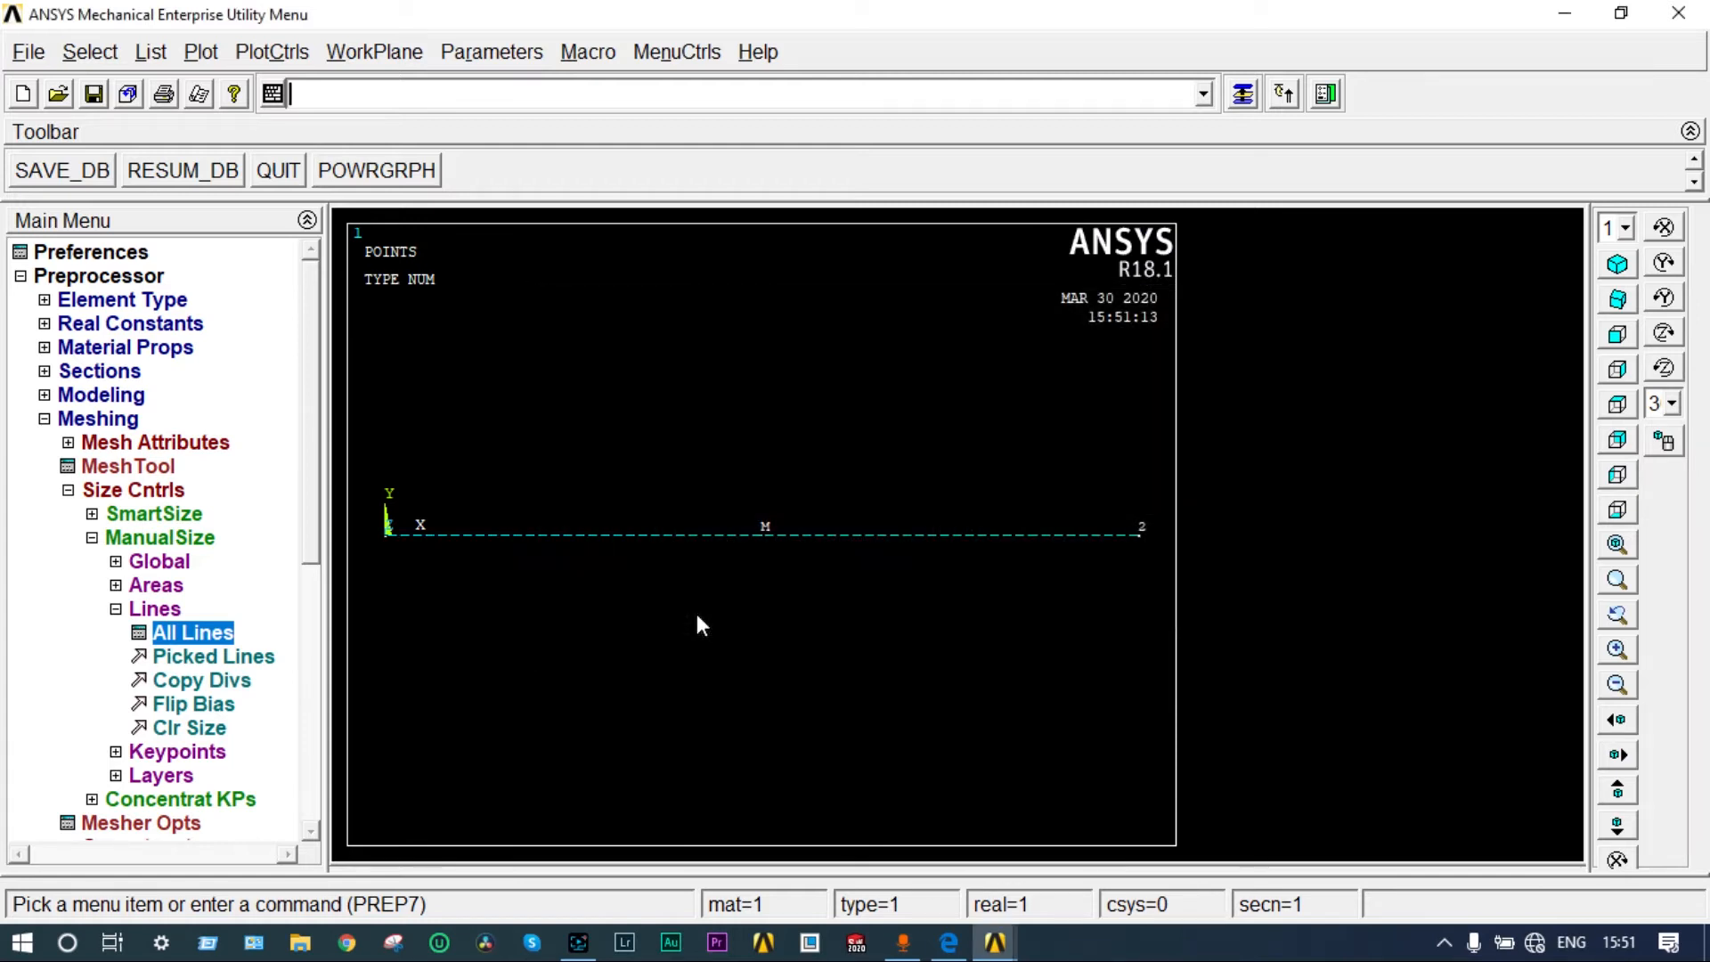
{"action": "mouse_move", "coordinate": [322, 542]}
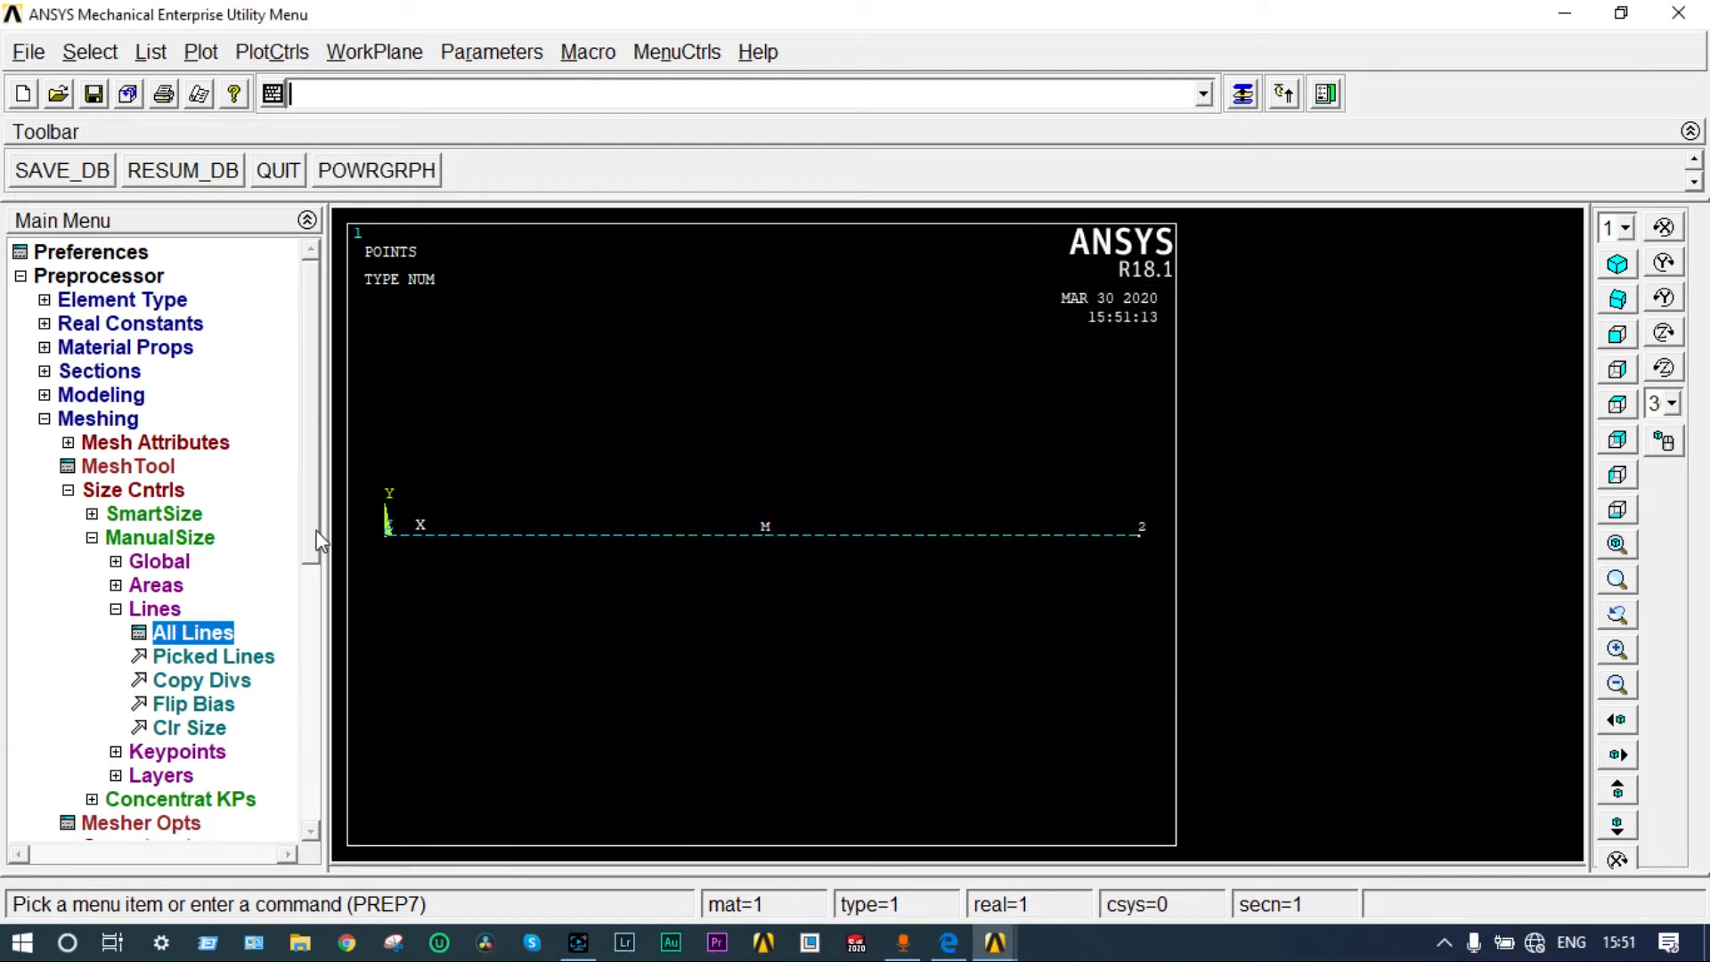
{"action": "scroll", "scroll_direction": "down", "scroll_amount": 3}
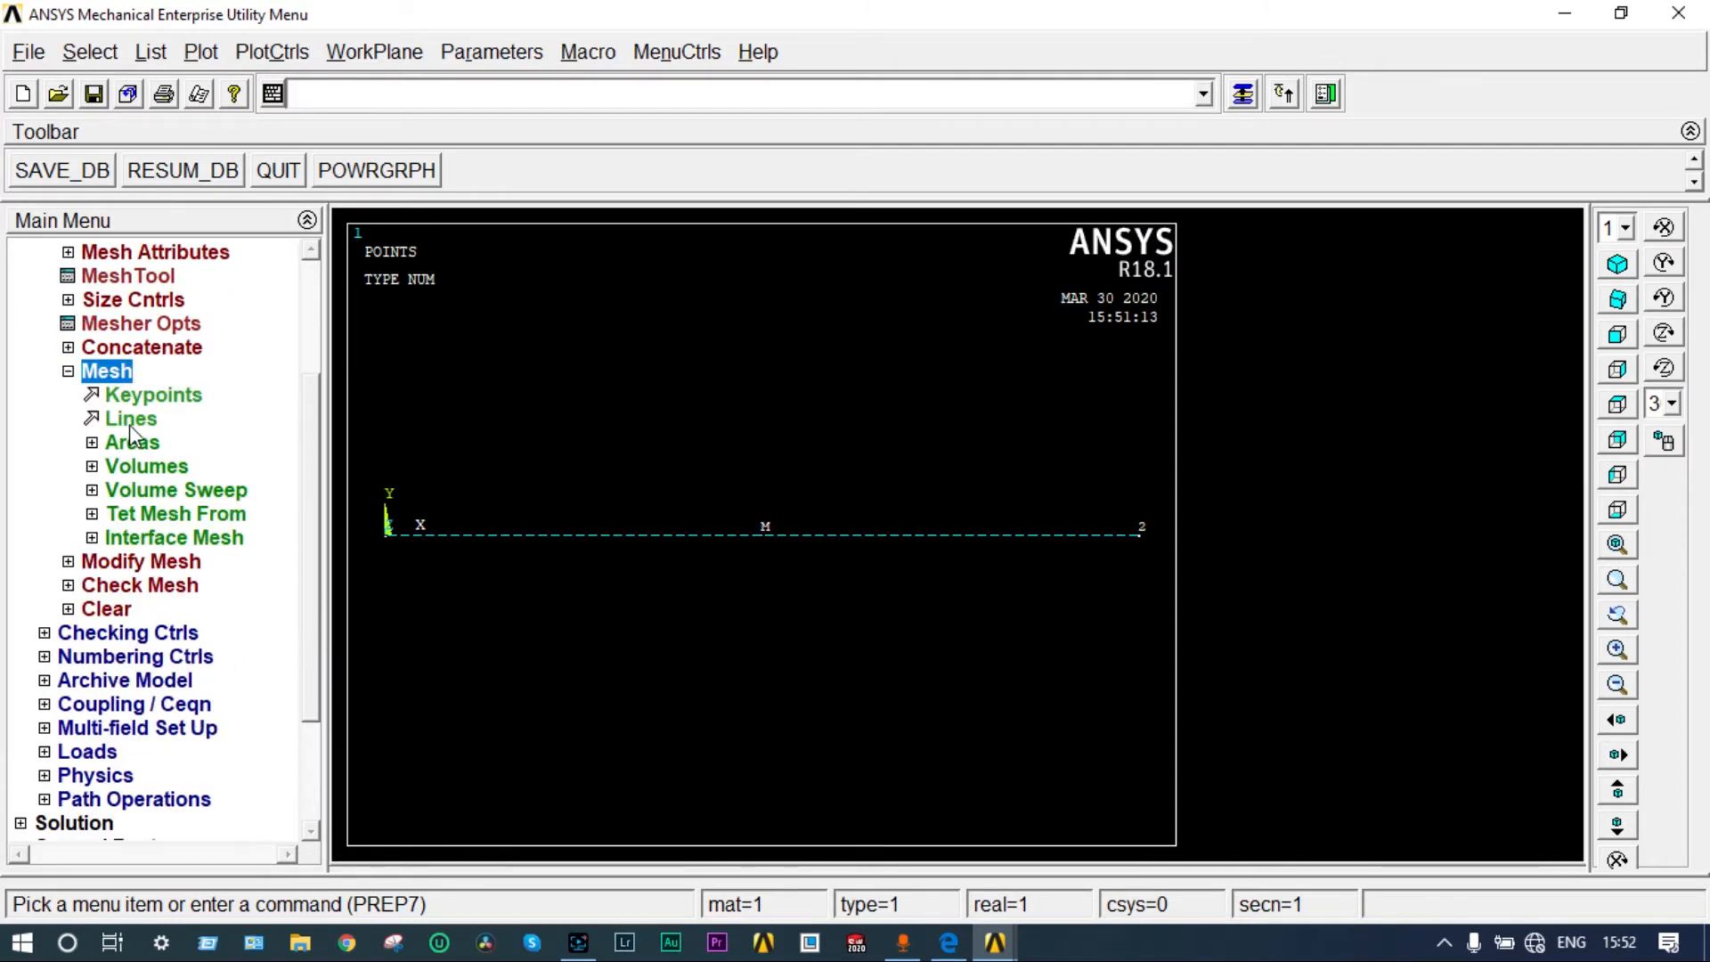
Step: Mesh the box-picked beam line into elements
{"action": "left_click", "coordinate": [128, 418]}
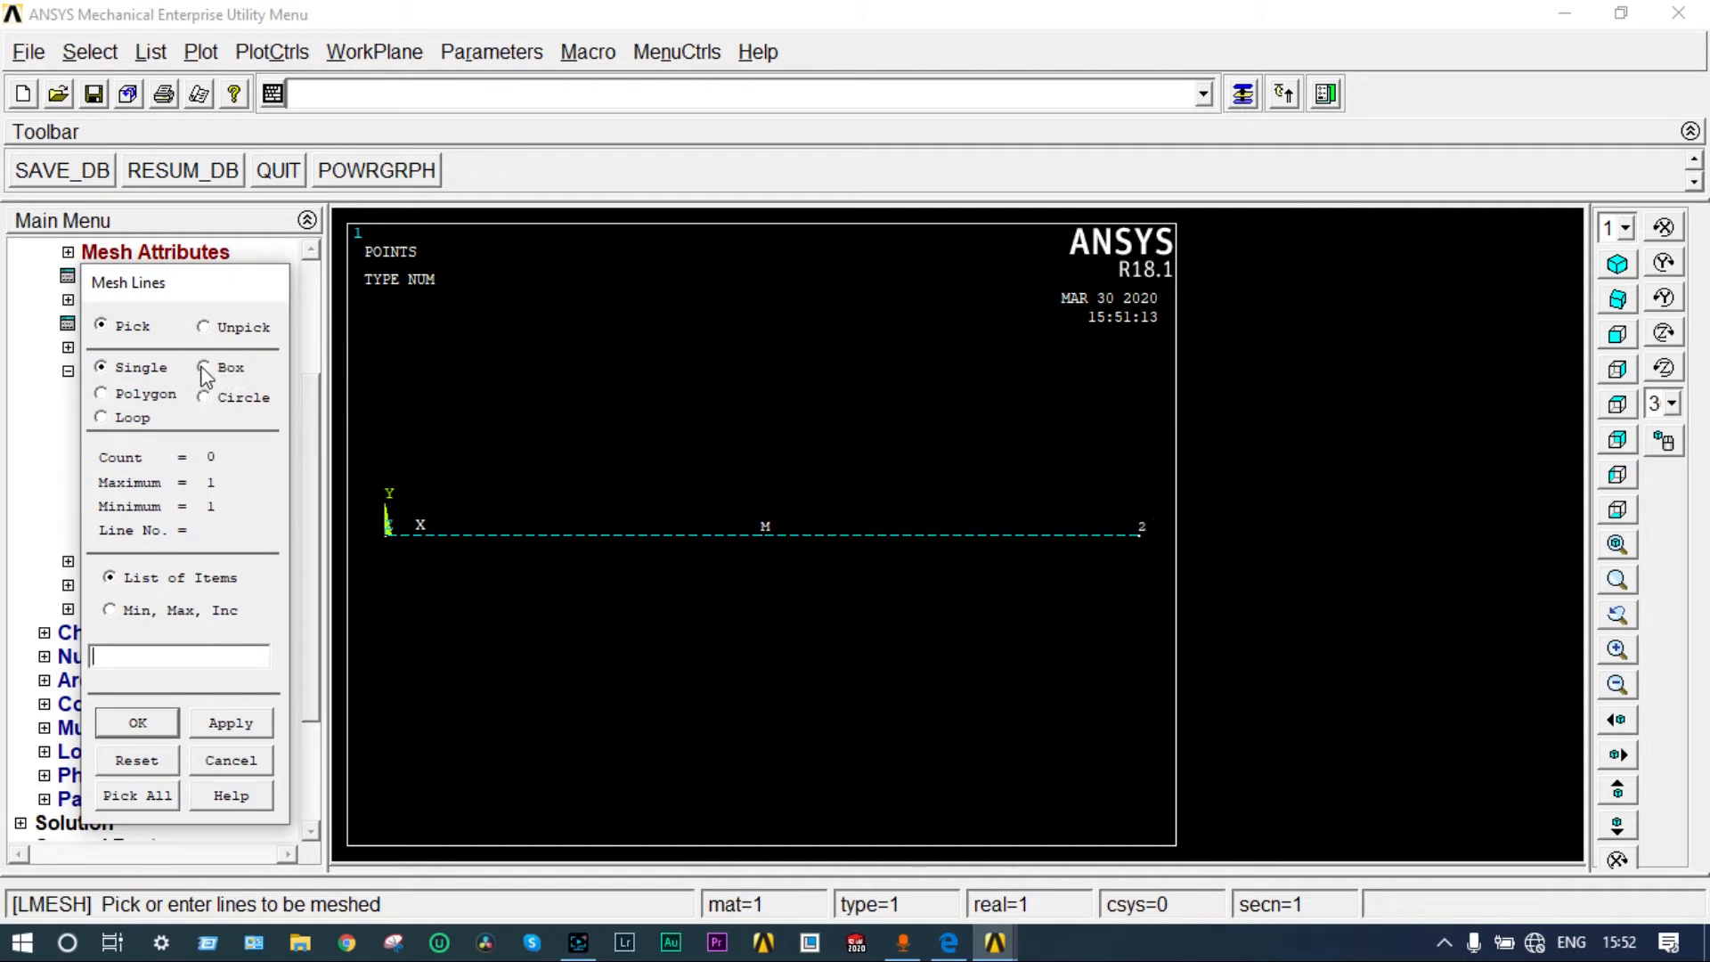
{"action": "left_click", "coordinate": [204, 368]}
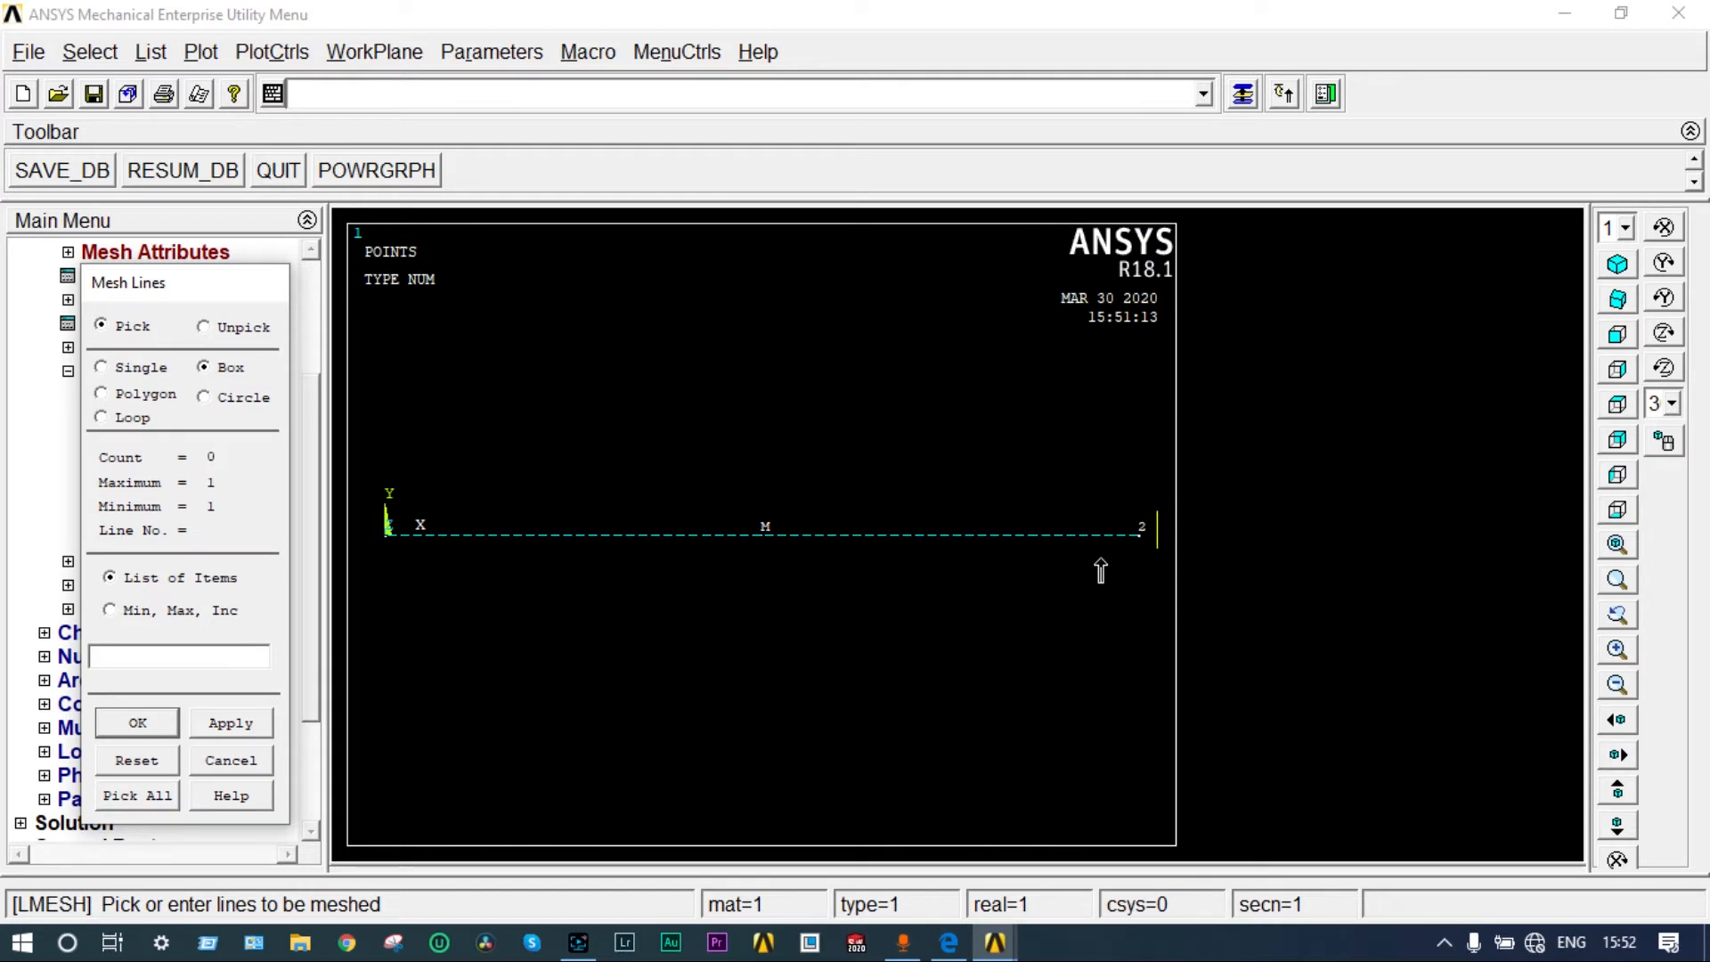
{"action": "left_click", "coordinate": [762, 533]}
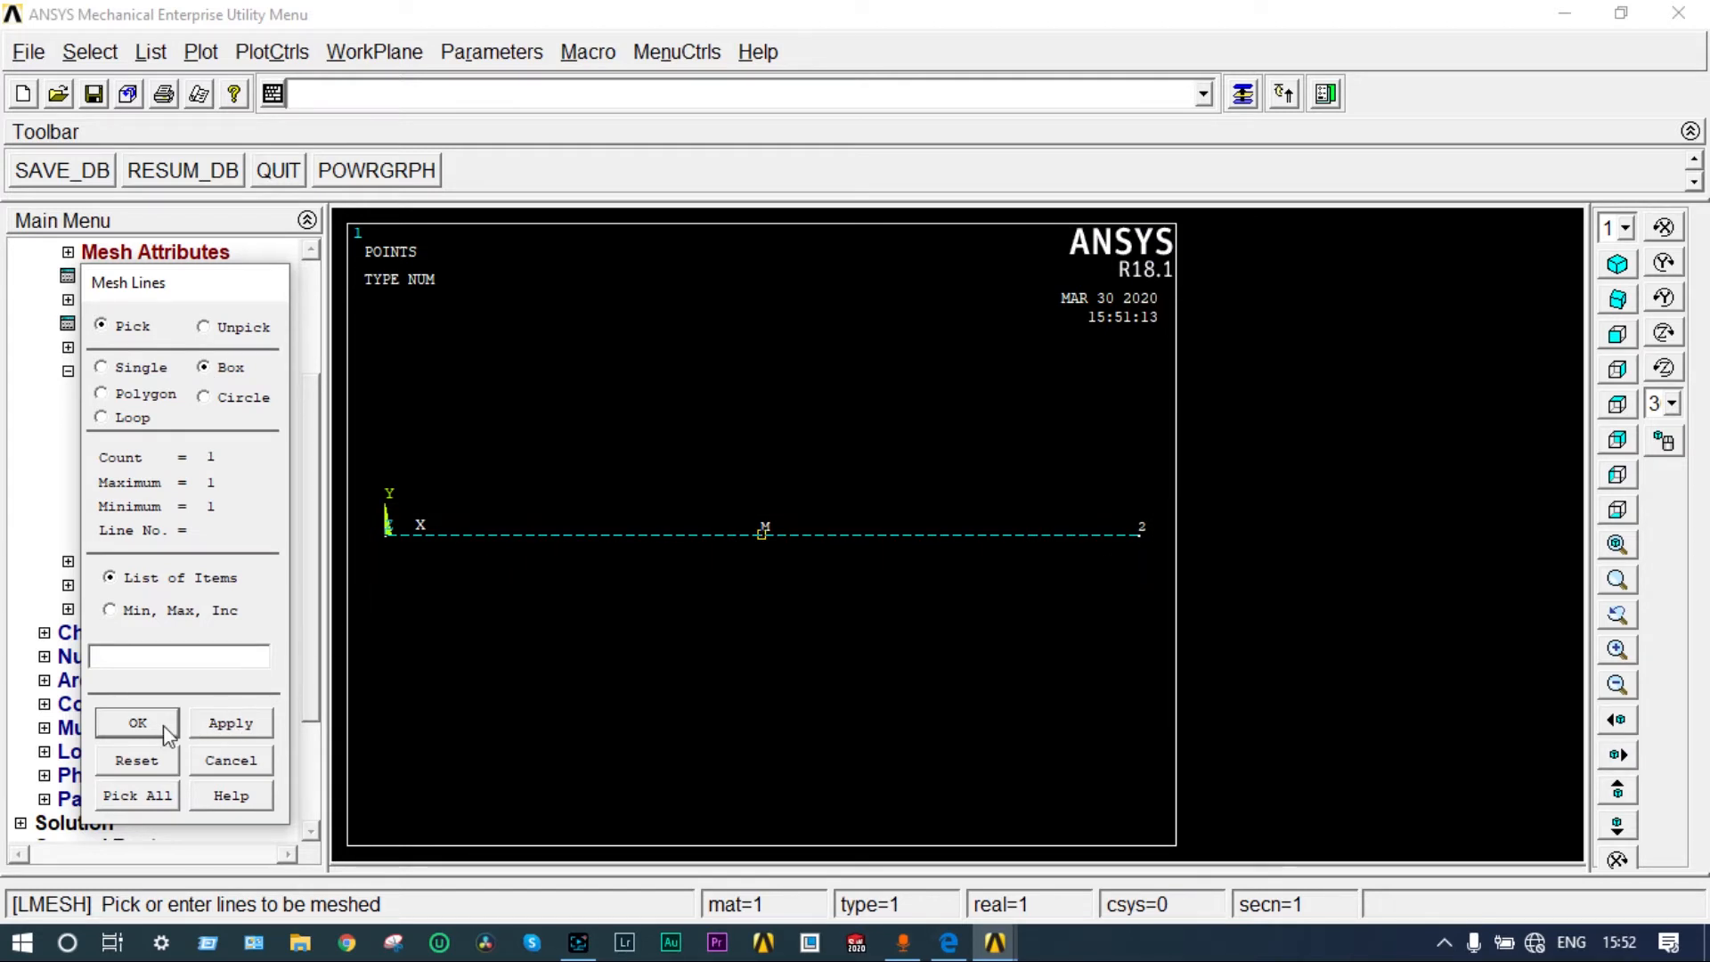
{"action": "left_click", "coordinate": [136, 724]}
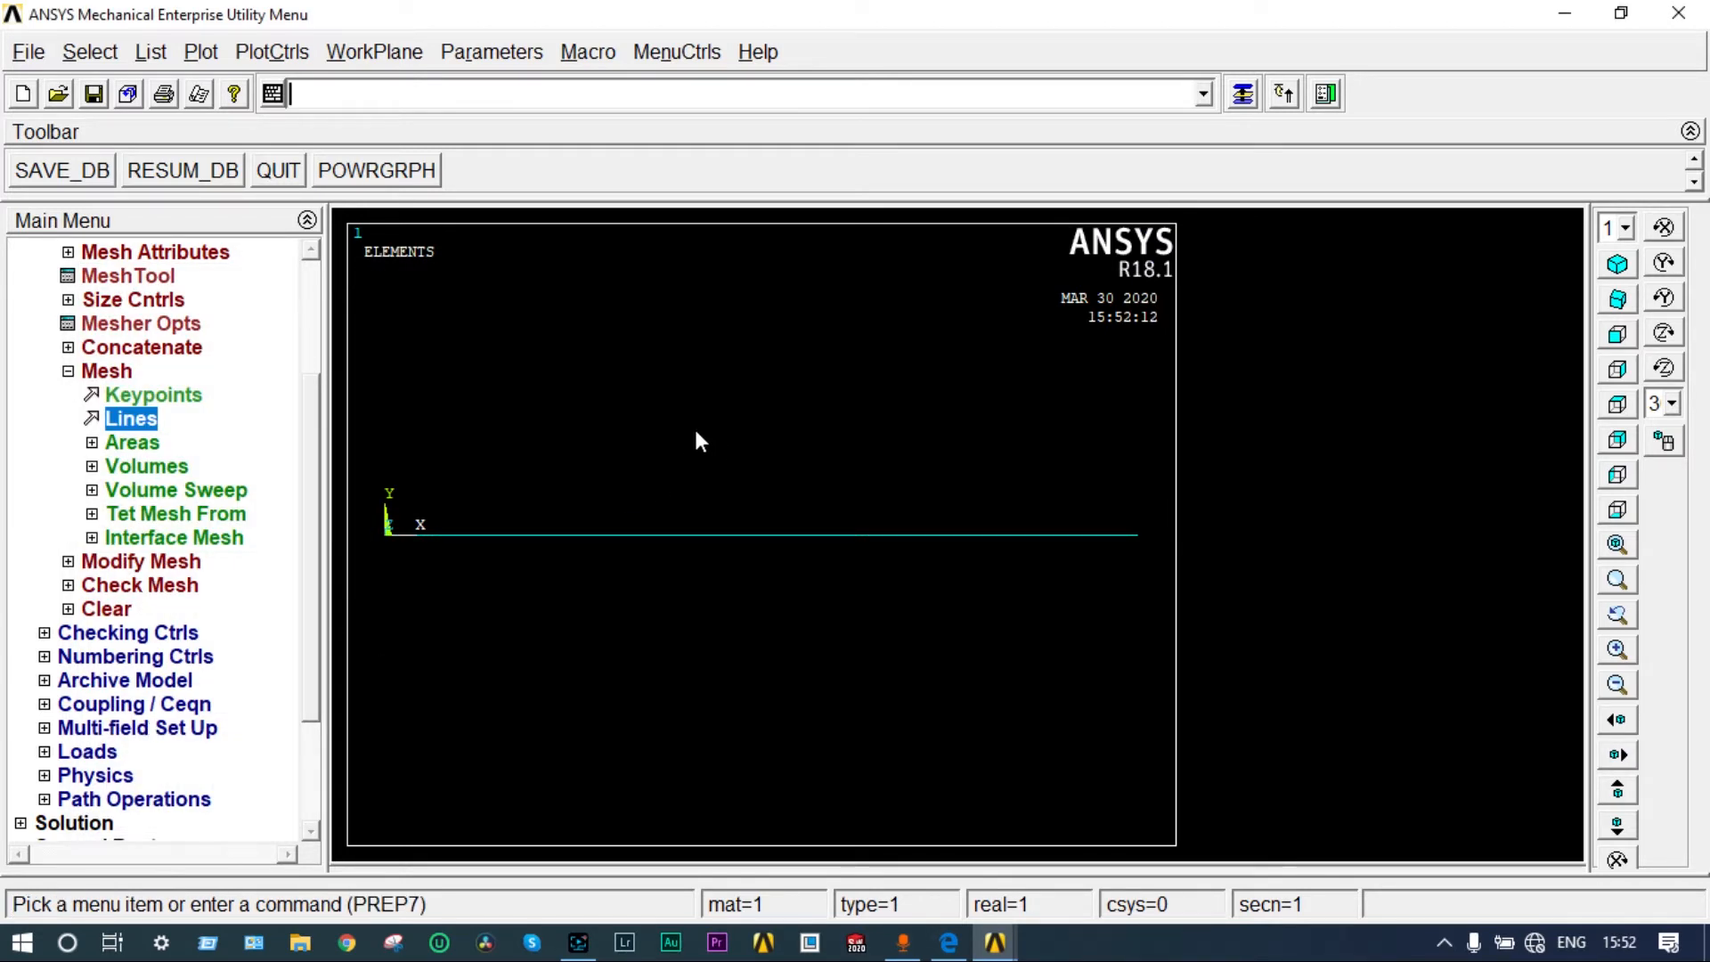
{"action": "mouse_move", "coordinate": [409, 438]}
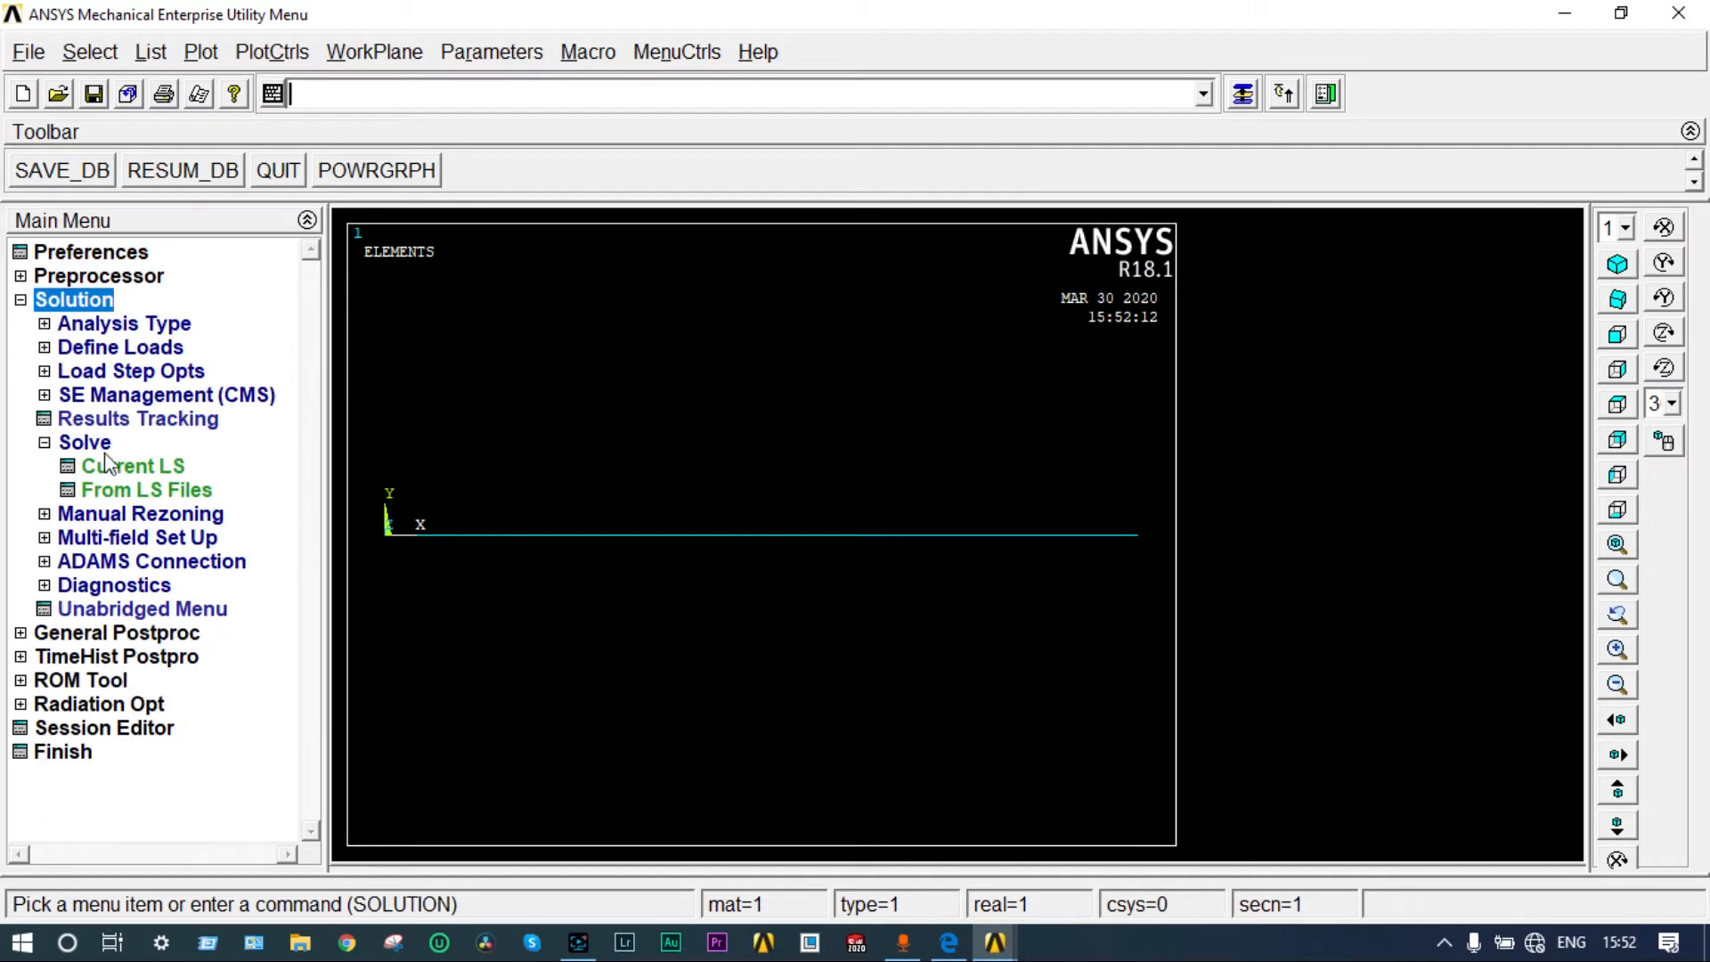
Step: Start a new static analysis
{"action": "left_click", "coordinate": [122, 323]}
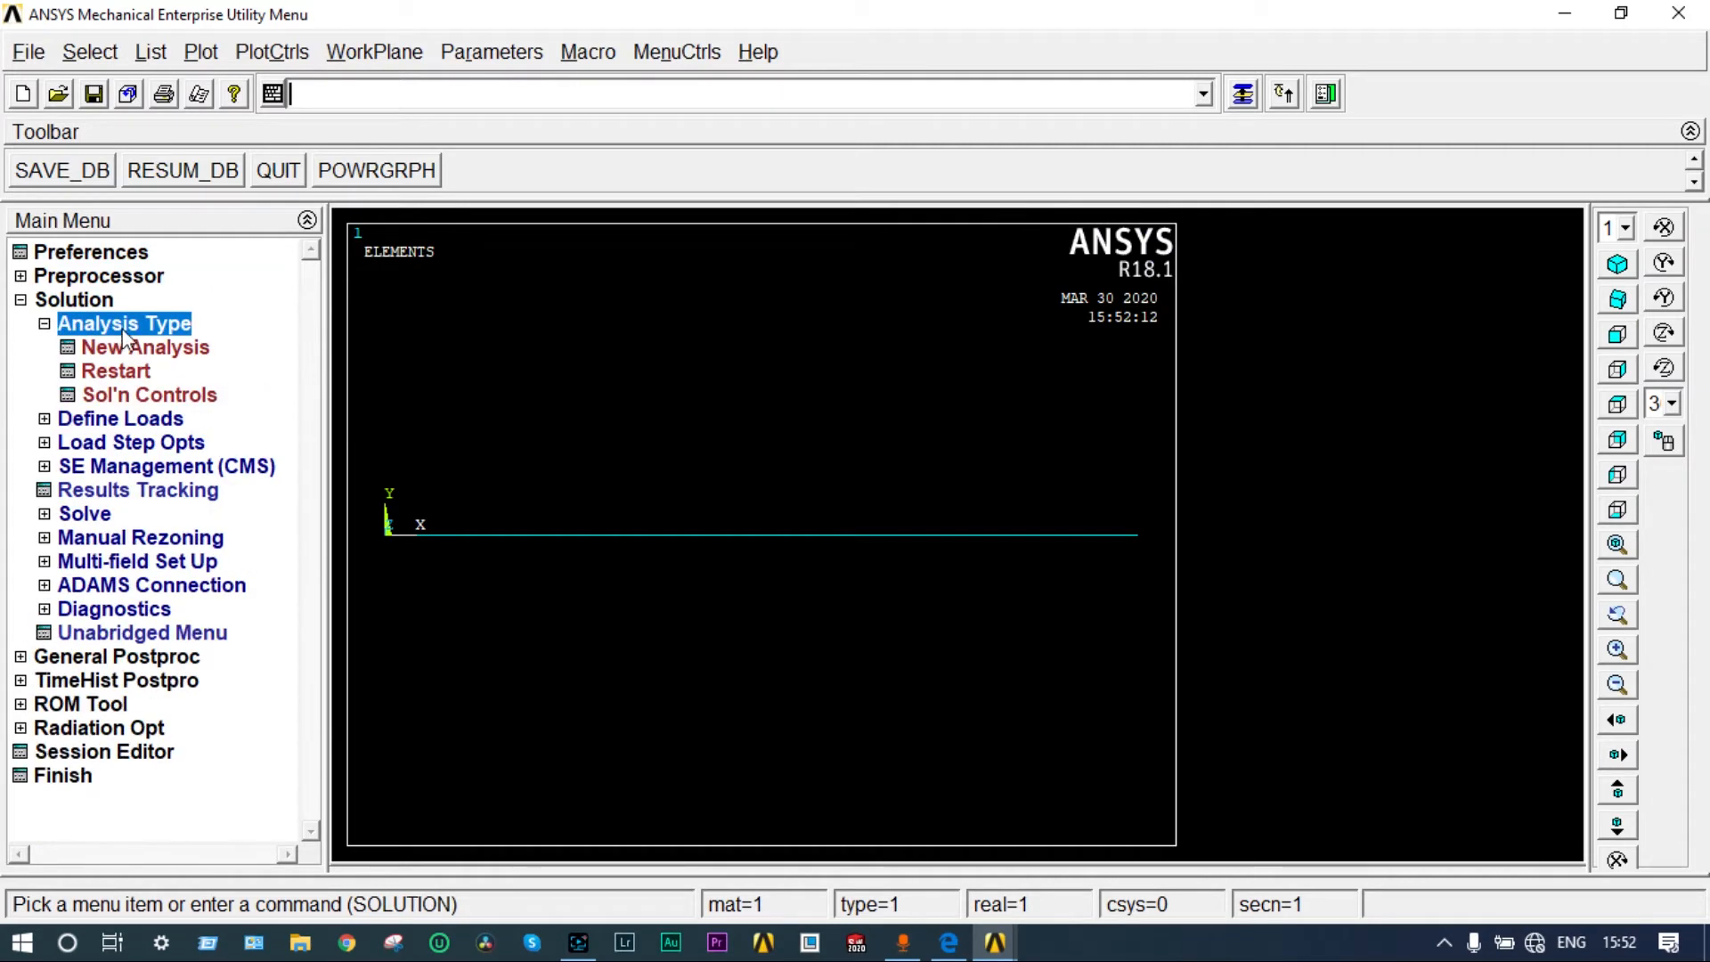
{"action": "left_click", "coordinate": [144, 346]}
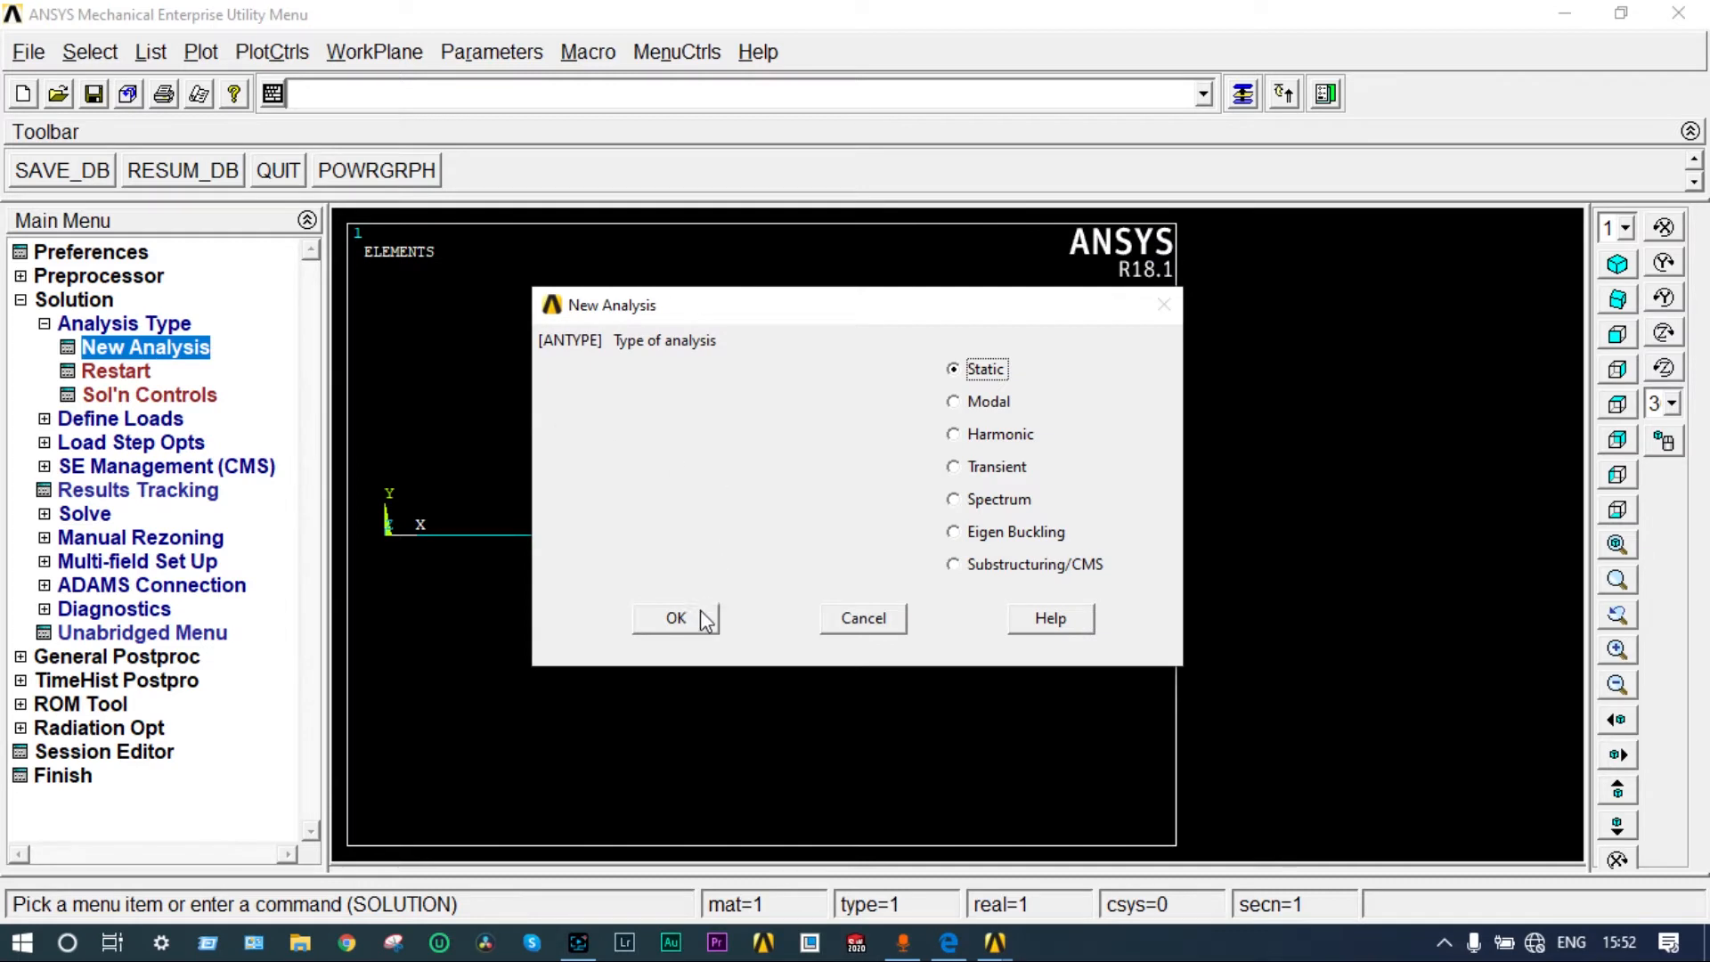
{"action": "left_click", "coordinate": [676, 617]}
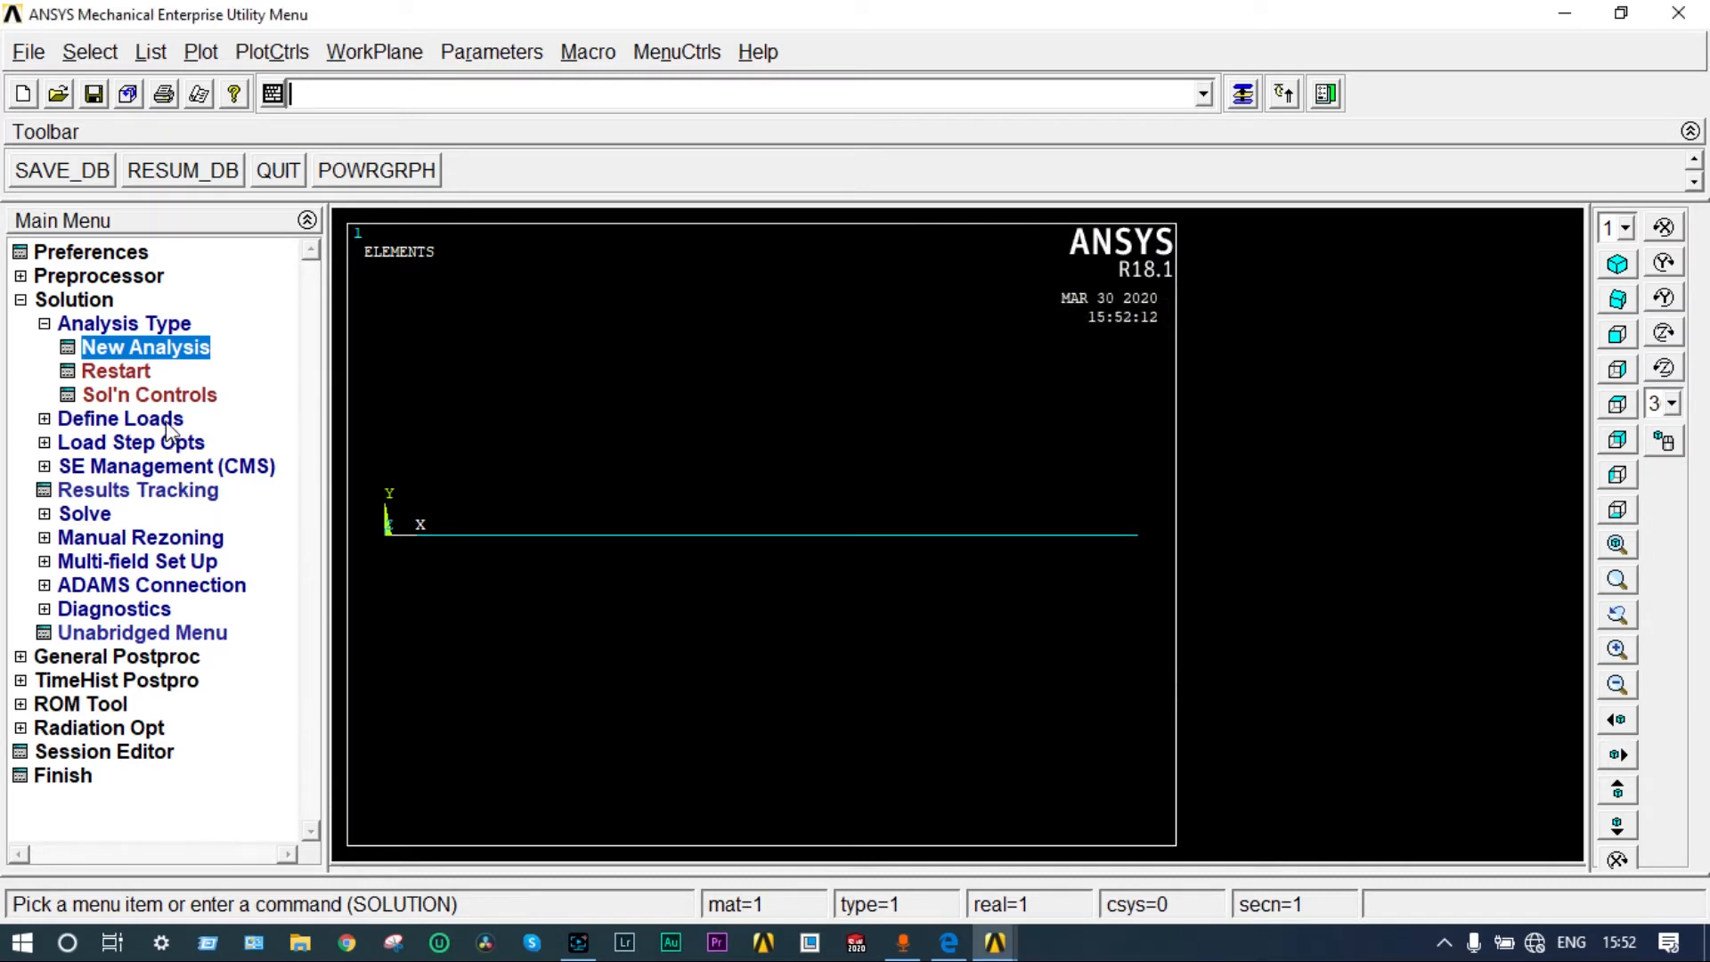
Step: Constrain keypoints 1 and 2 in all DOFs, UX through ROTZ
{"action": "left_click", "coordinate": [121, 419]}
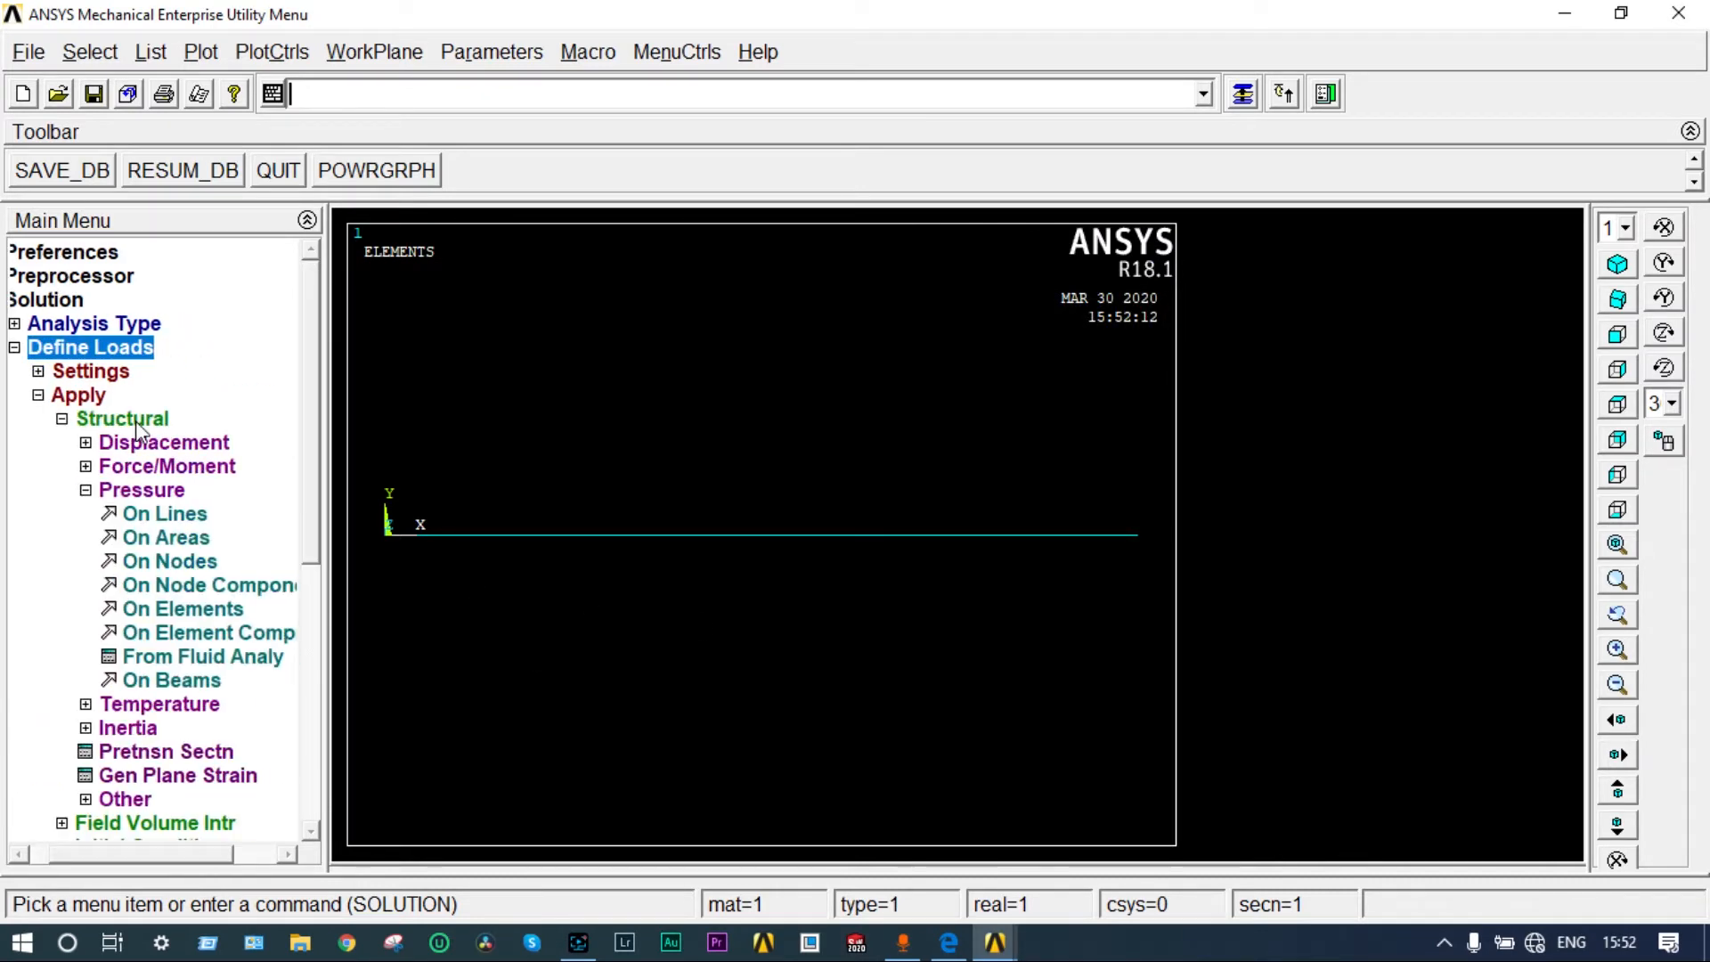
{"action": "left_click", "coordinate": [162, 442]}
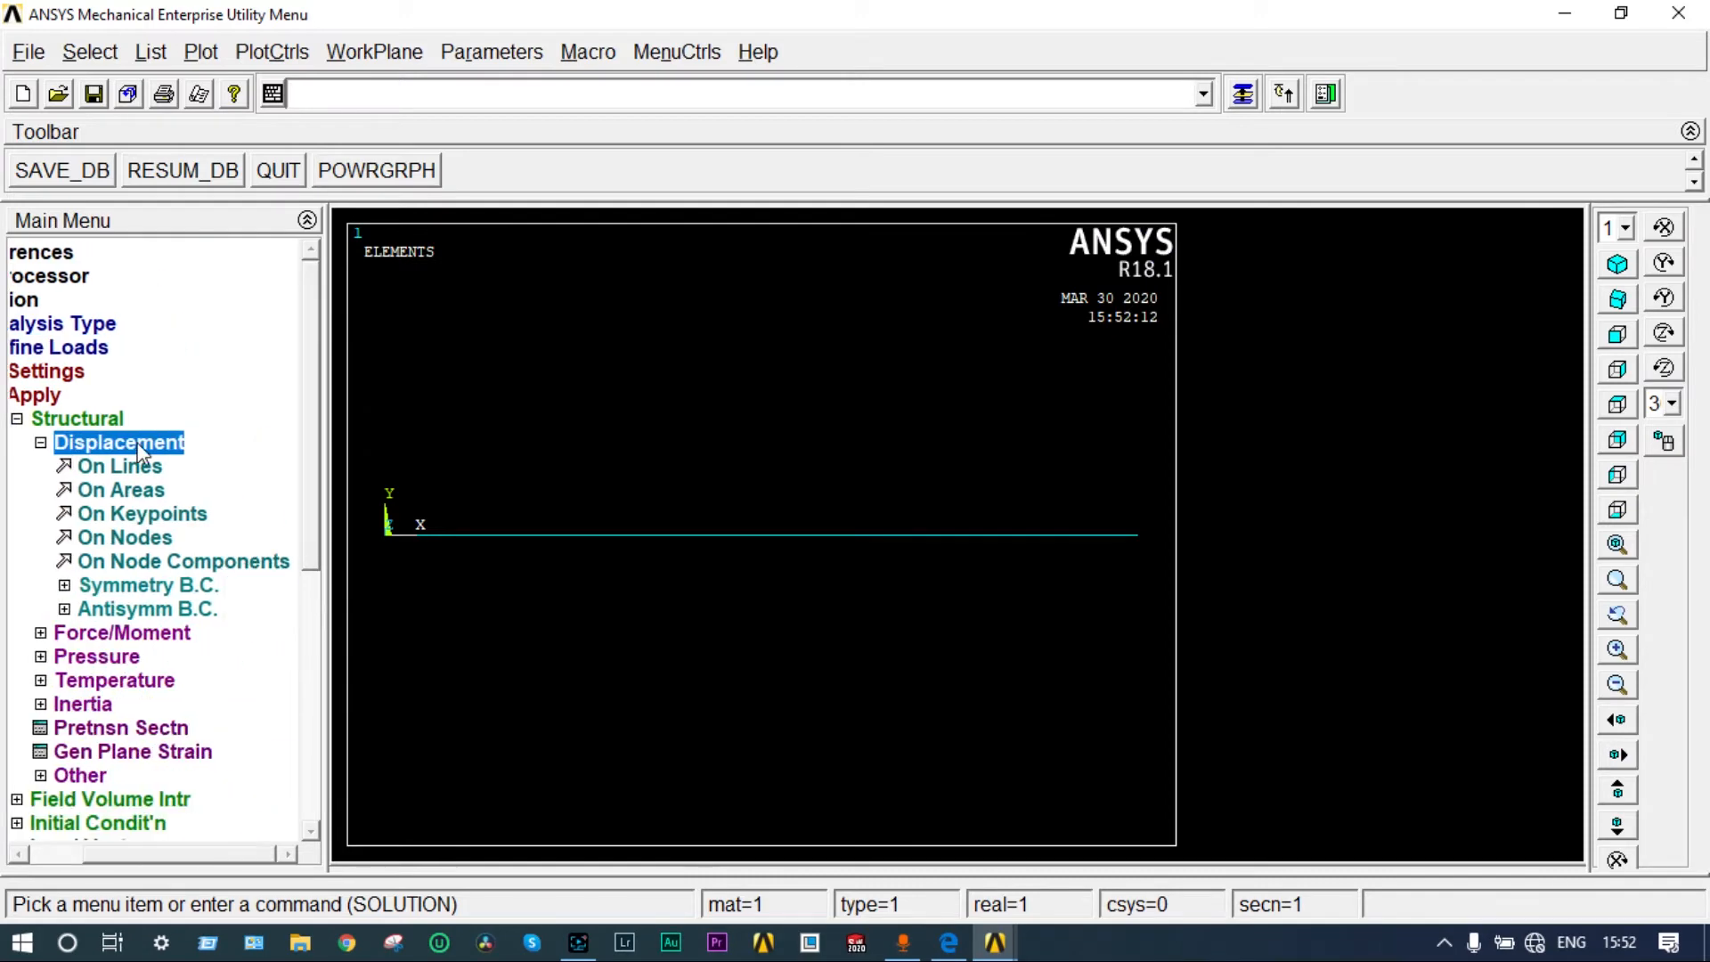
{"action": "left_click", "coordinate": [142, 513]}
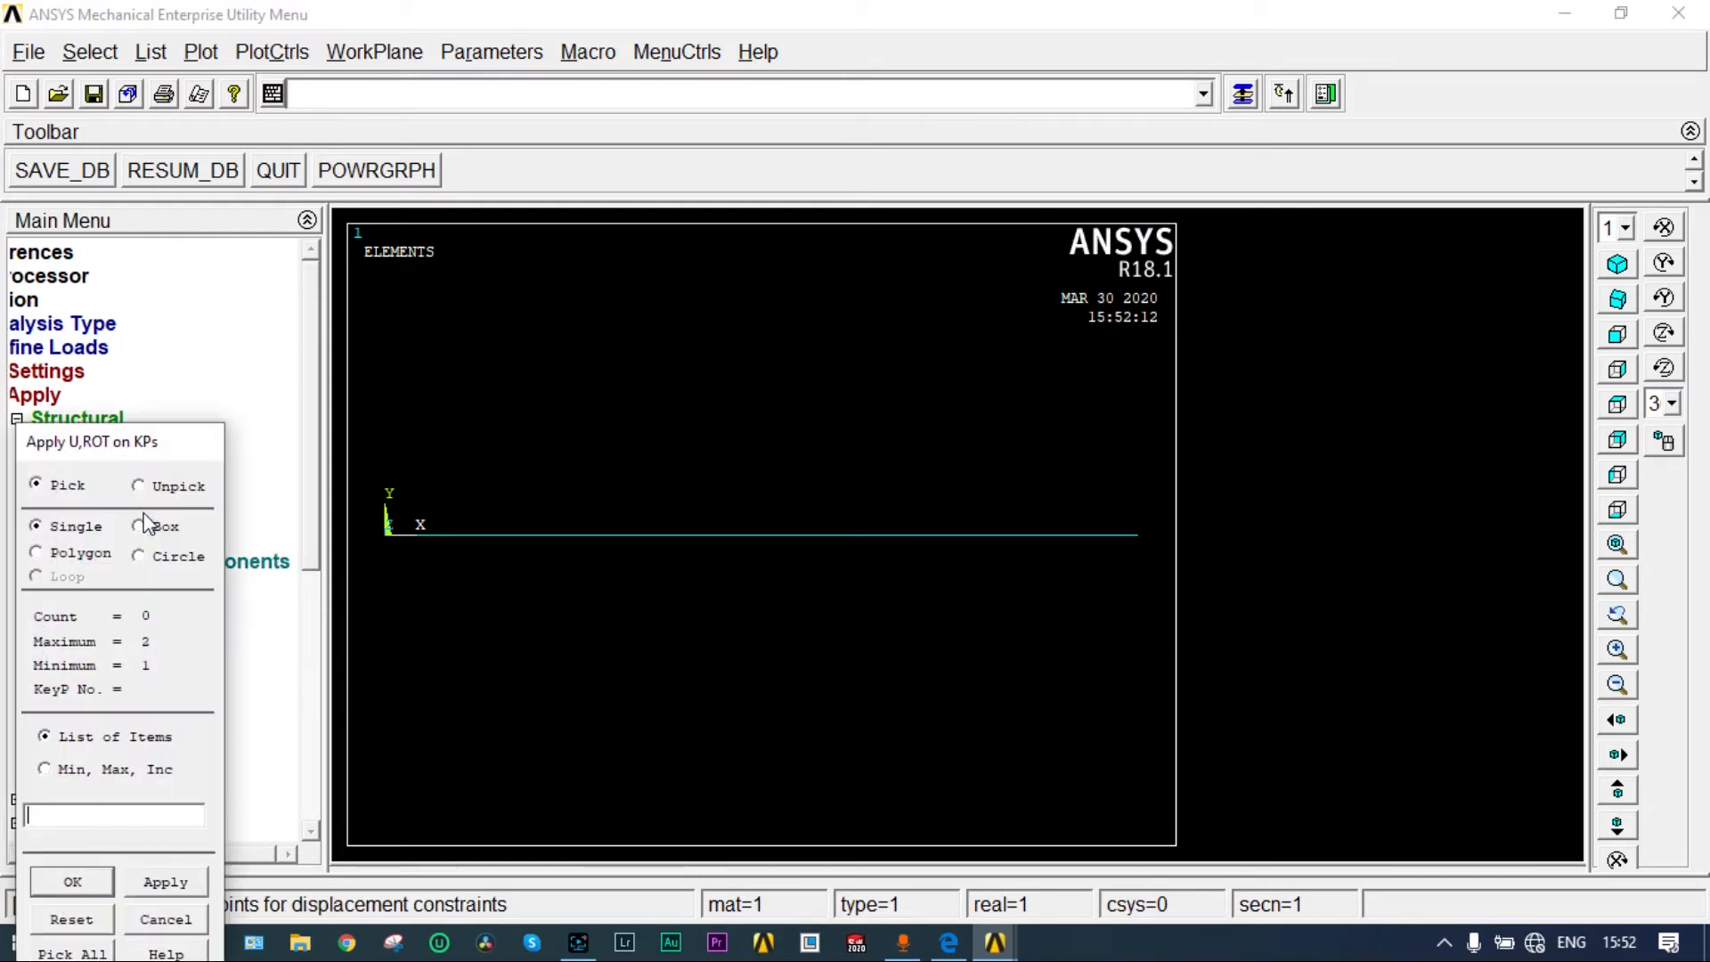
{"action": "left_click", "coordinate": [384, 532]}
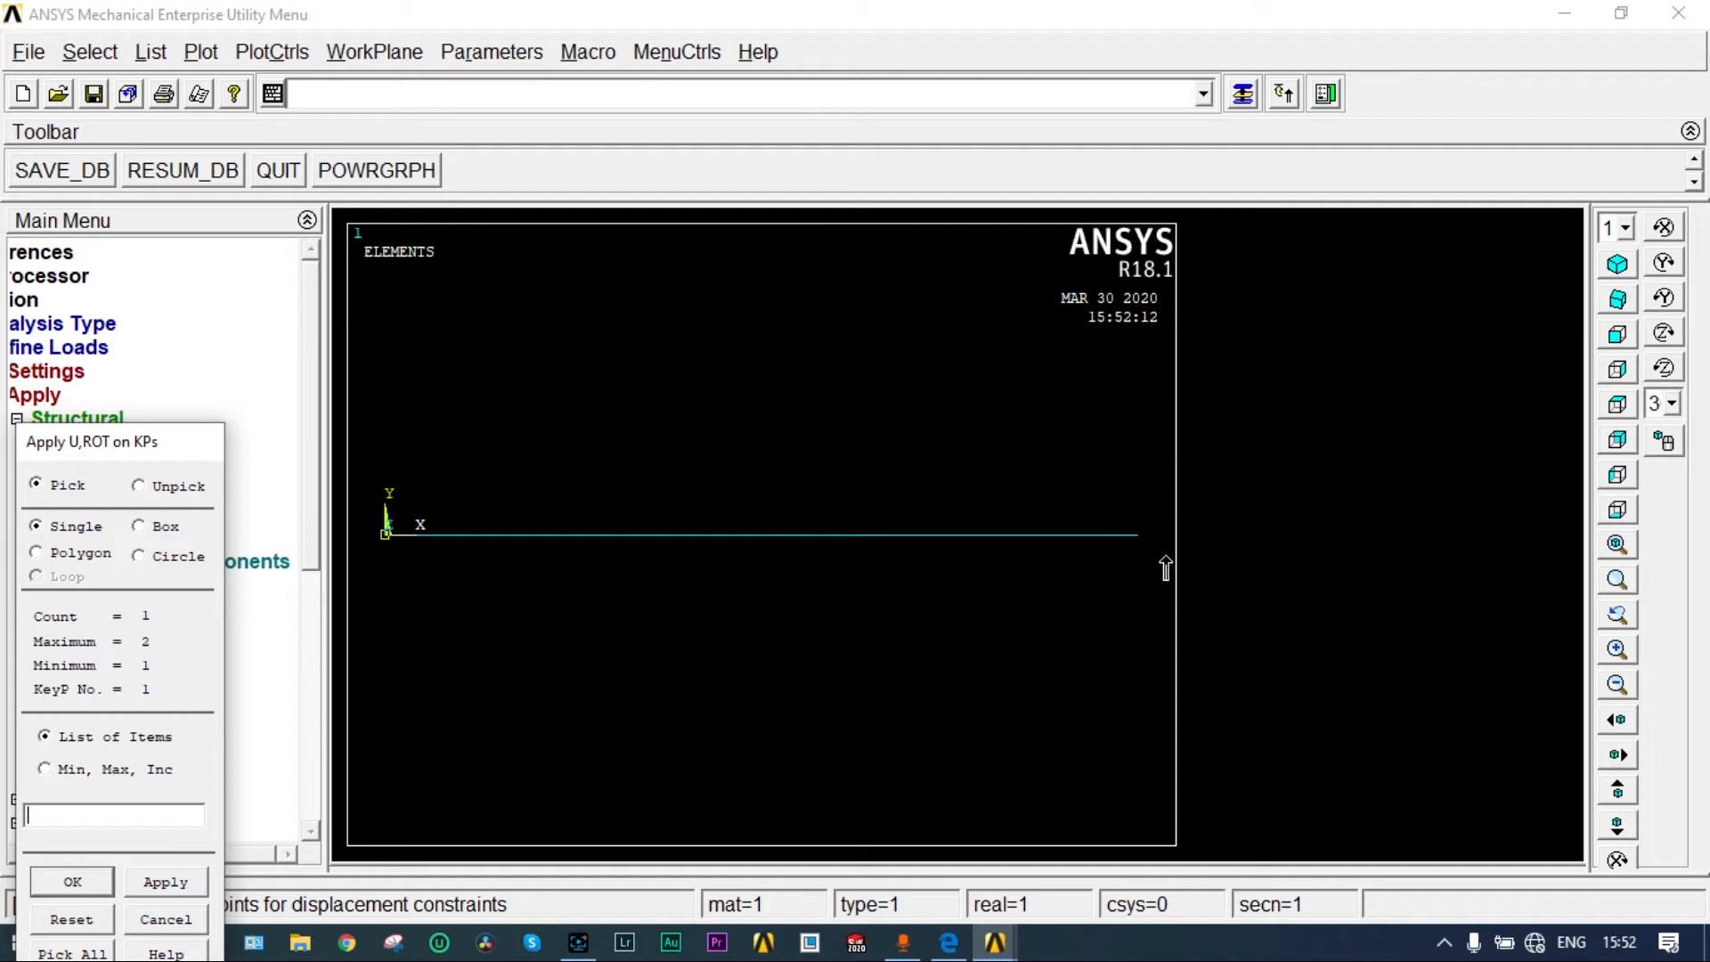
{"action": "left_click", "coordinate": [1138, 534]}
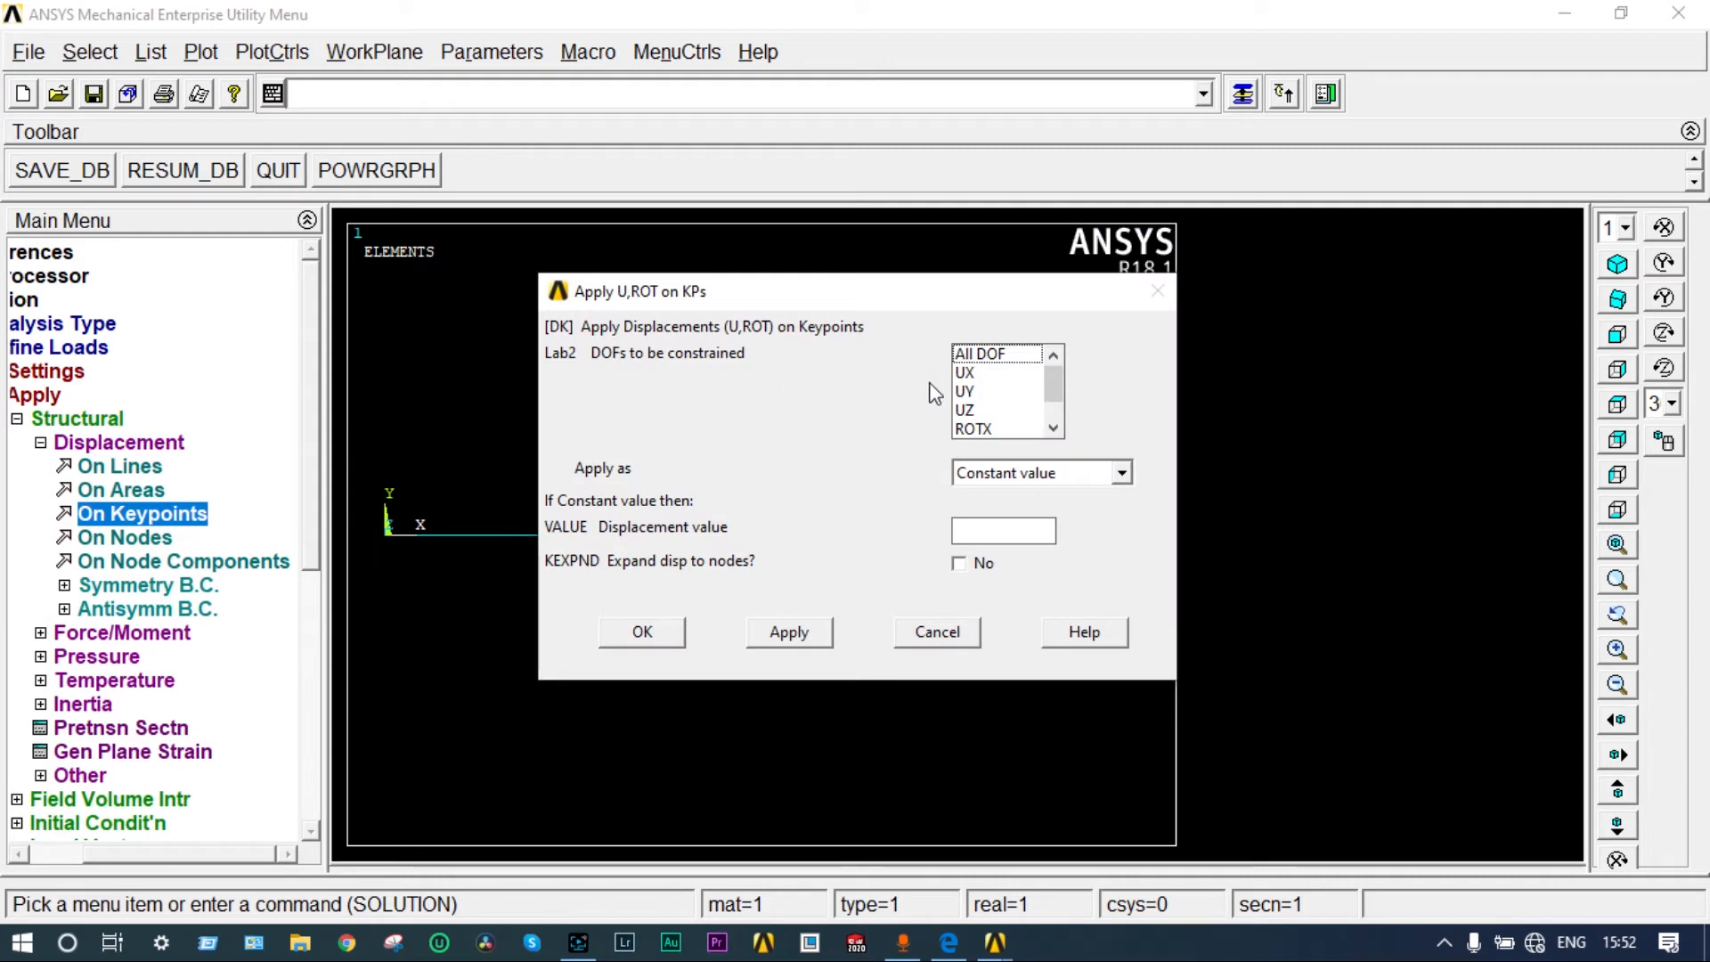
{"action": "left_click", "coordinate": [964, 372]}
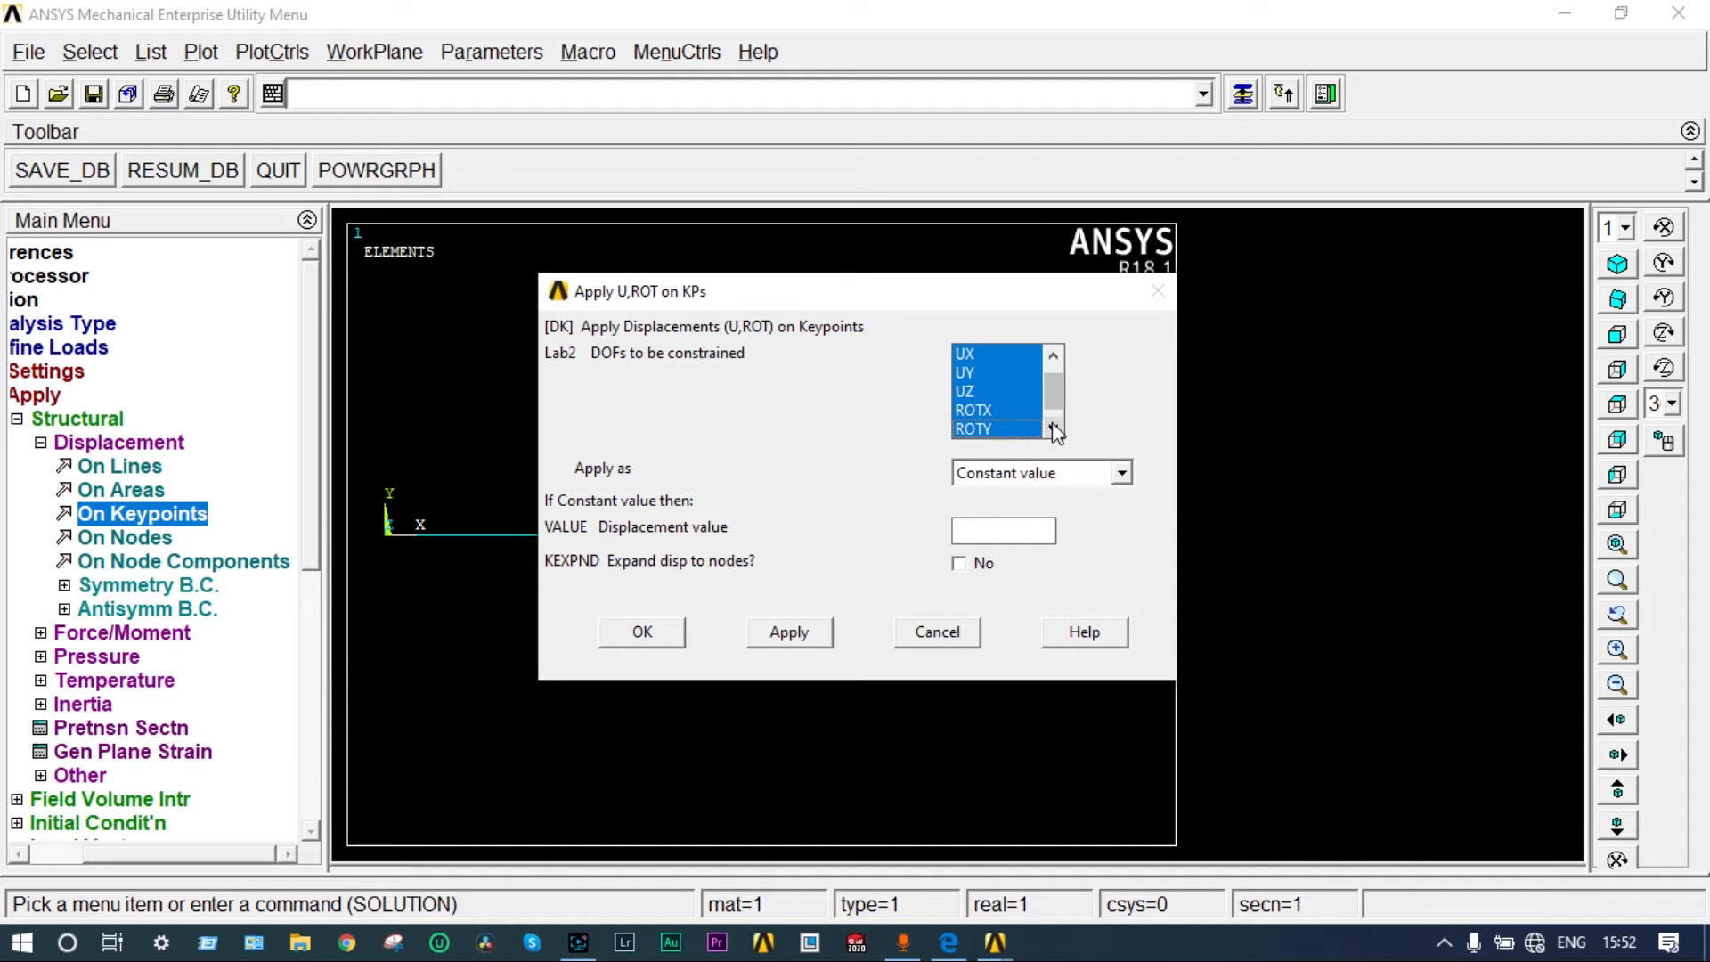
{"action": "left_click", "coordinate": [1054, 427]}
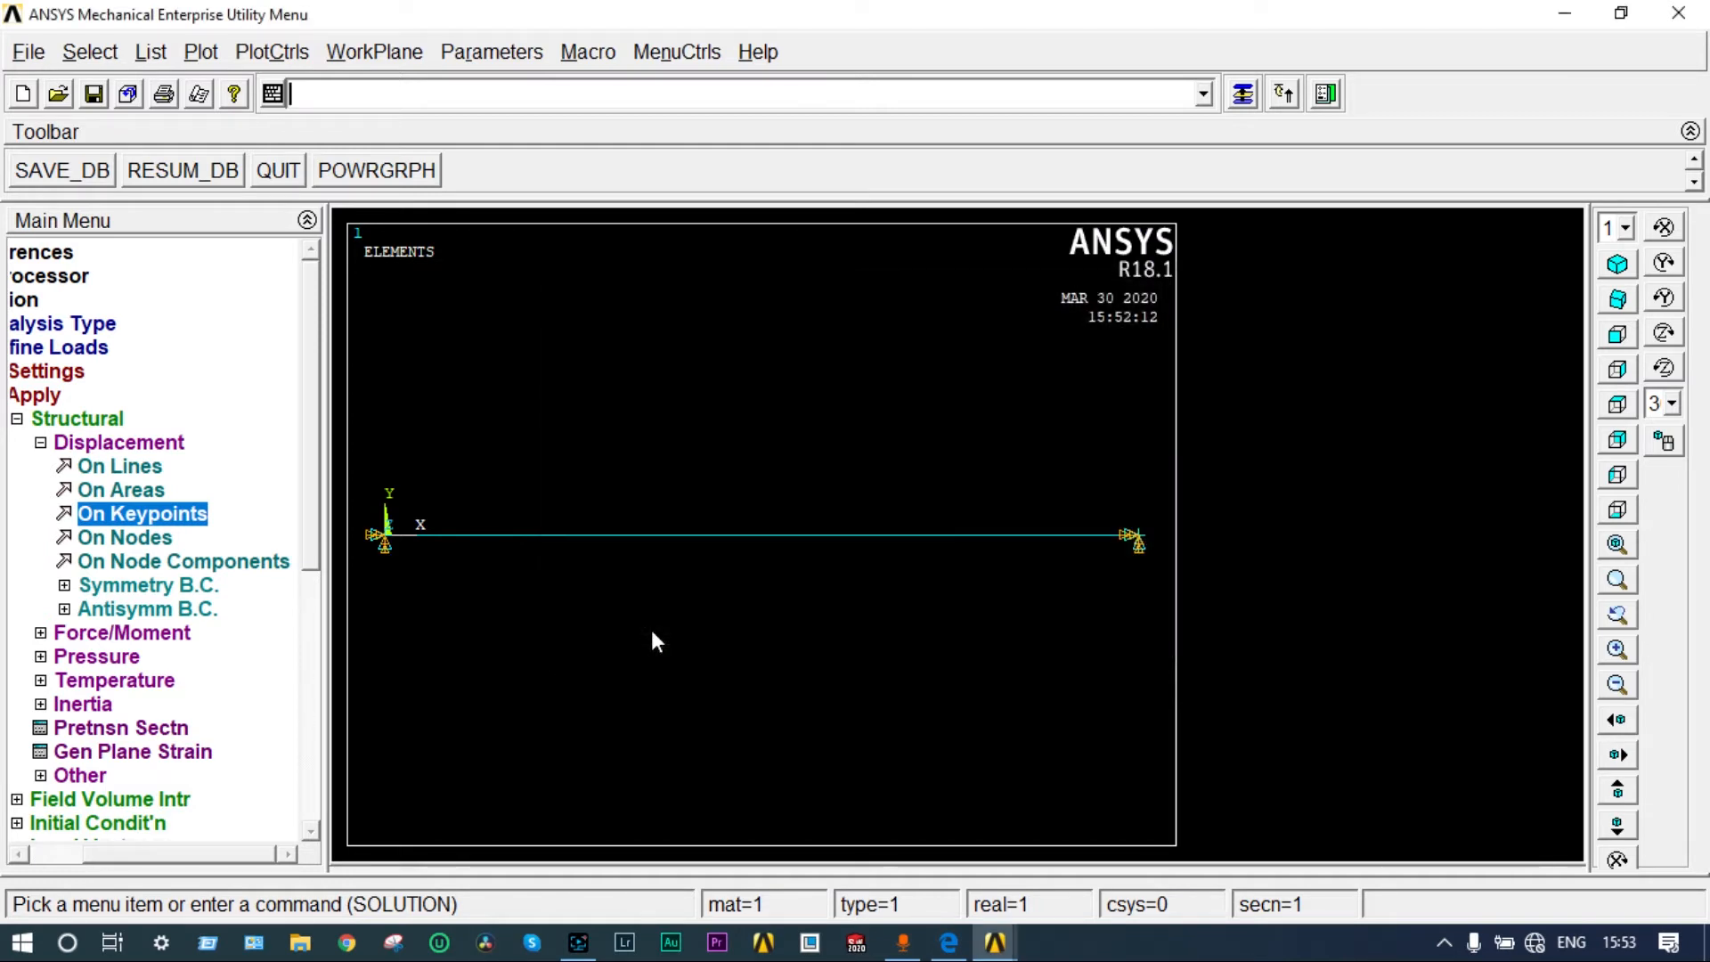
{"action": "mouse_move", "coordinate": [229, 564]}
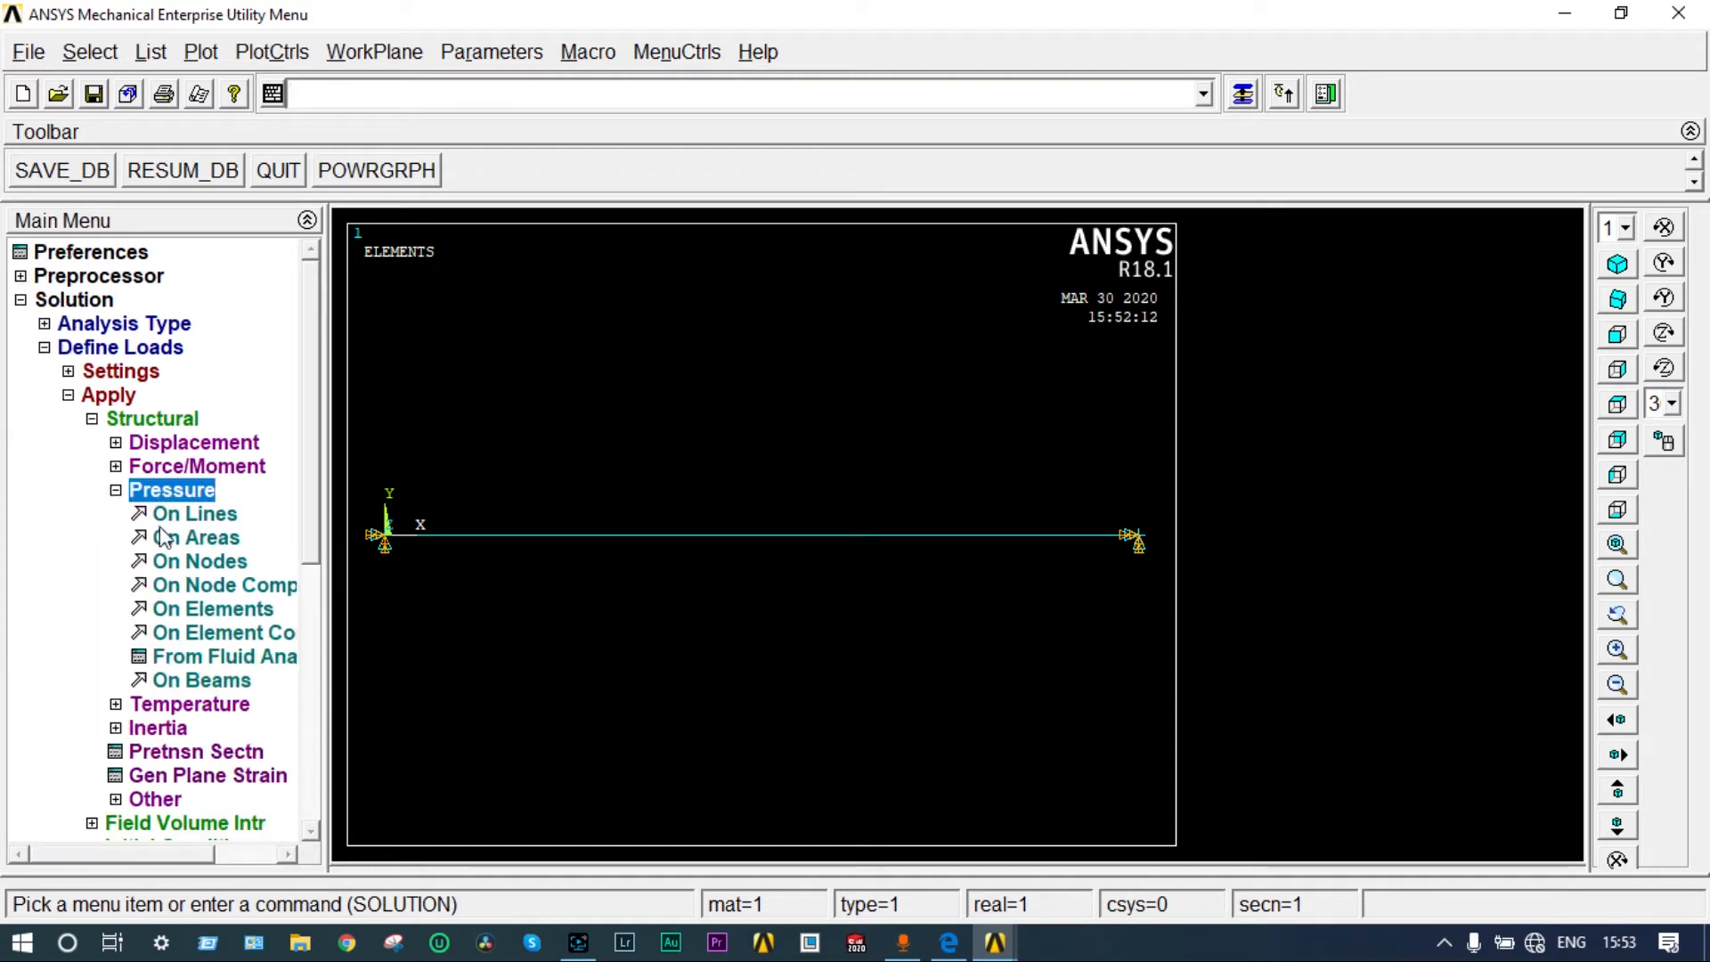
Step: Apply pressure 5 with LKEY 2 to all box-picked beam elements and dismiss the warning
{"action": "left_click", "coordinate": [202, 680]}
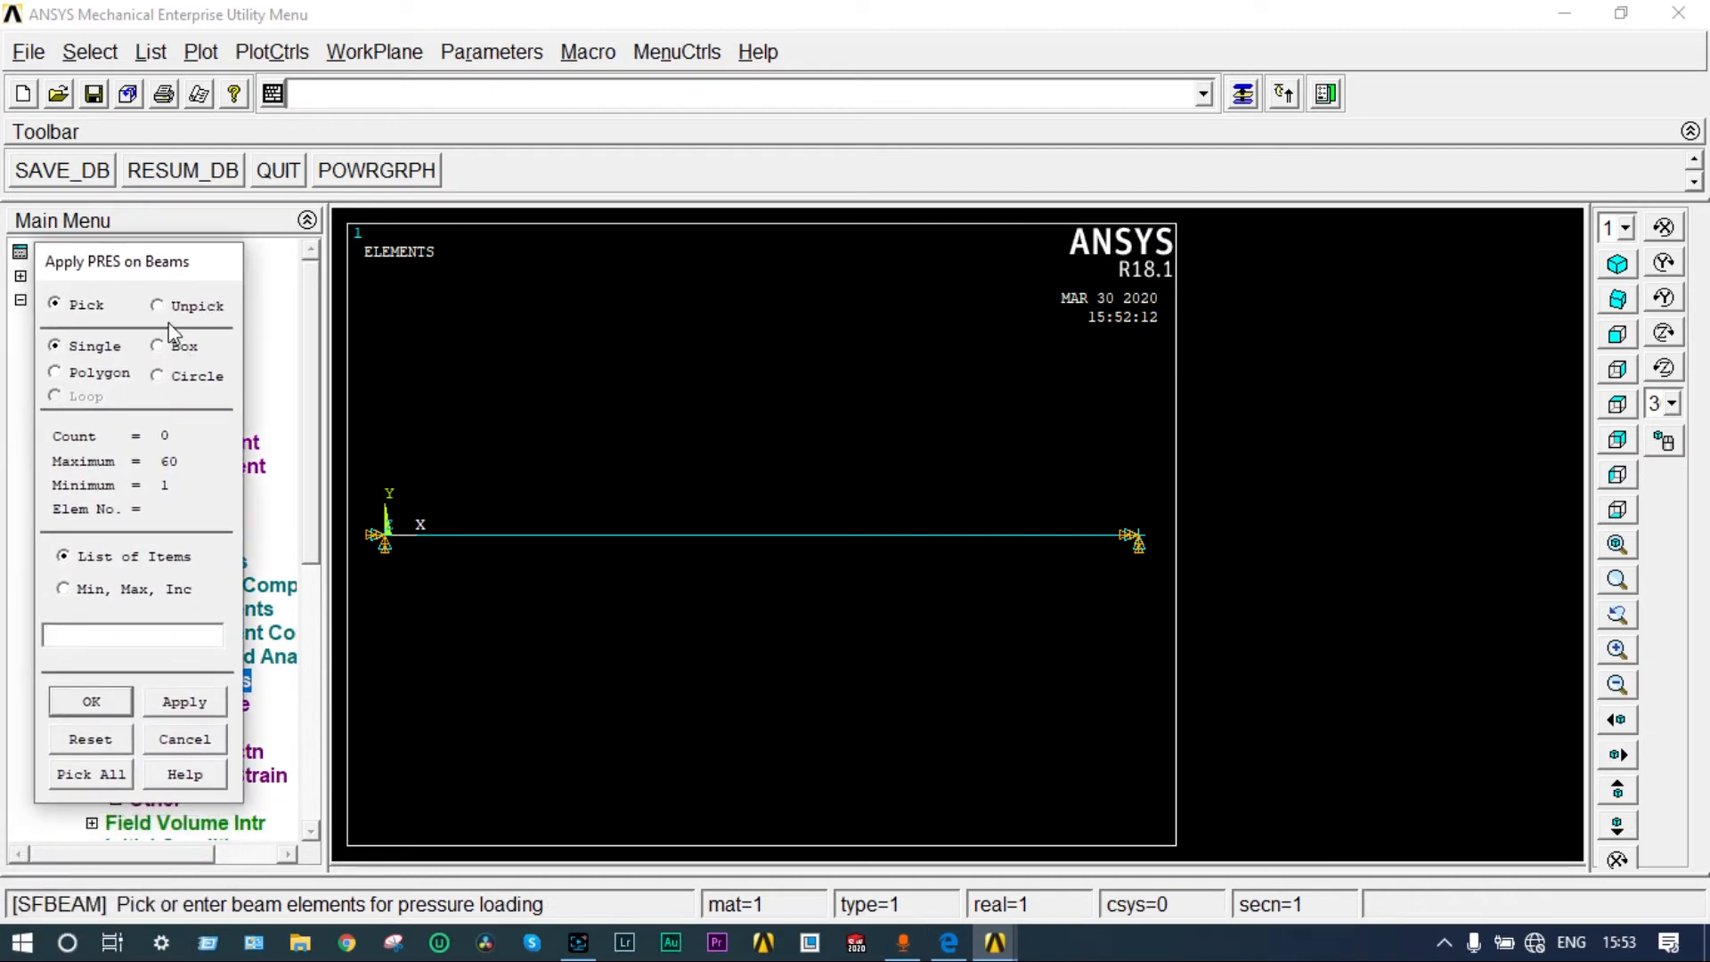
{"action": "left_click", "coordinate": [156, 345]}
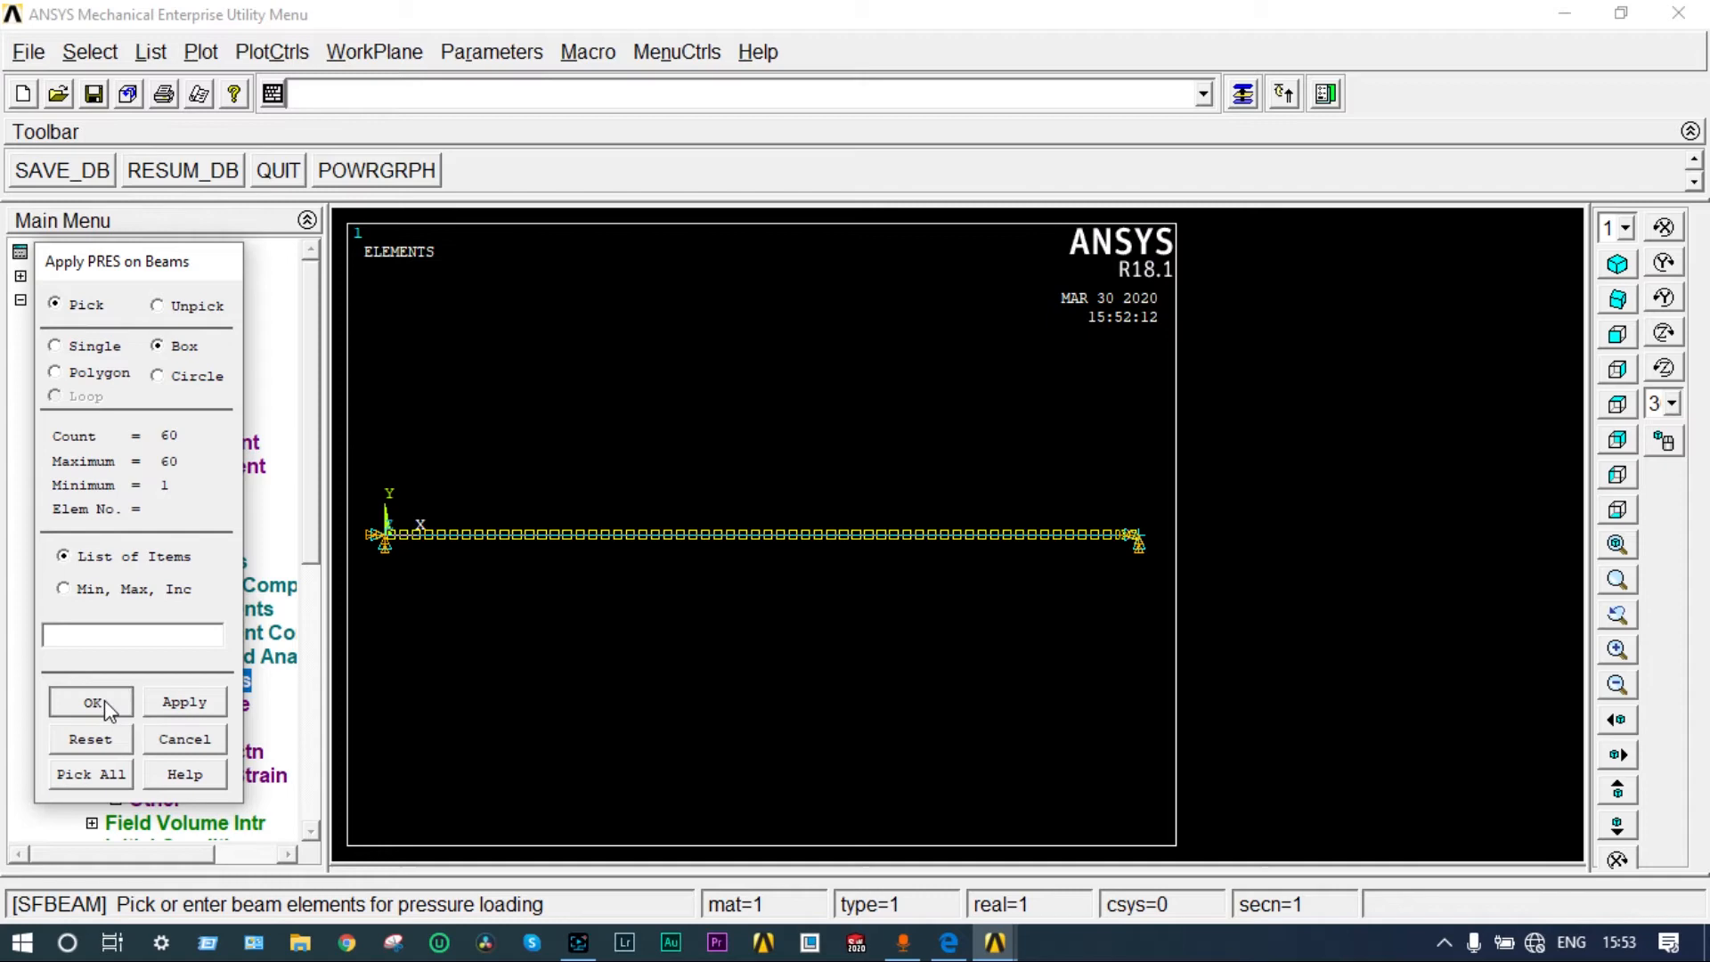
{"action": "left_click", "coordinate": [92, 701]}
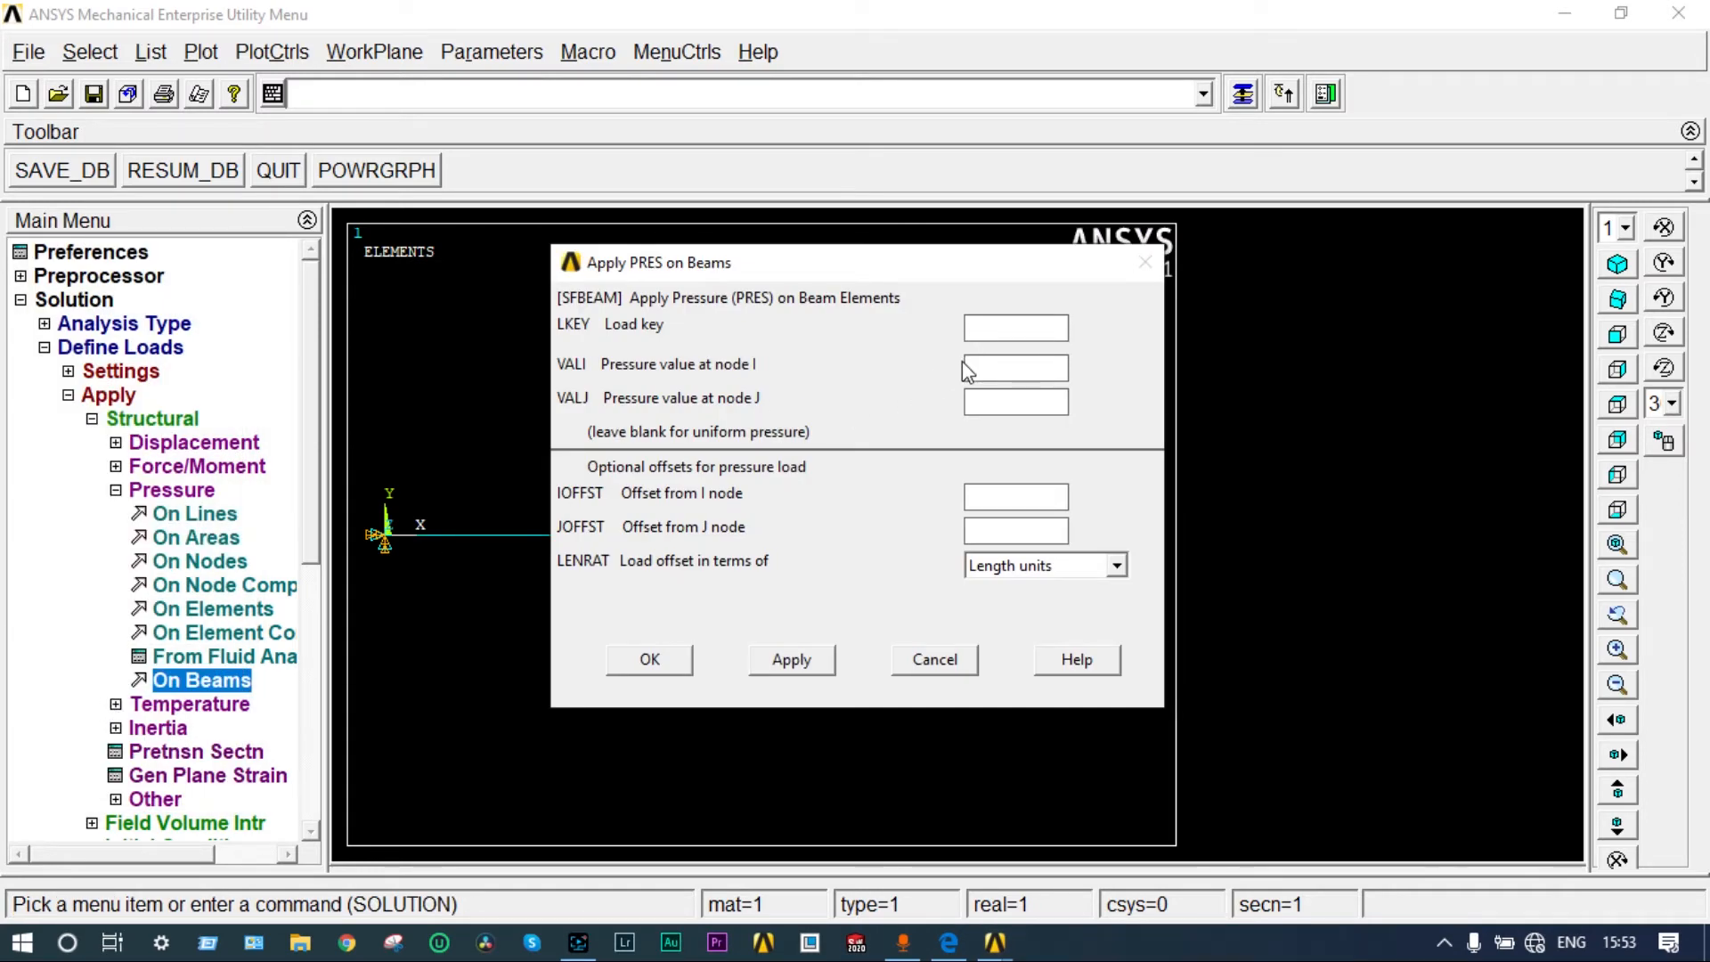
{"action": "type", "text": "2"}
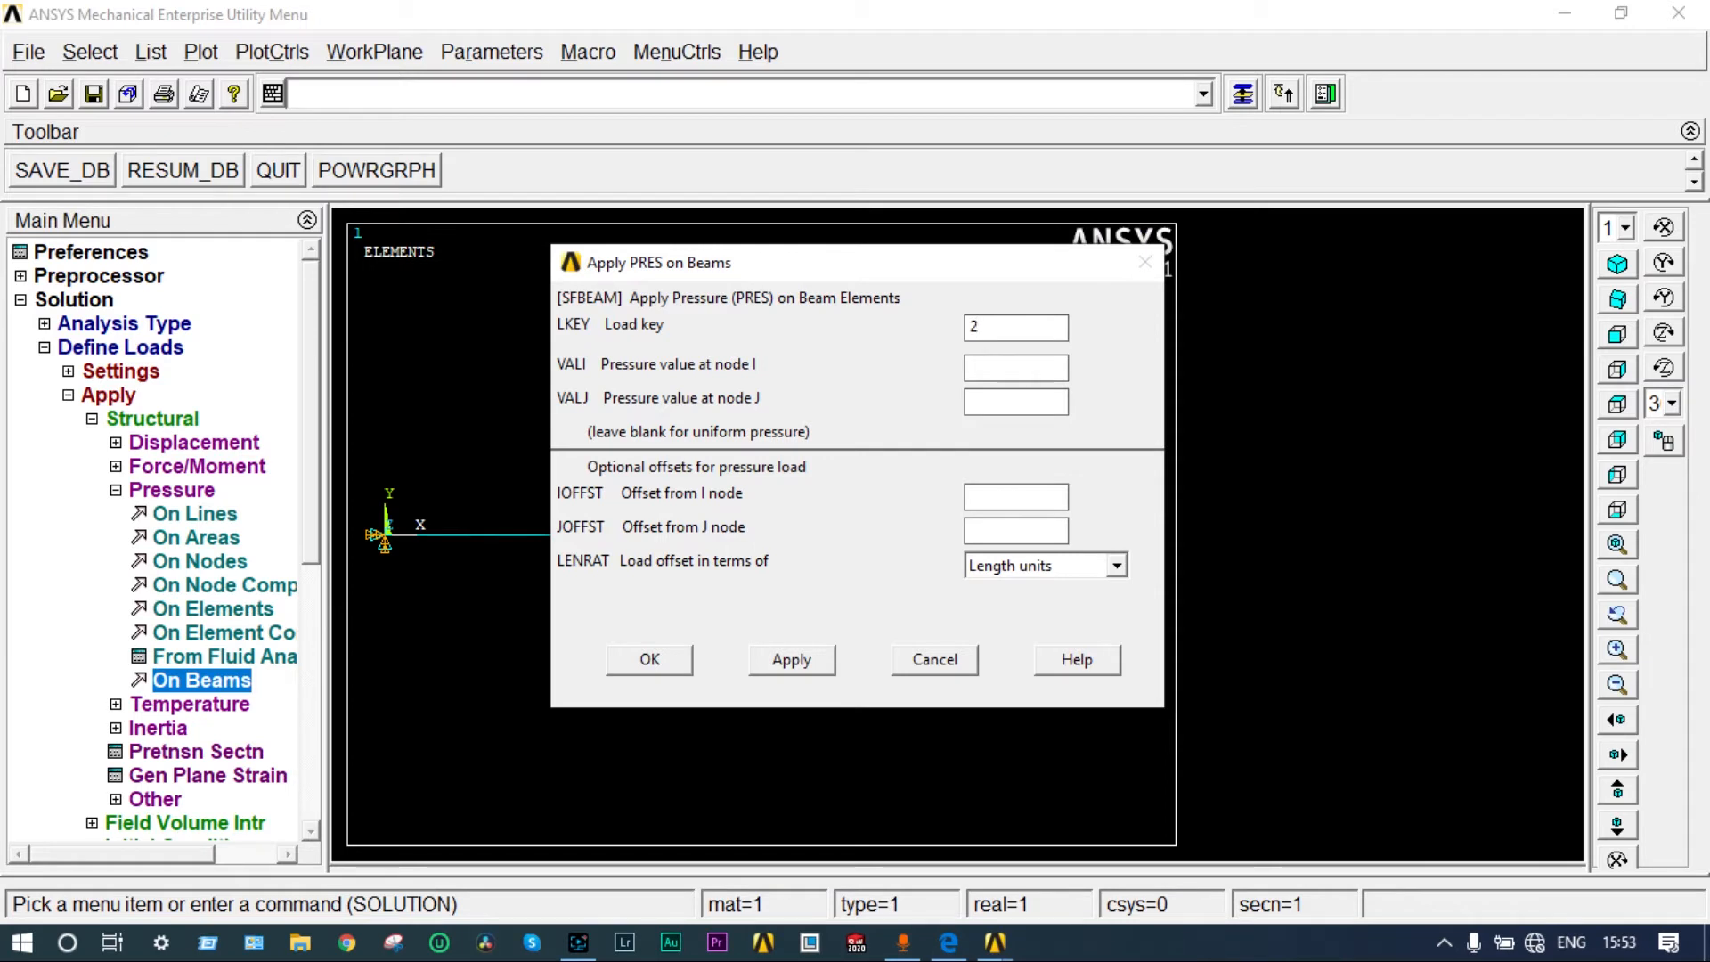
{"action": "left_click", "coordinate": [1014, 366]}
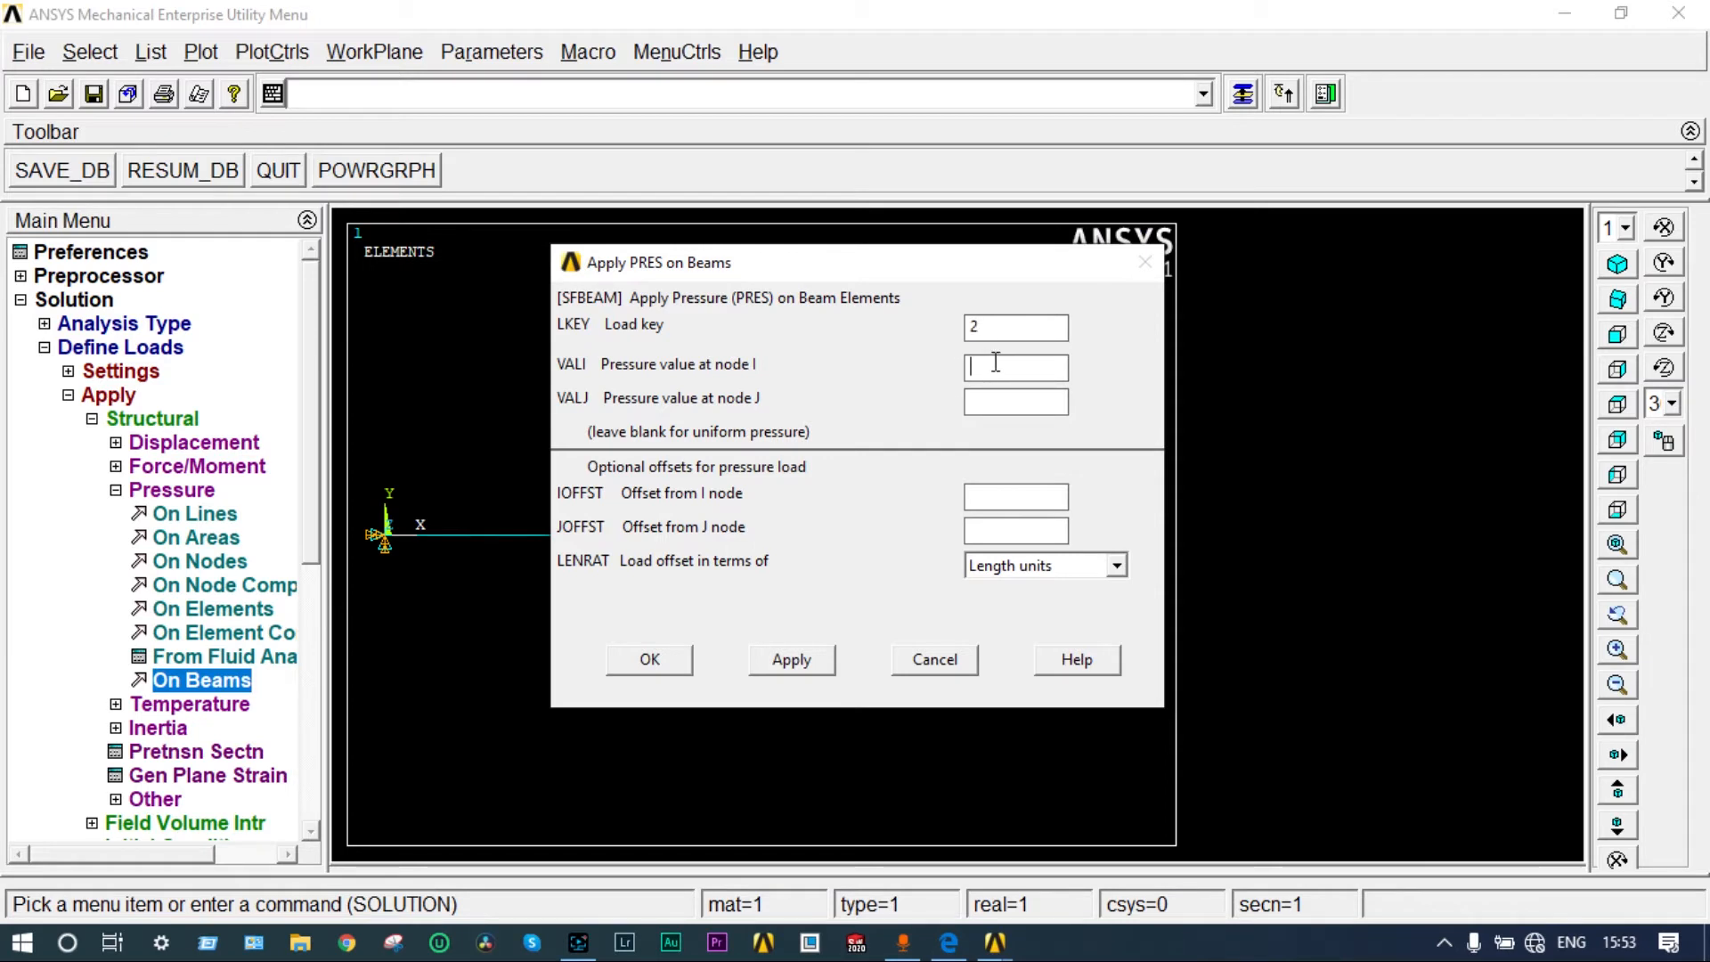
{"action": "type", "text": "5"}
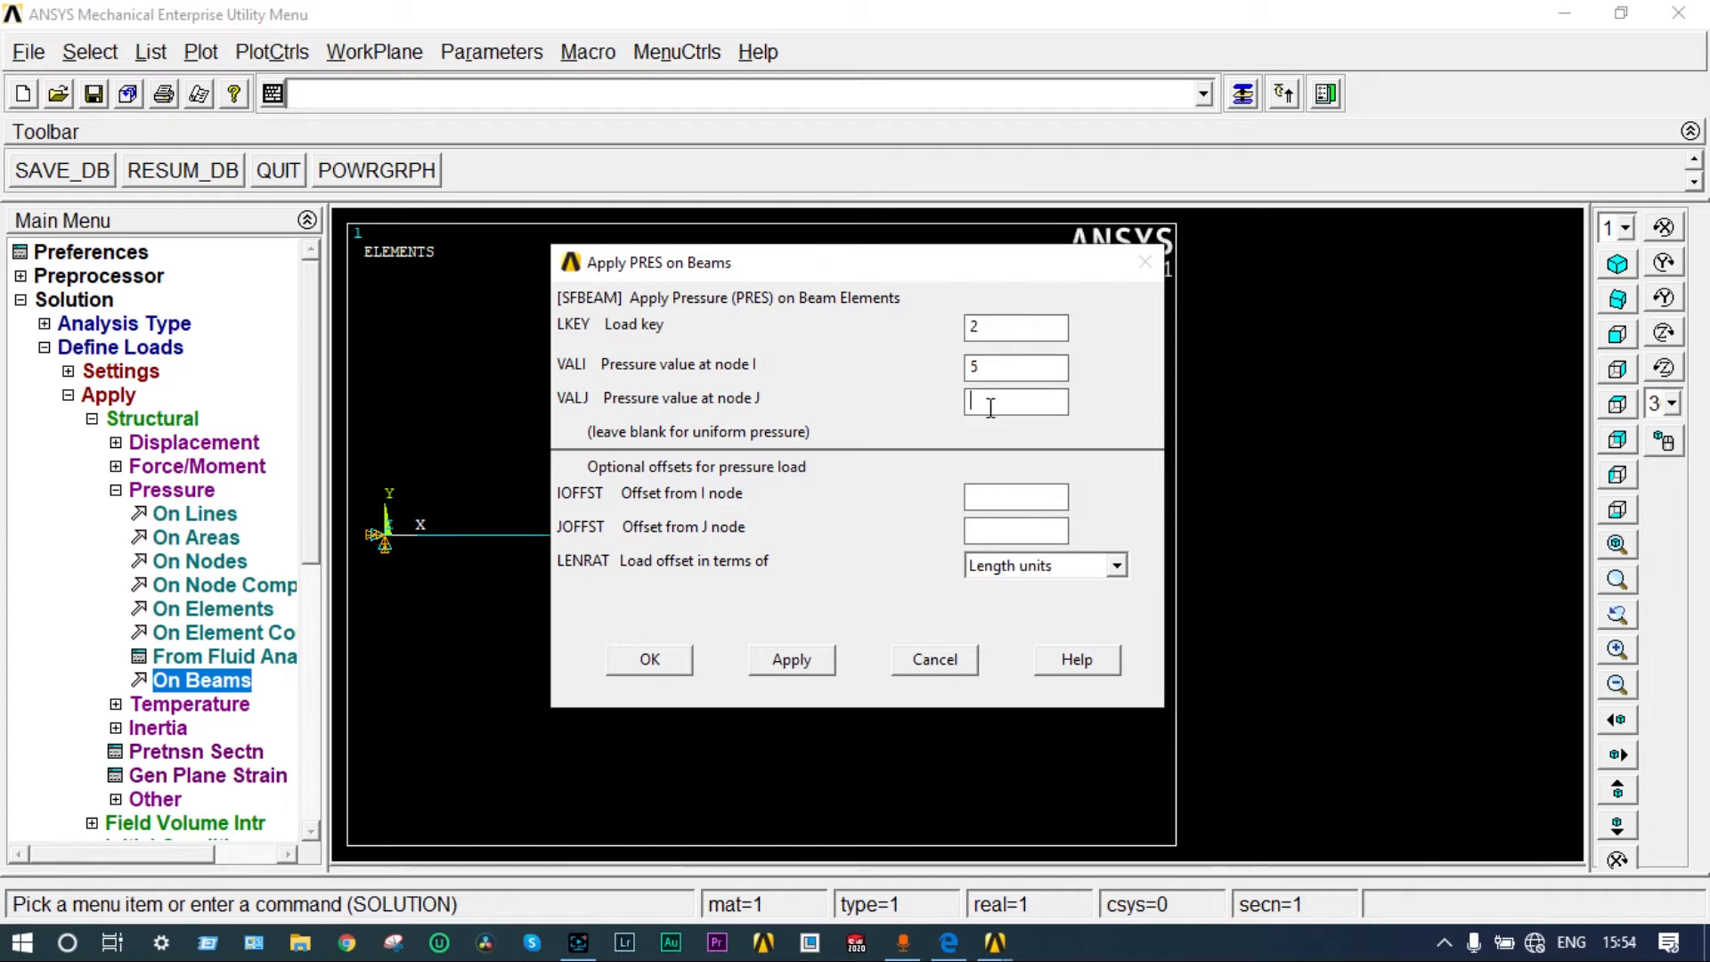
{"action": "left_click", "coordinate": [649, 659]}
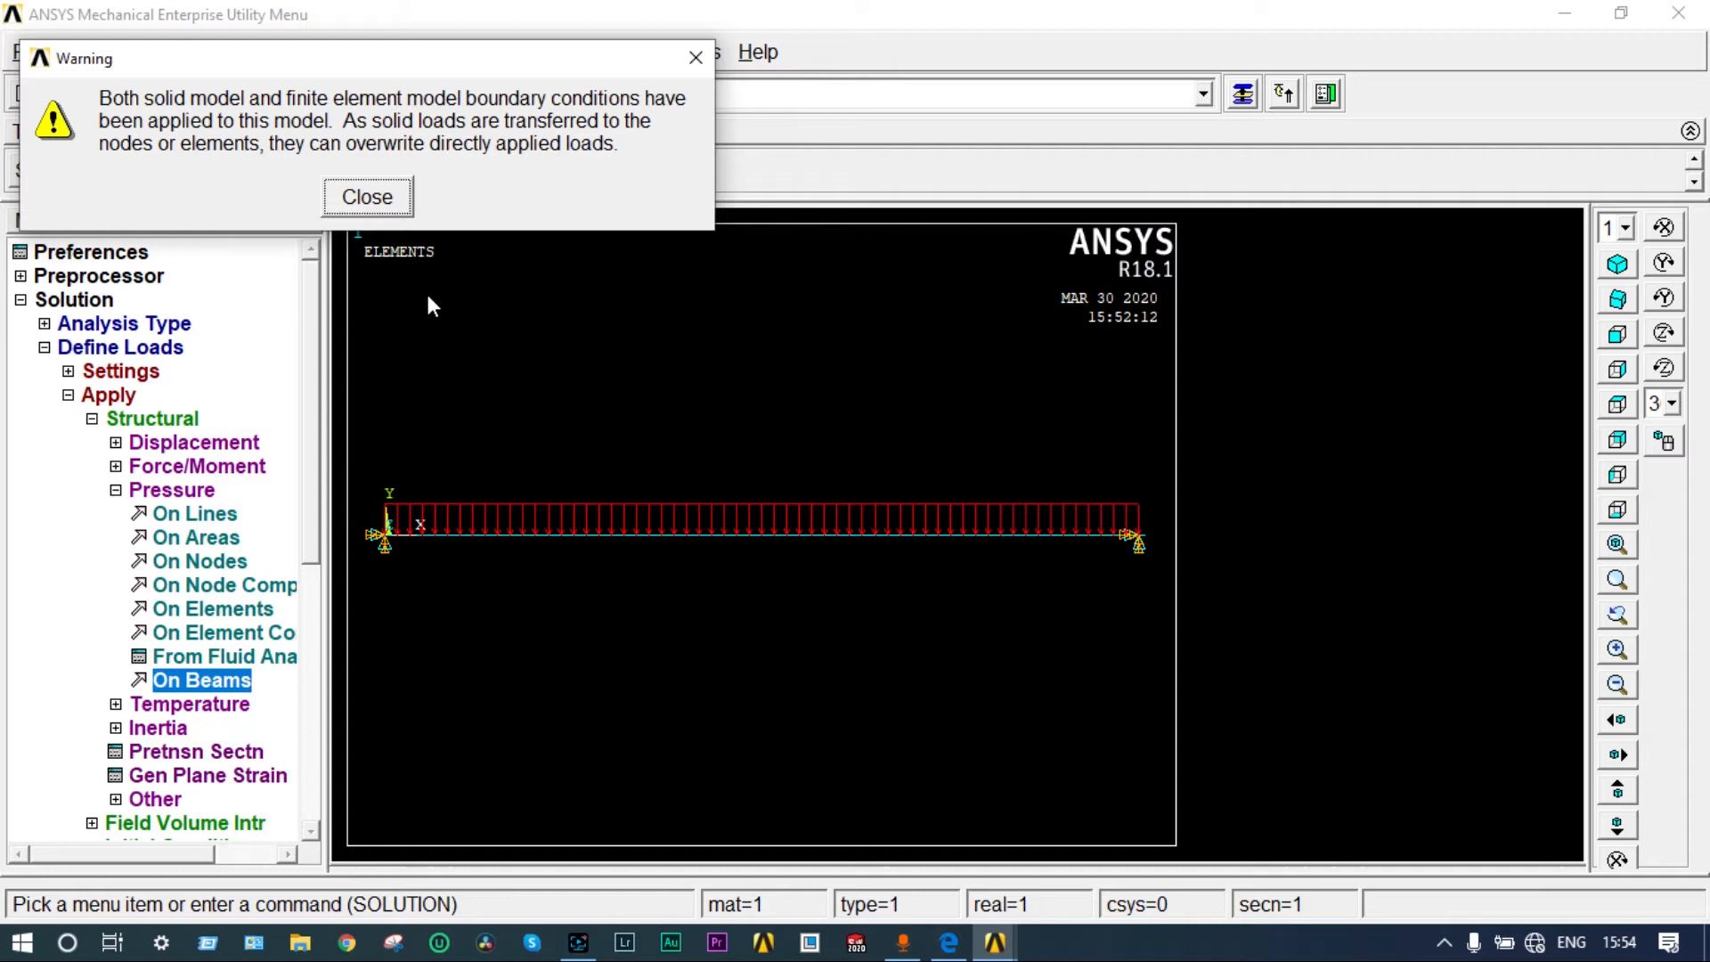
{"action": "left_click", "coordinate": [366, 196]}
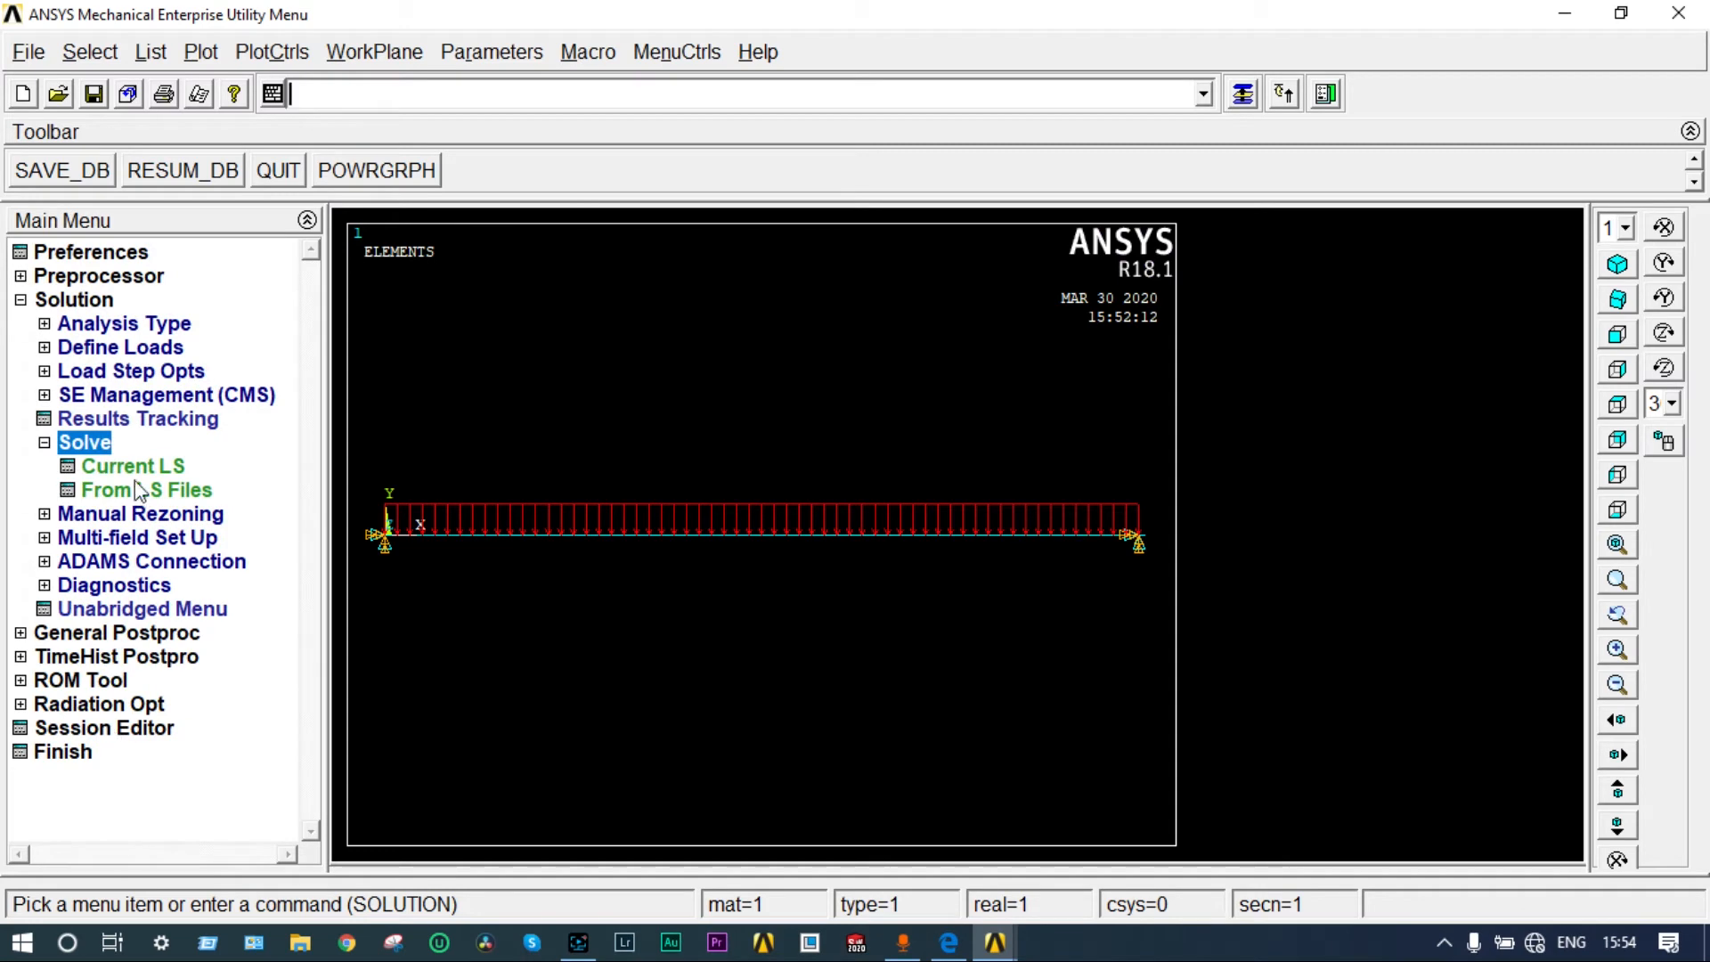
Step: Solve the current load step, then close the done message and /STATUS listing
{"action": "left_click", "coordinate": [132, 466]}
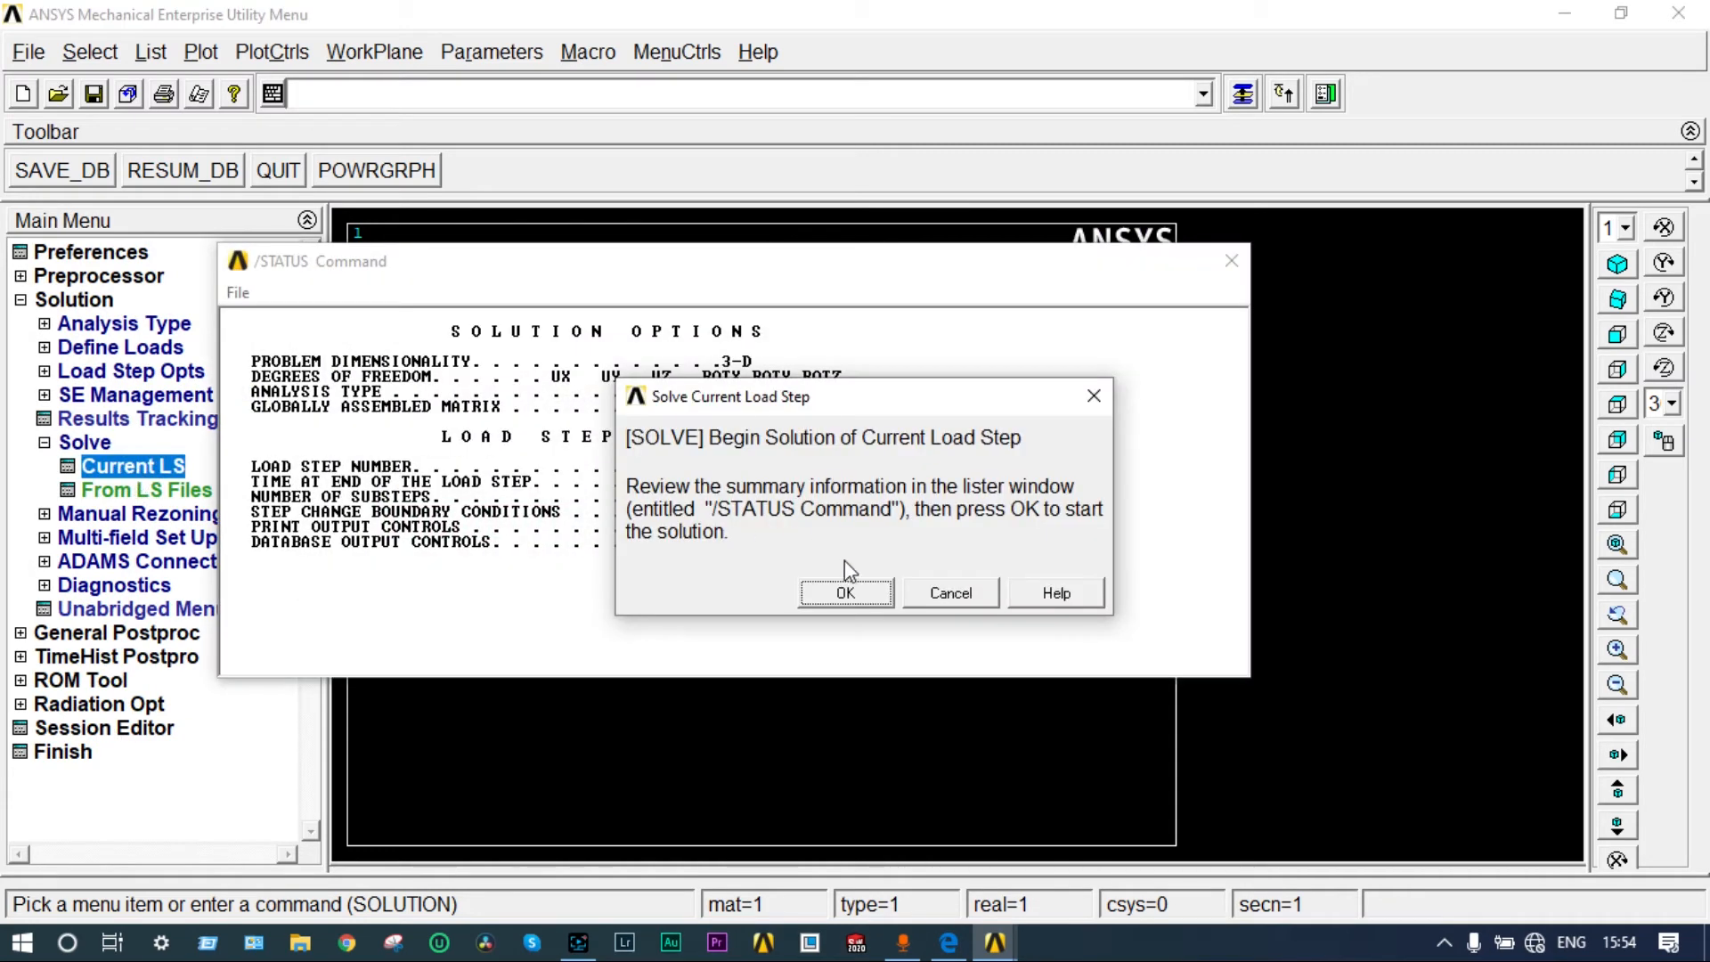
{"action": "left_click", "coordinate": [845, 593]}
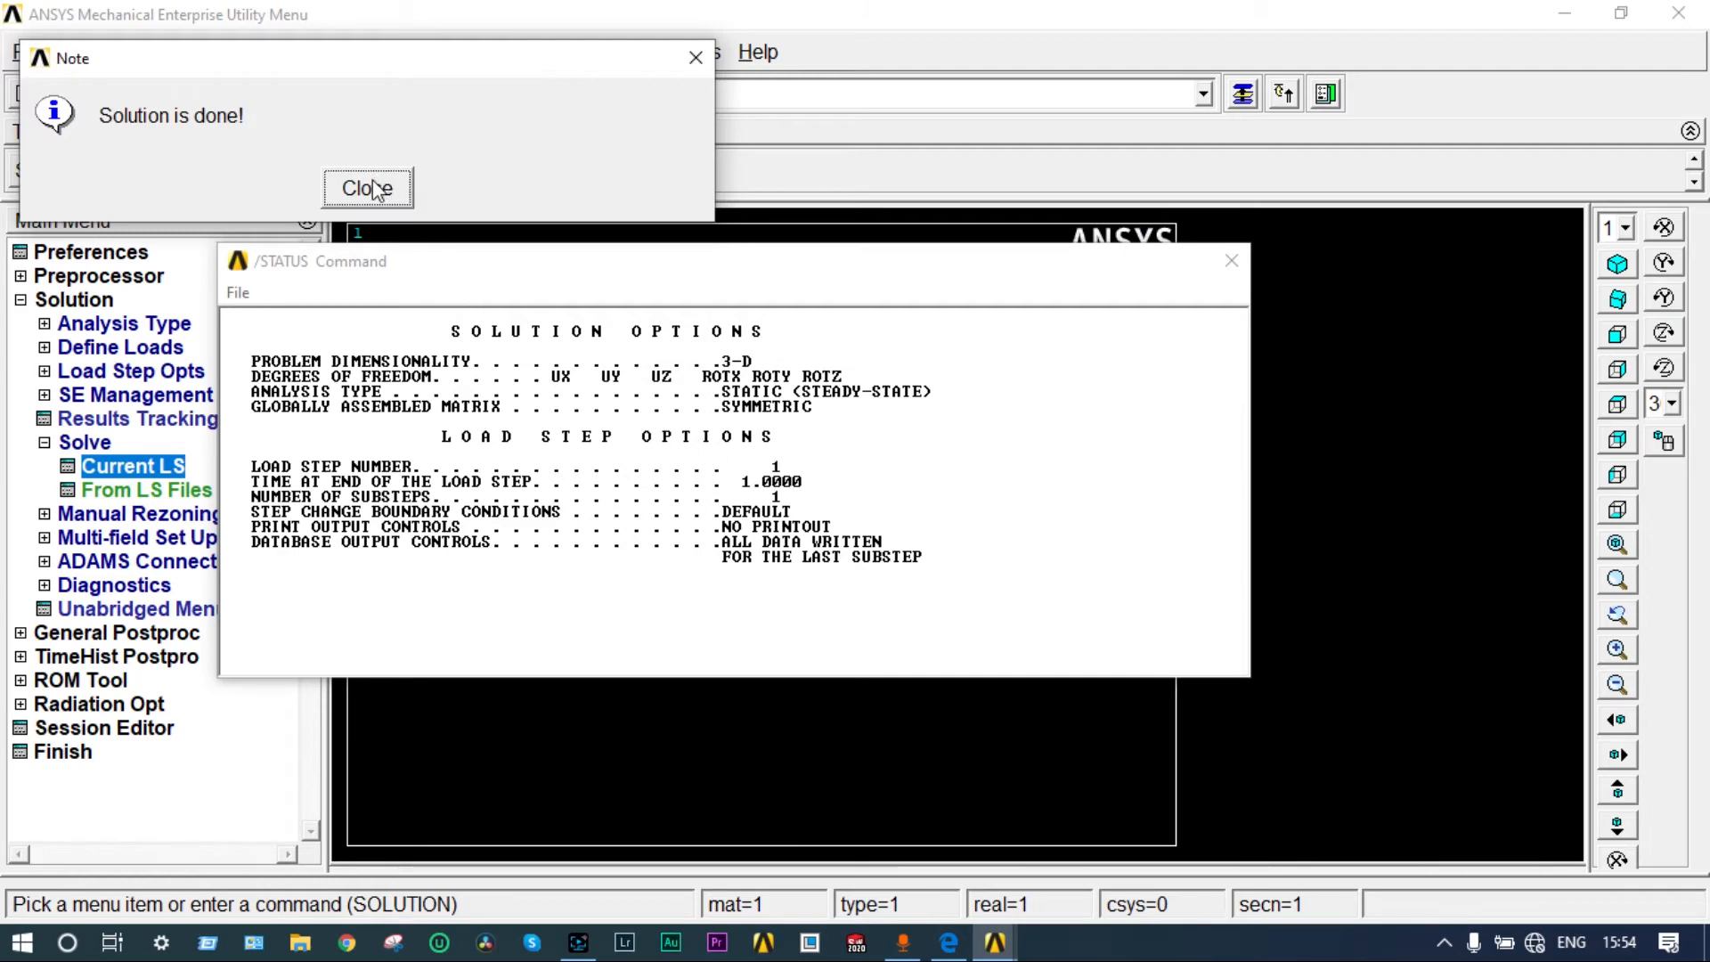
{"action": "left_click", "coordinate": [368, 188]}
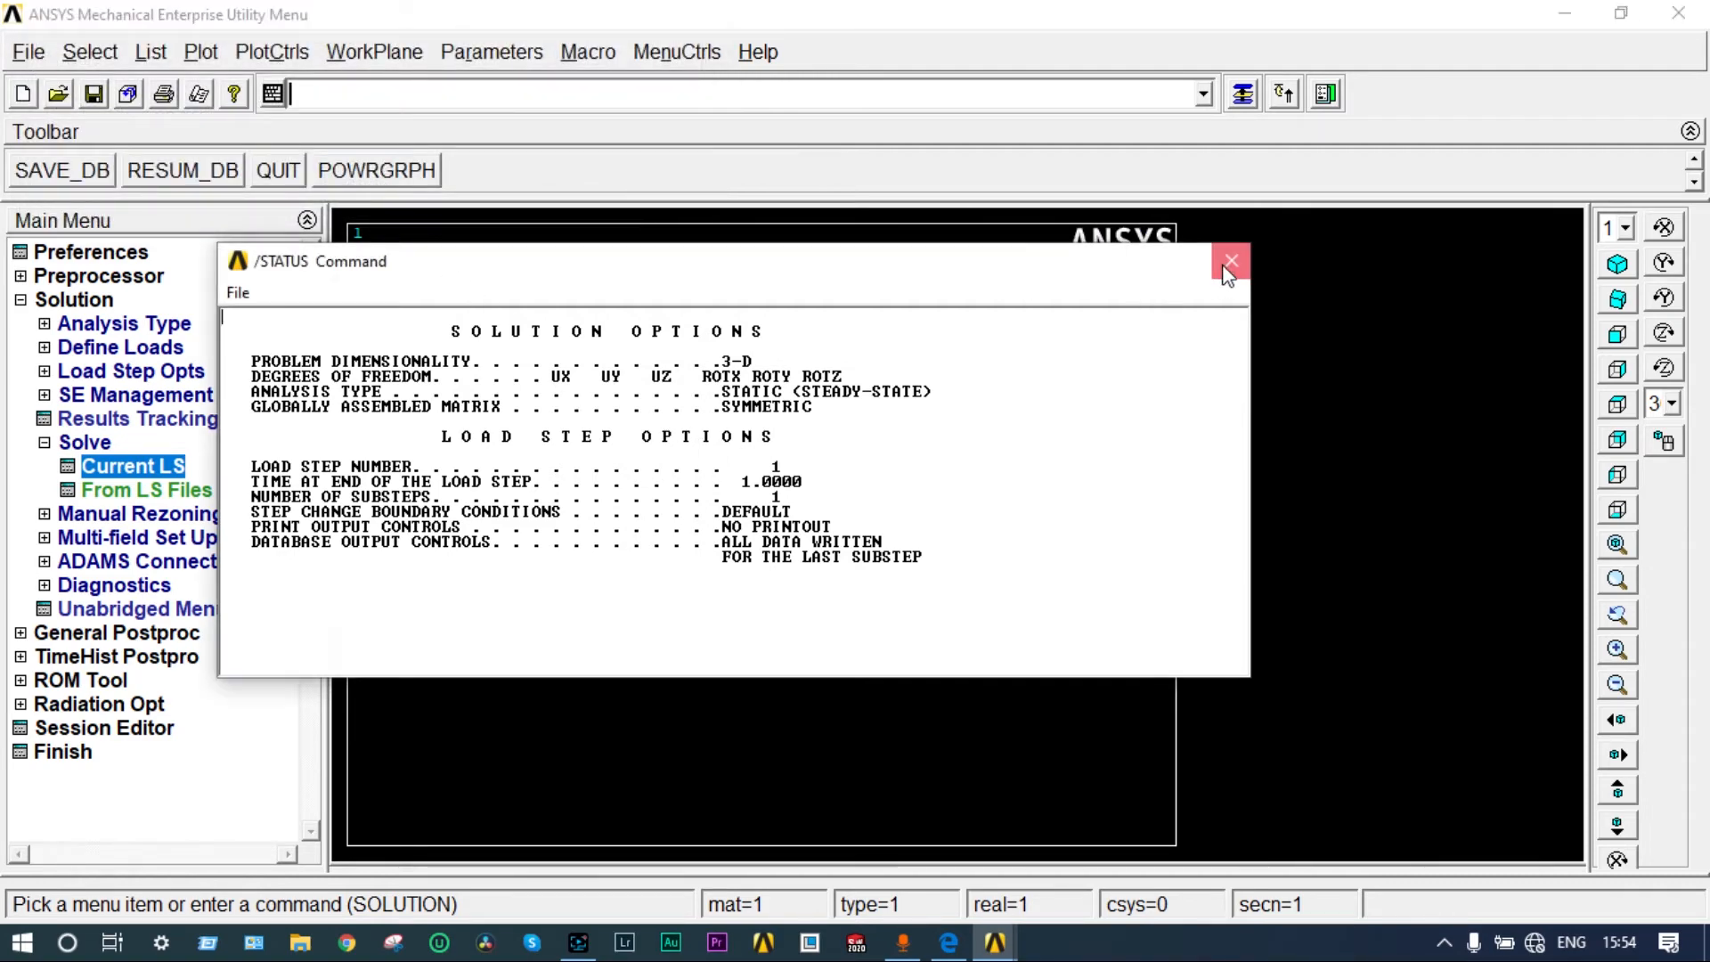
{"action": "left_click", "coordinate": [1230, 262]}
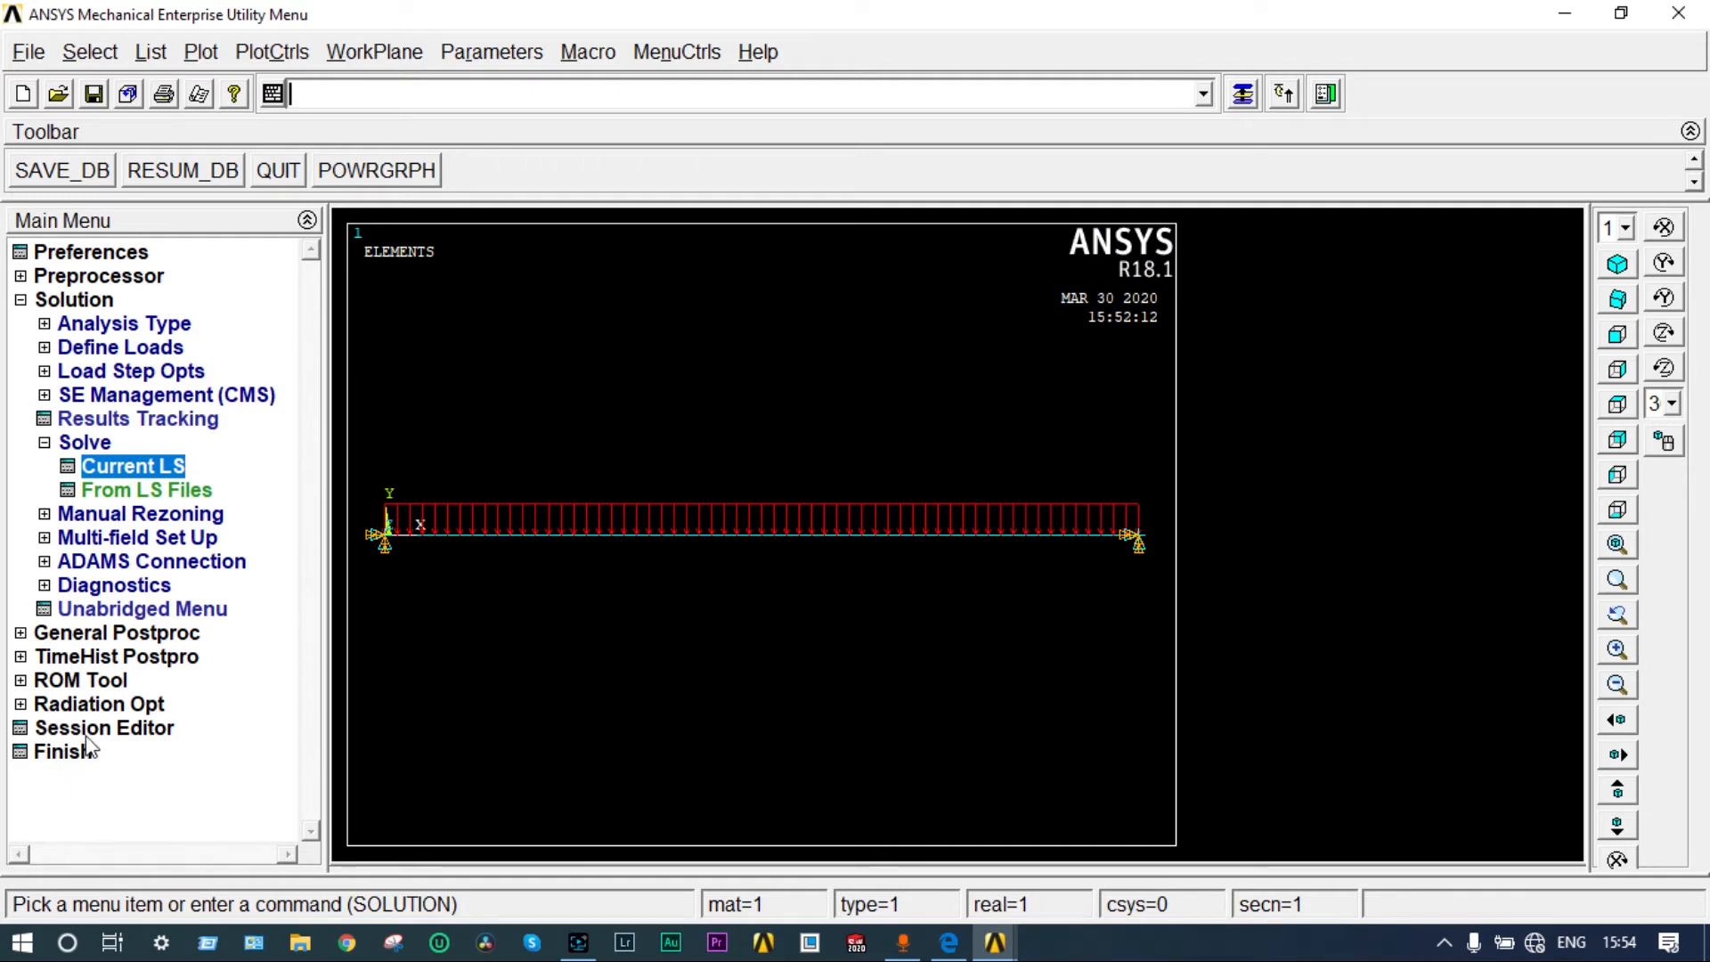
Step: Add element table item SMIS3 by sequence number, SMISC 3
{"action": "left_click", "coordinate": [115, 632]}
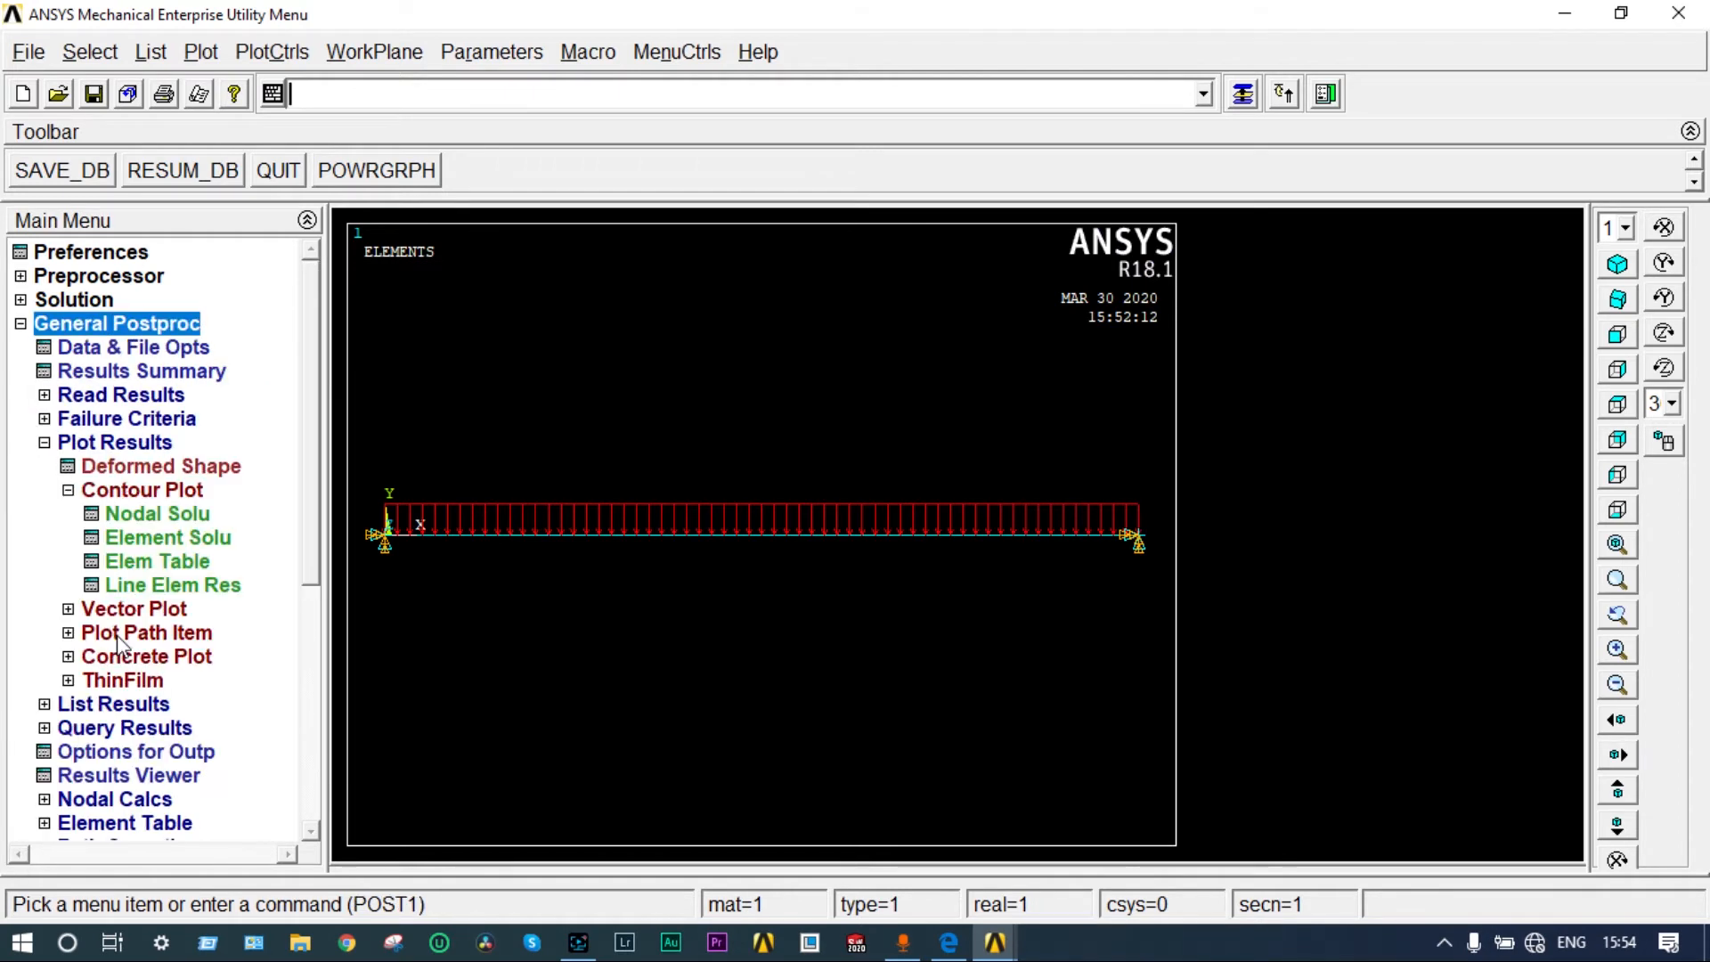
{"action": "left_click", "coordinate": [114, 442]}
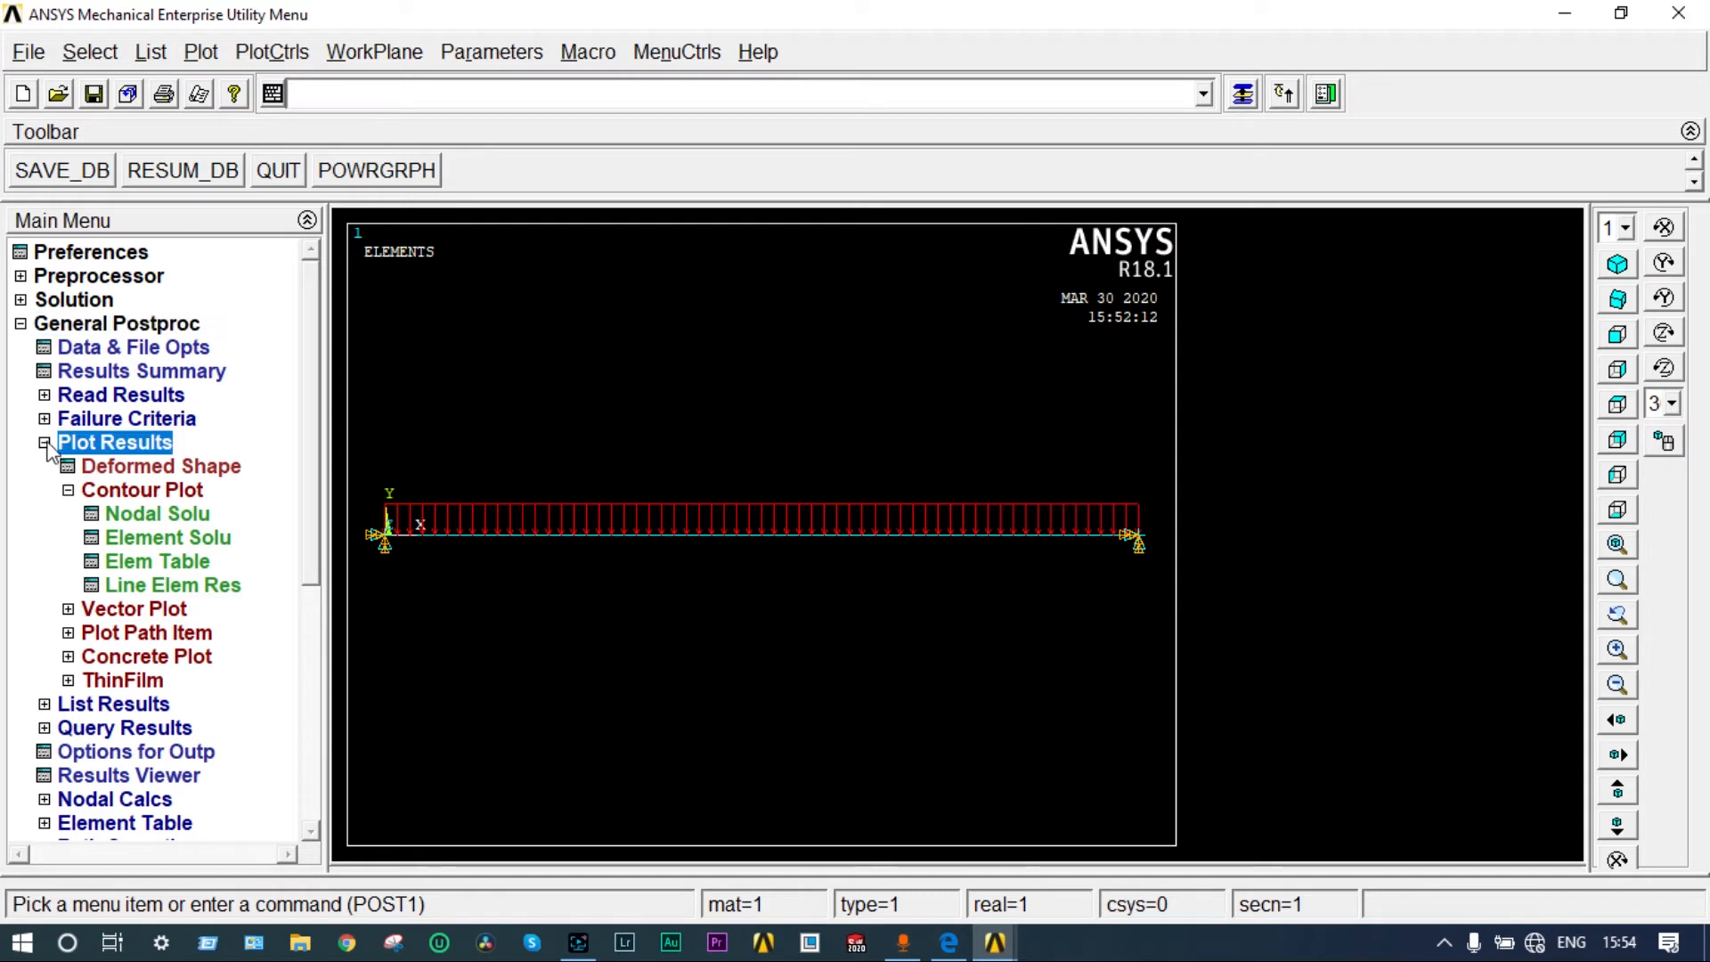
{"action": "left_click", "coordinate": [44, 442]}
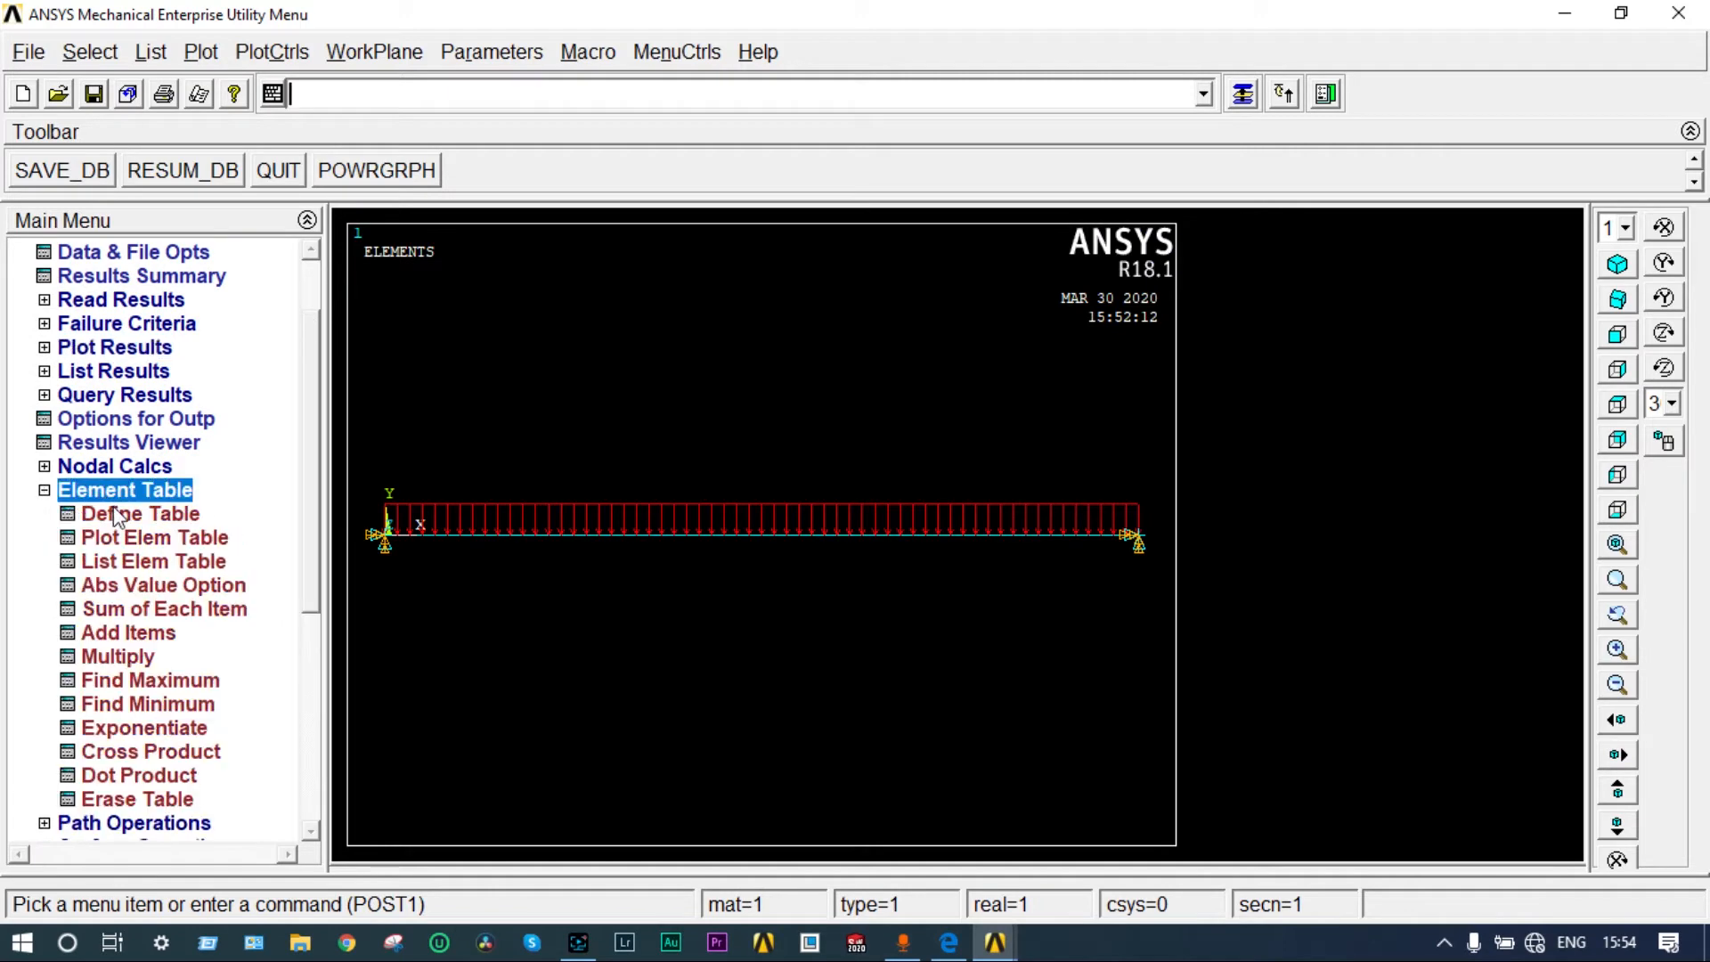
{"action": "left_click", "coordinate": [140, 514]}
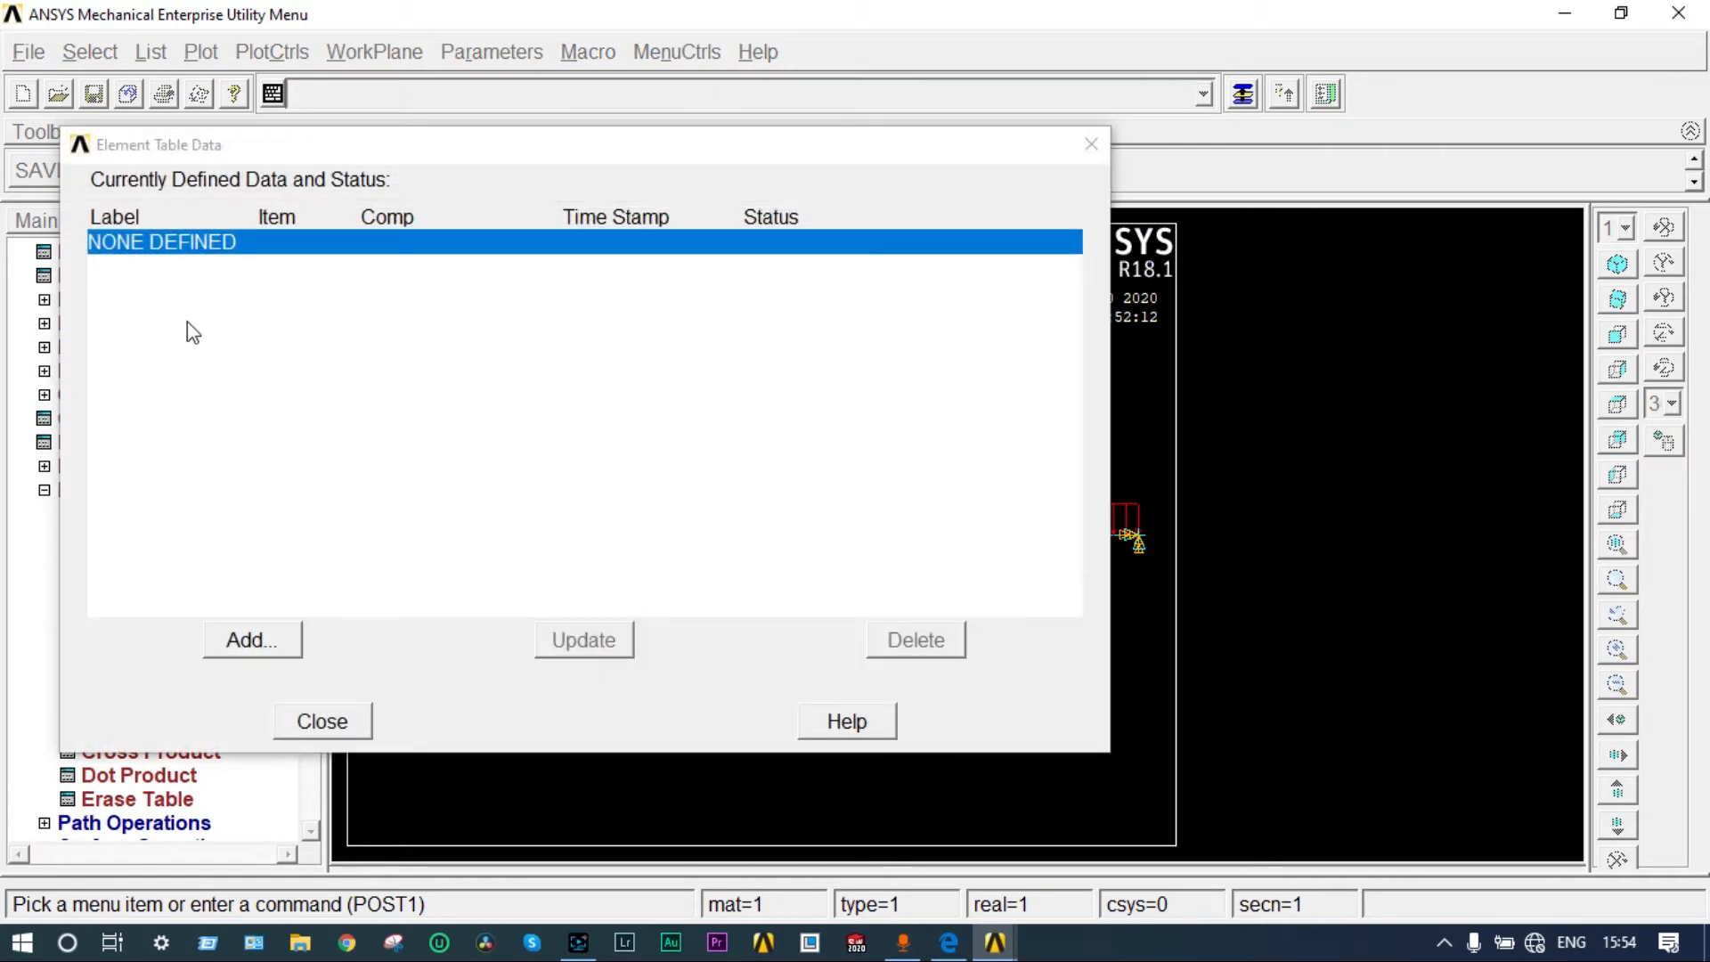
{"action": "left_click", "coordinate": [251, 640]}
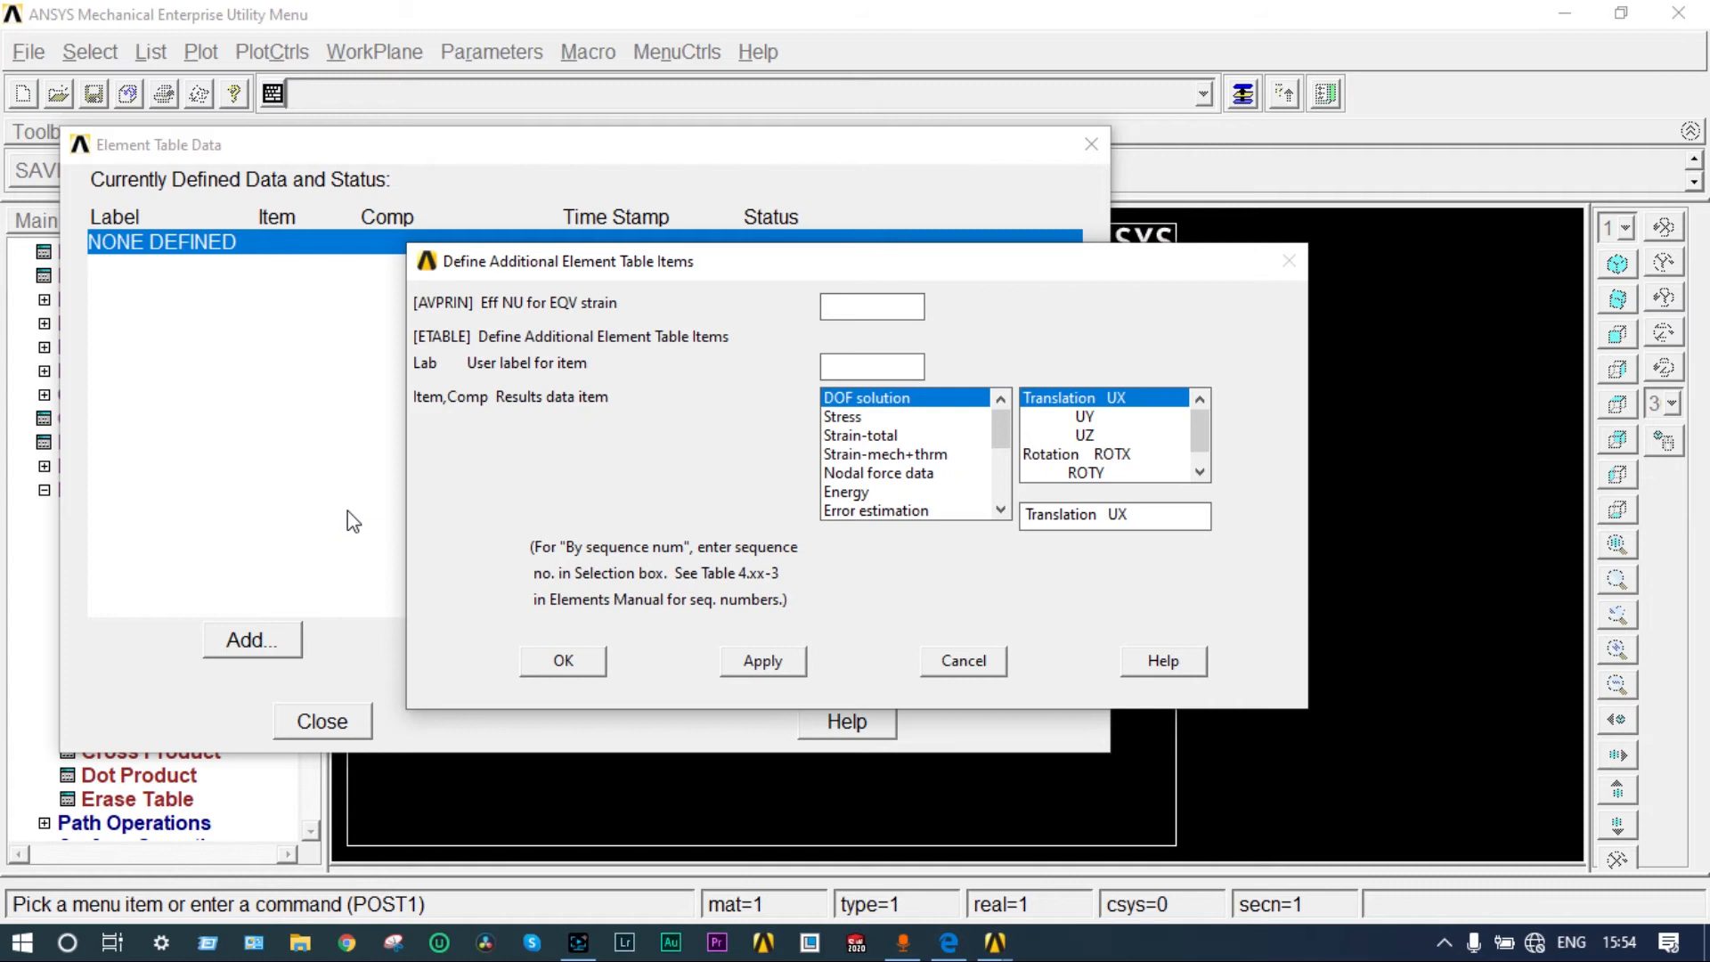
{"action": "mouse_move", "coordinate": [368, 529]}
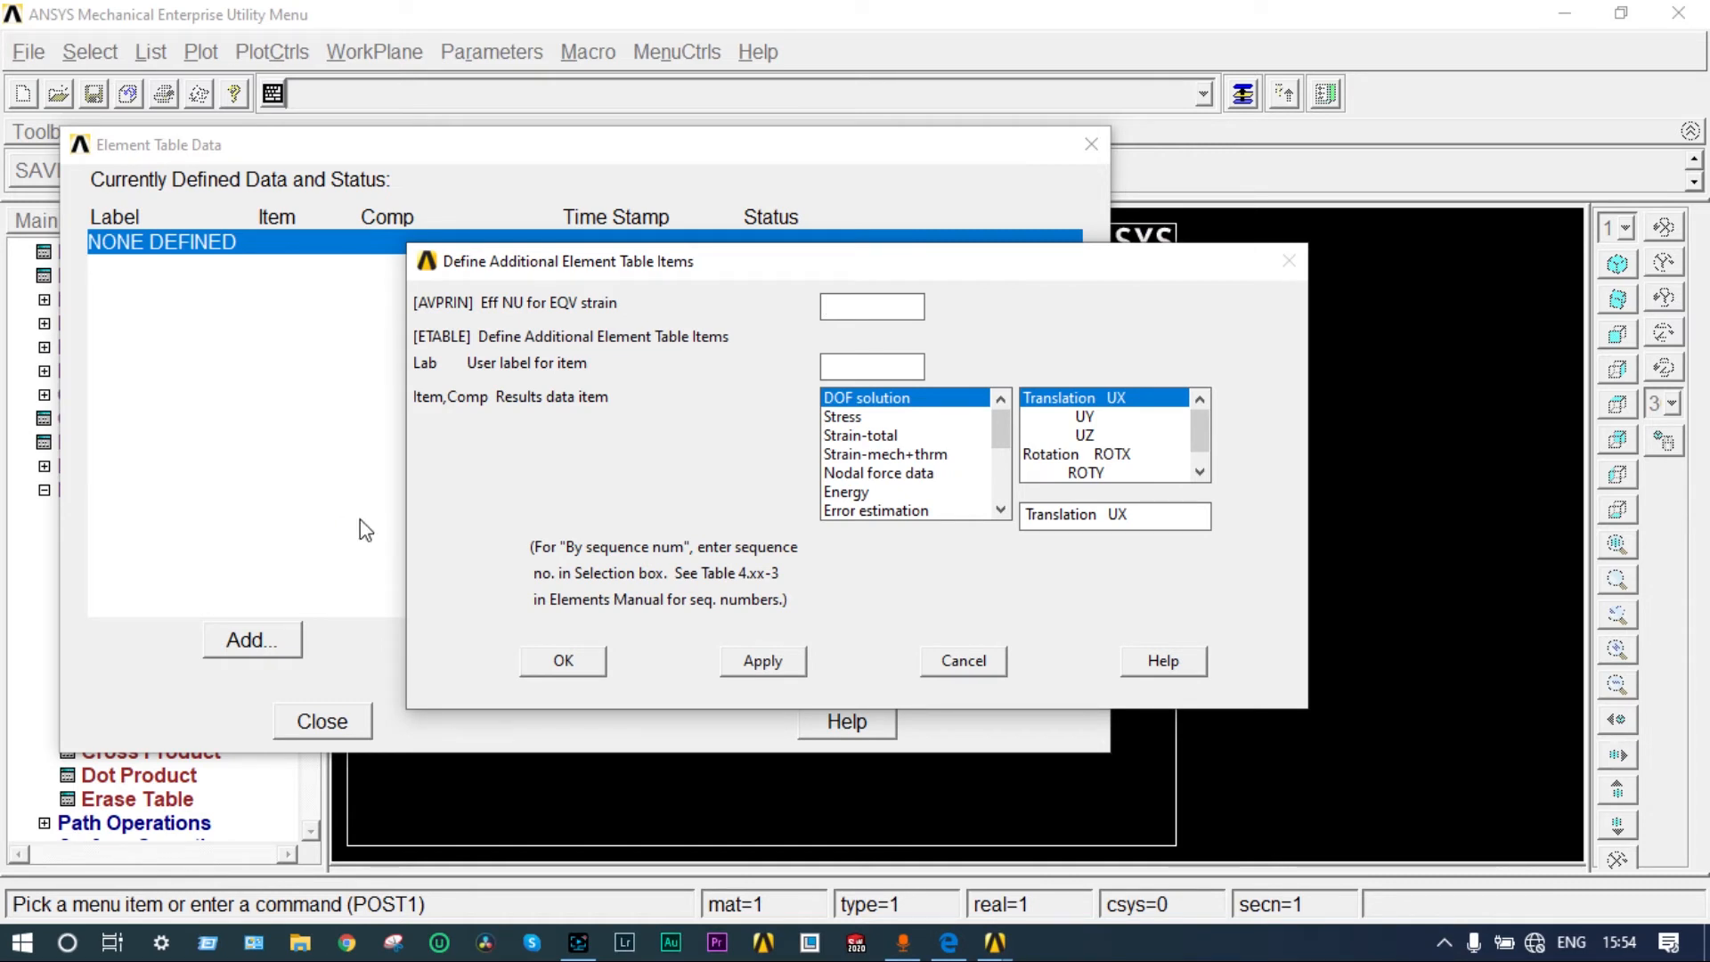
{"action": "type", "text": "BM"}
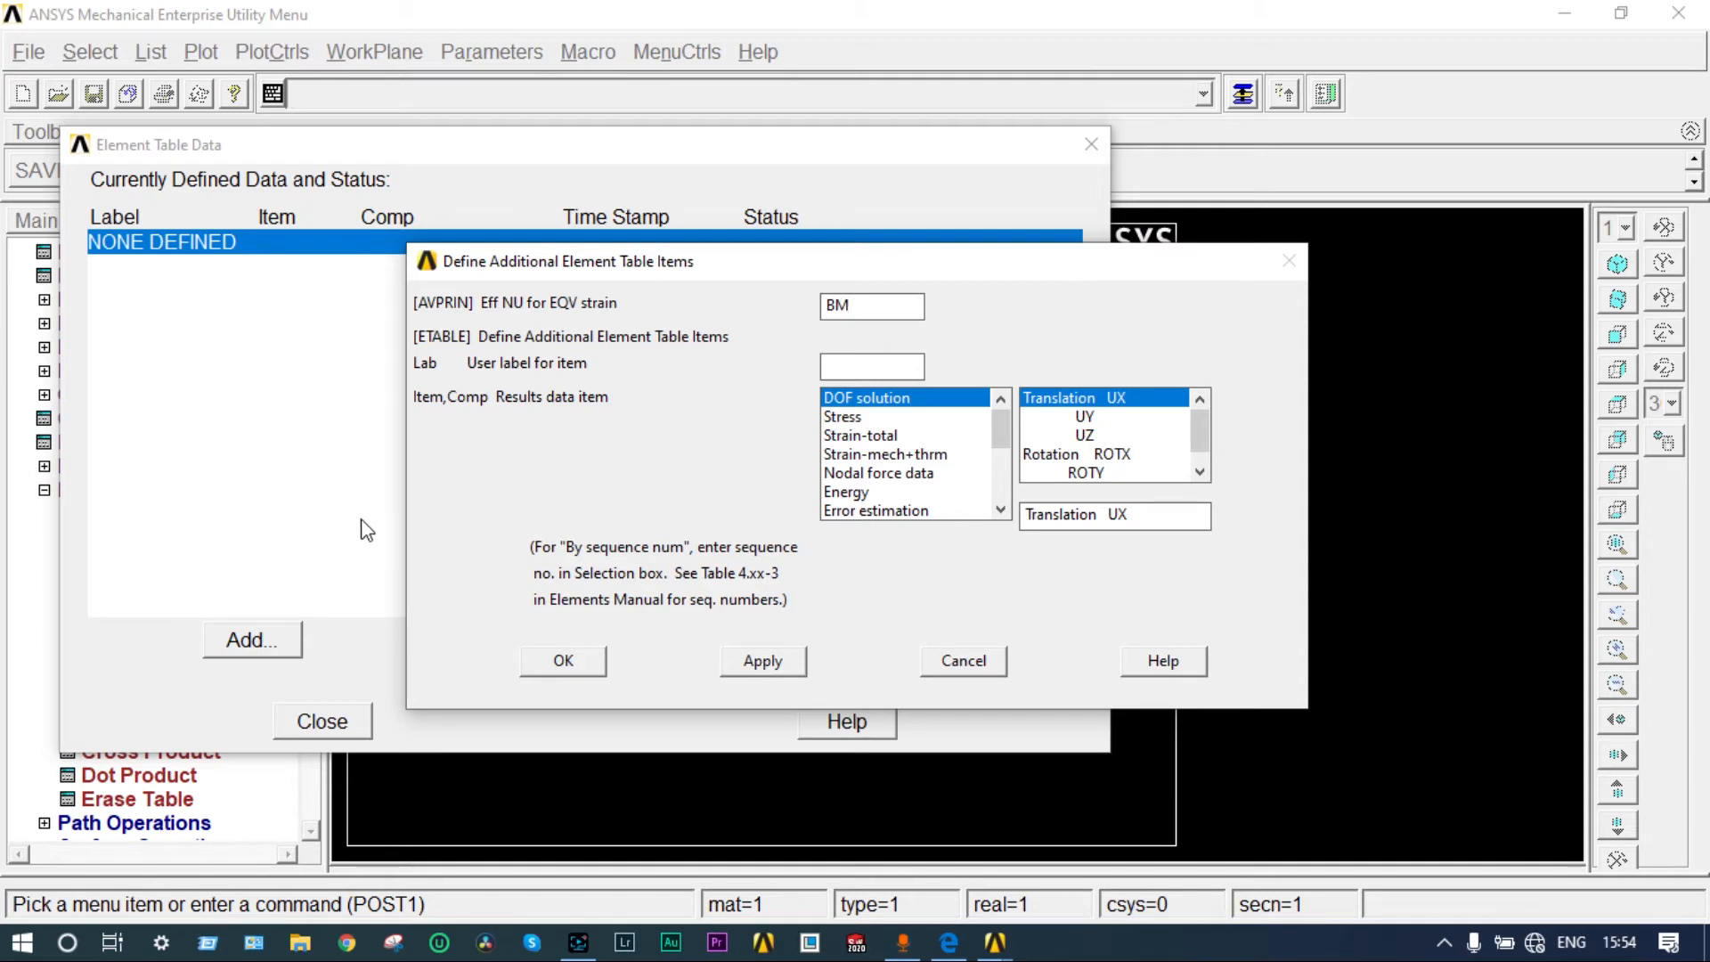
{"action": "type", "text": "D"}
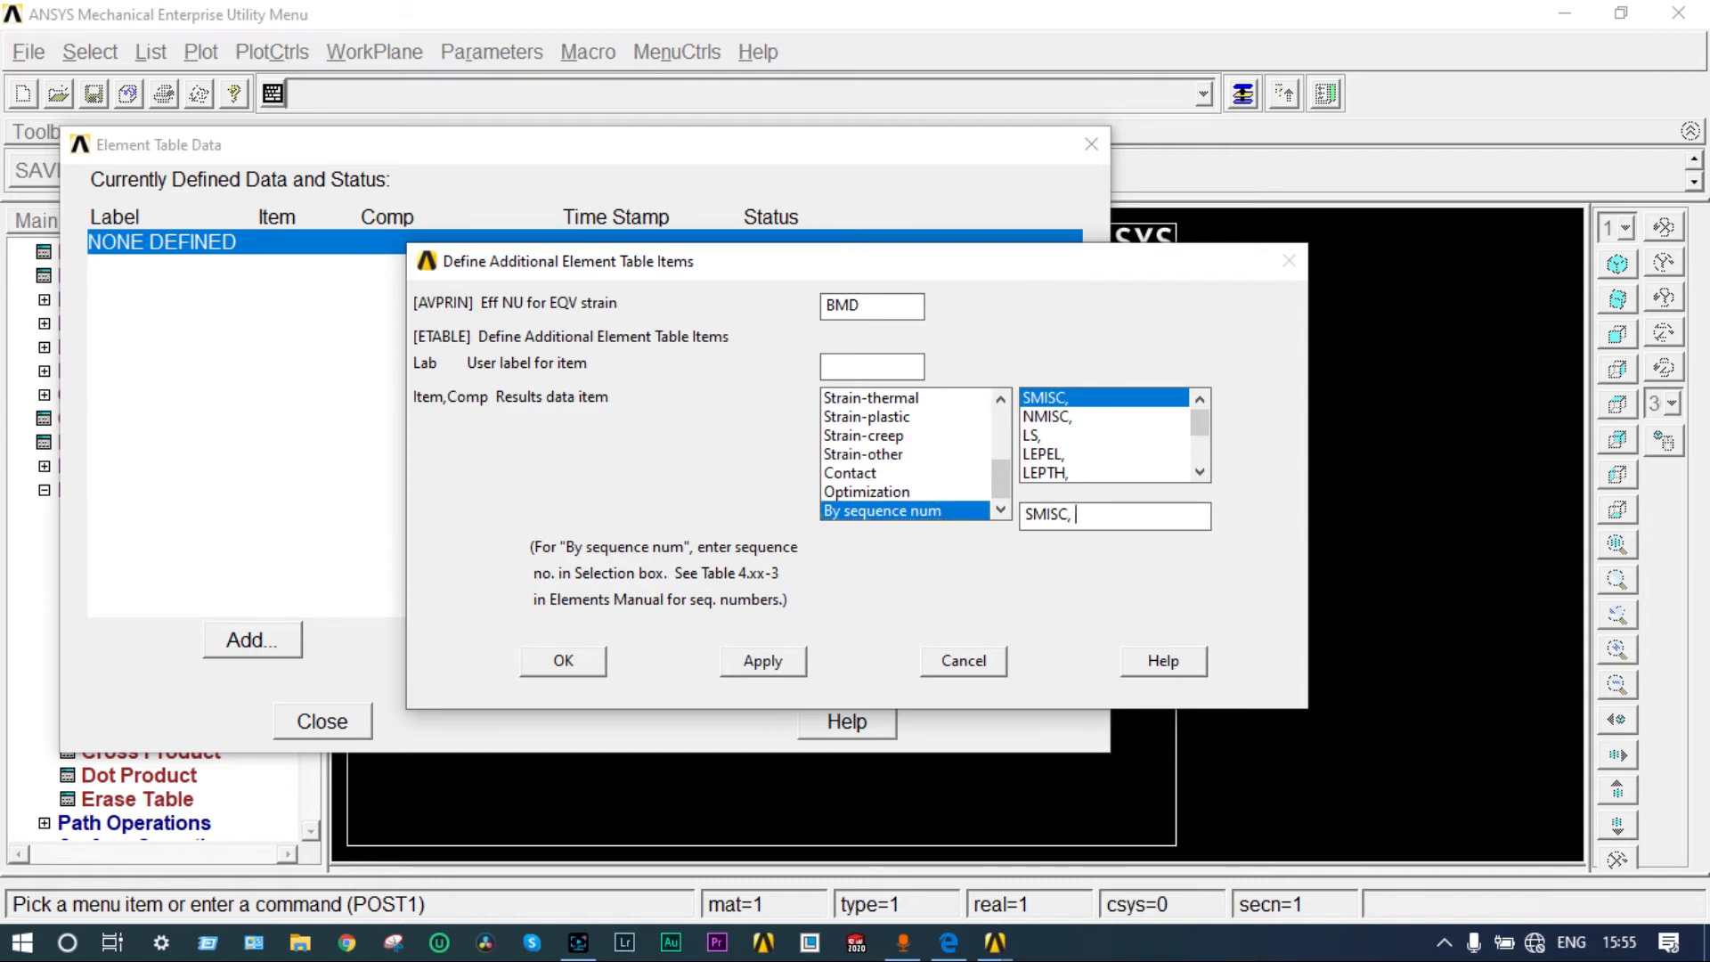
{"action": "type", "text": "3"}
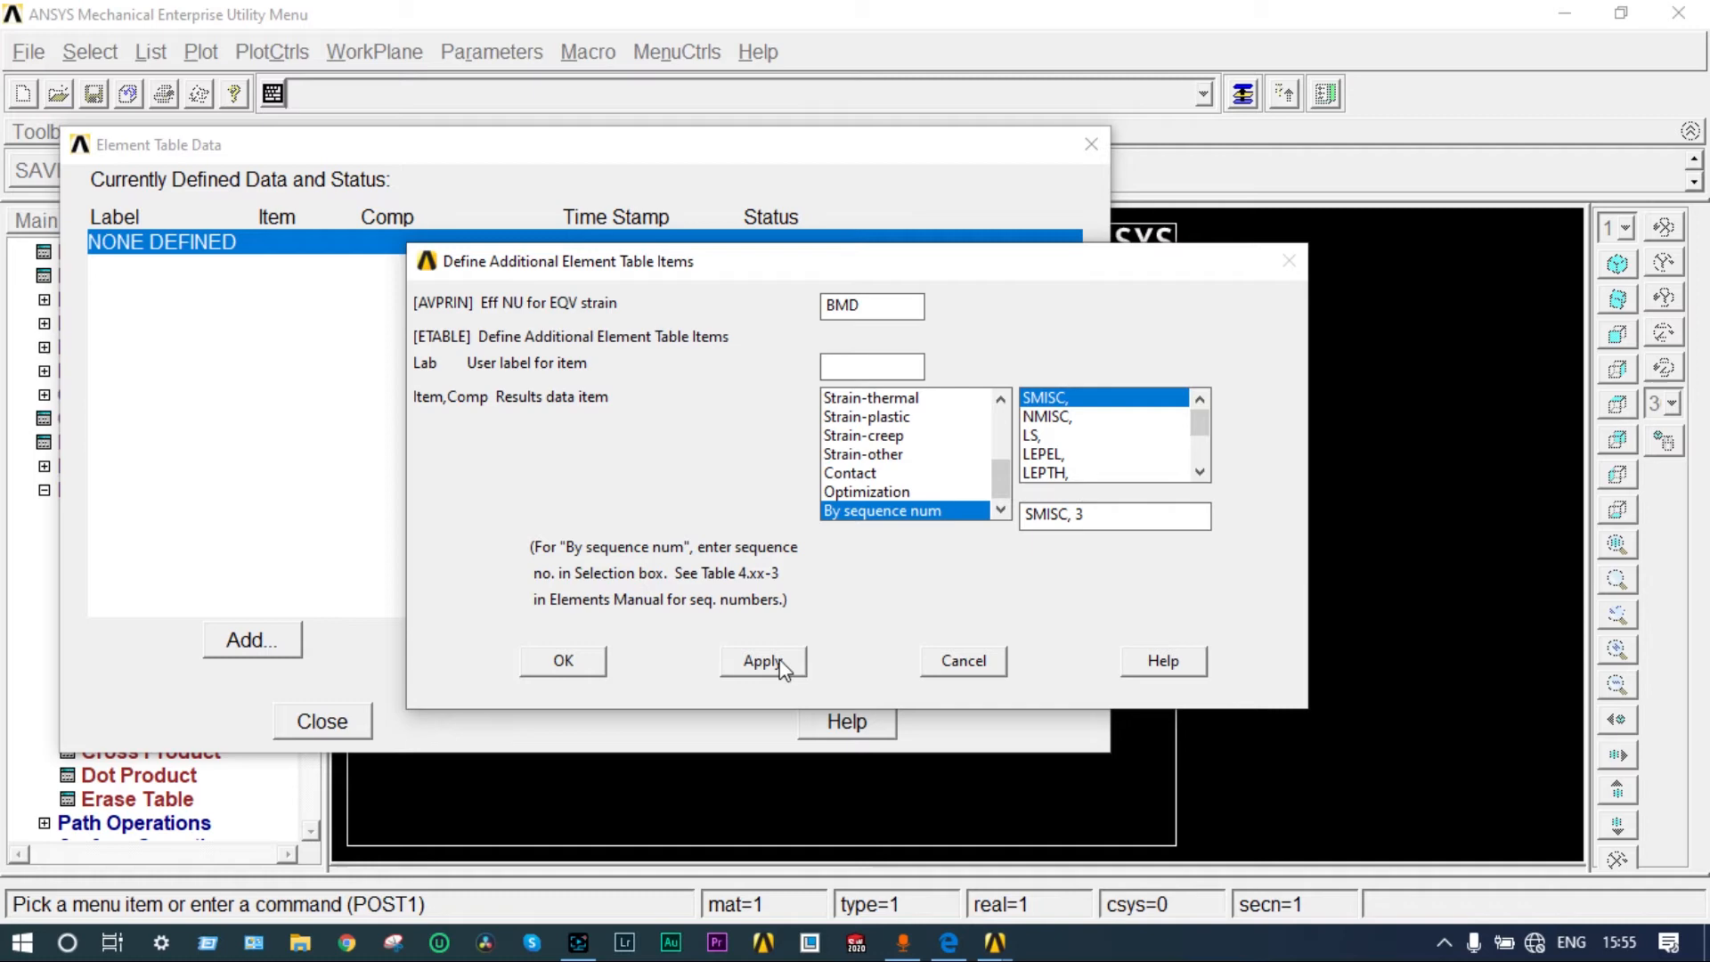
{"action": "left_click", "coordinate": [762, 660]}
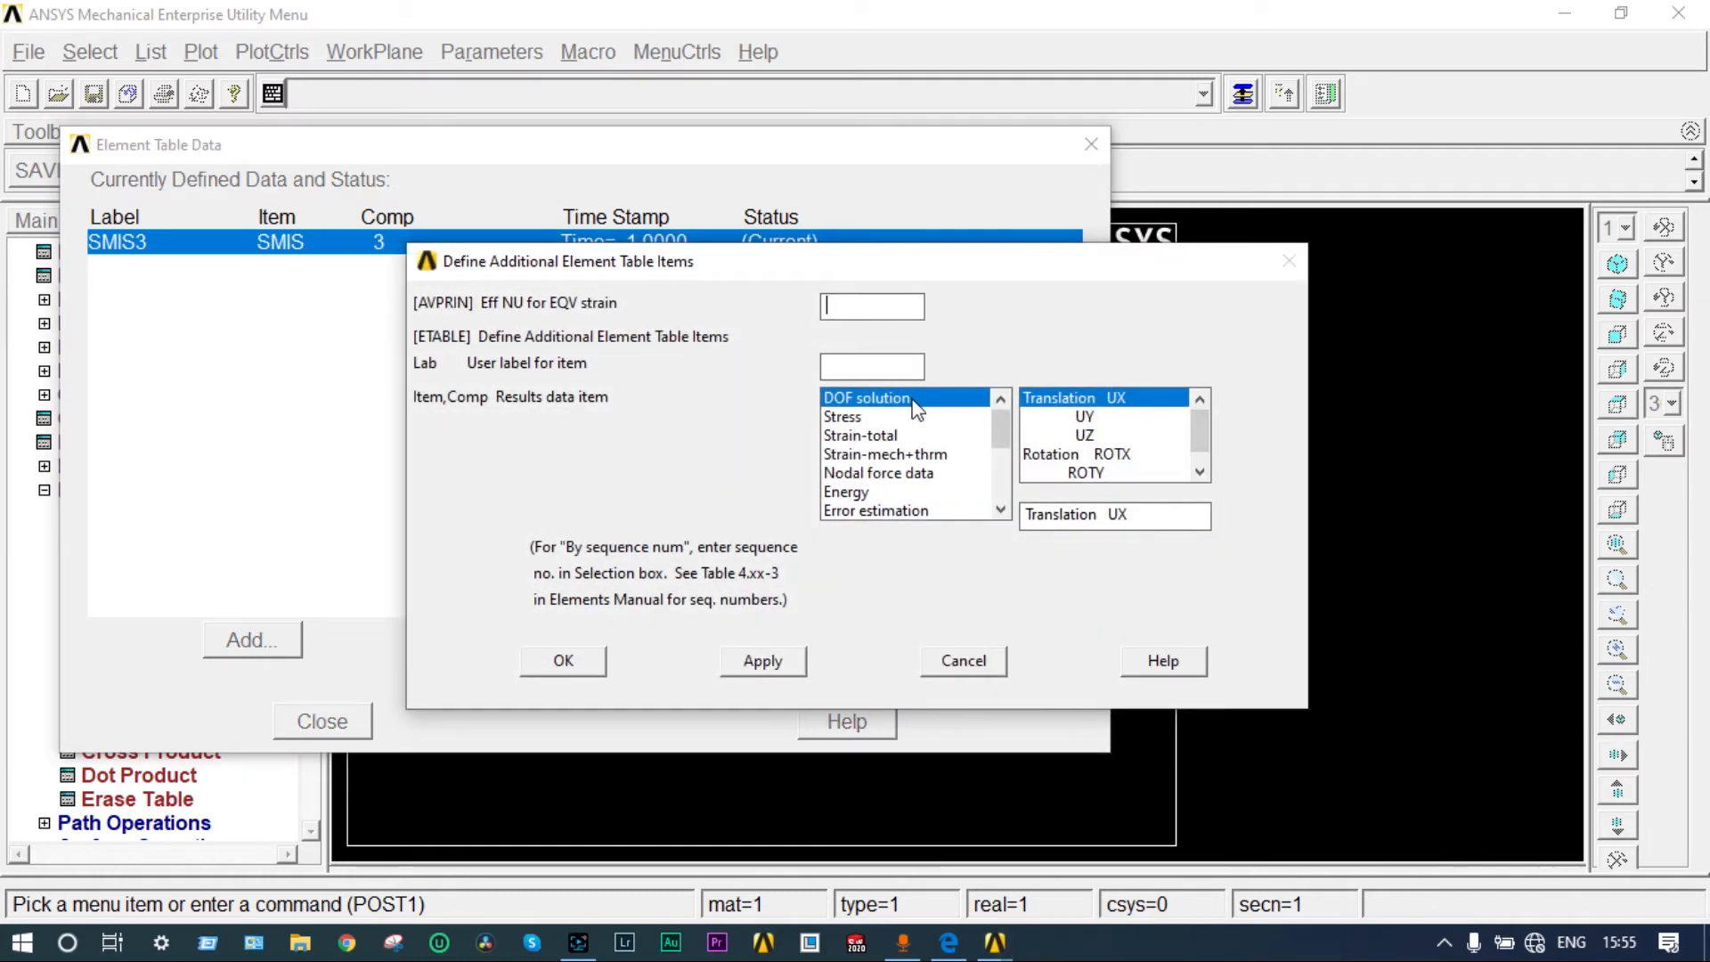
Step: Add element table item SMISC,16 labelled BMD for the bending moment
{"action": "type", "text": "BMD"}
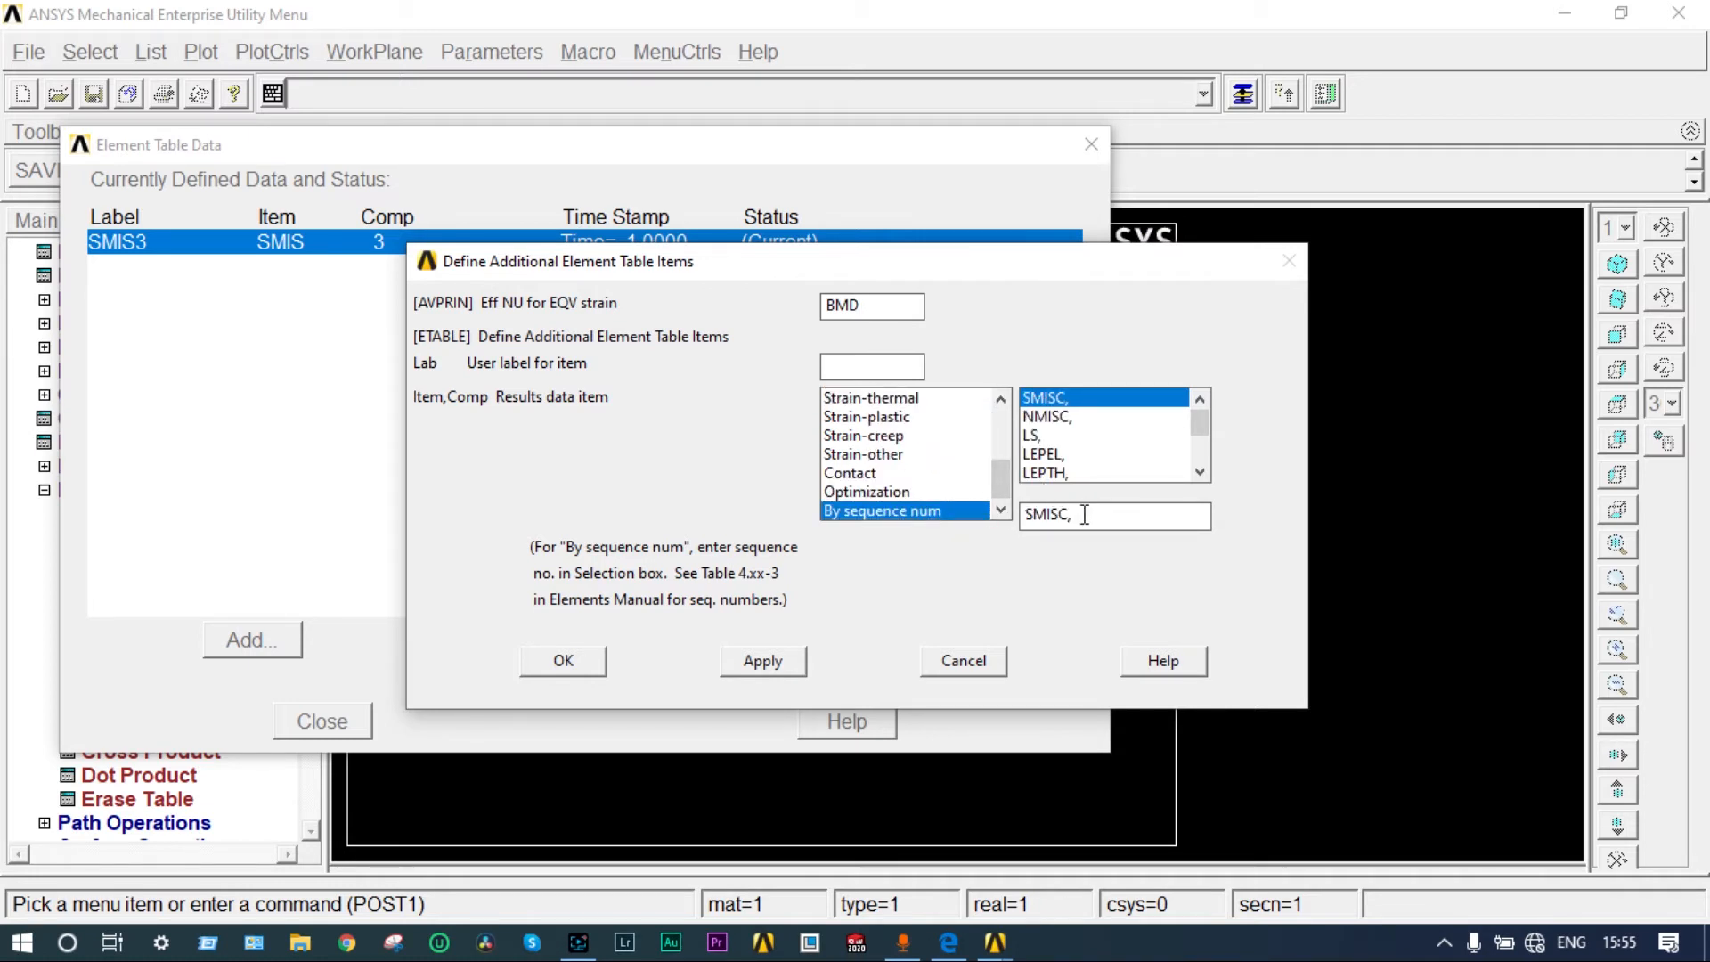
{"action": "type", "text": "1"}
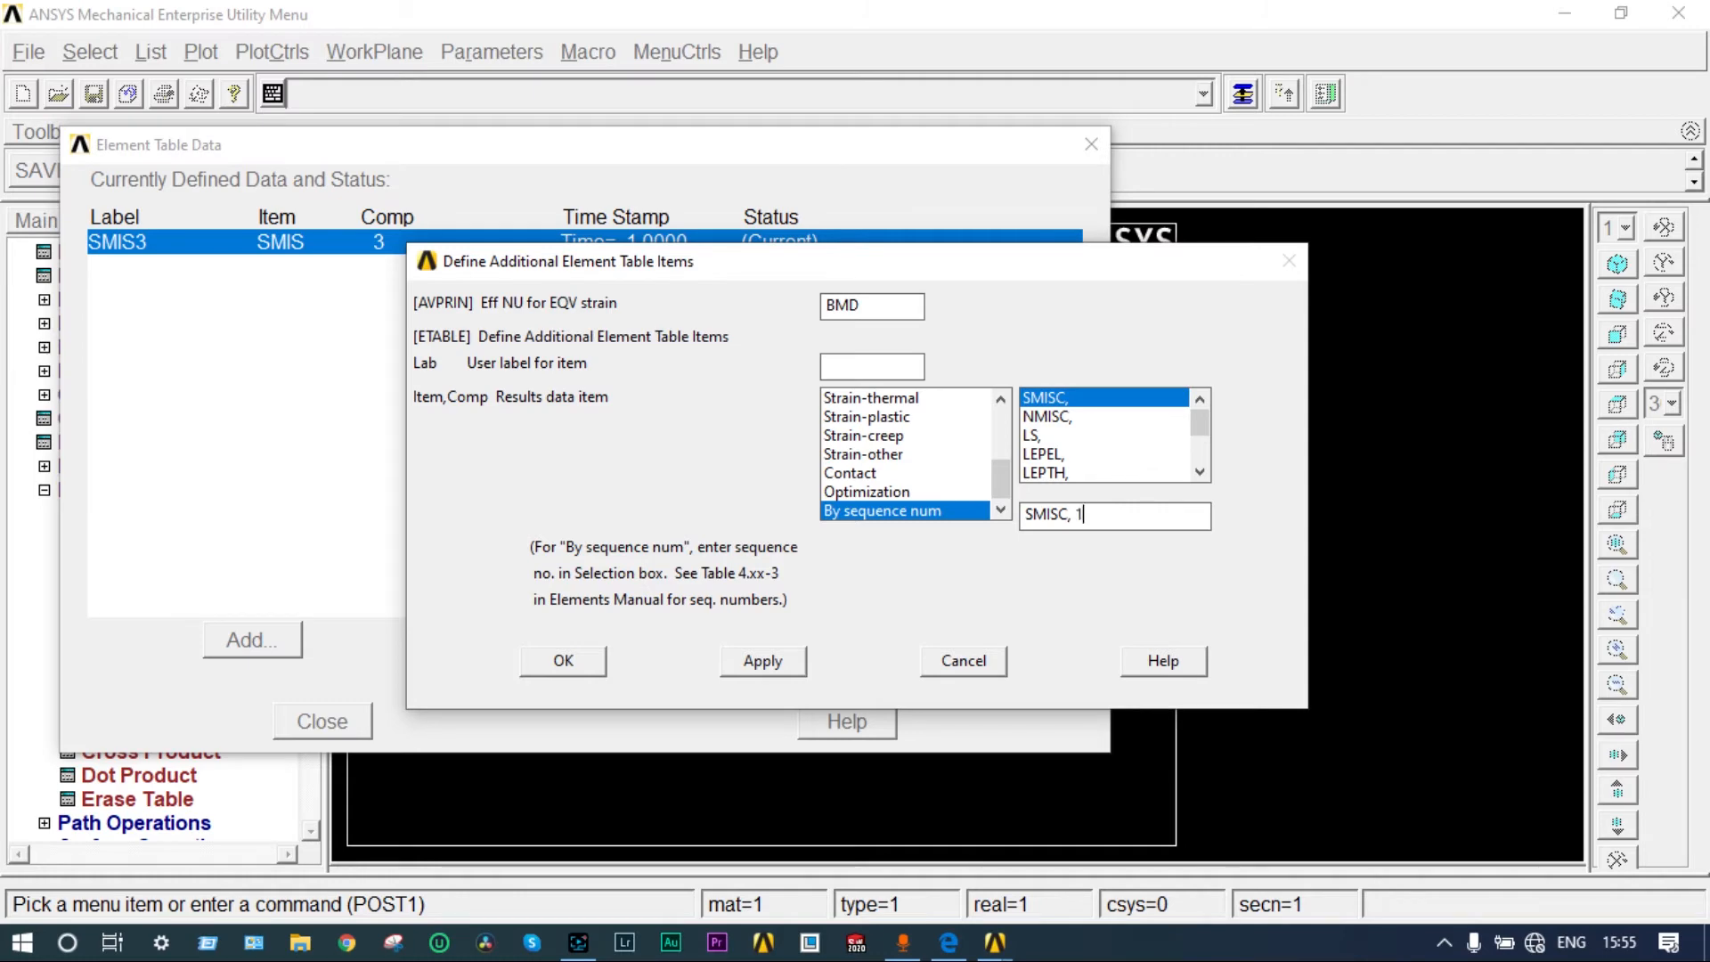
{"action": "type", "text": "6"}
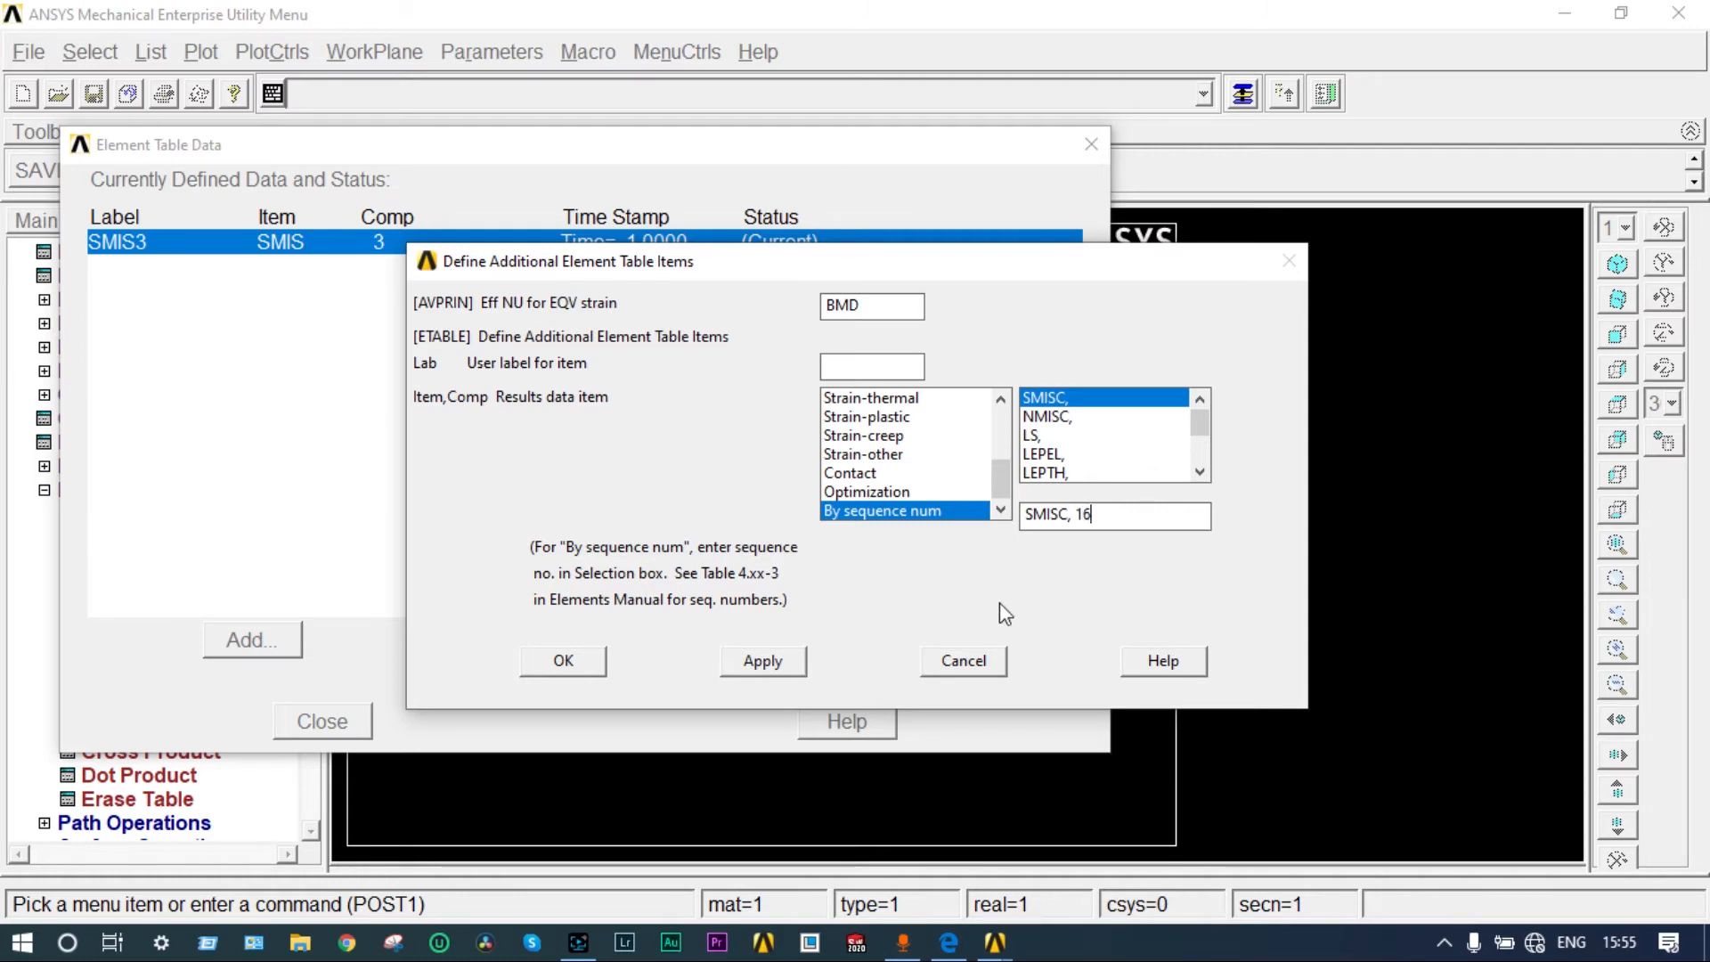
{"action": "left_click", "coordinate": [762, 660]}
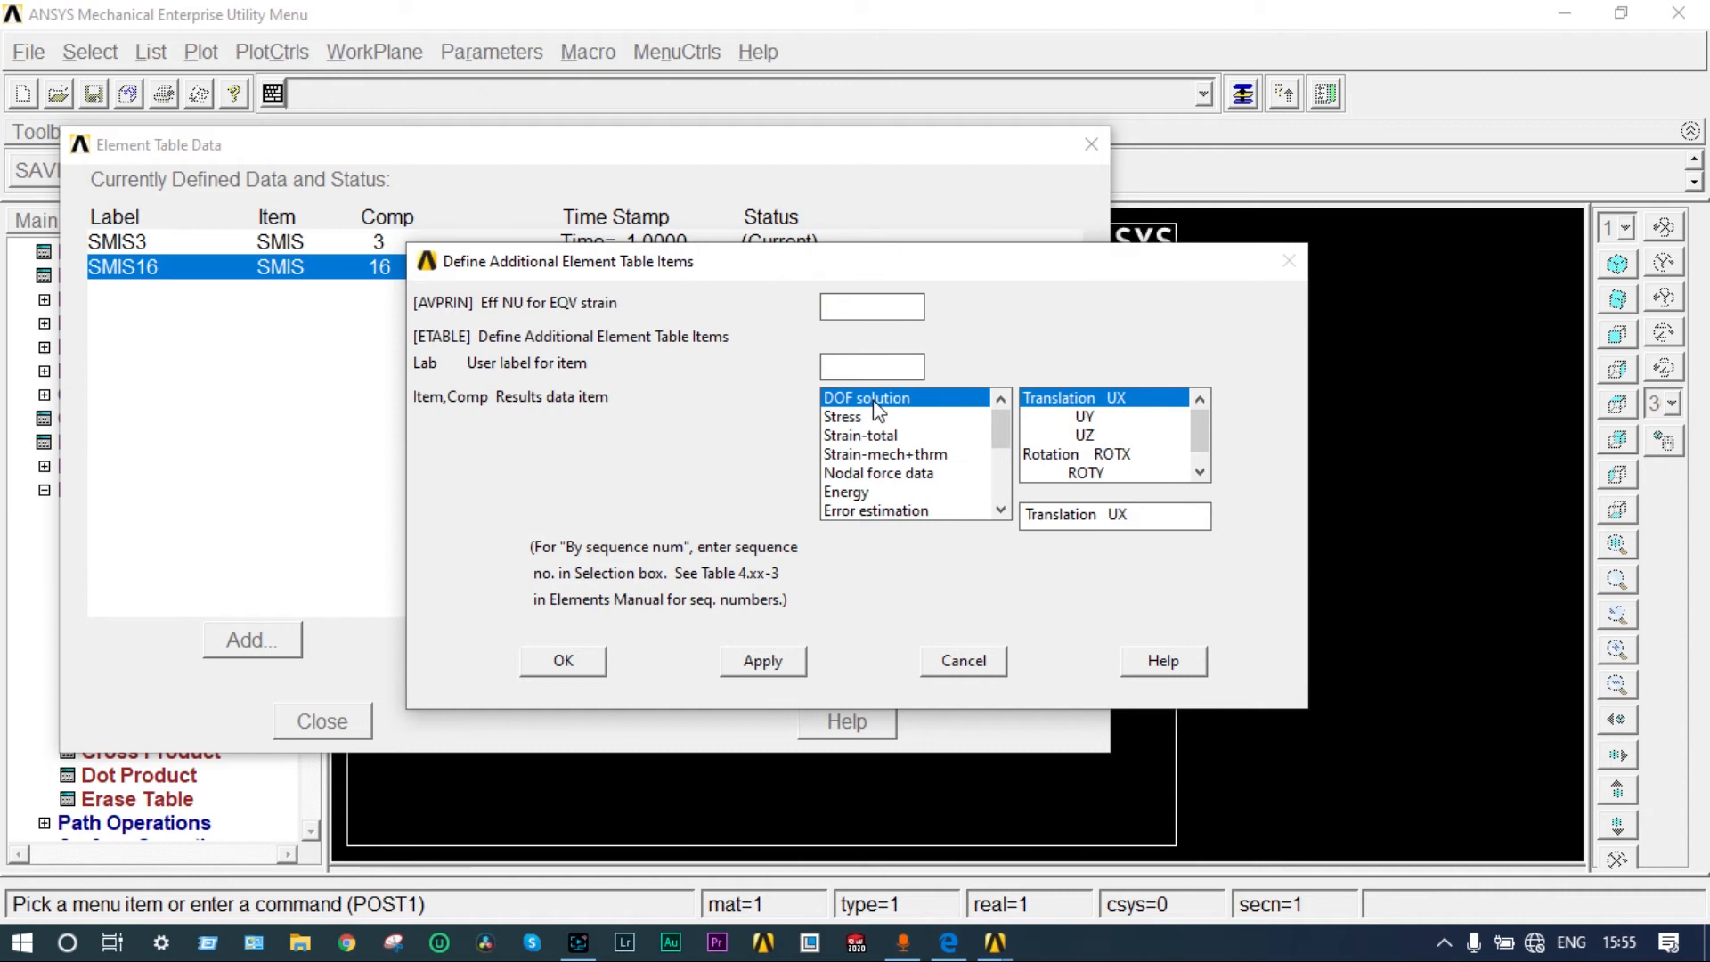
Step: Add element table item SMISC,6 labelled SFD for the shear force
{"action": "type", "text": "SF"}
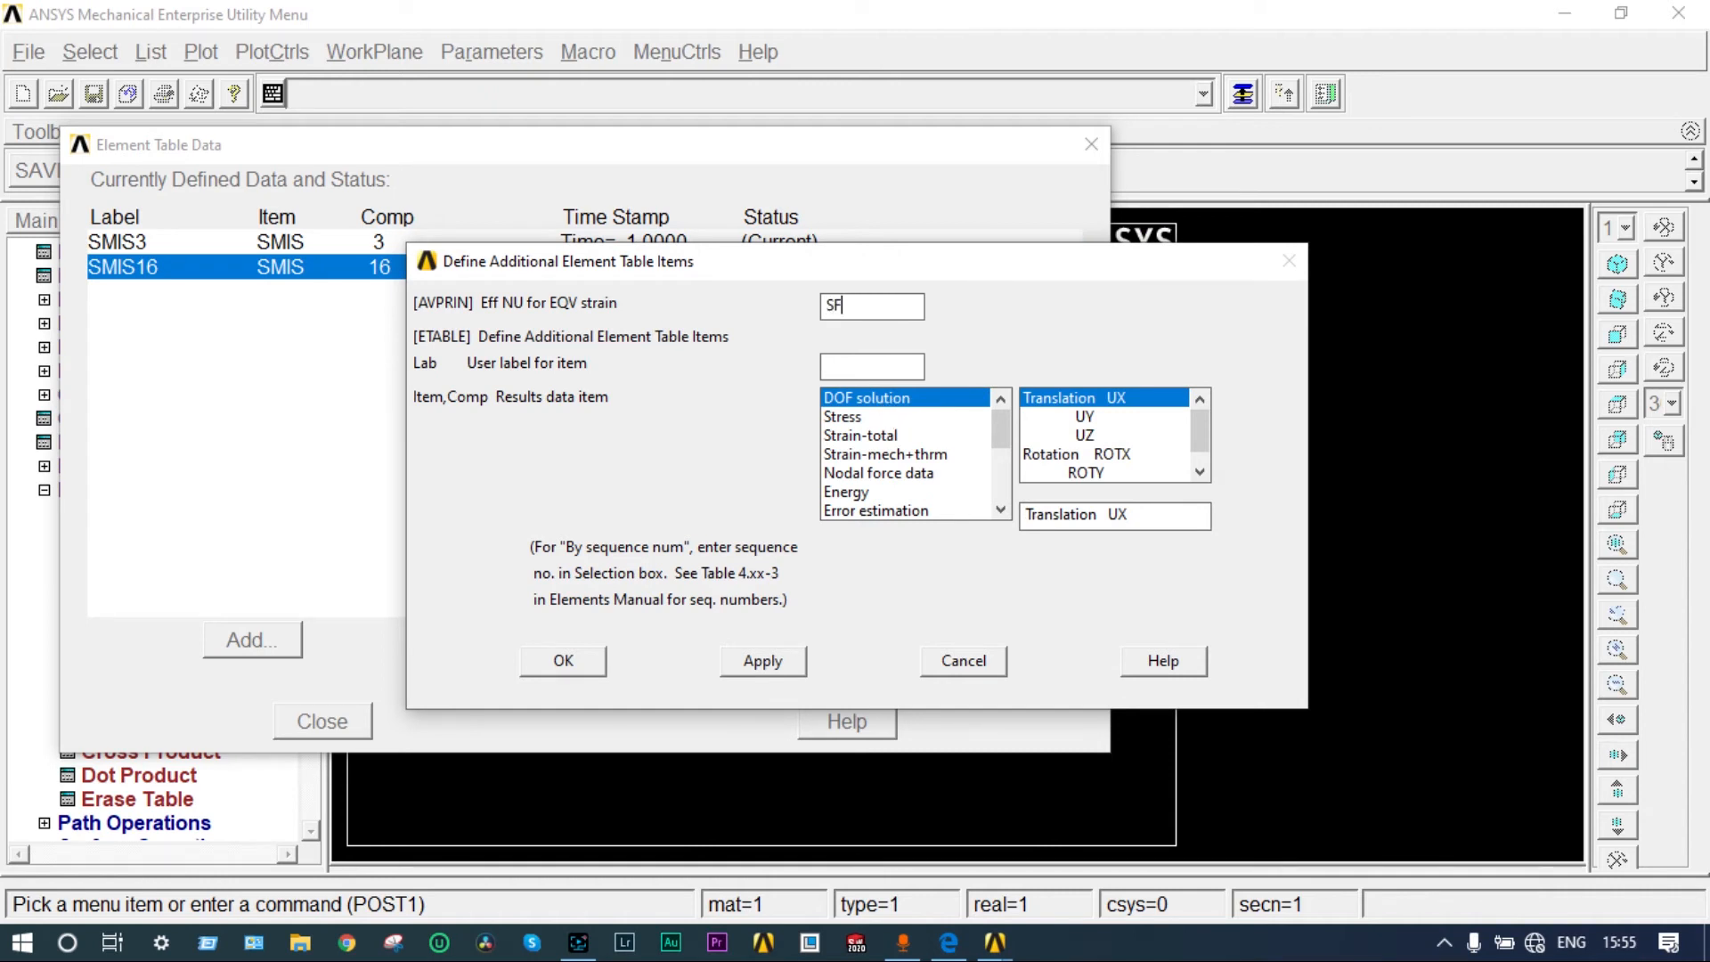
{"action": "type", "text": "D"}
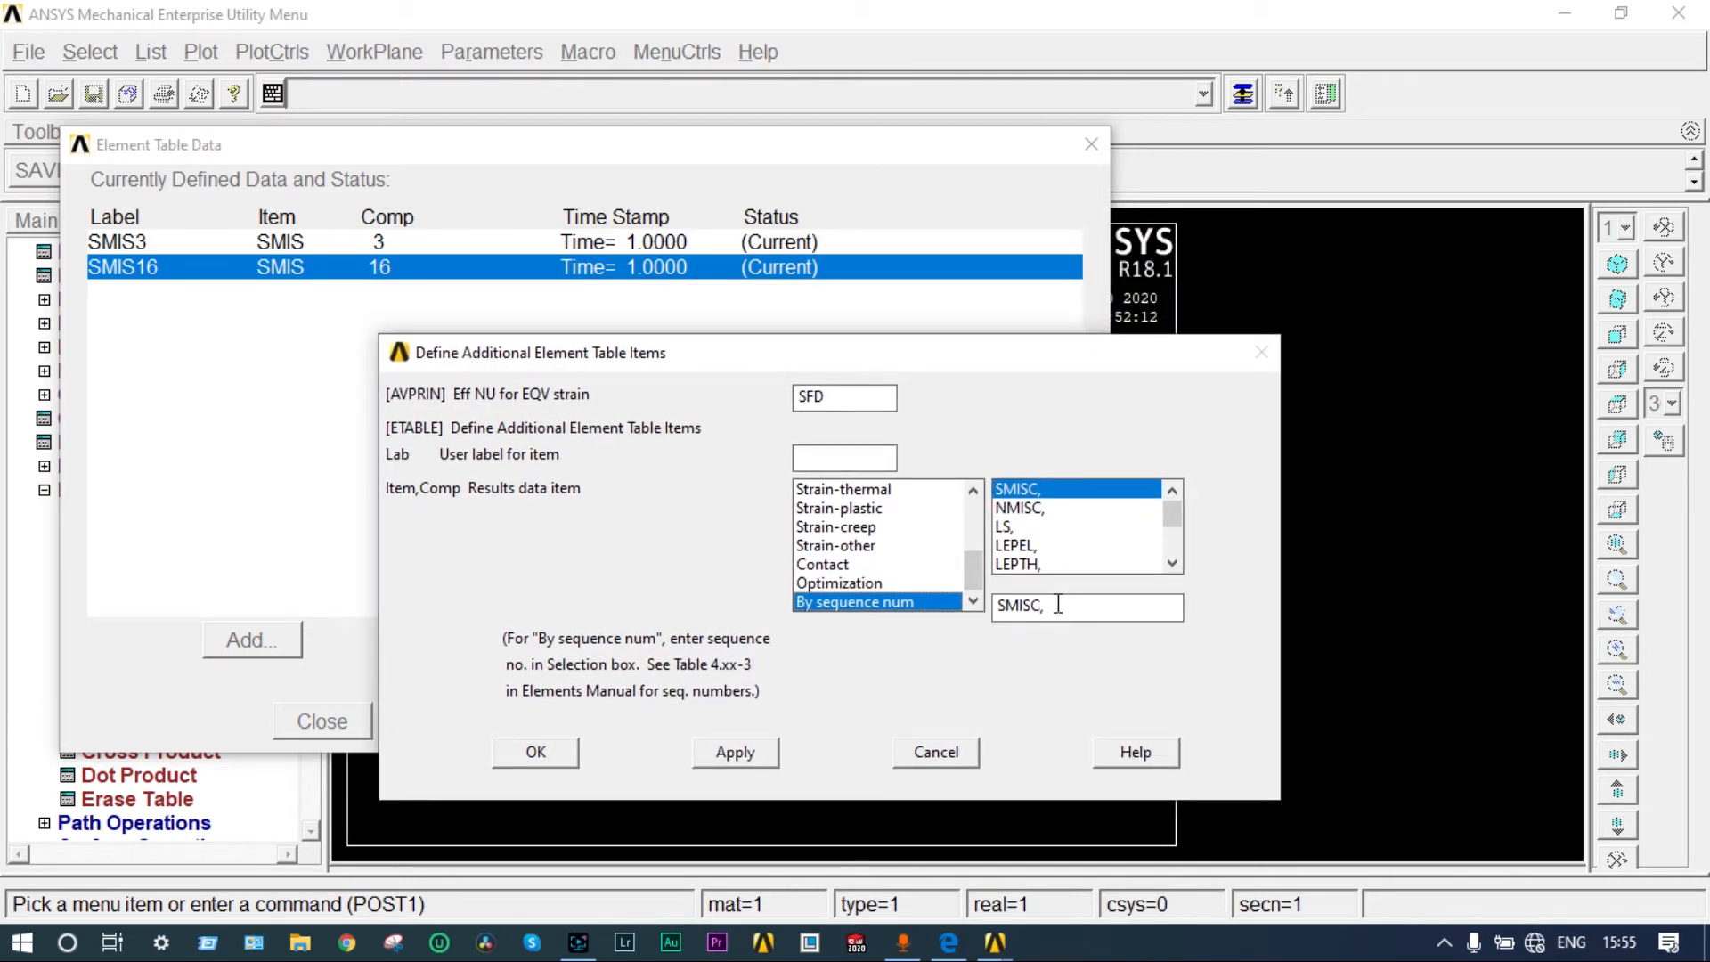
{"action": "type", "text": "6"}
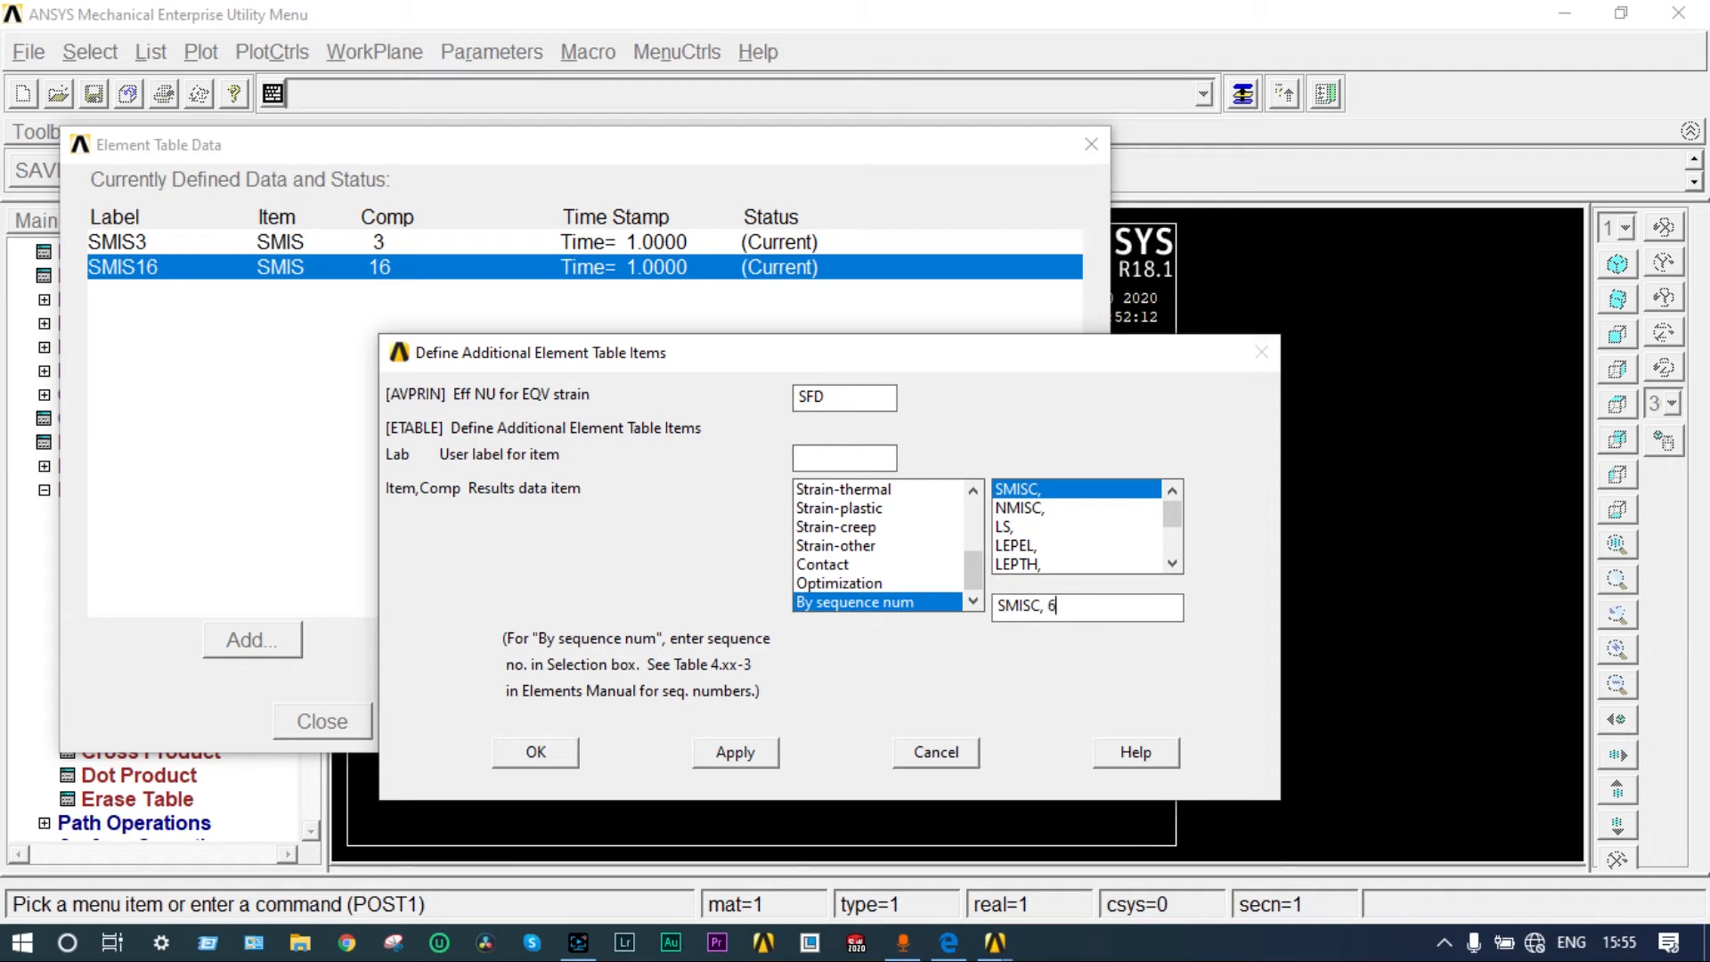
{"action": "left_click", "coordinate": [735, 752]}
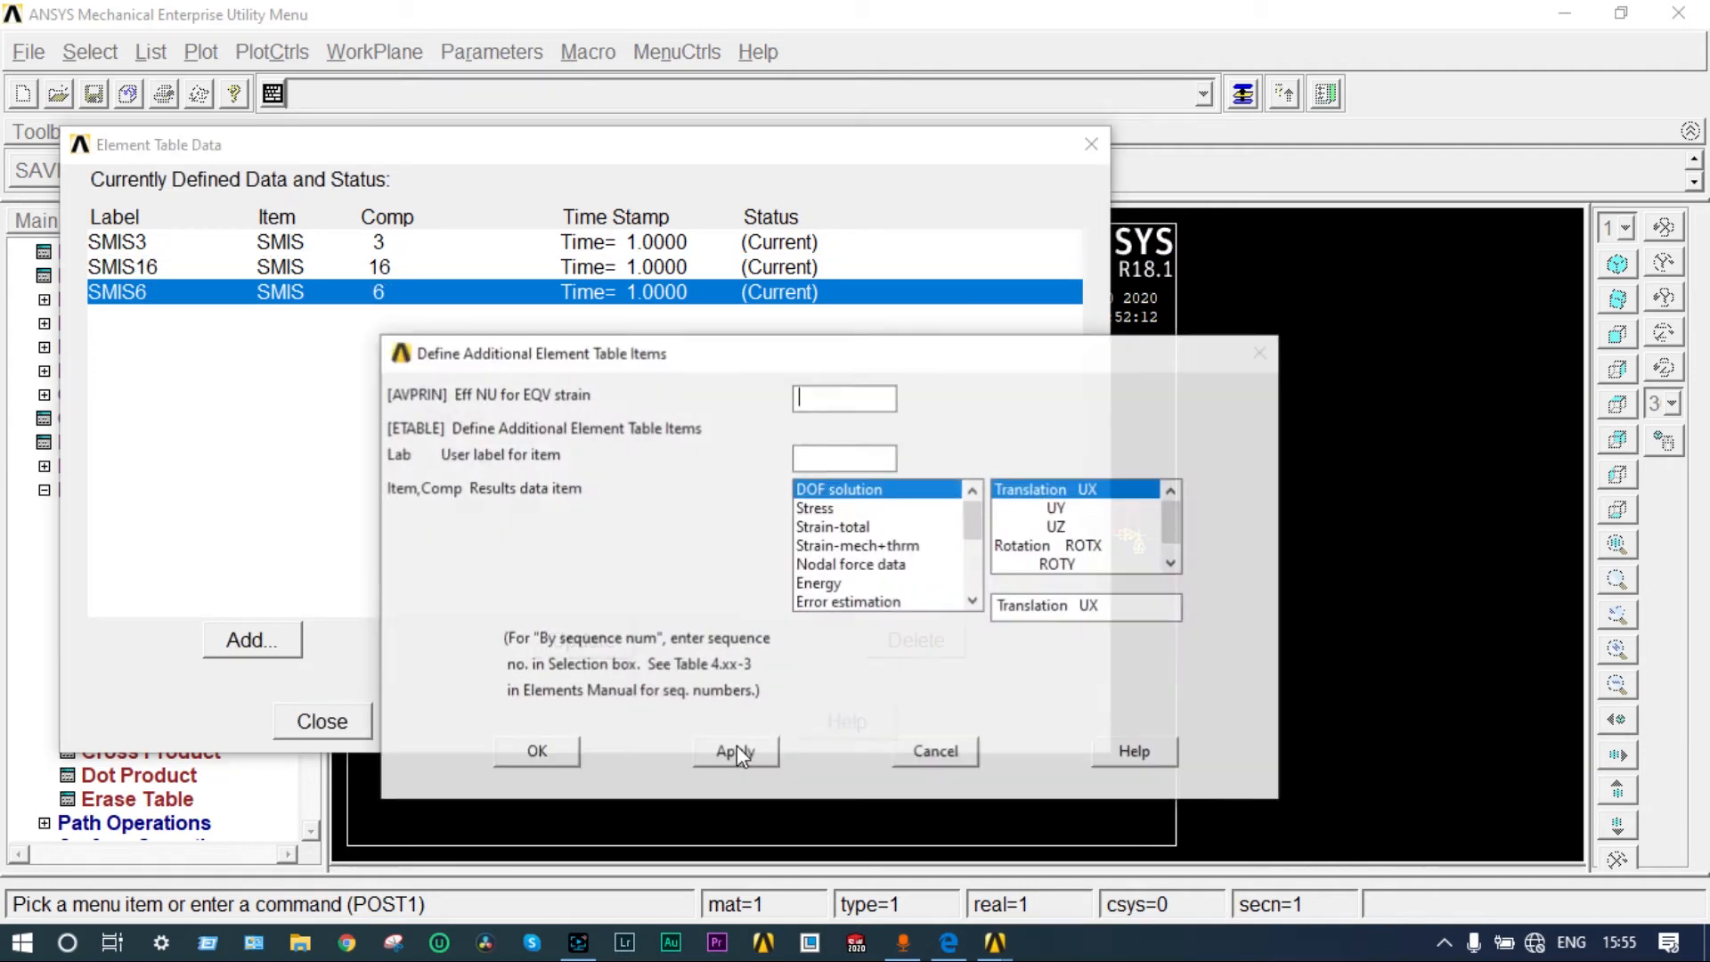
Step: Add the SMISC,19 shear-force item, then close the element table list
{"action": "type", "text": "S"}
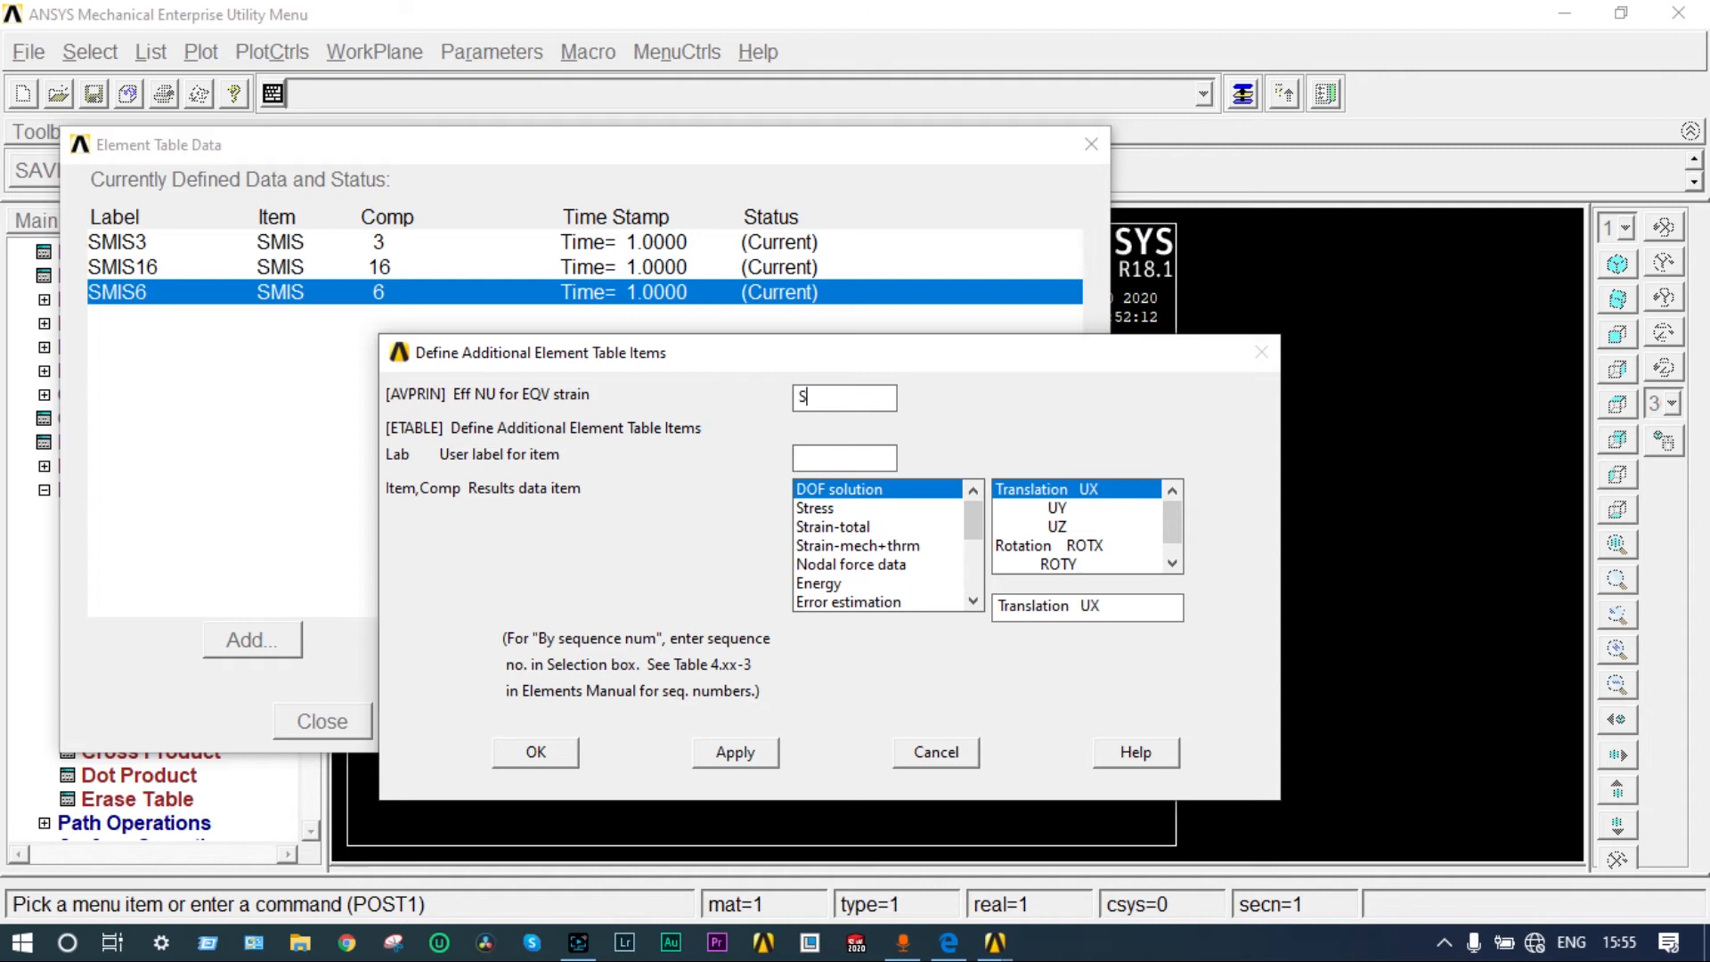
{"action": "type", "text": "FD"}
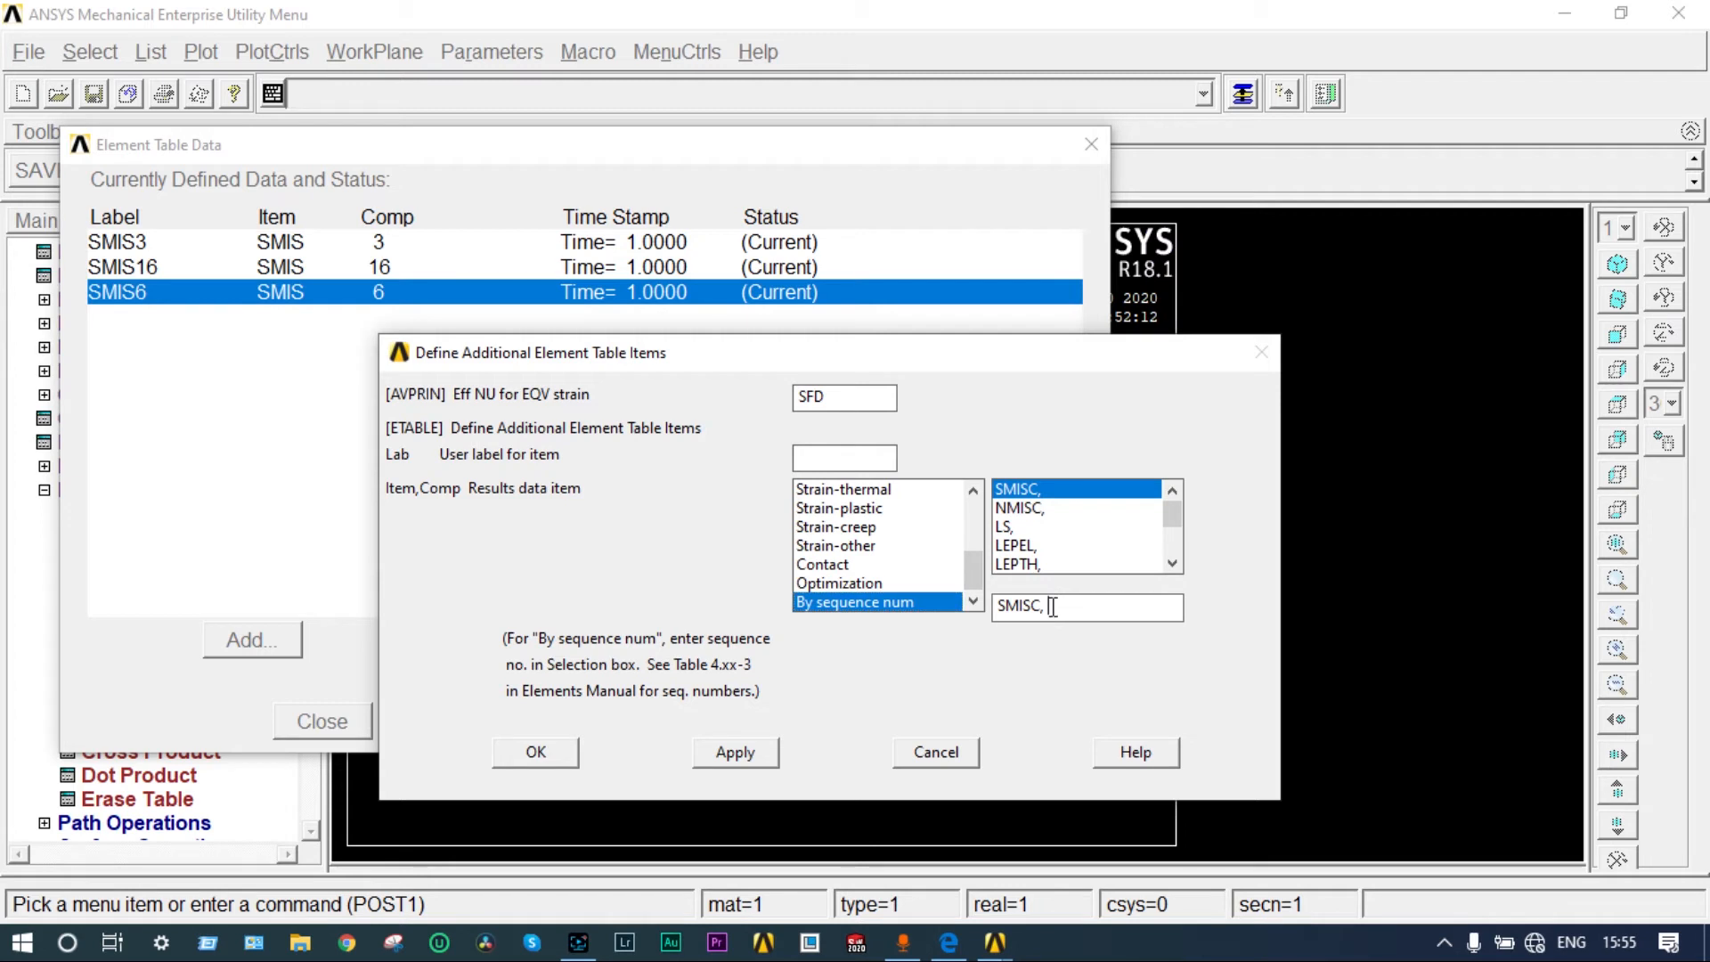
{"action": "type", "text": "19"}
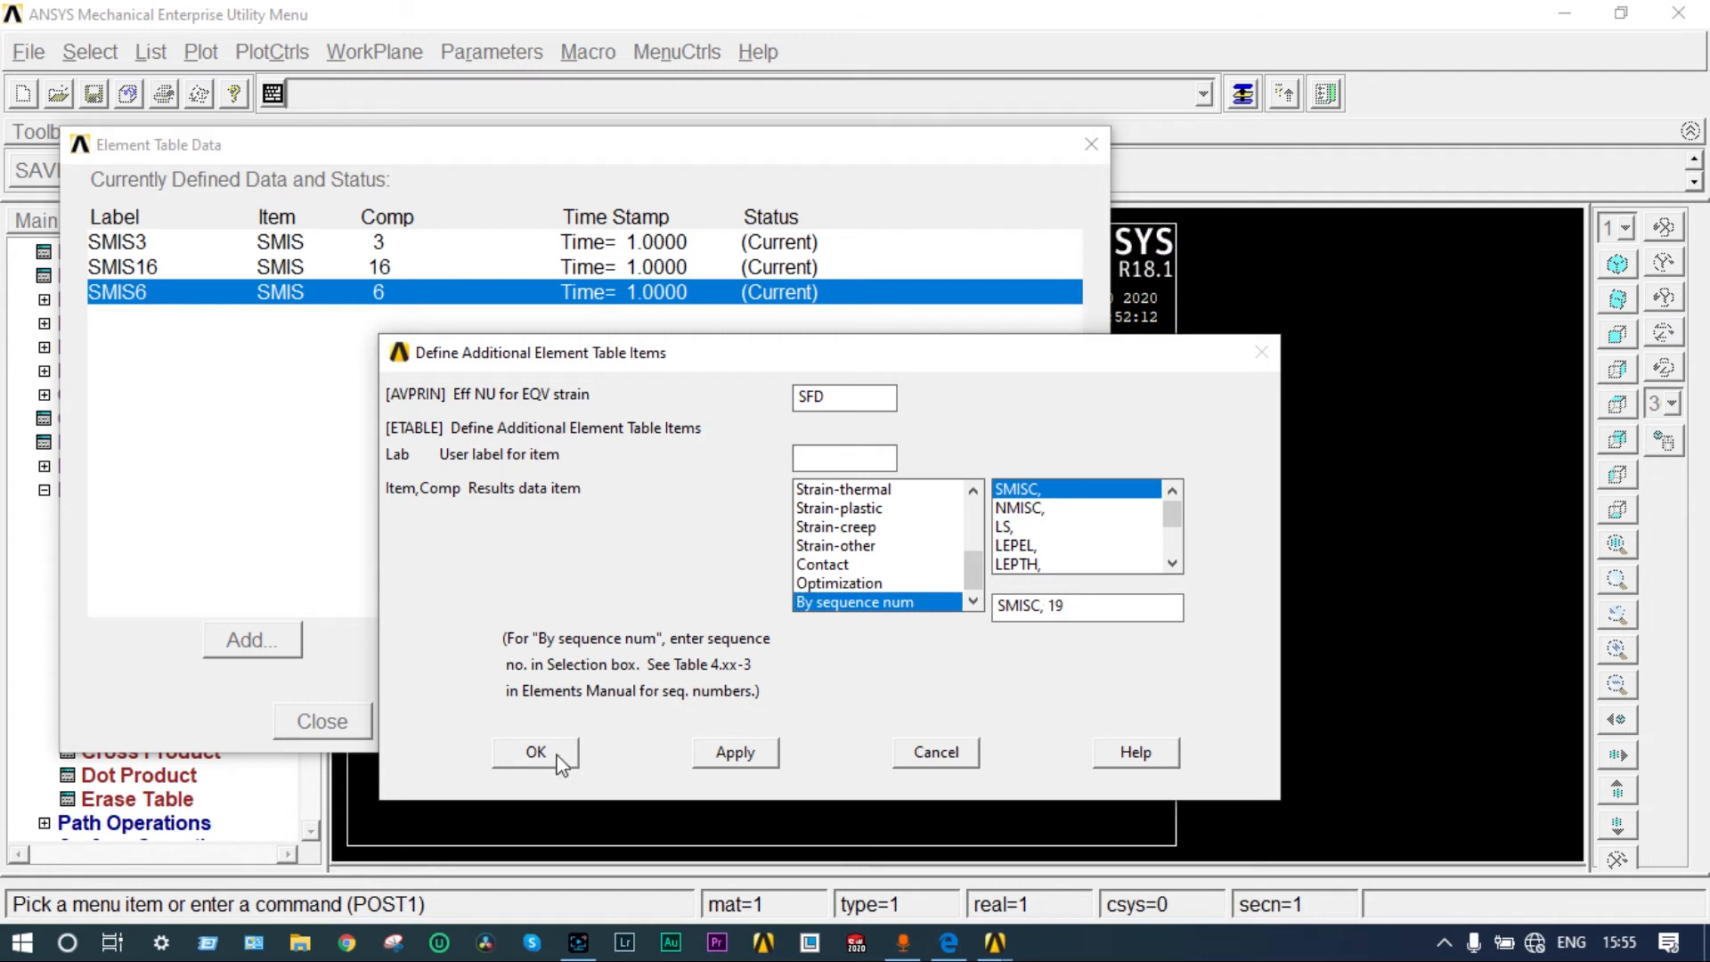
{"action": "left_click", "coordinate": [535, 753]}
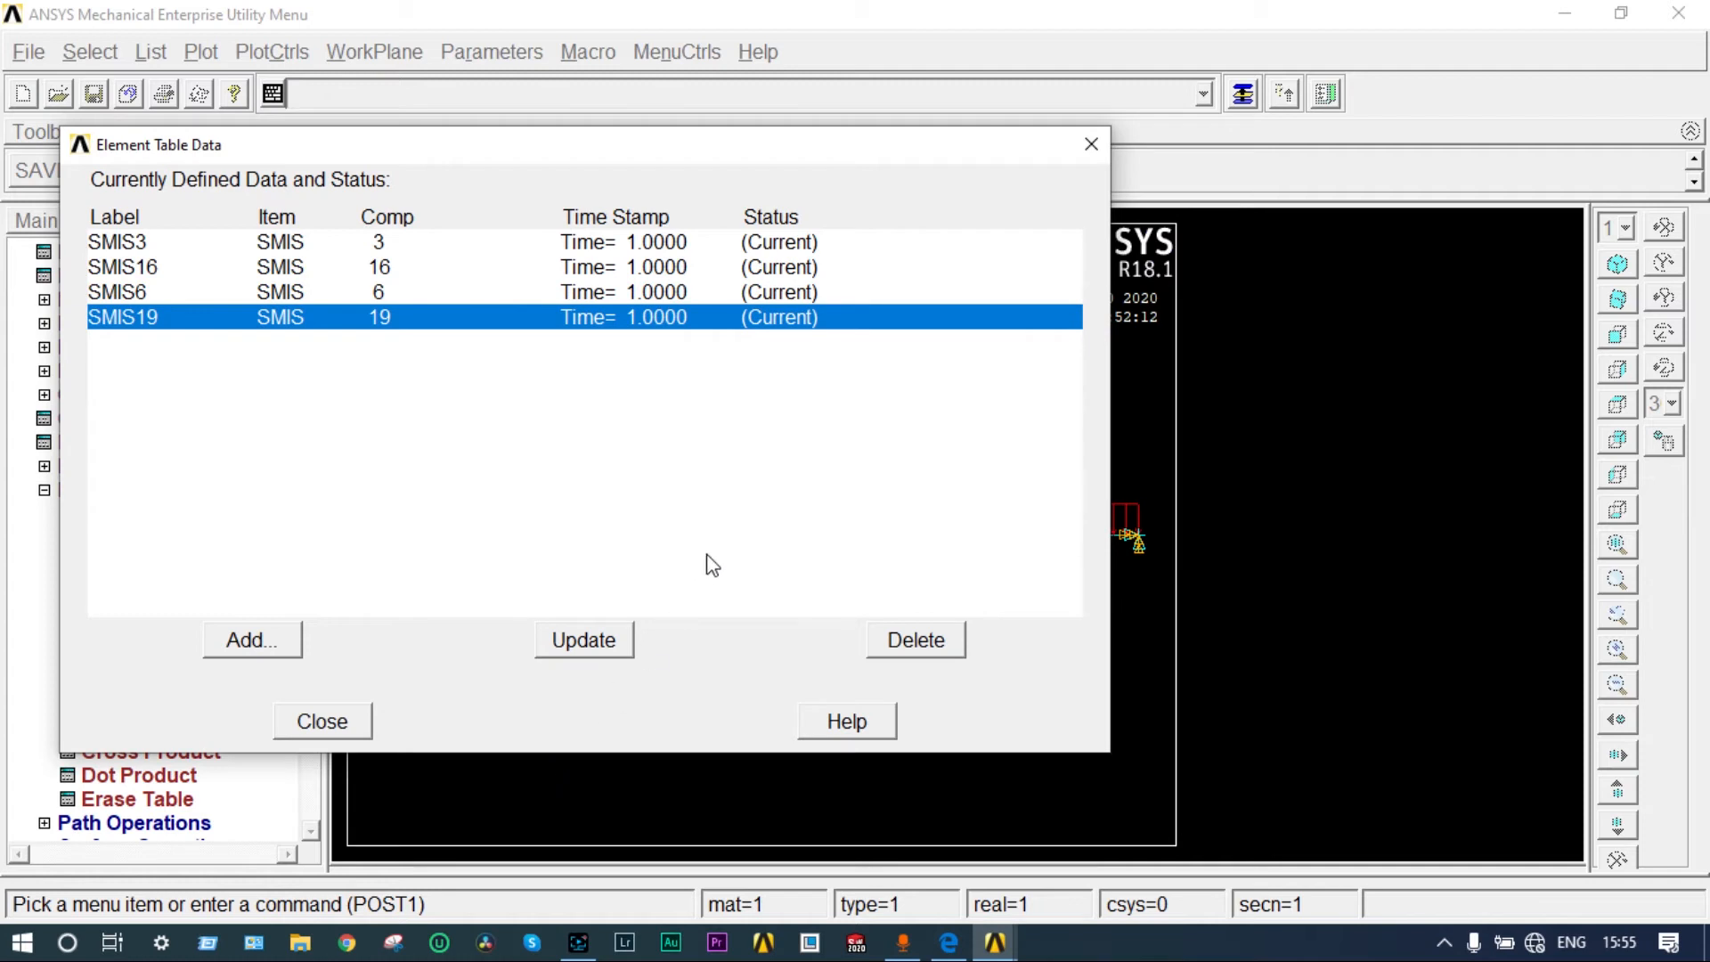
{"action": "mouse_move", "coordinate": [771, 523]}
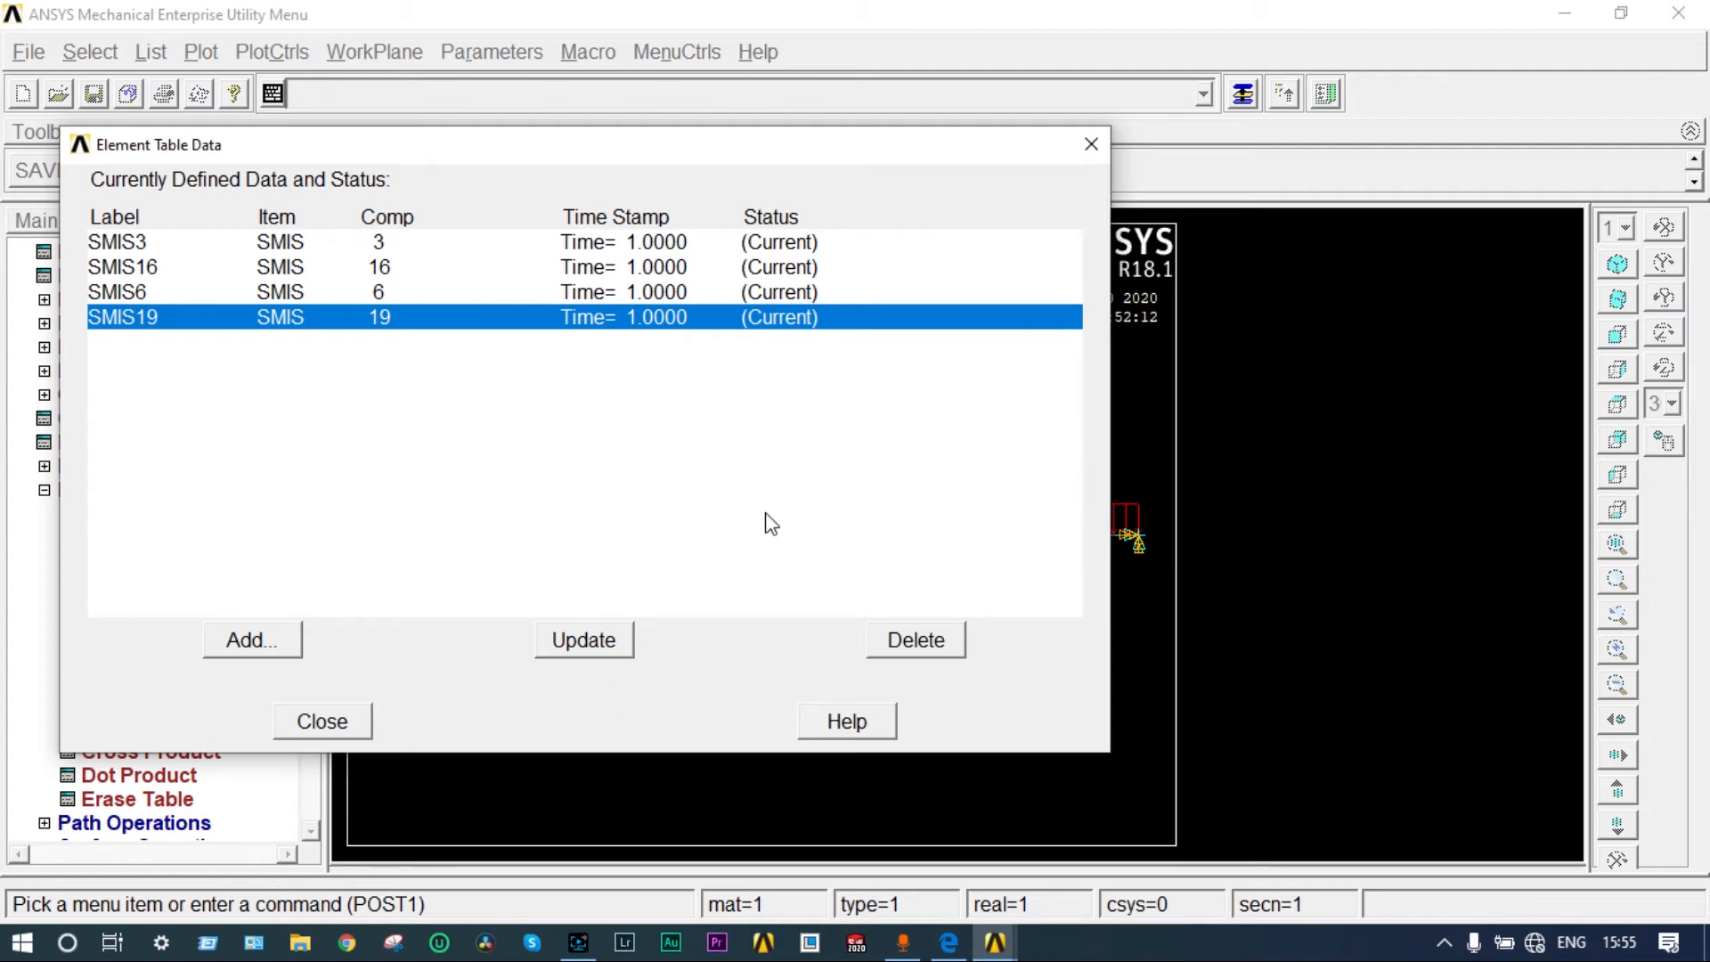
{"action": "mouse_move", "coordinate": [728, 533]}
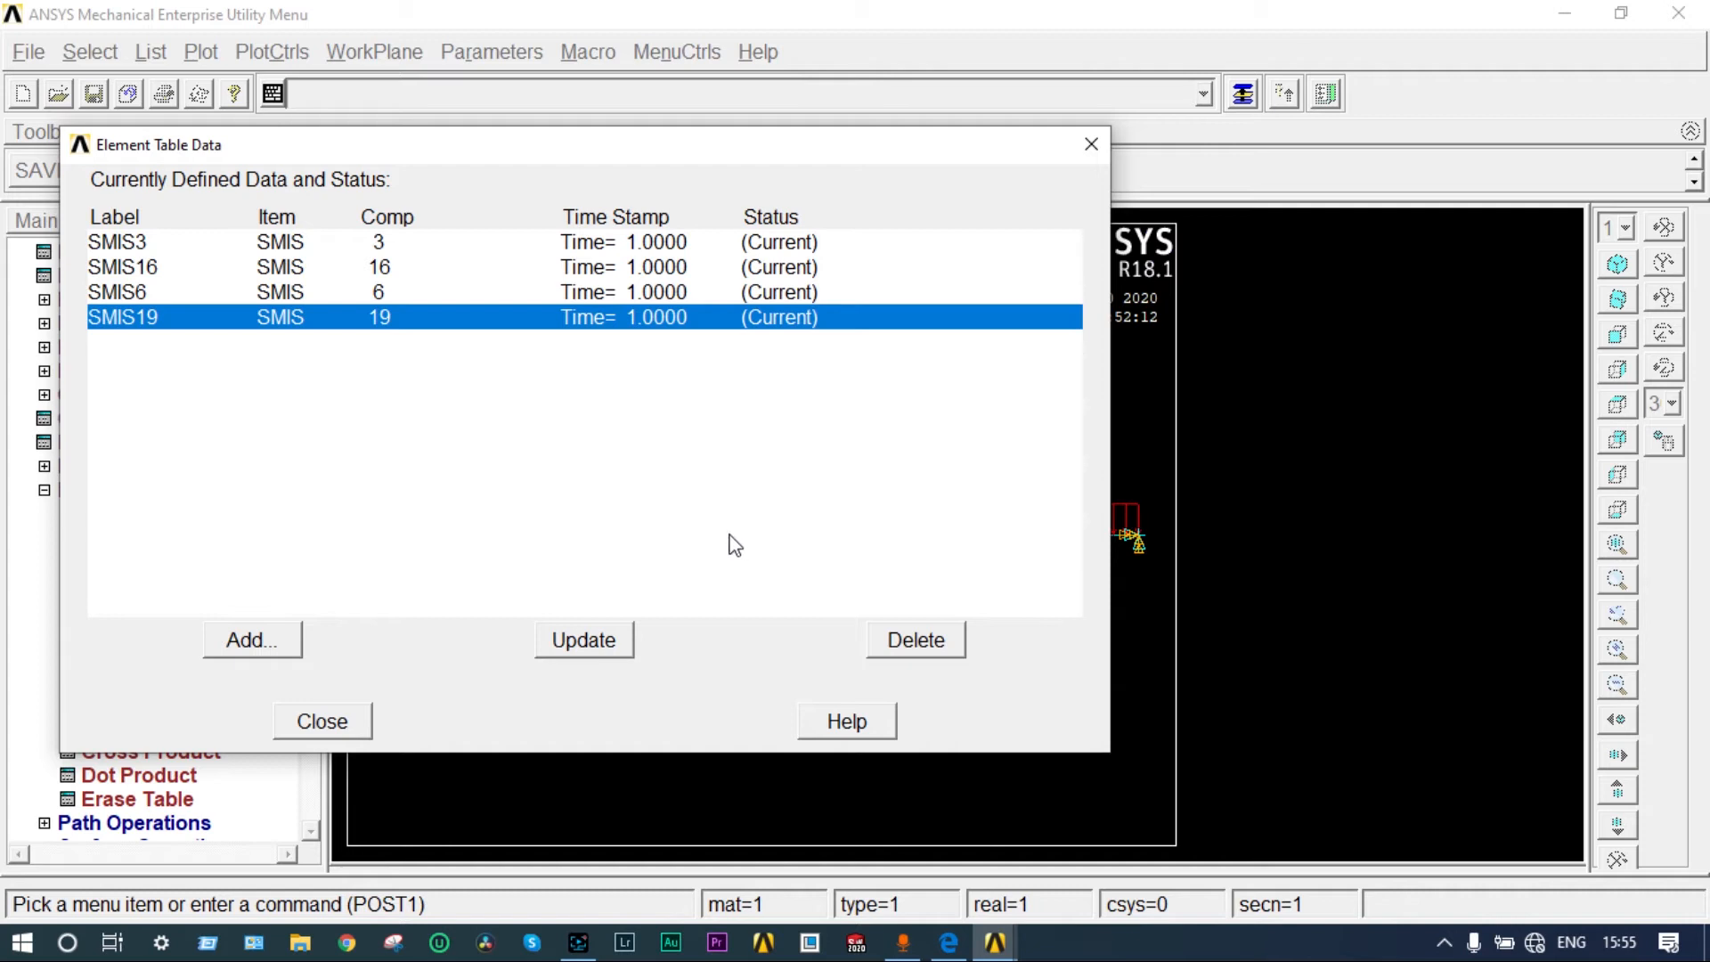
{"action": "mouse_move", "coordinate": [655, 608]}
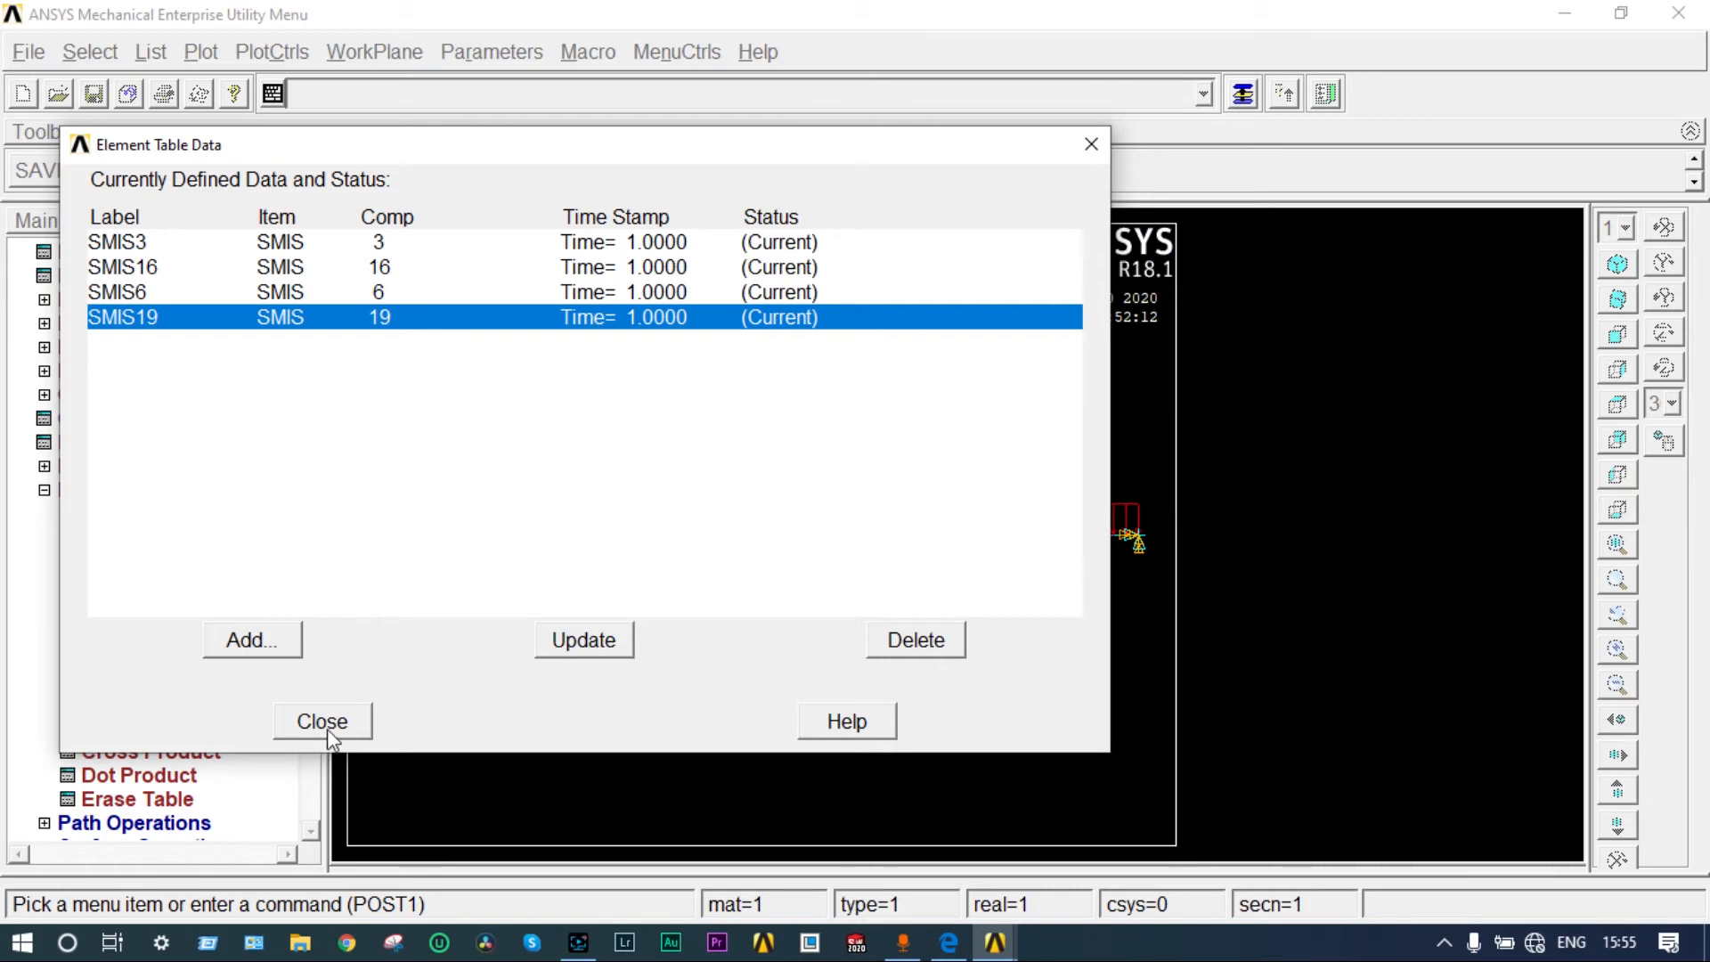
{"action": "left_click", "coordinate": [320, 720]}
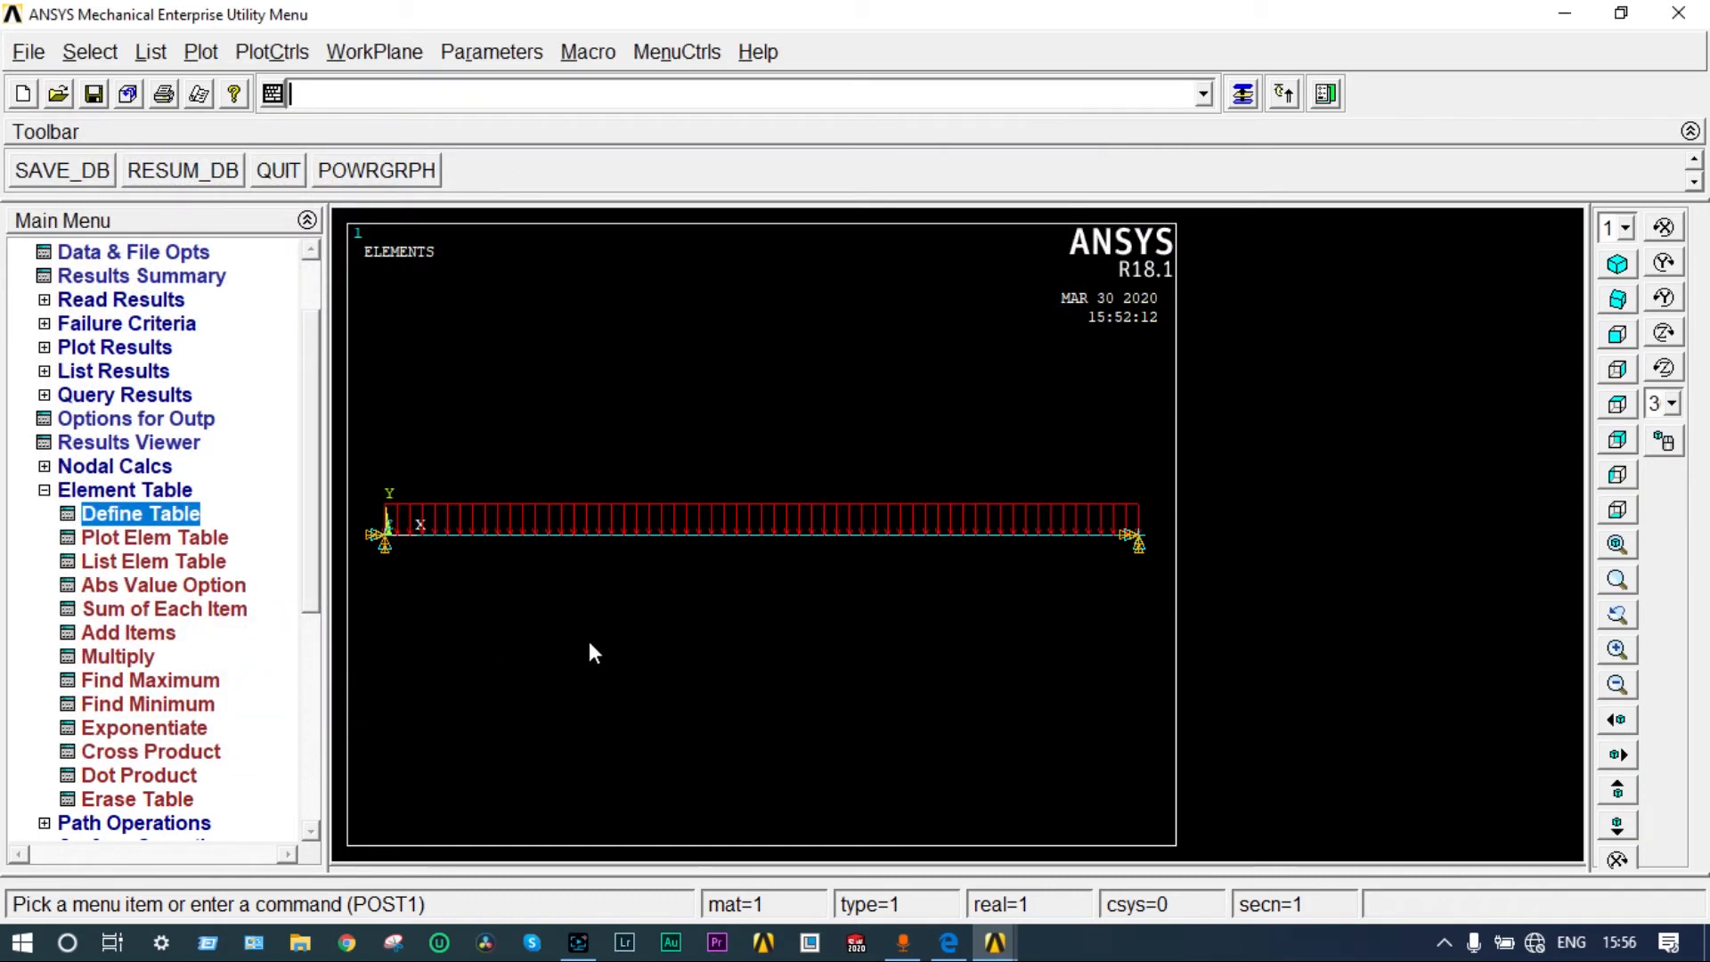
{"action": "mouse_move", "coordinate": [93, 360]}
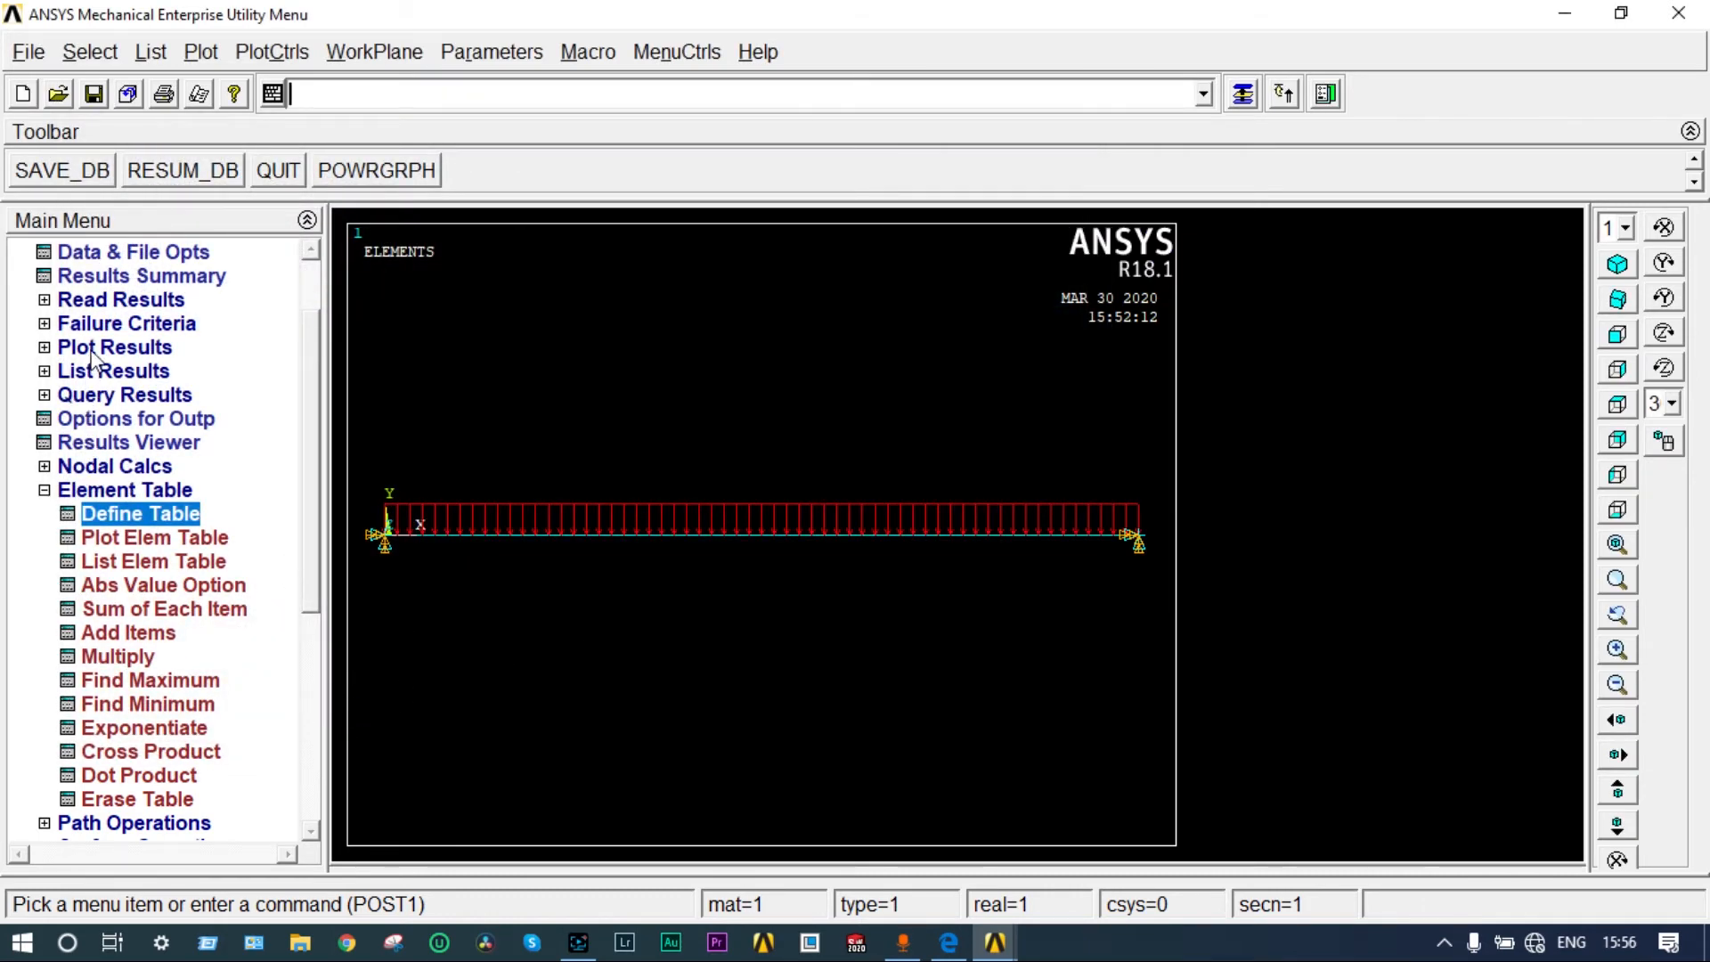
Step: Plot the deformed shape with the undeformed outline (Def + undeformed), max displacement 0.13323
{"action": "left_click", "coordinate": [115, 346]}
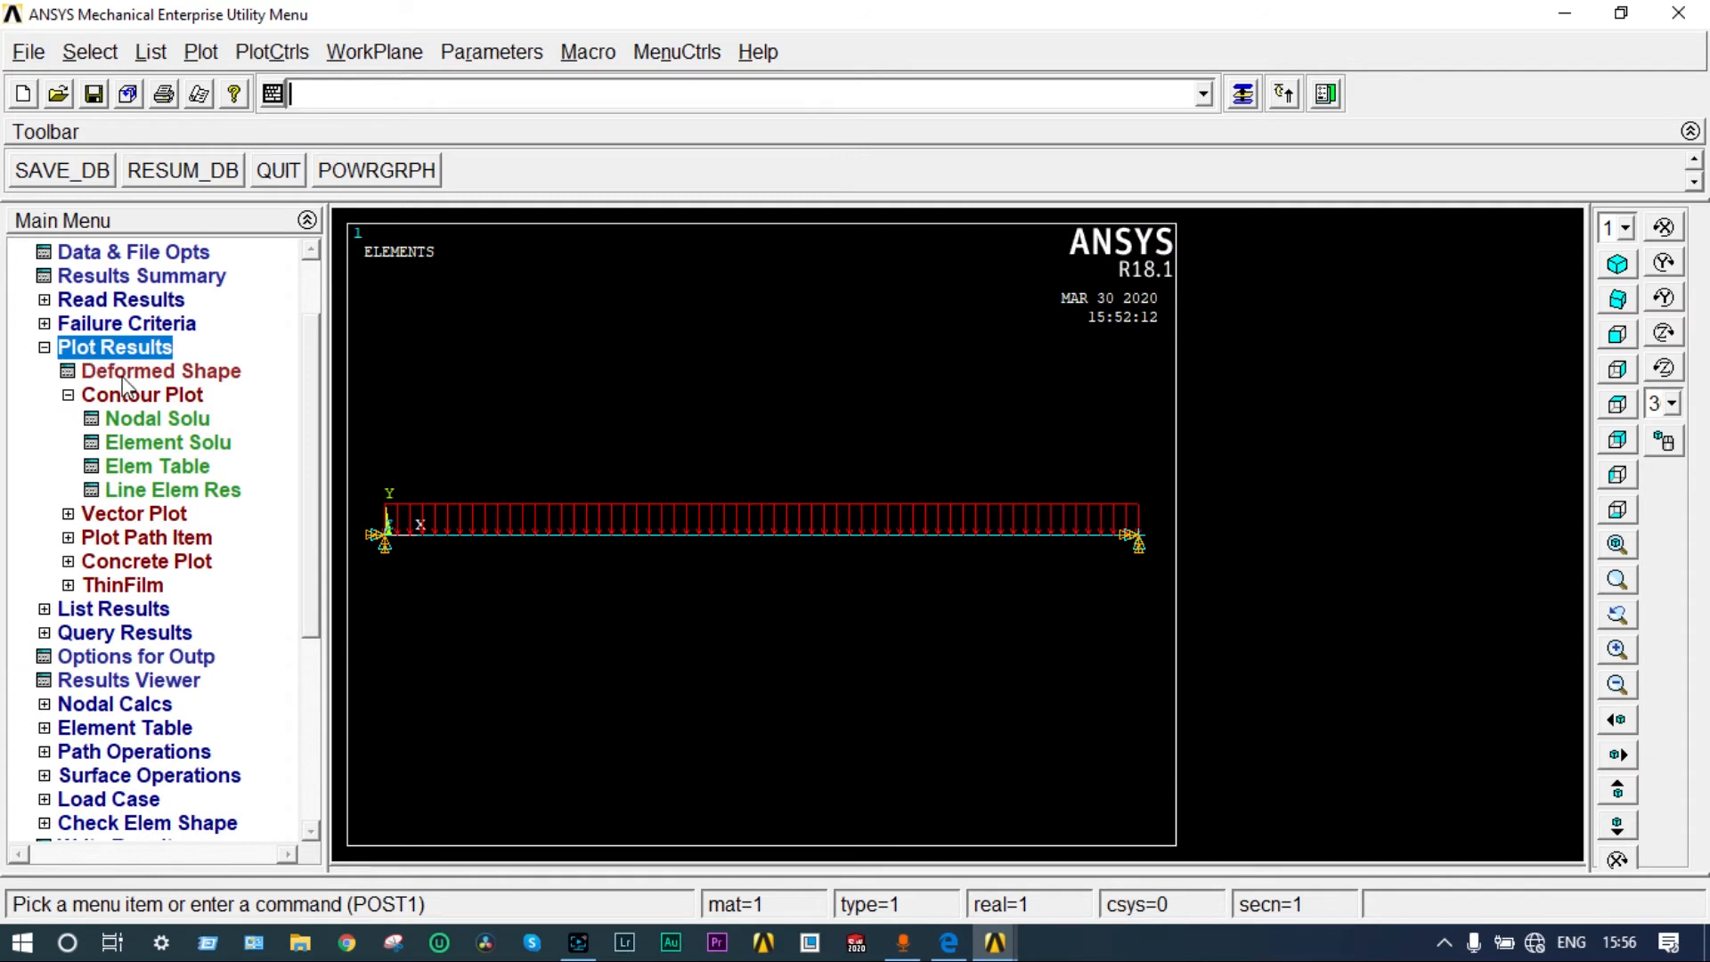
{"action": "left_click", "coordinate": [160, 371]}
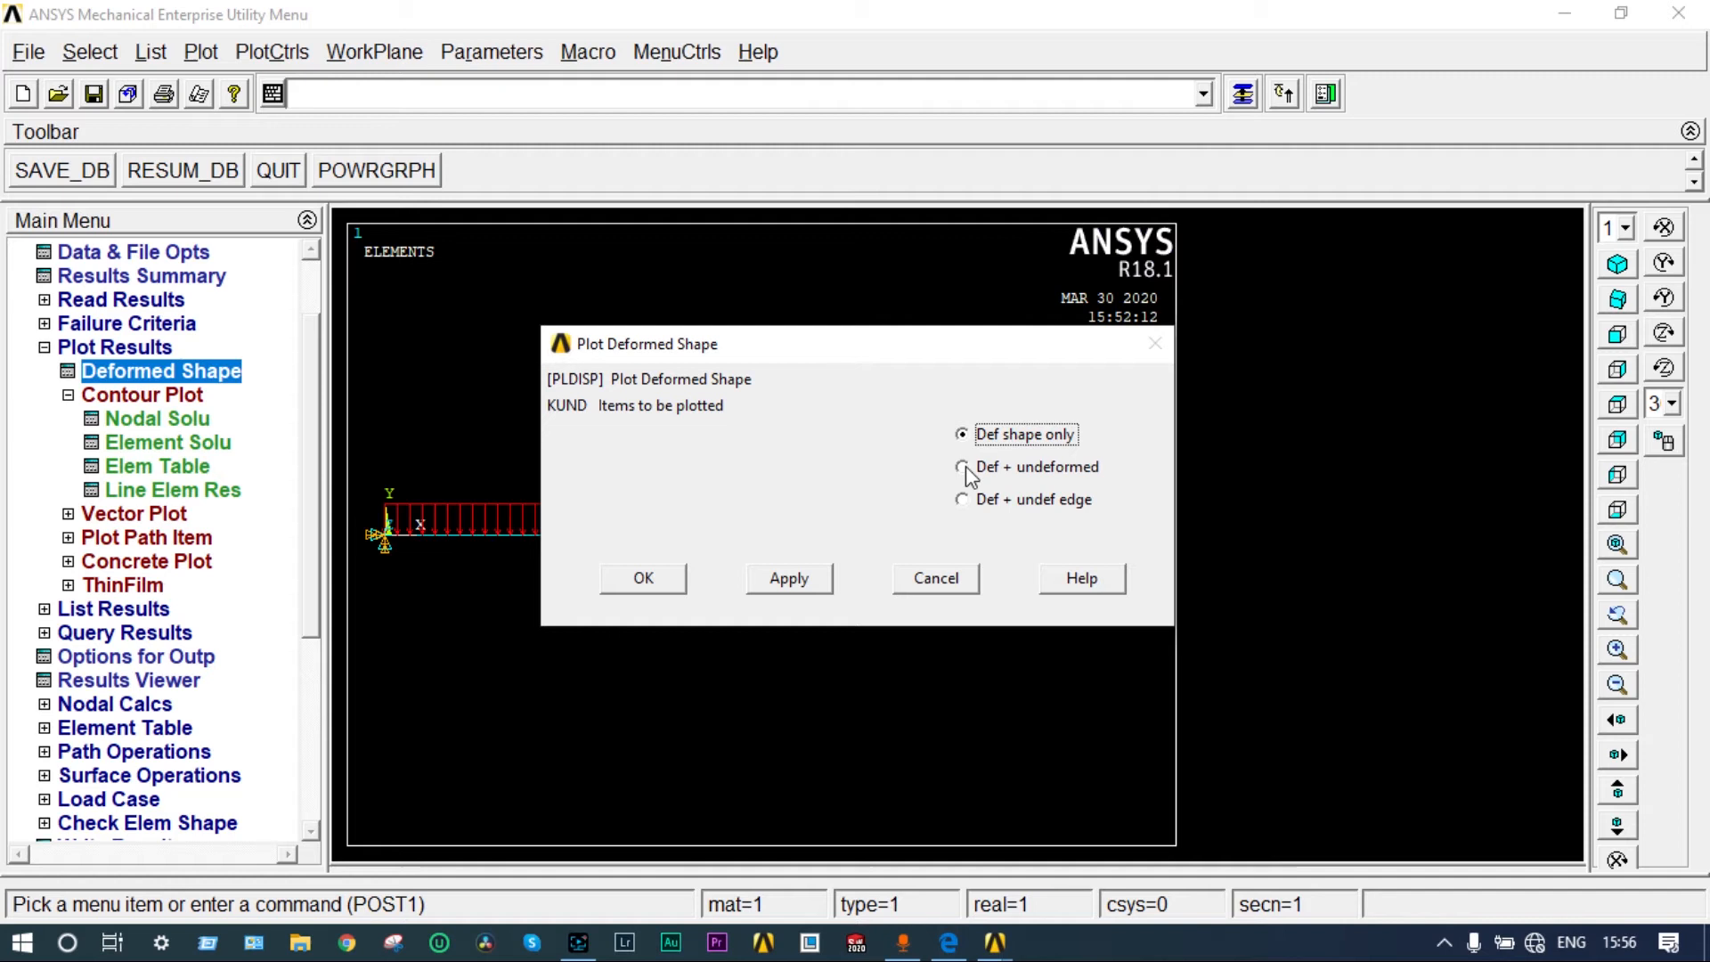
{"action": "left_click", "coordinate": [964, 466]}
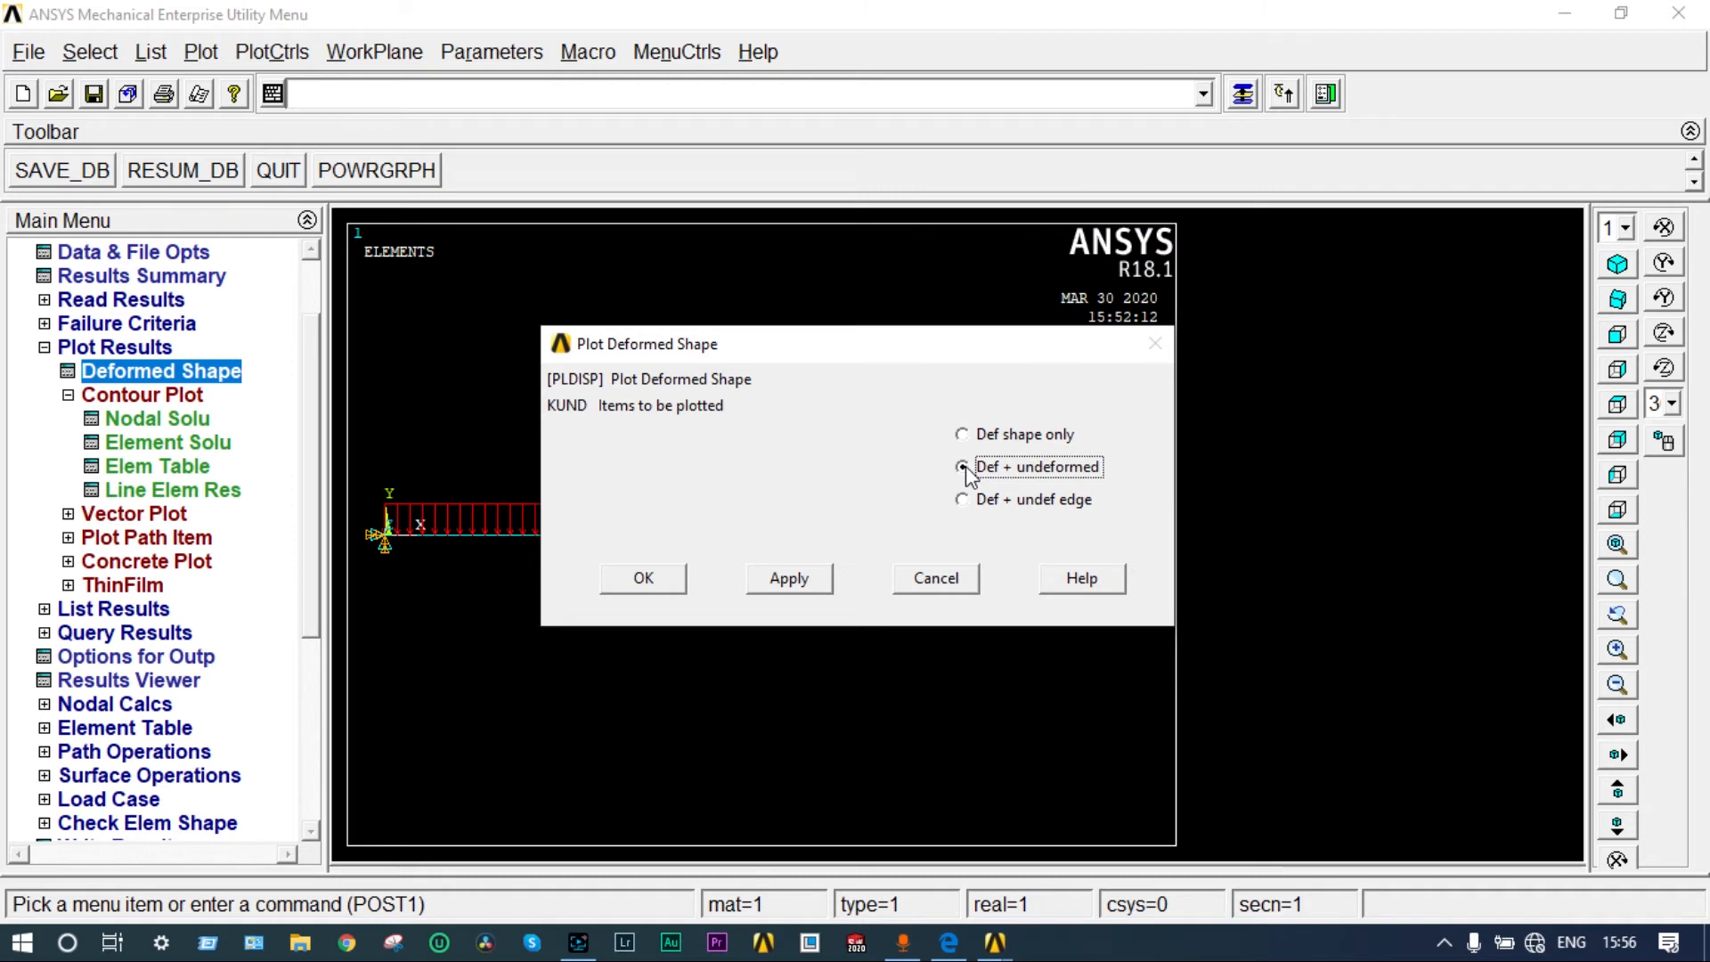
{"action": "left_click", "coordinate": [643, 578]}
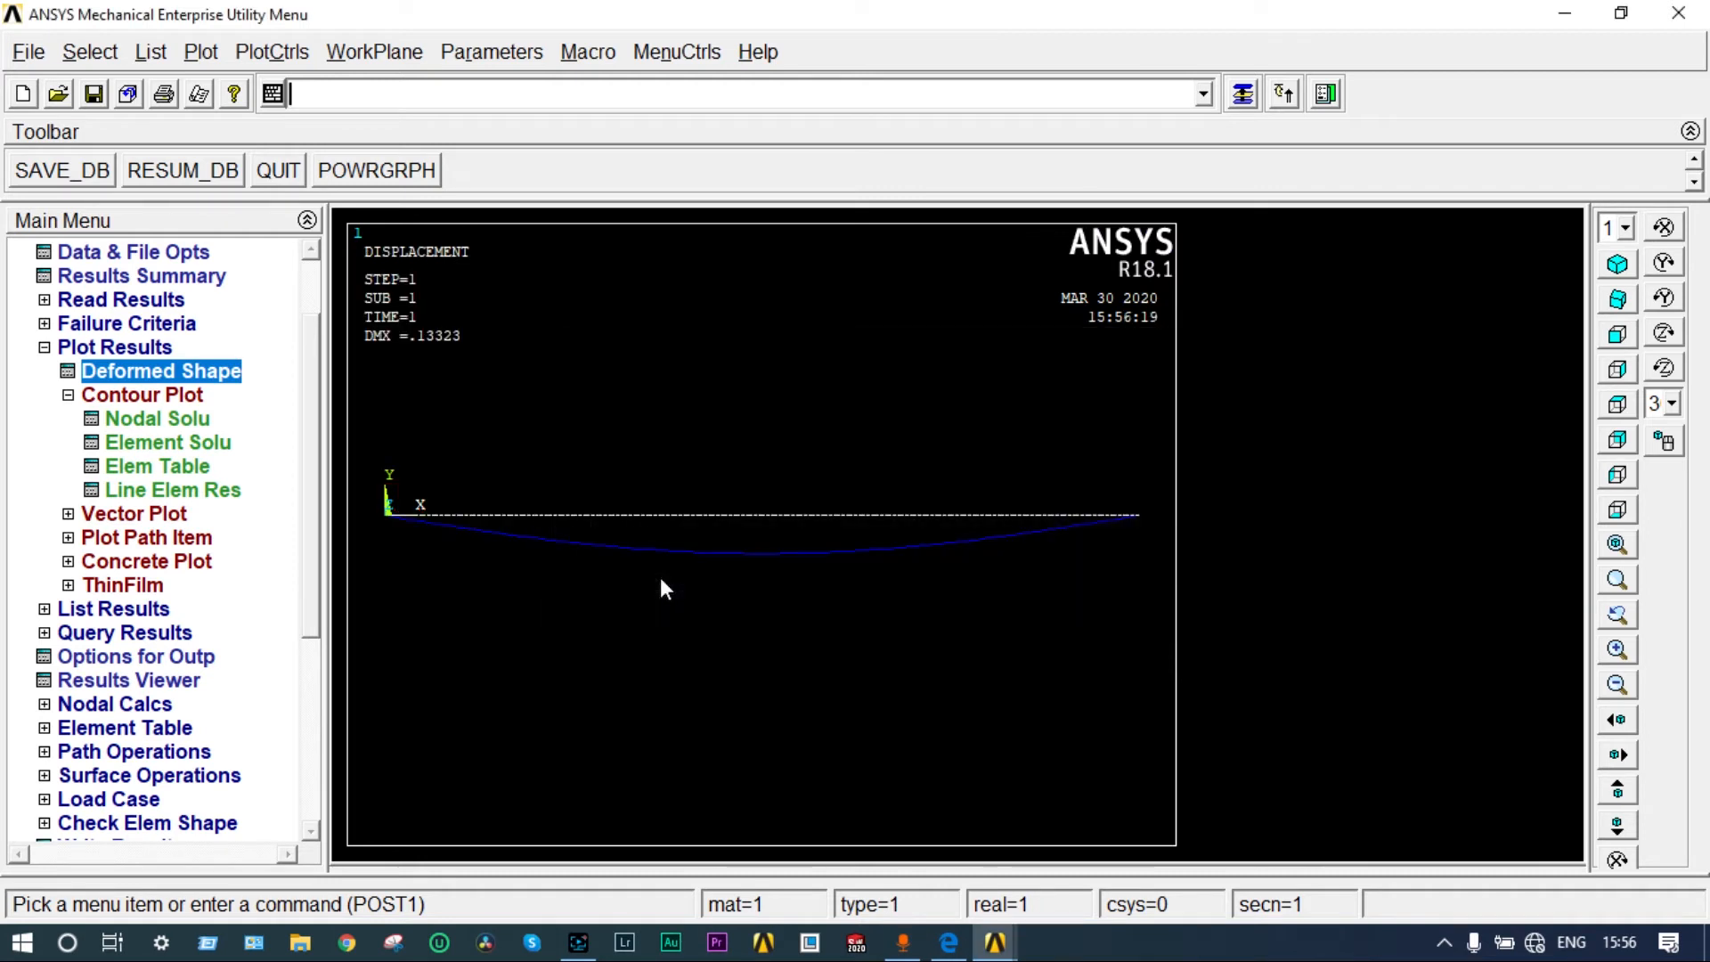
{"action": "mouse_move", "coordinate": [719, 520]}
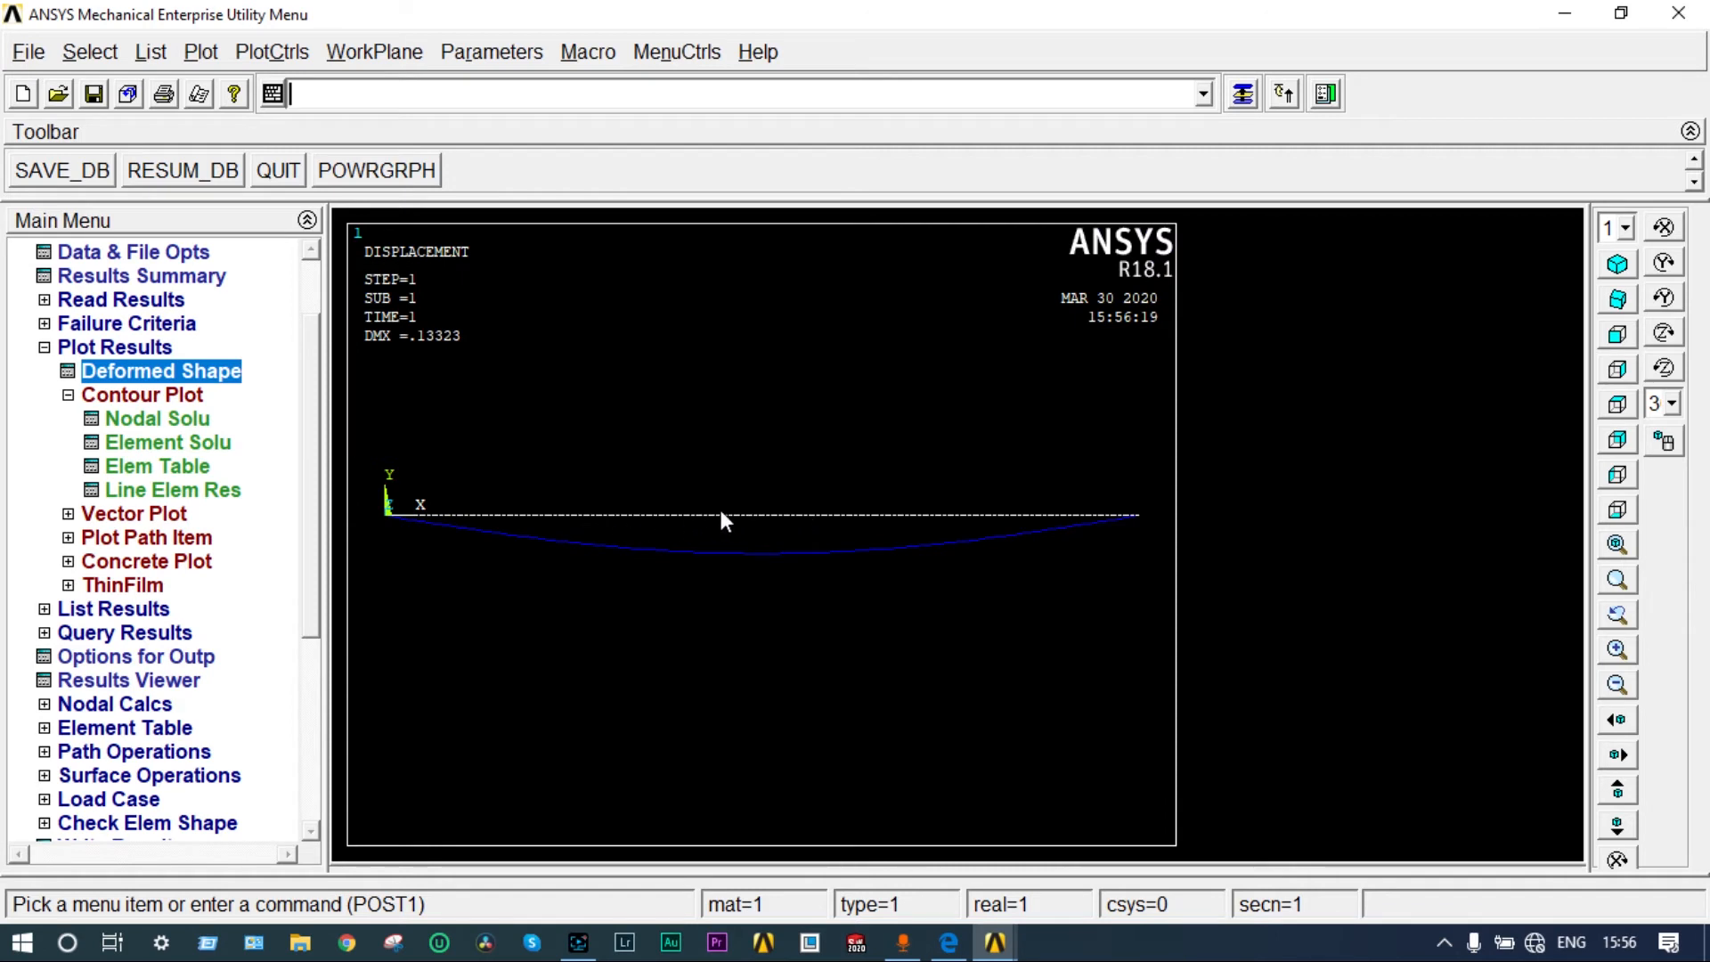
{"action": "mouse_move", "coordinate": [655, 576]}
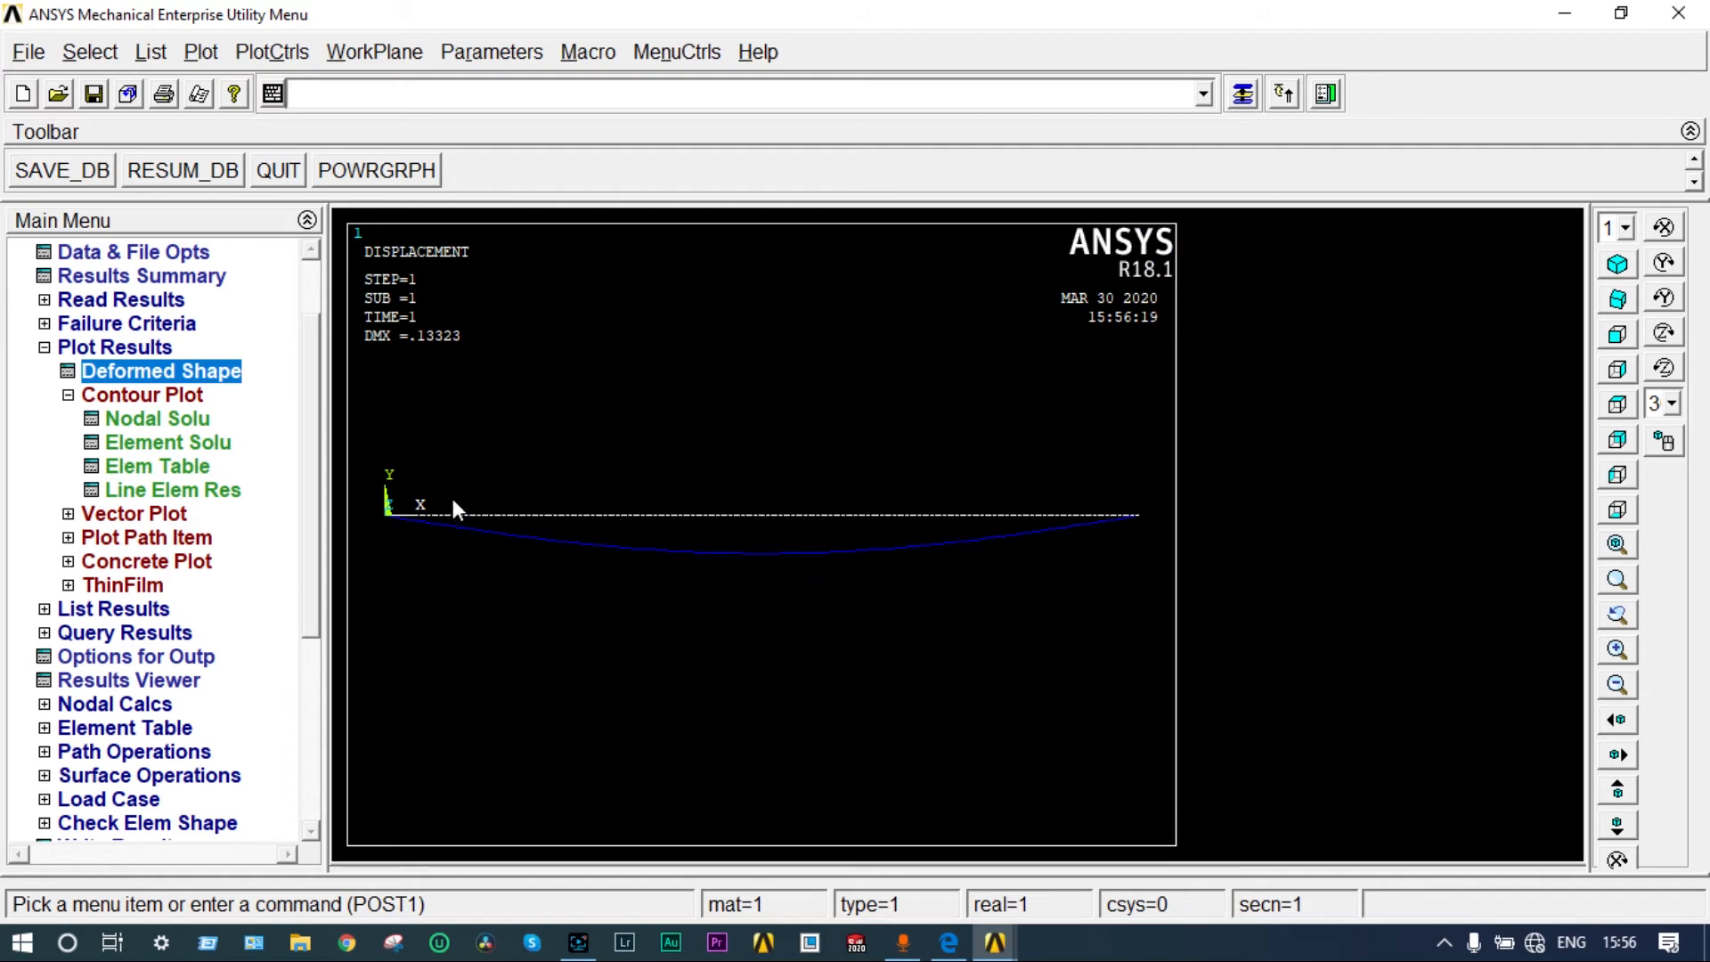
Step: Switch /ESHAPE element shape display on so the beam replots as a rectangular solid
{"action": "left_click", "coordinate": [272, 52]}
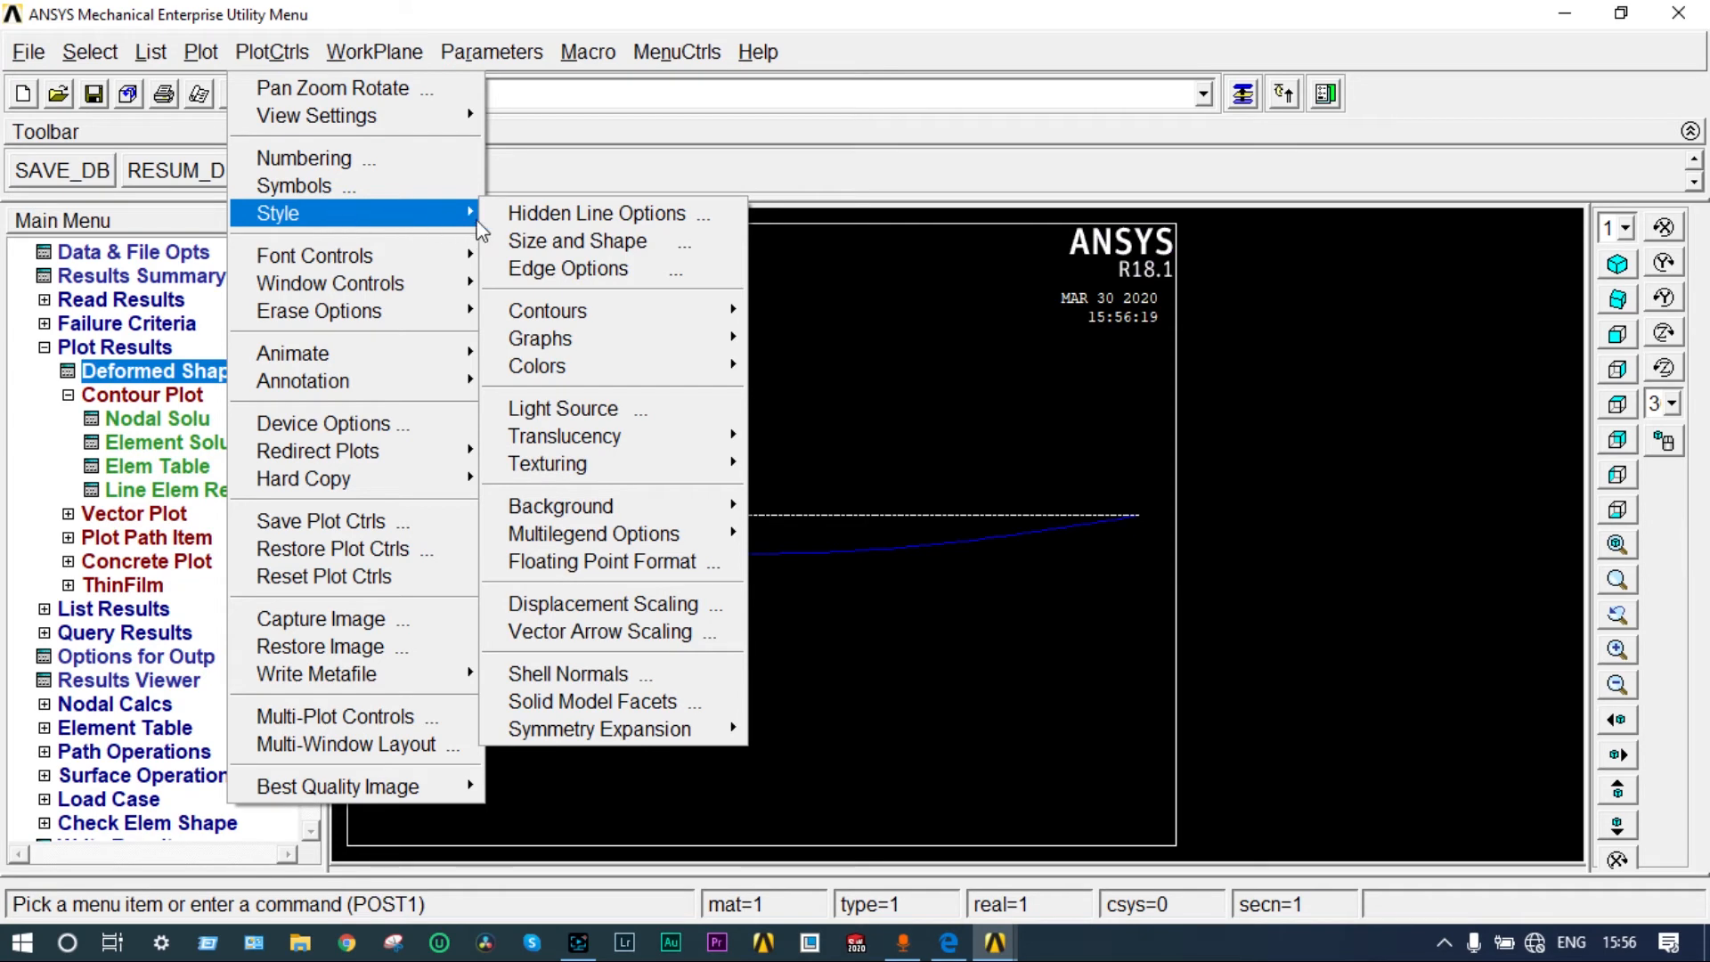
{"action": "left_click", "coordinate": [578, 242]}
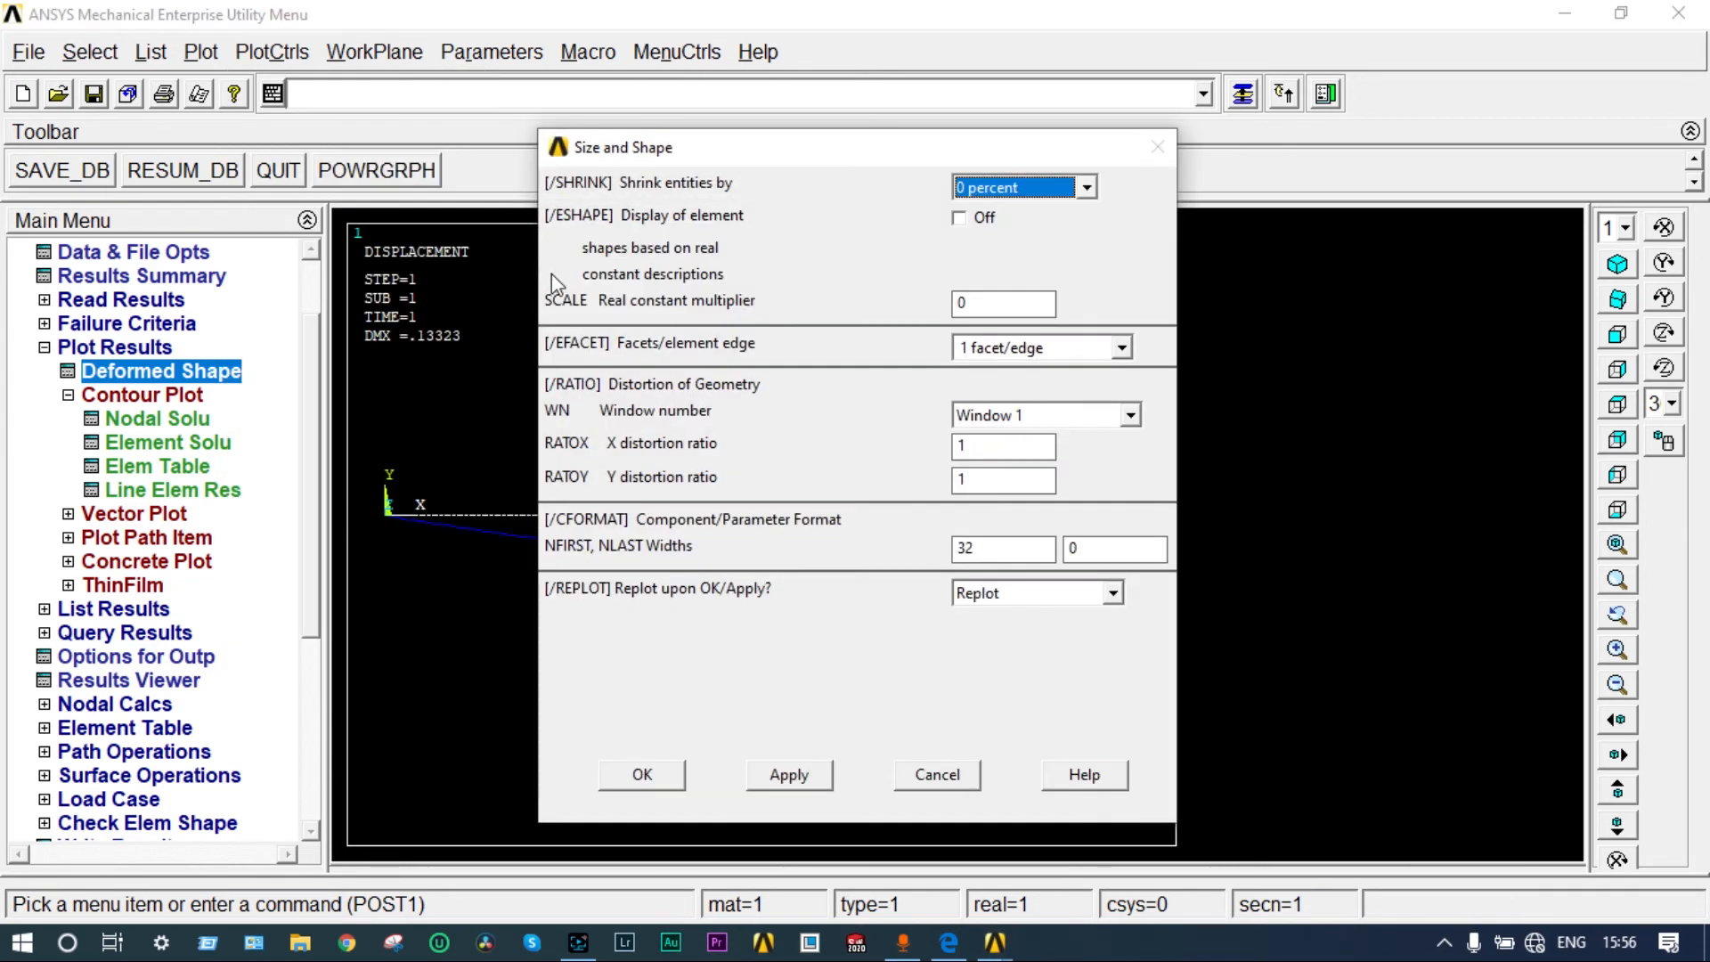
{"action": "left_click", "coordinate": [958, 217]}
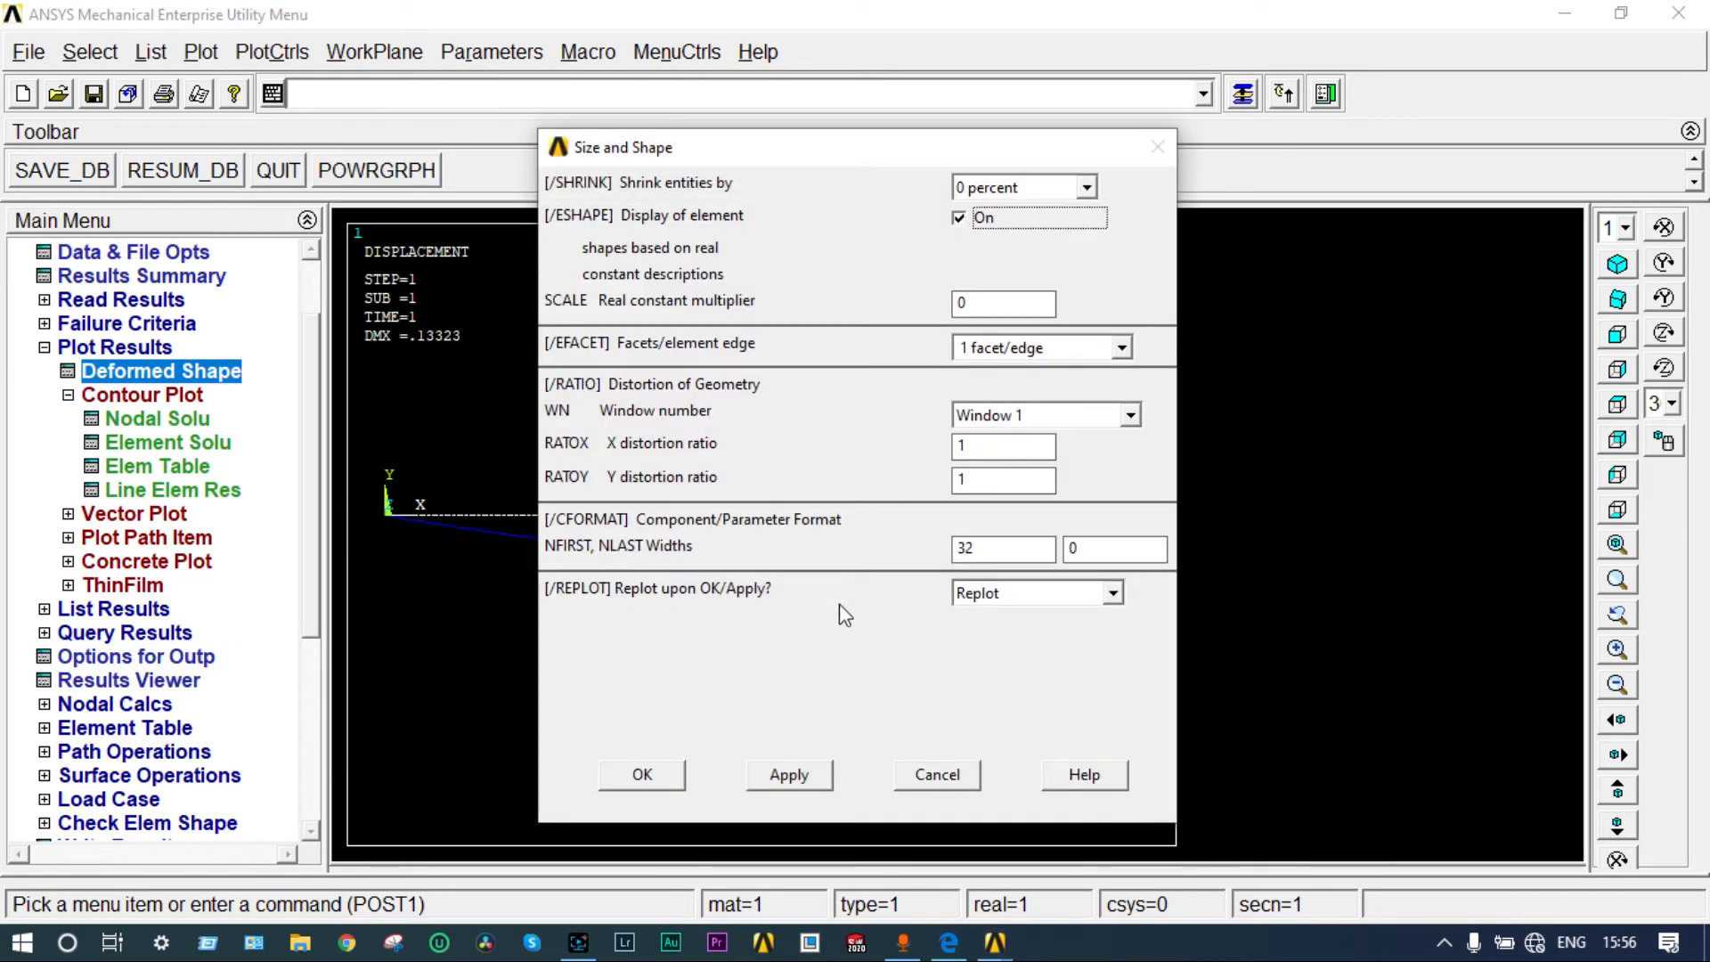
{"action": "left_click", "coordinate": [641, 774]}
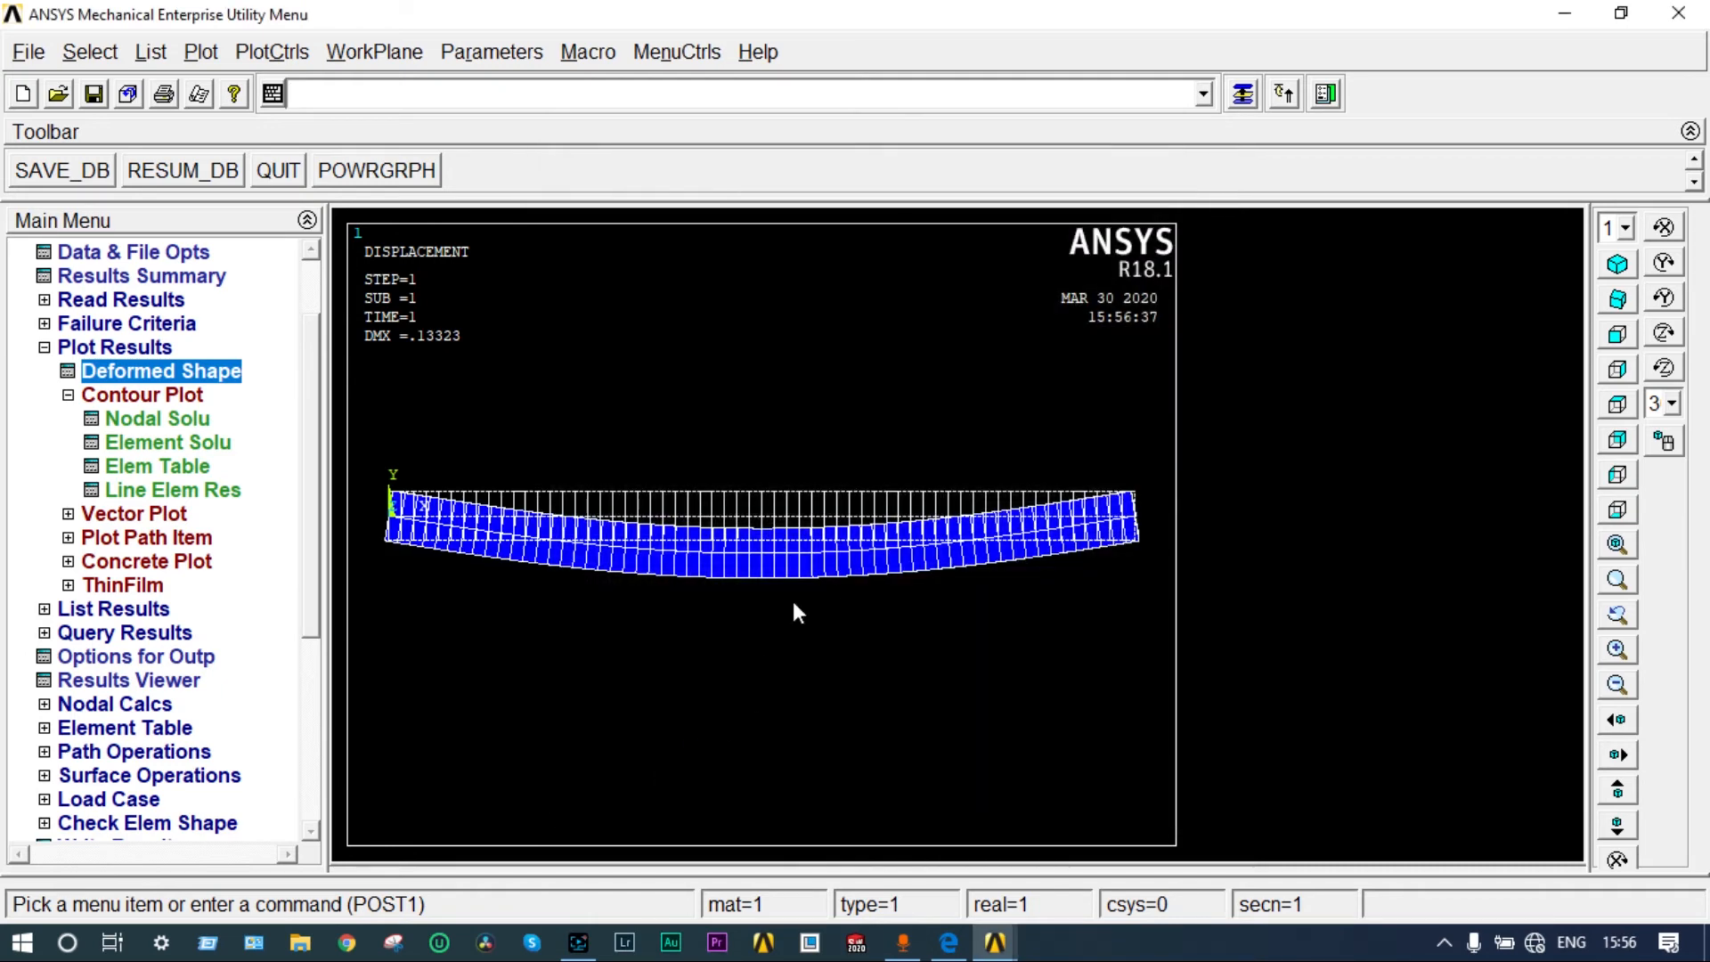
{"action": "mouse_move", "coordinate": [1407, 335]}
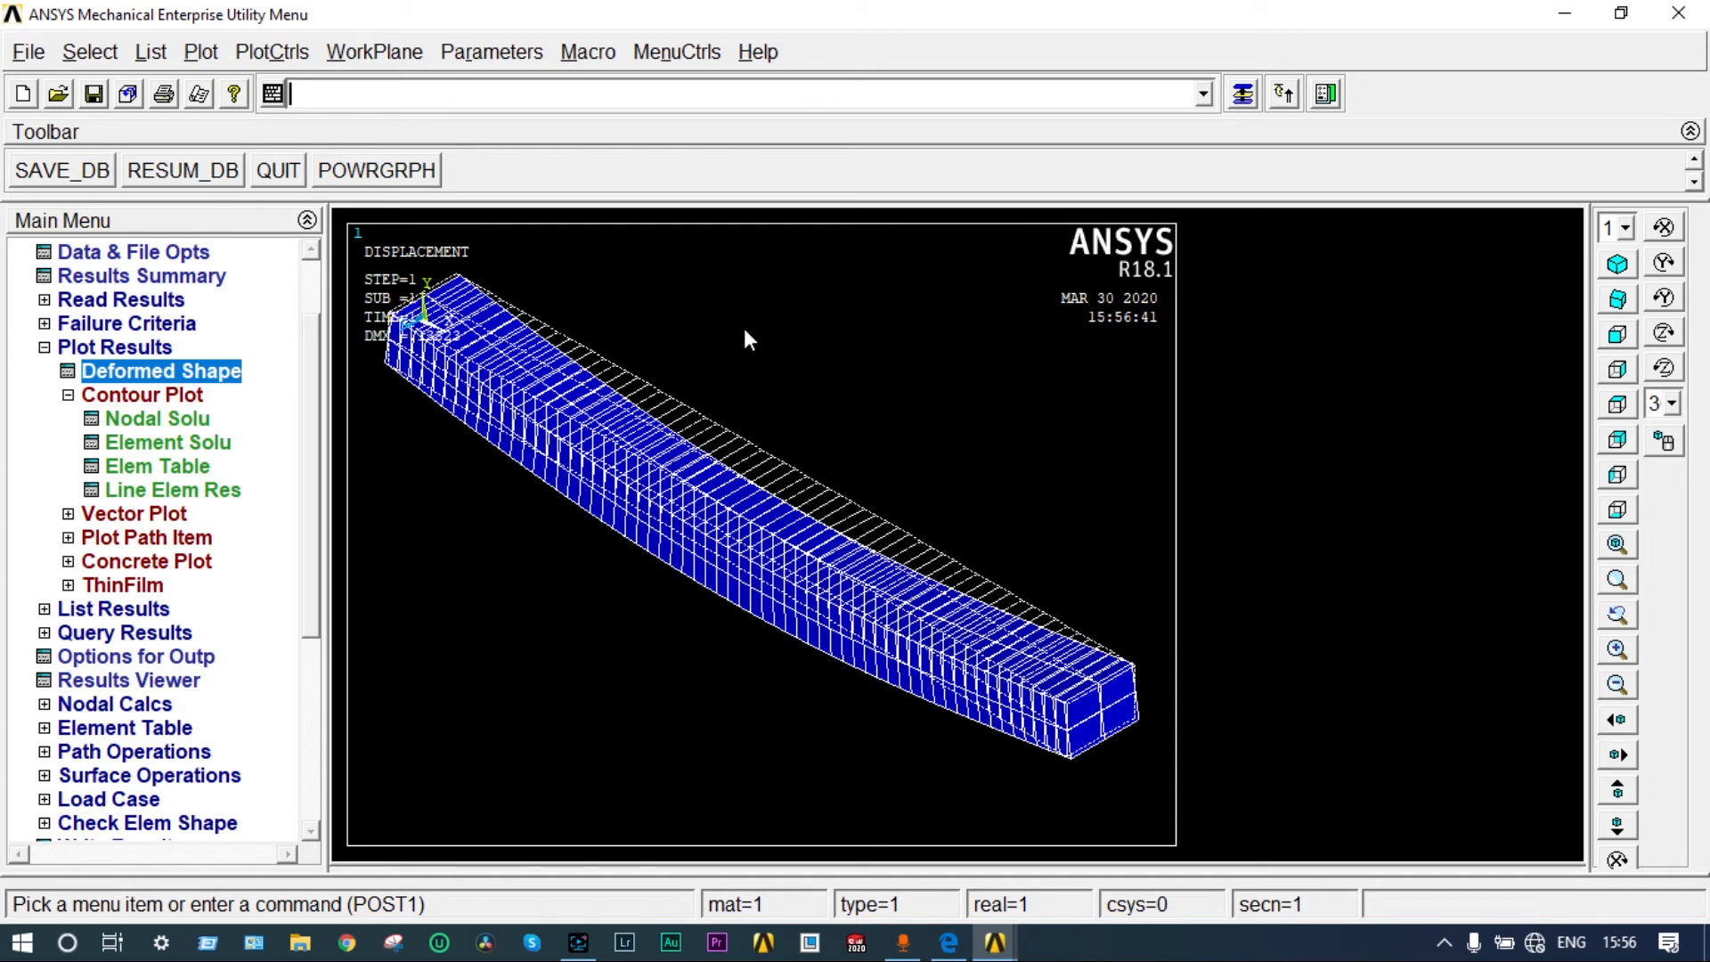
{"action": "mouse_move", "coordinate": [311, 63]}
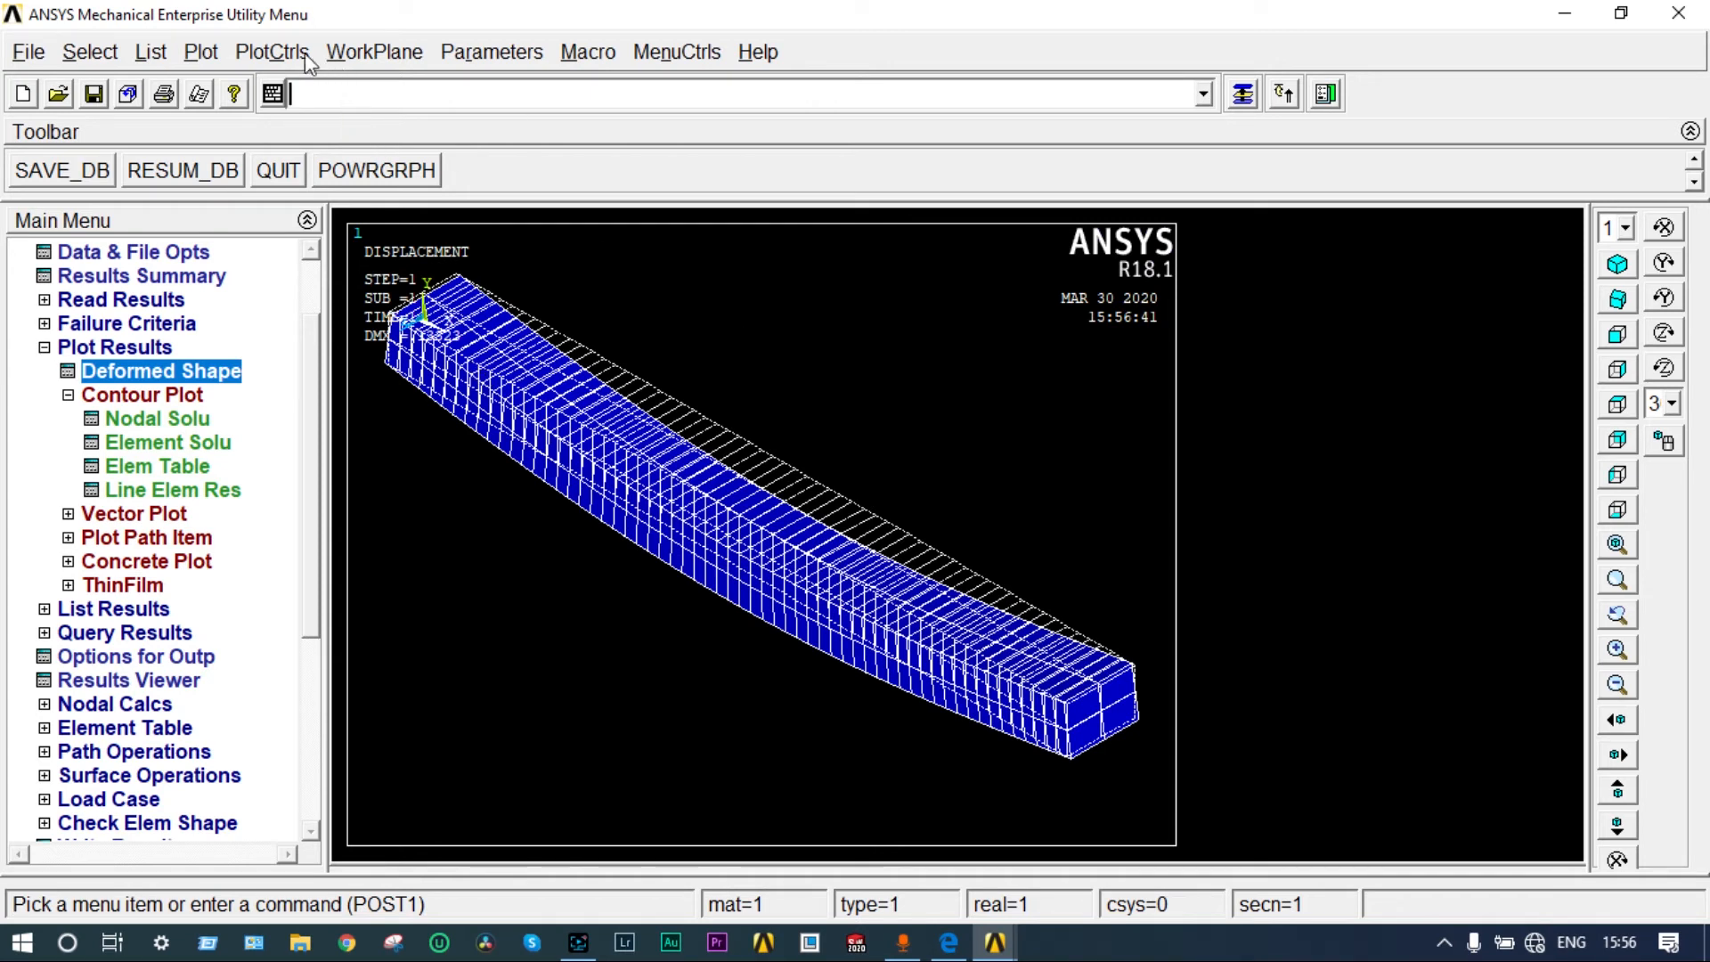
Step: Animate the deformed shape over 10 frames, then stop the animation
{"action": "left_click", "coordinate": [272, 52]}
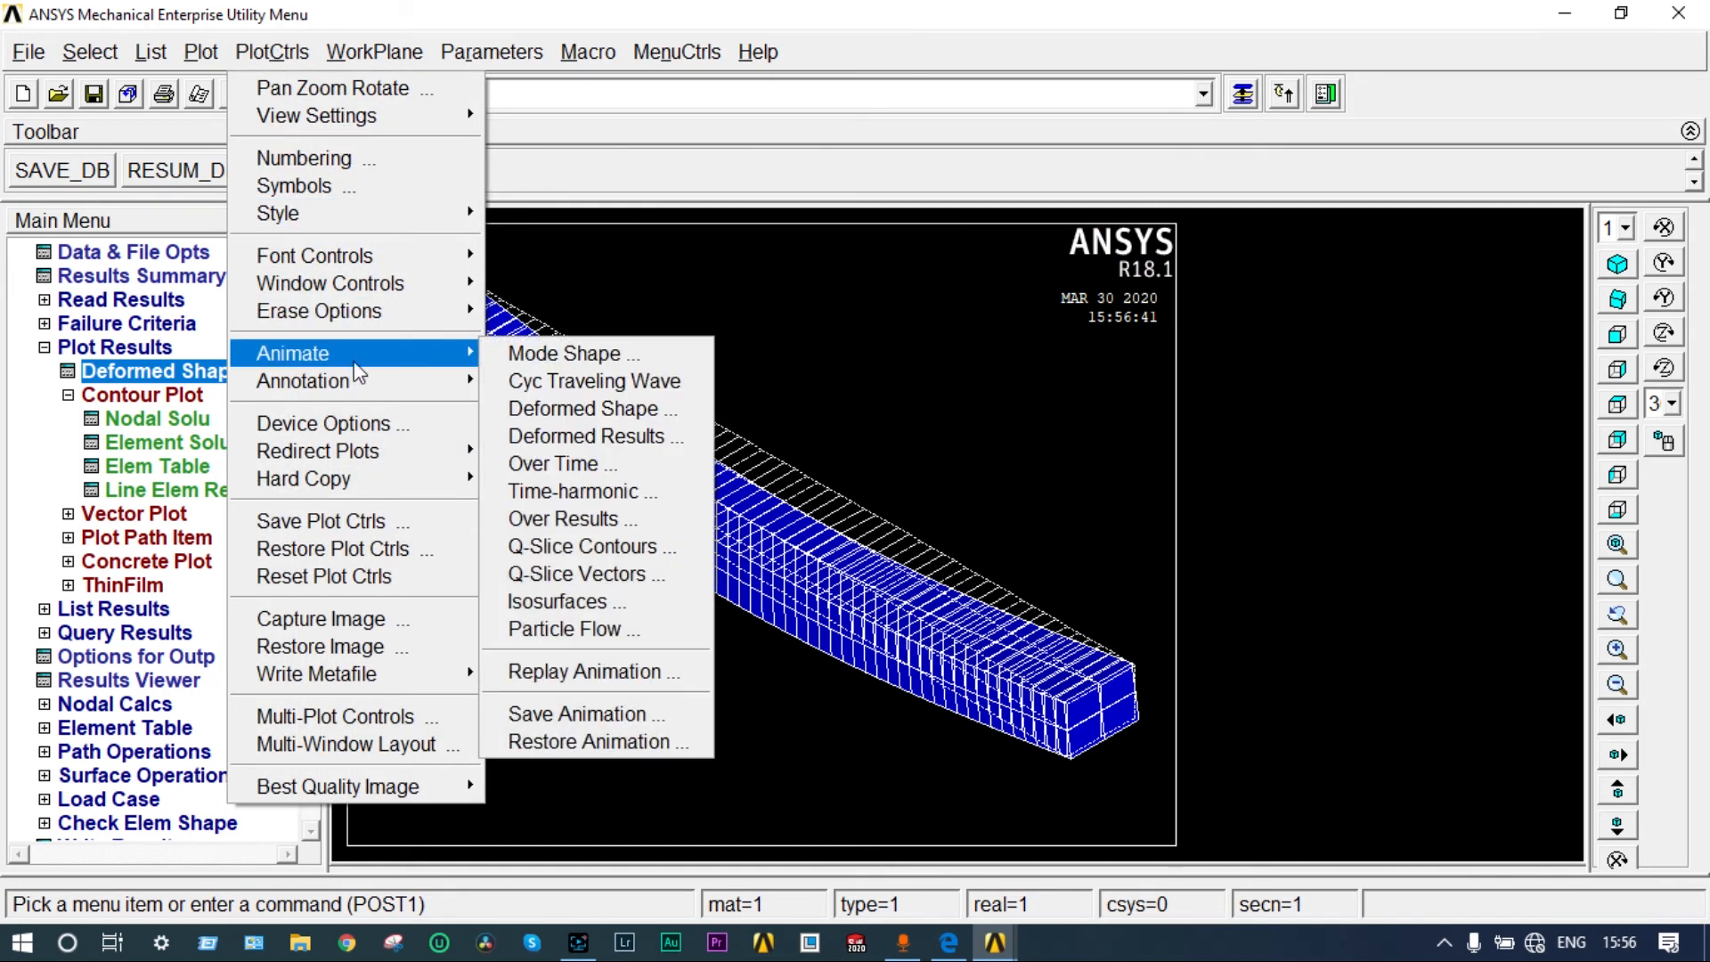
{"action": "left_click", "coordinate": [592, 409]}
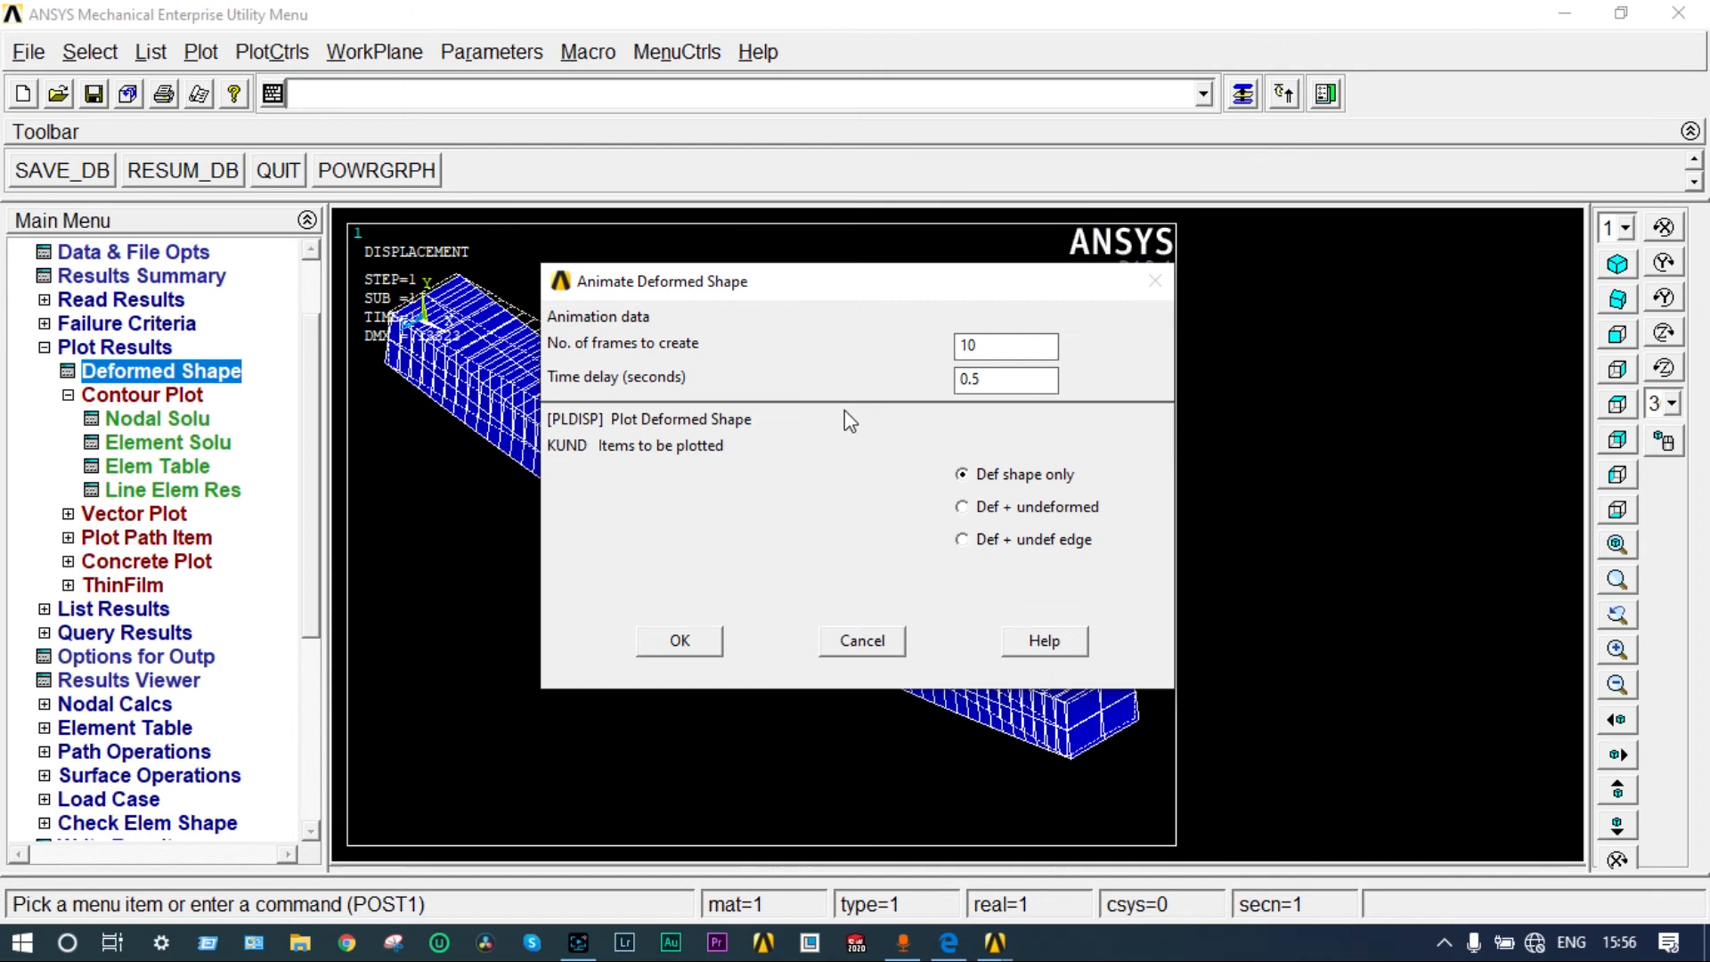
{"action": "left_click", "coordinate": [678, 641]}
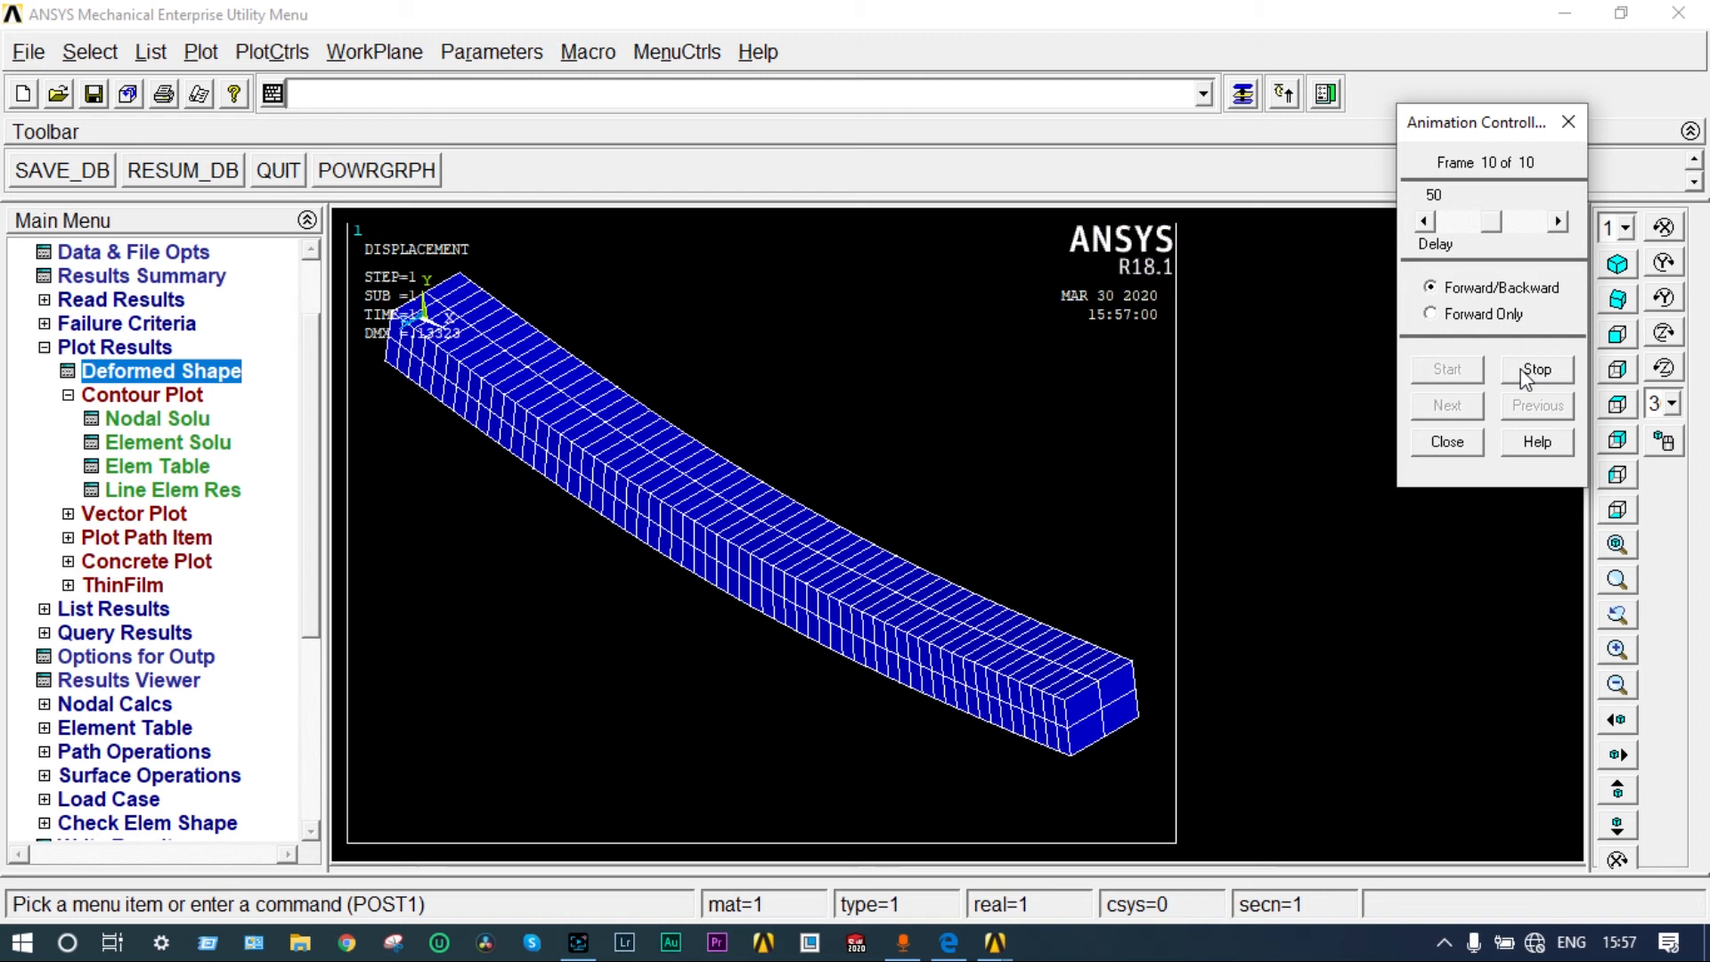
{"action": "left_click", "coordinate": [1446, 442]}
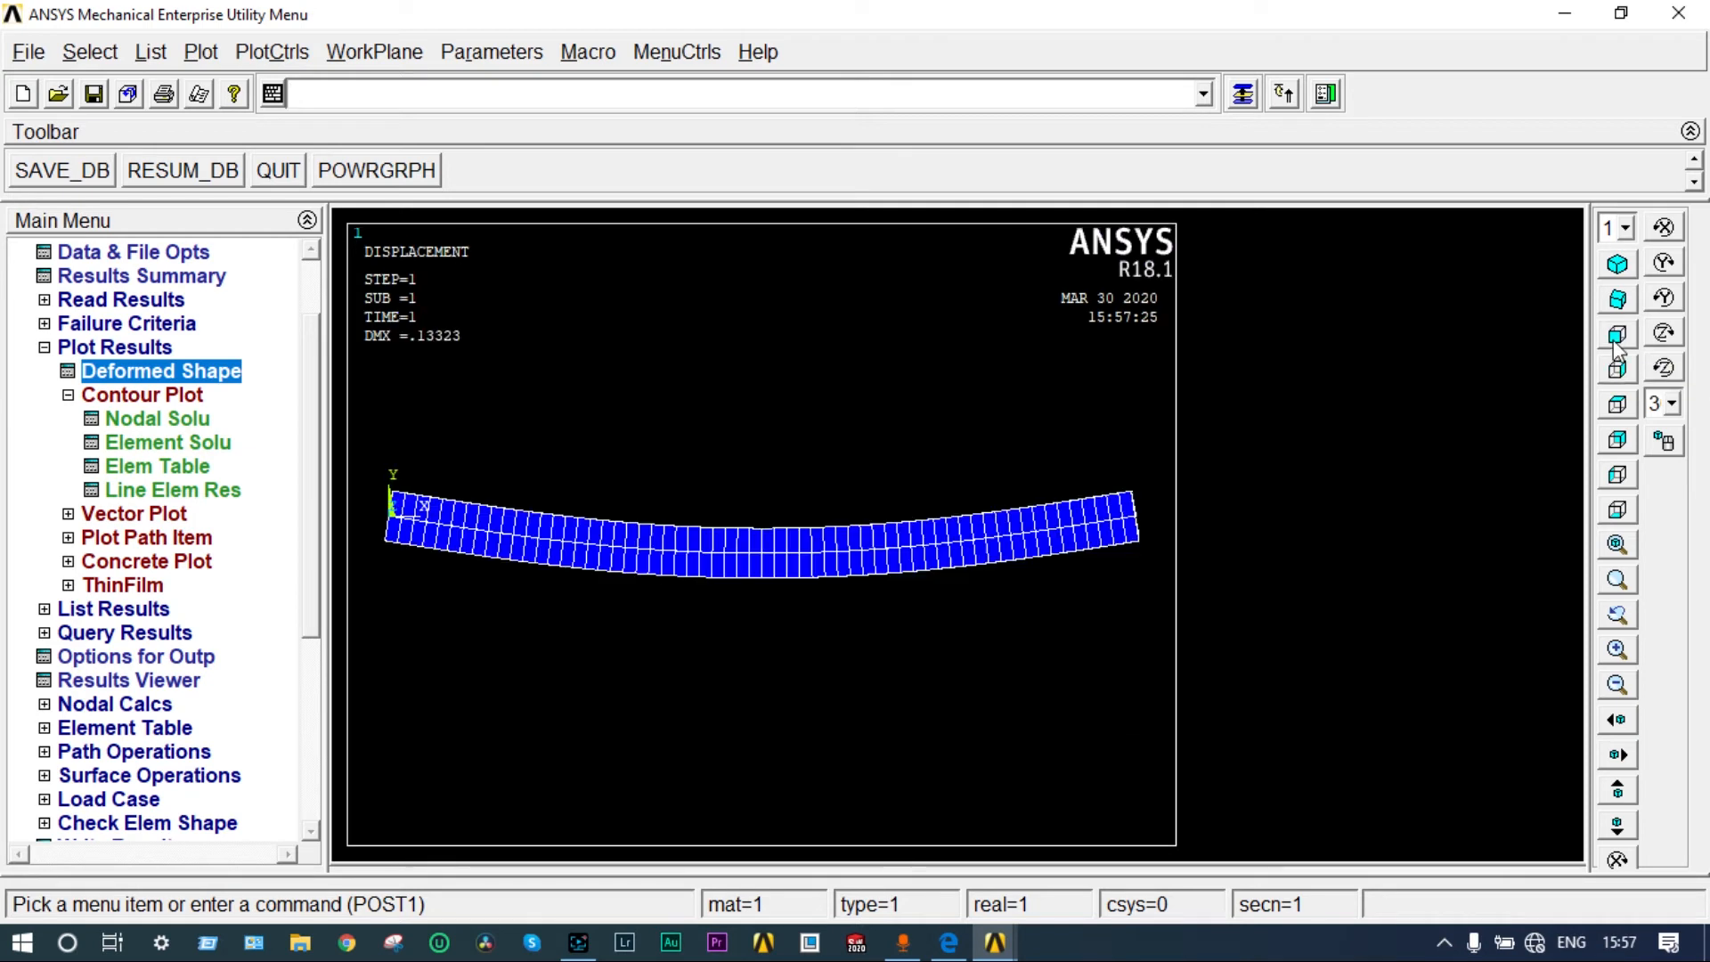
{"action": "mouse_move", "coordinate": [671, 505]}
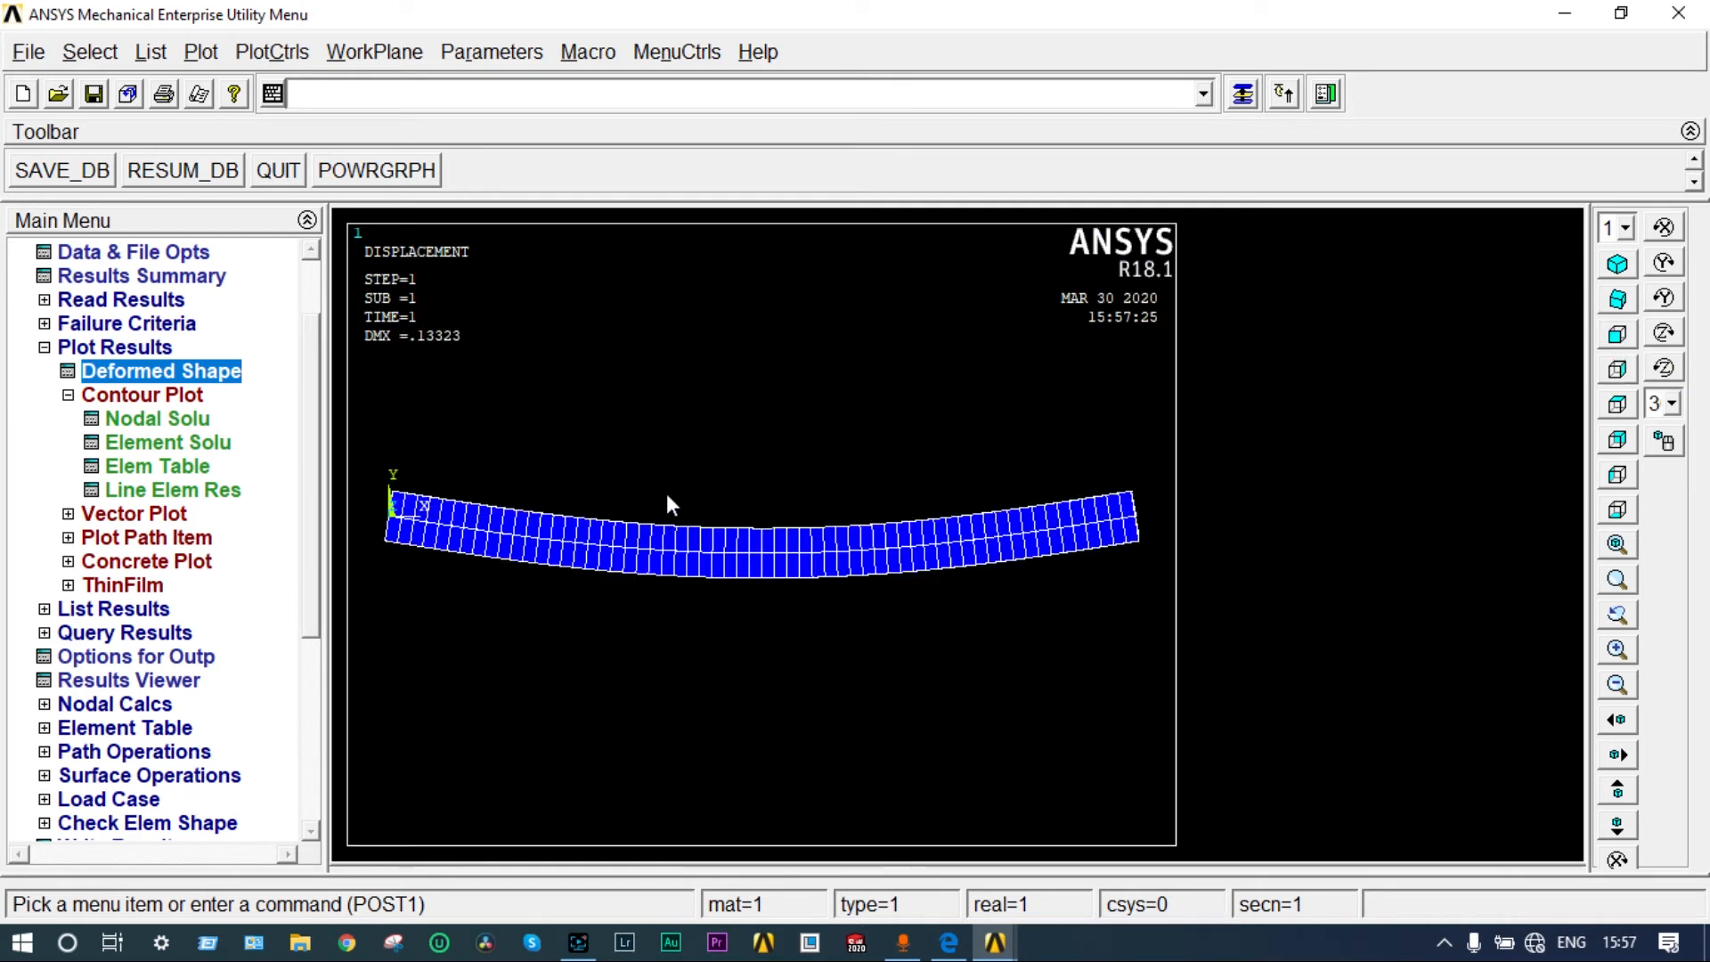
{"action": "mouse_move", "coordinate": [209, 579]}
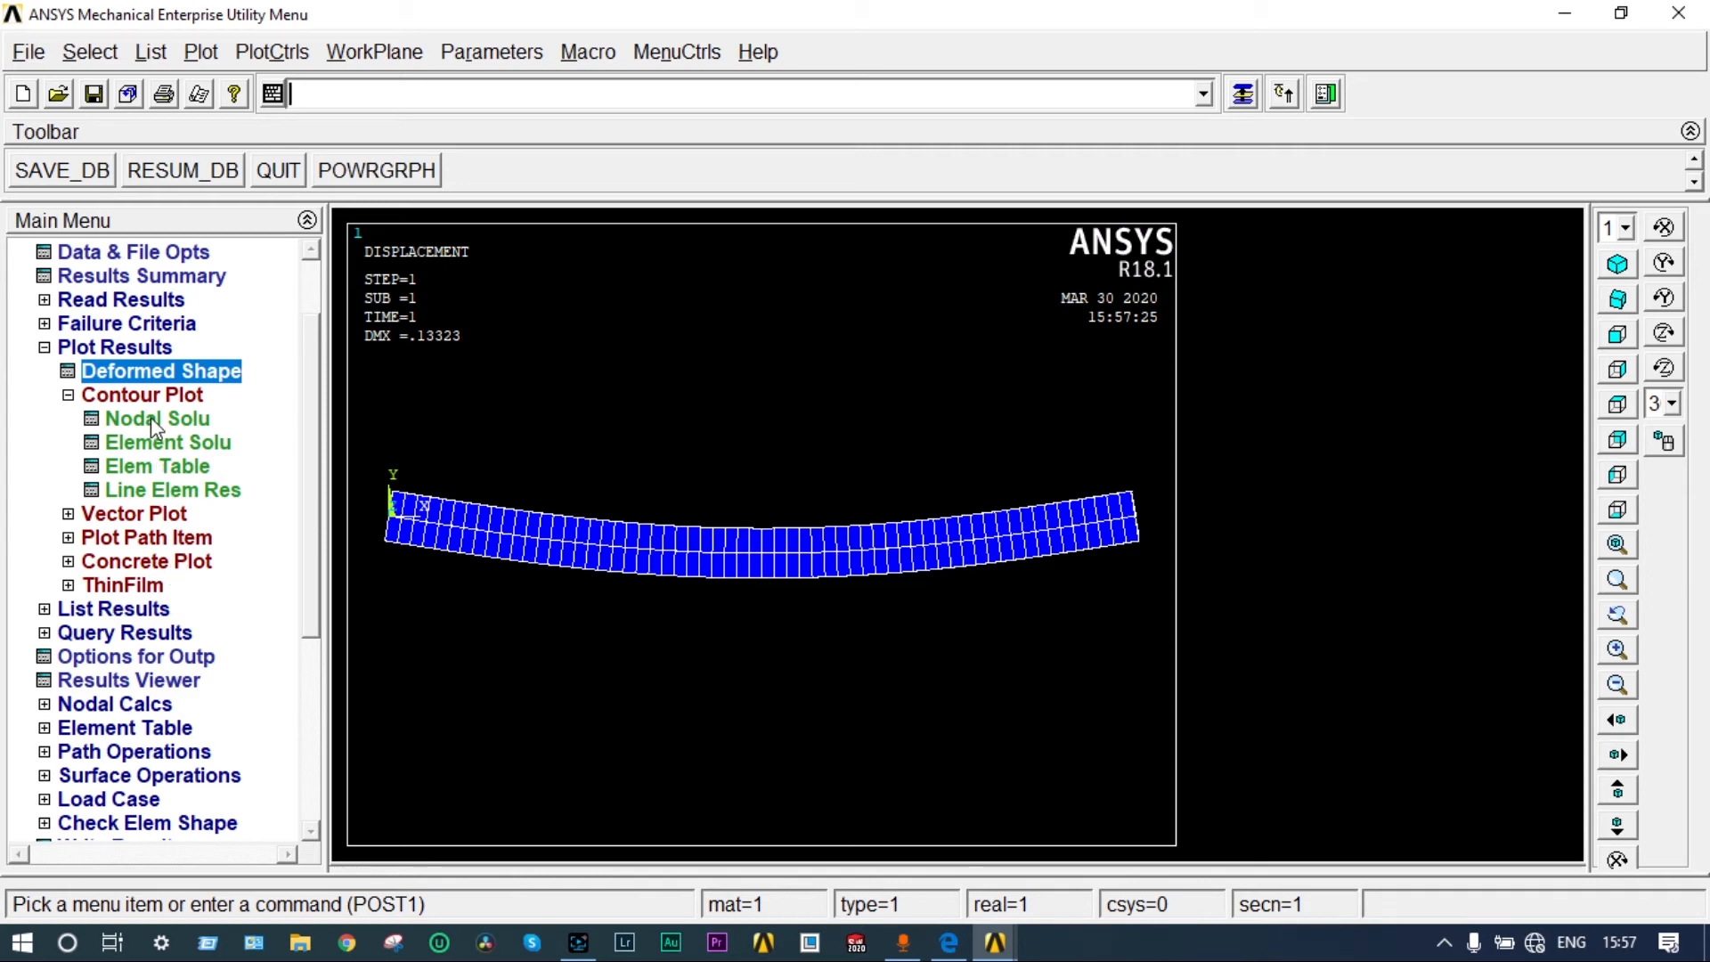
Step: Plot the line element result with LabI SMIS3 and LabJ SMIS16 as the bending-moment diagram
{"action": "left_click", "coordinate": [172, 489]}
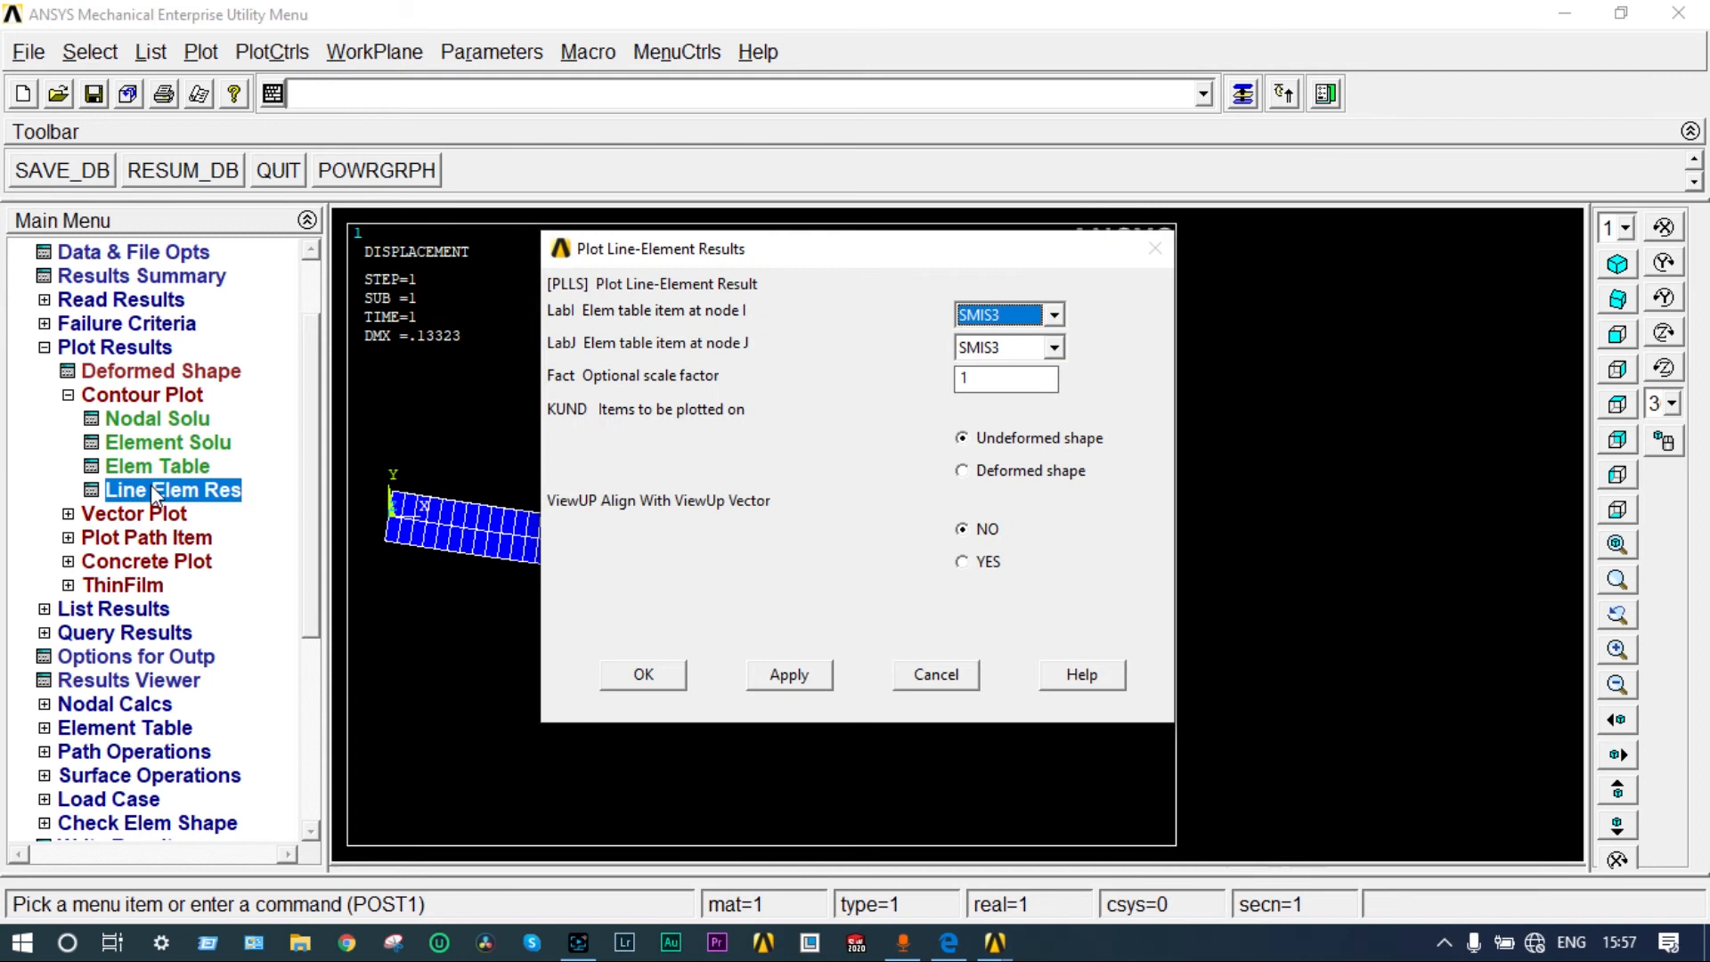
{"action": "left_click", "coordinate": [1050, 314]}
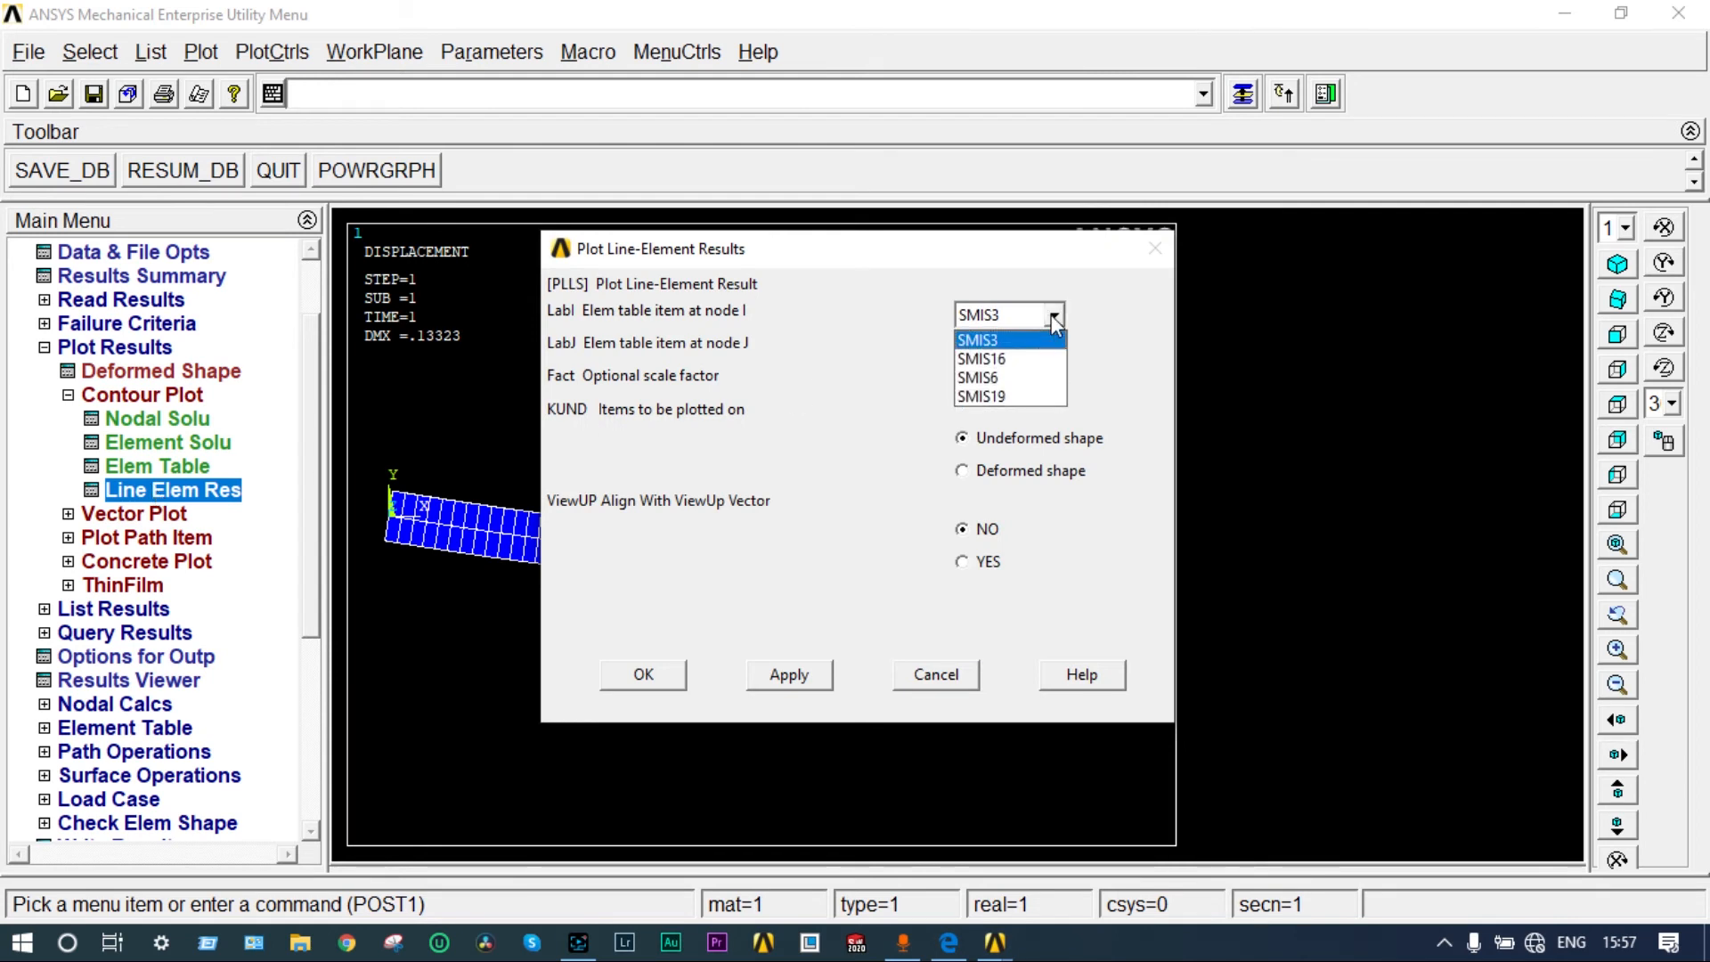
{"action": "mouse_move", "coordinate": [1024, 346]}
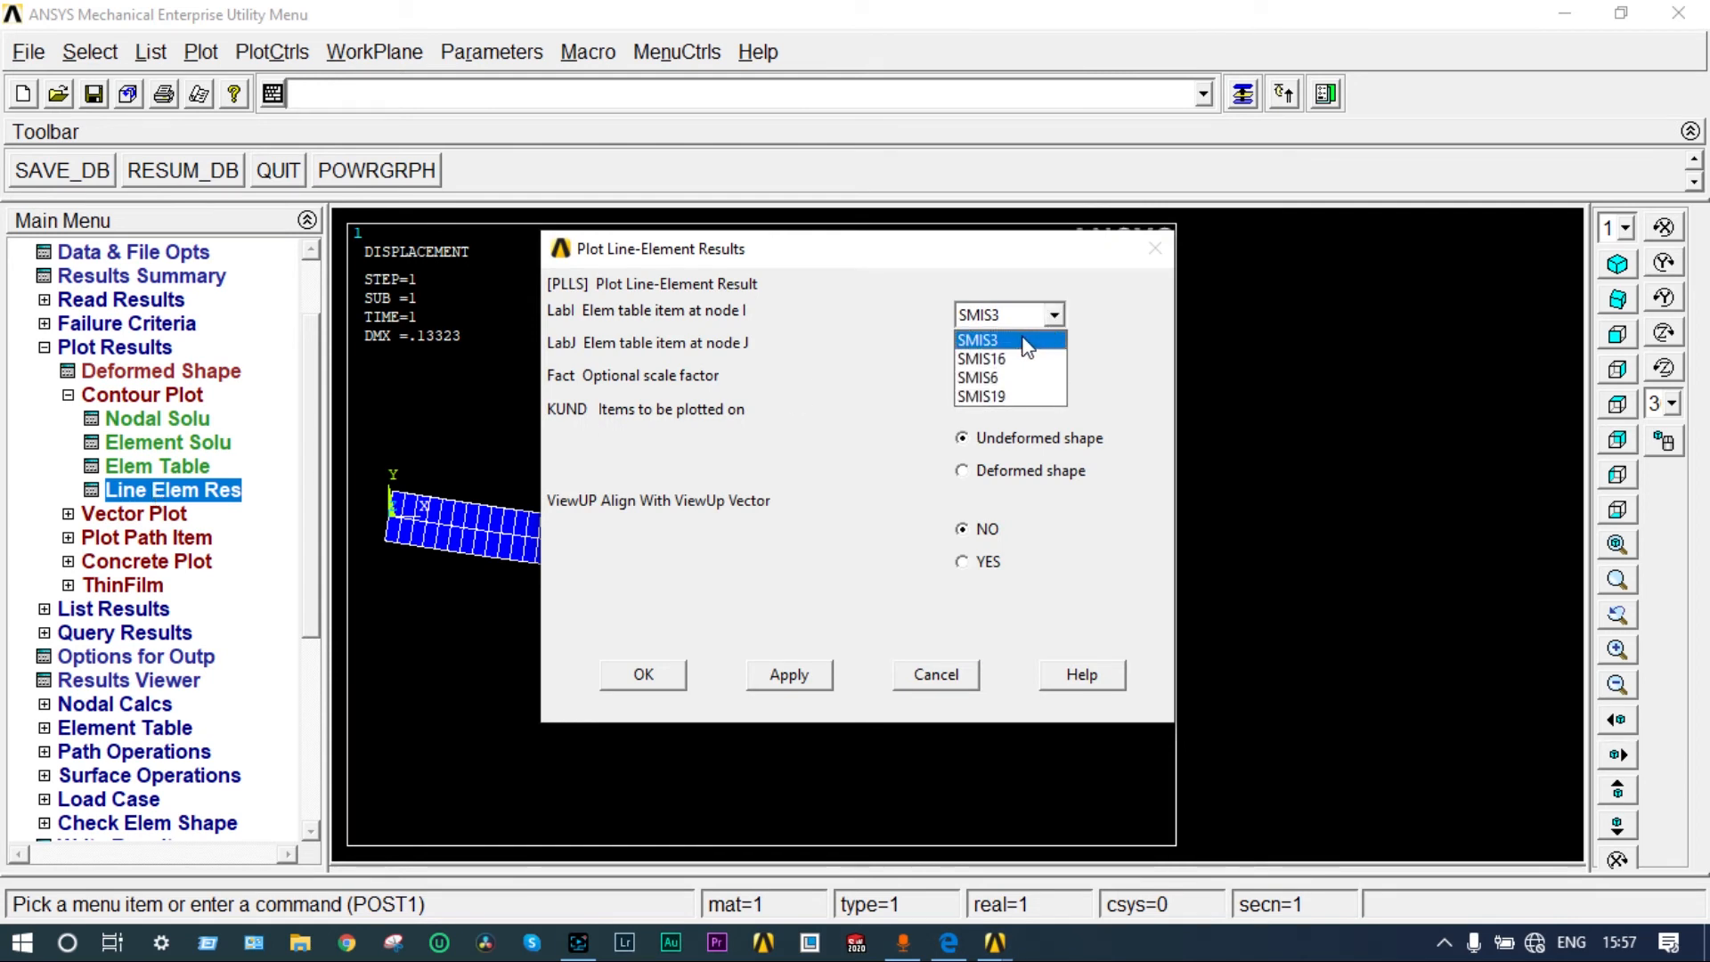
{"action": "left_click", "coordinate": [977, 339]}
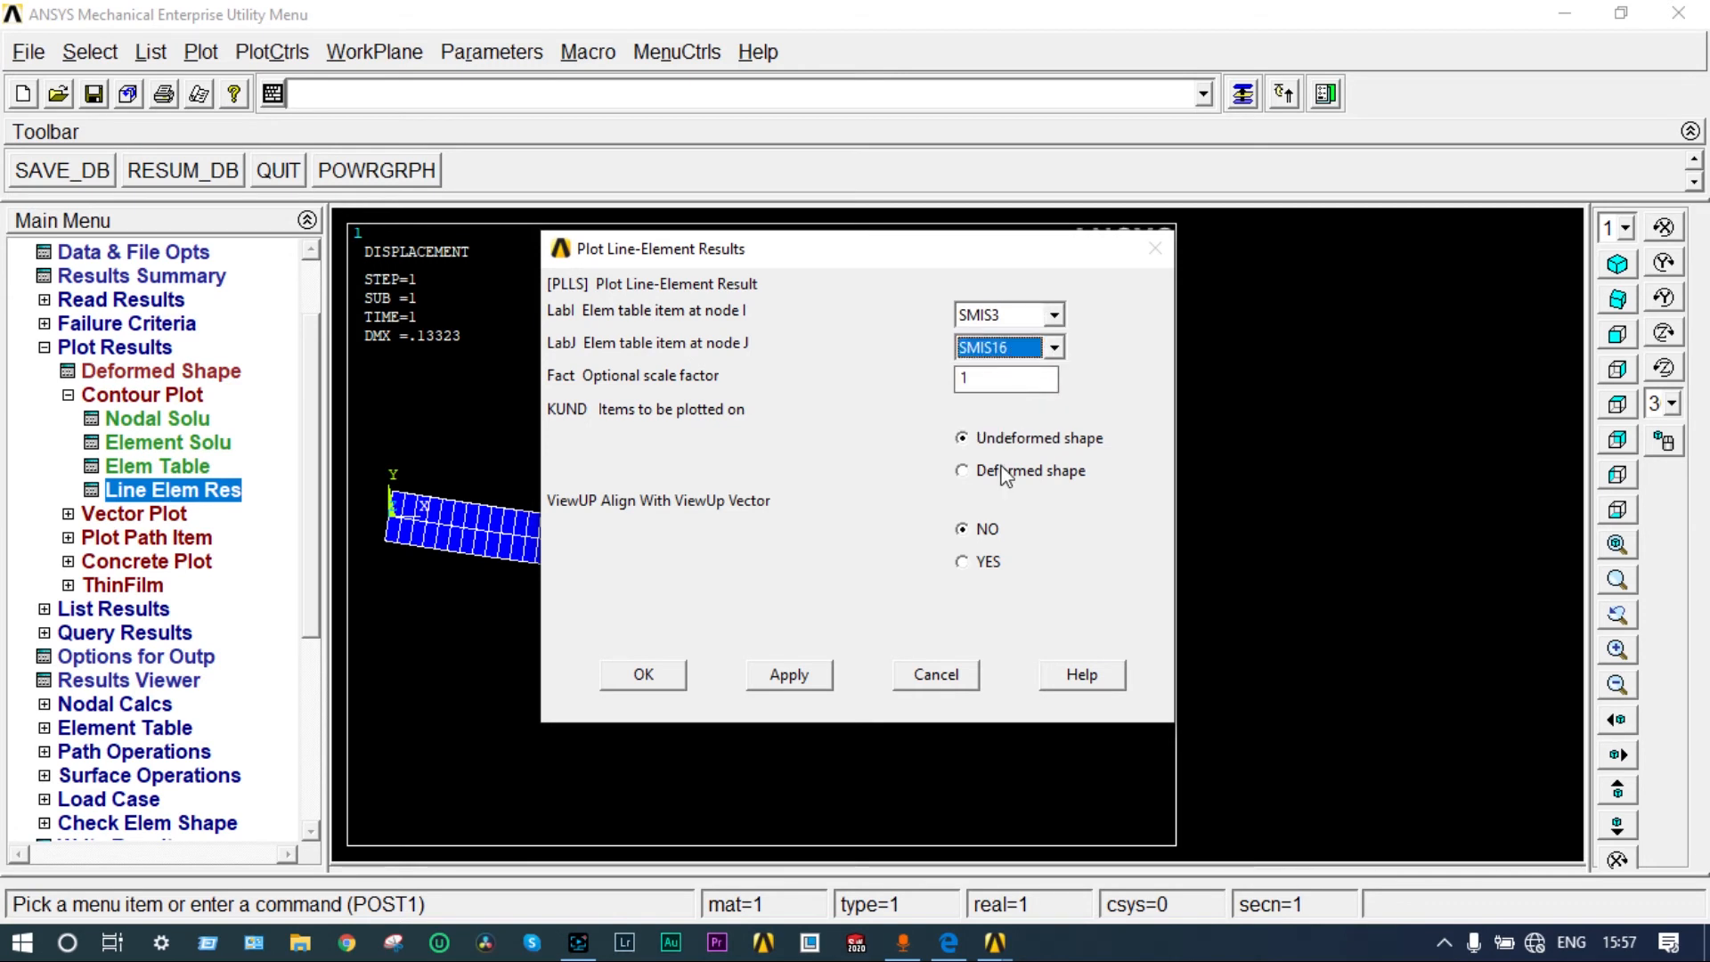
{"action": "left_click", "coordinate": [643, 674]}
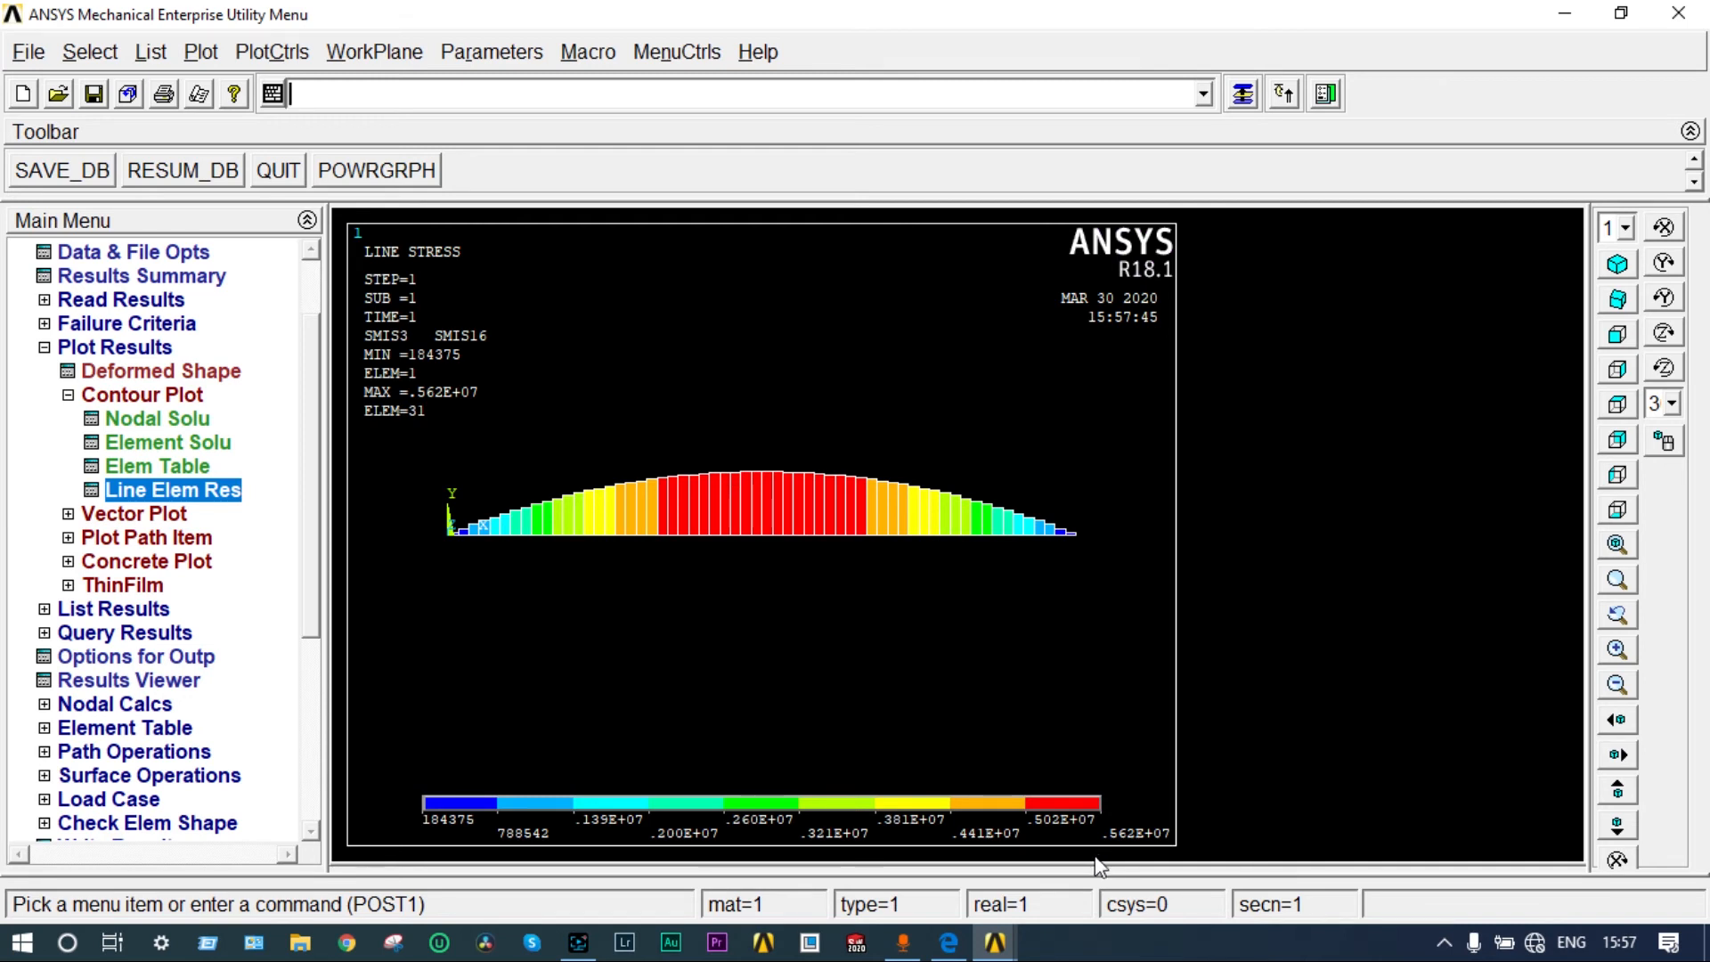
{"action": "mouse_move", "coordinate": [1090, 866]}
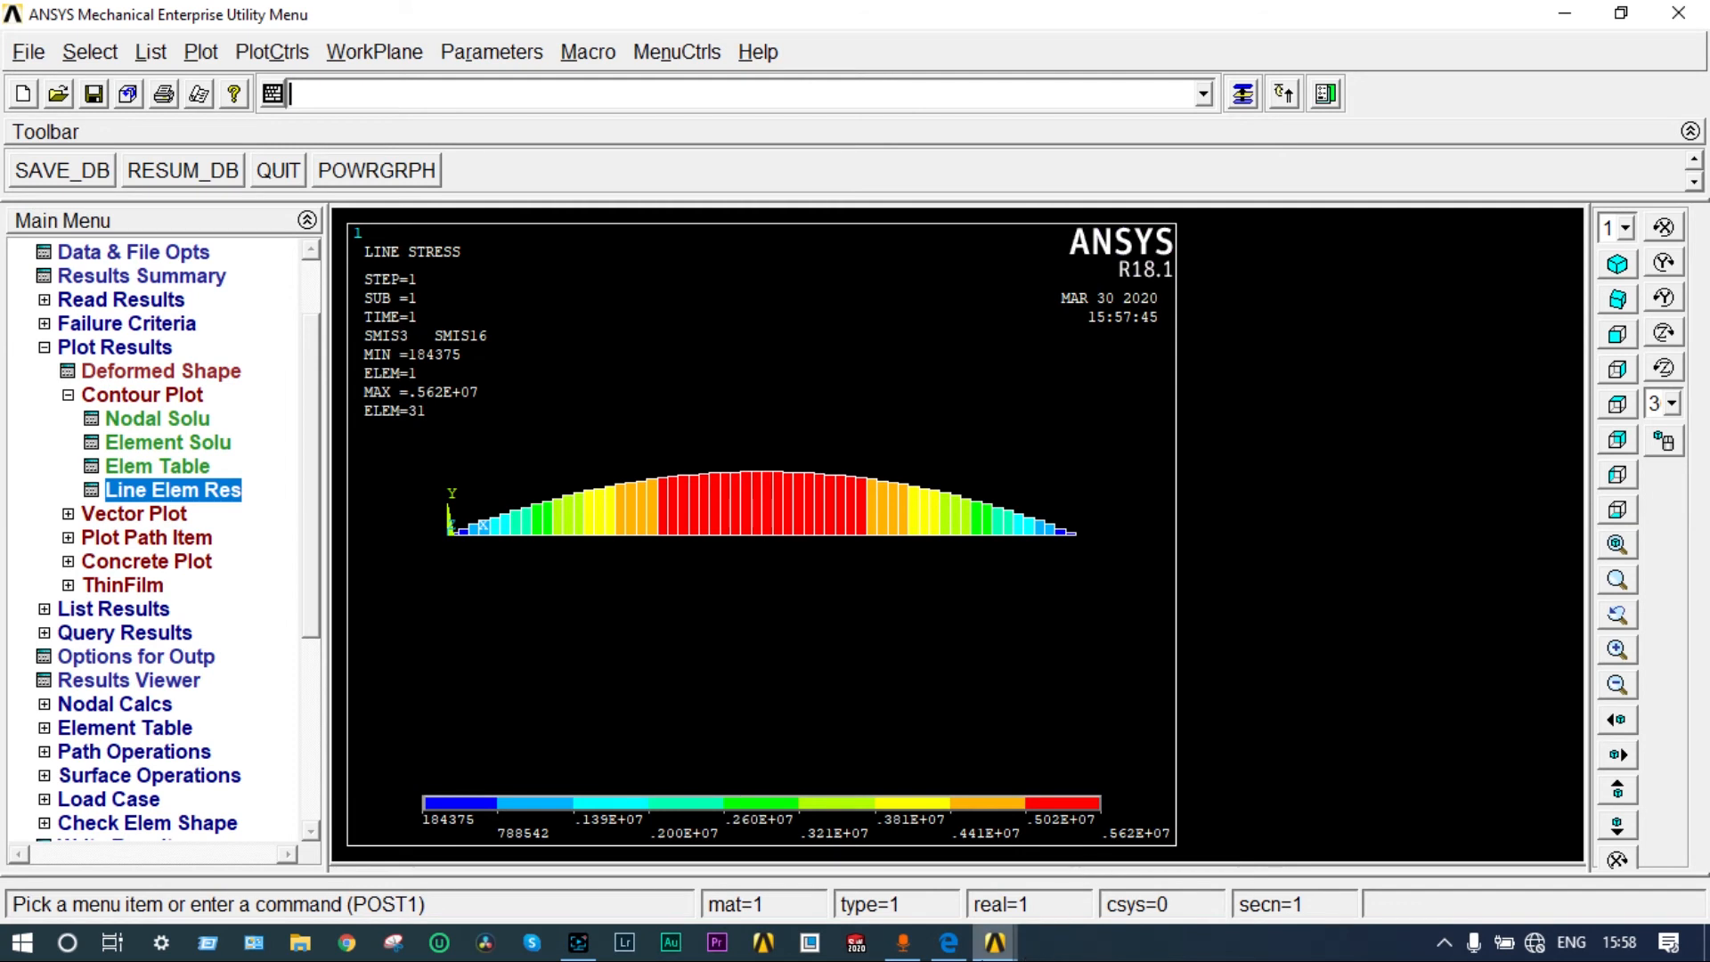
{"action": "mouse_move", "coordinate": [948, 941]}
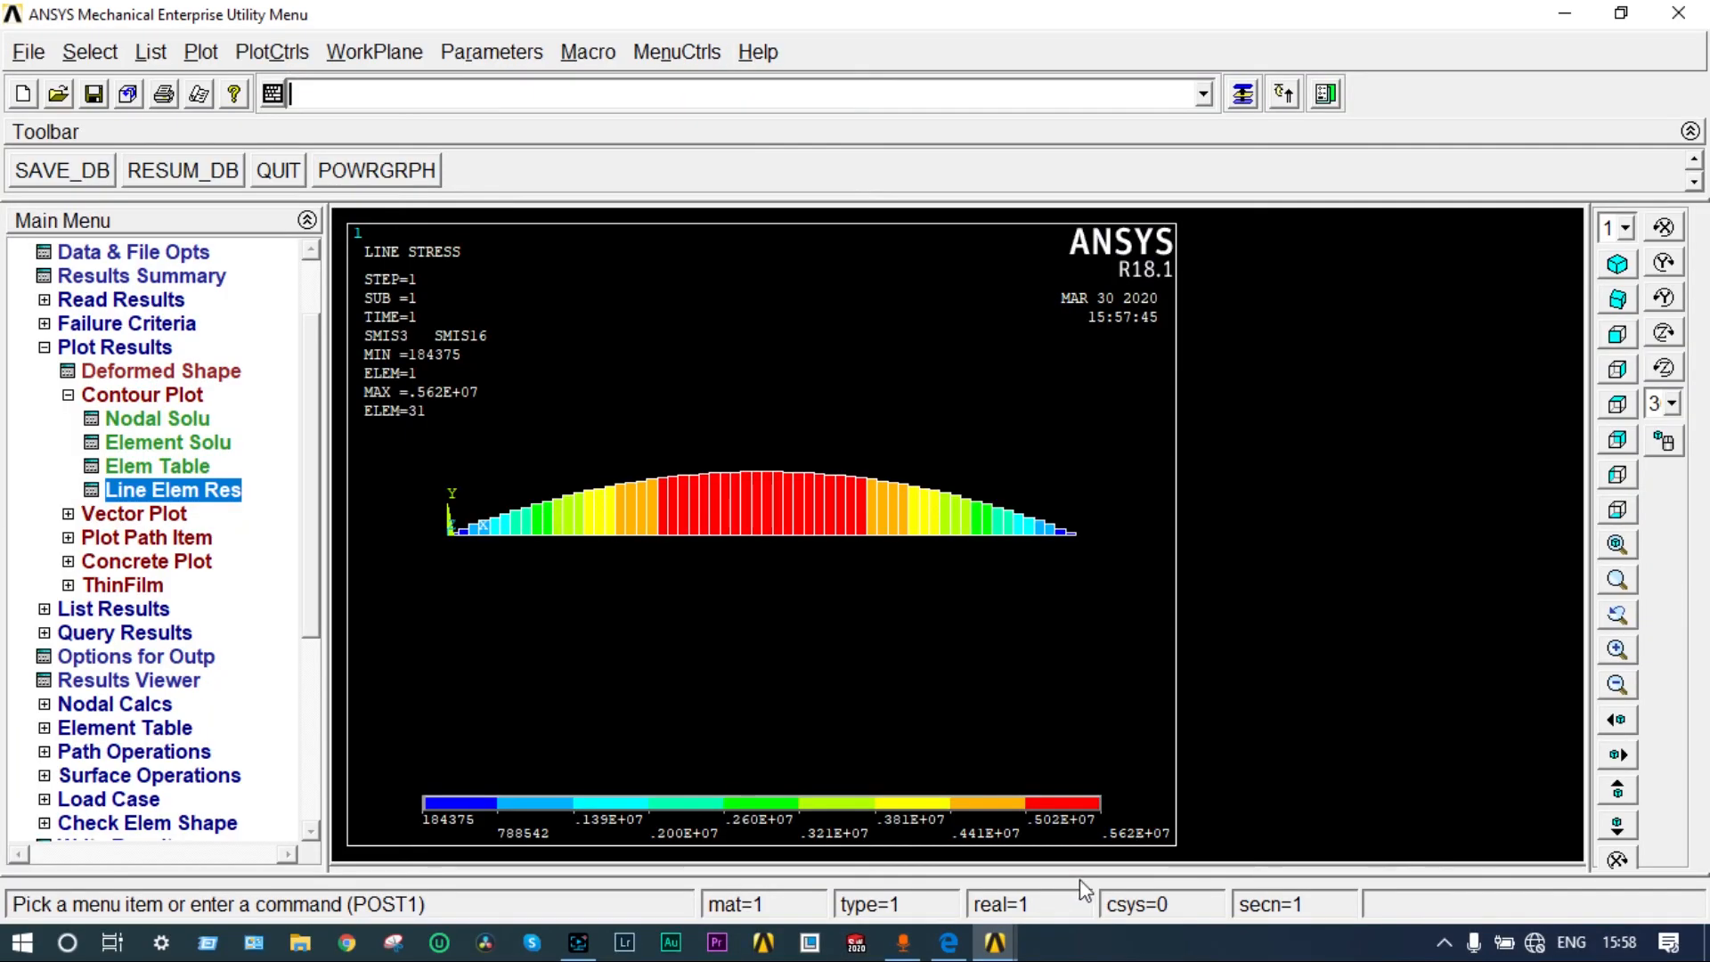
{"action": "mouse_move", "coordinate": [1170, 859]}
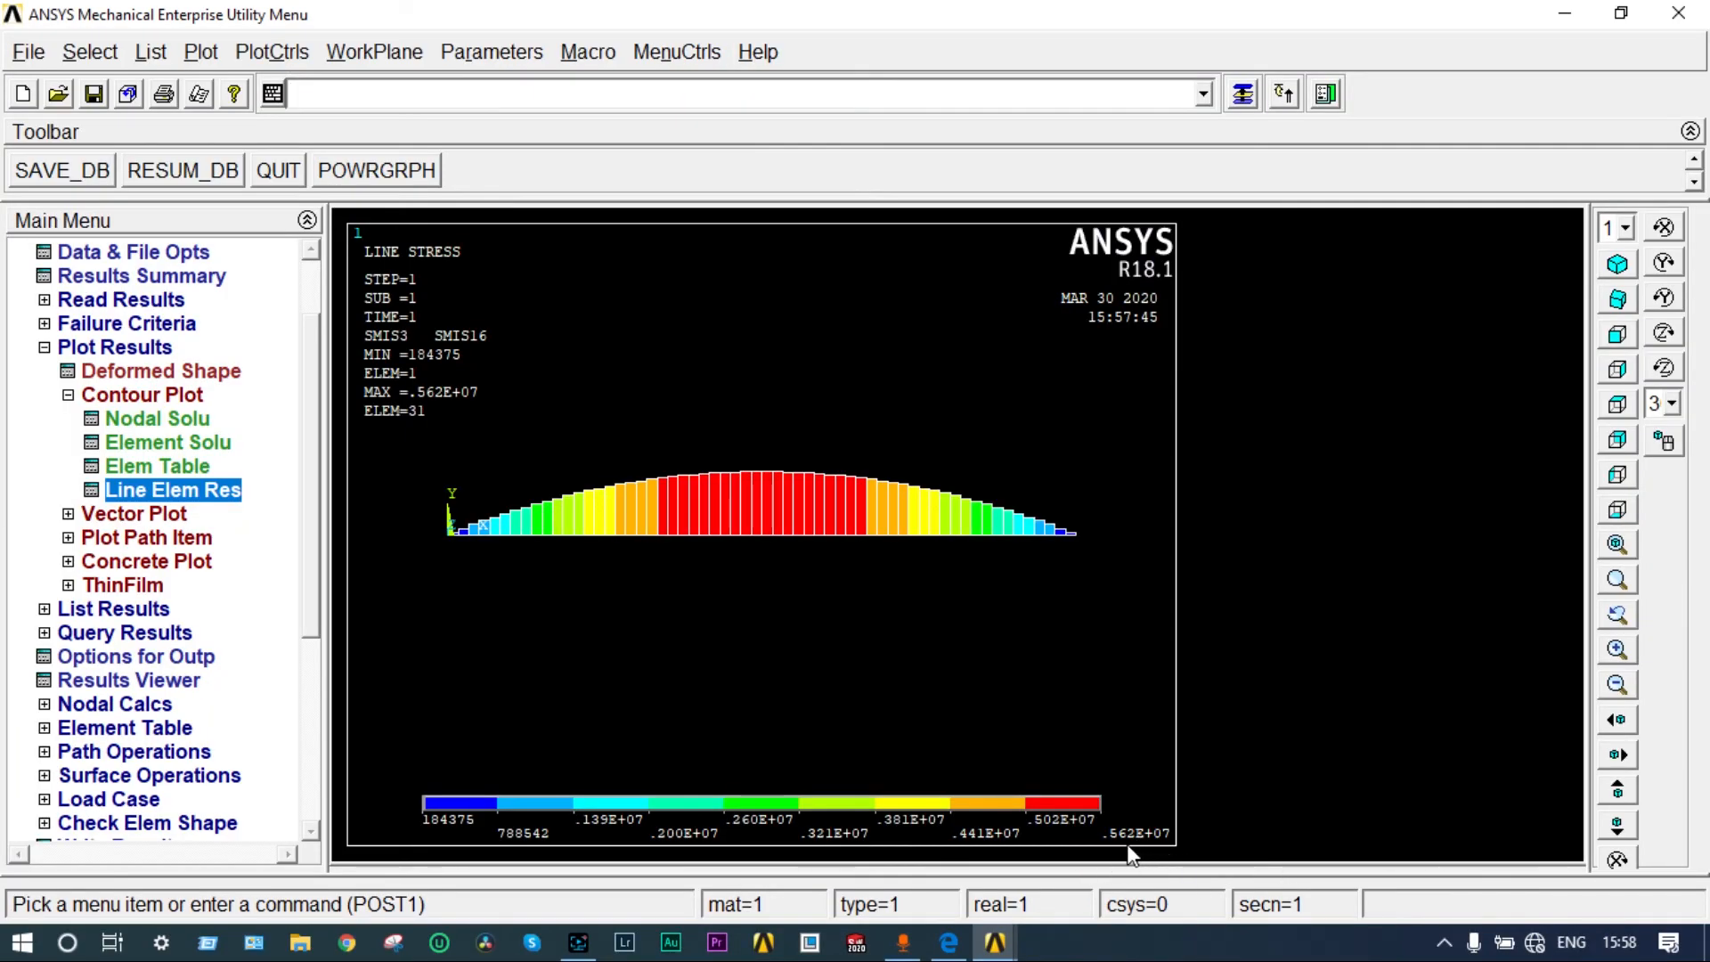
{"action": "mouse_move", "coordinate": [1094, 823]}
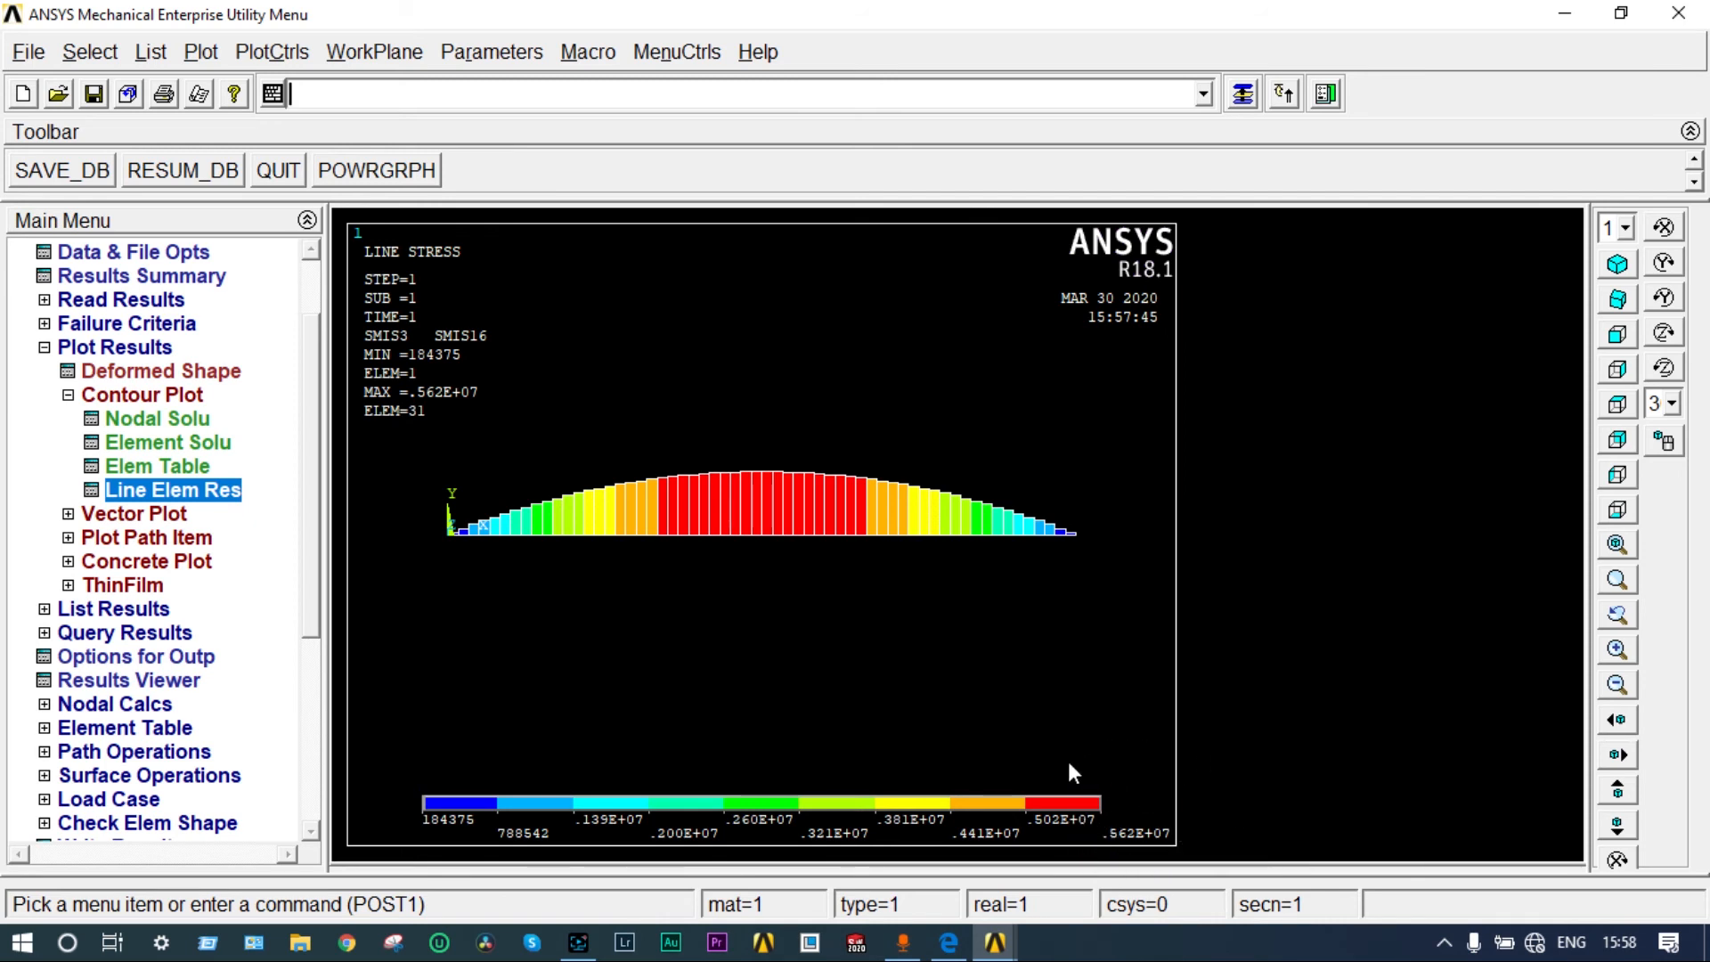
{"action": "mouse_move", "coordinate": [1138, 791]}
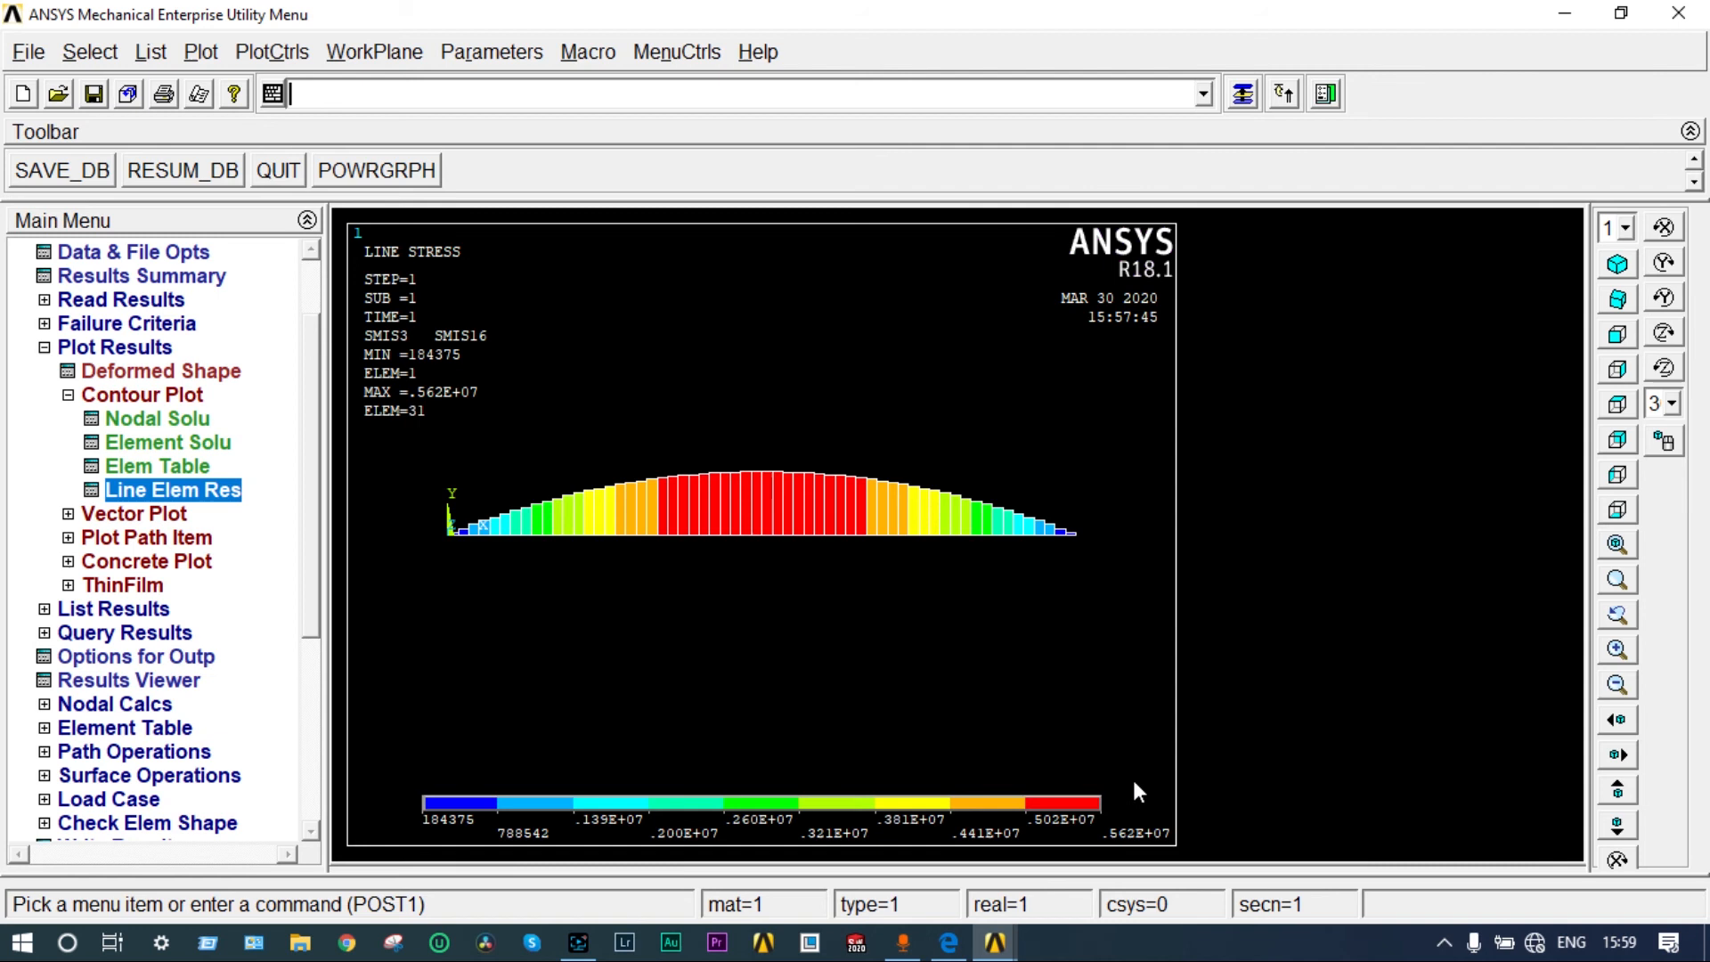
{"action": "mouse_move", "coordinate": [428, 547]}
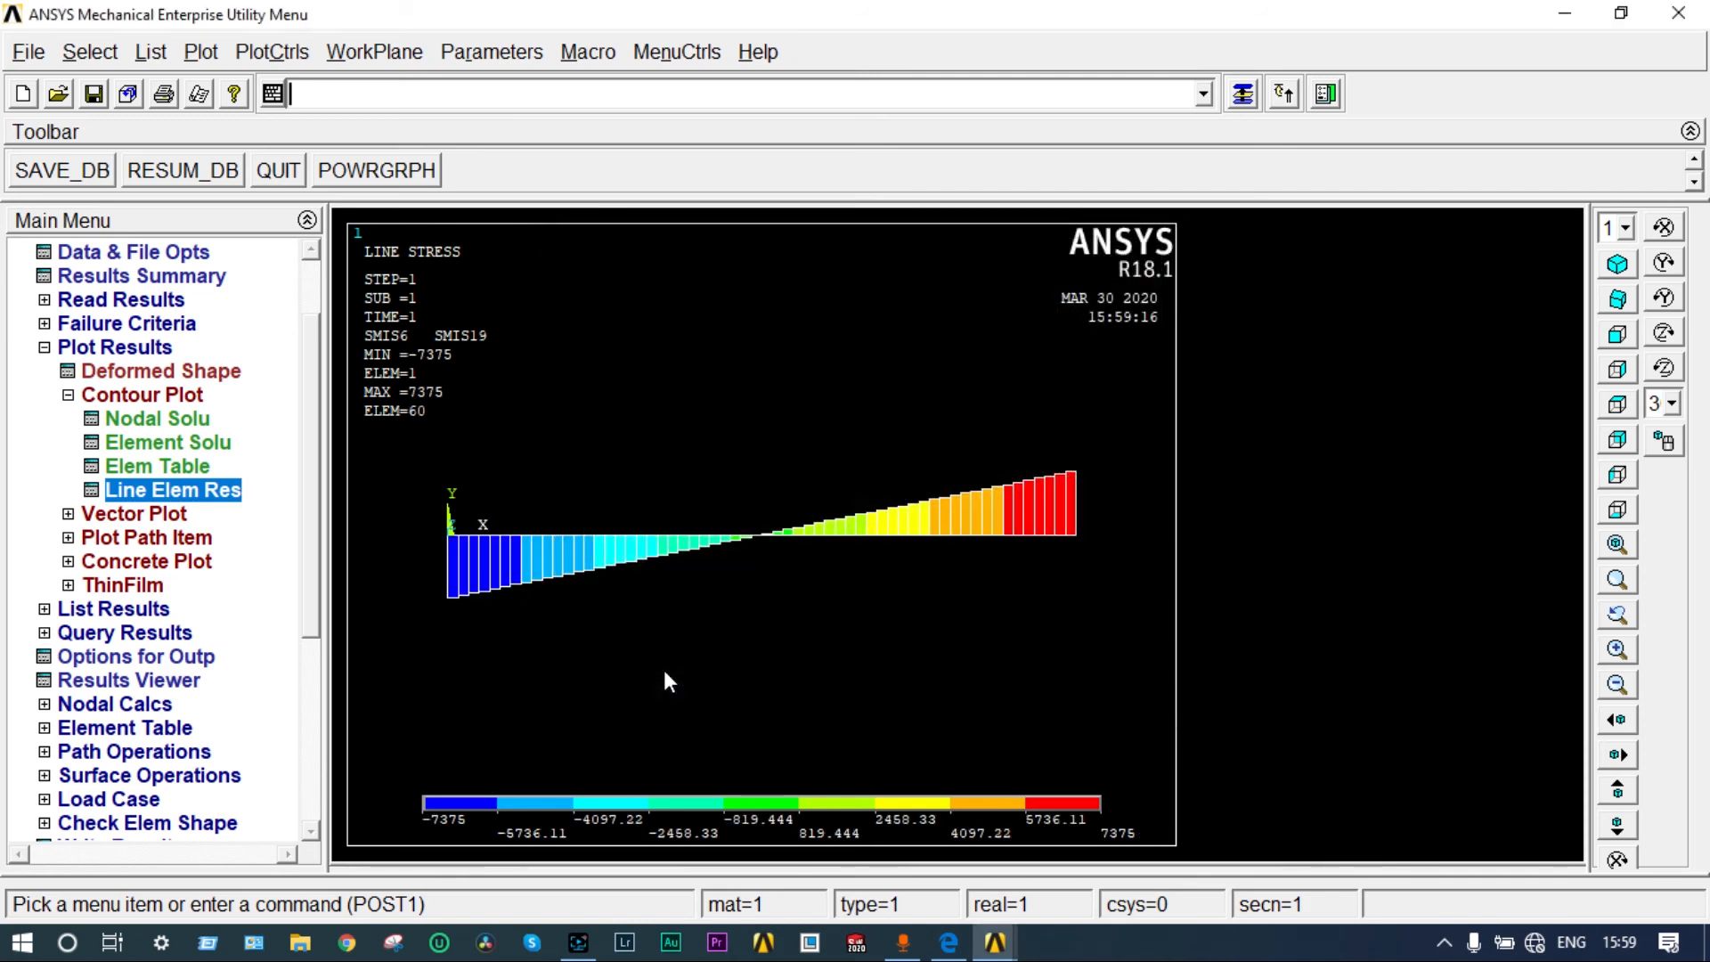
{"action": "mouse_move", "coordinate": [1183, 663]}
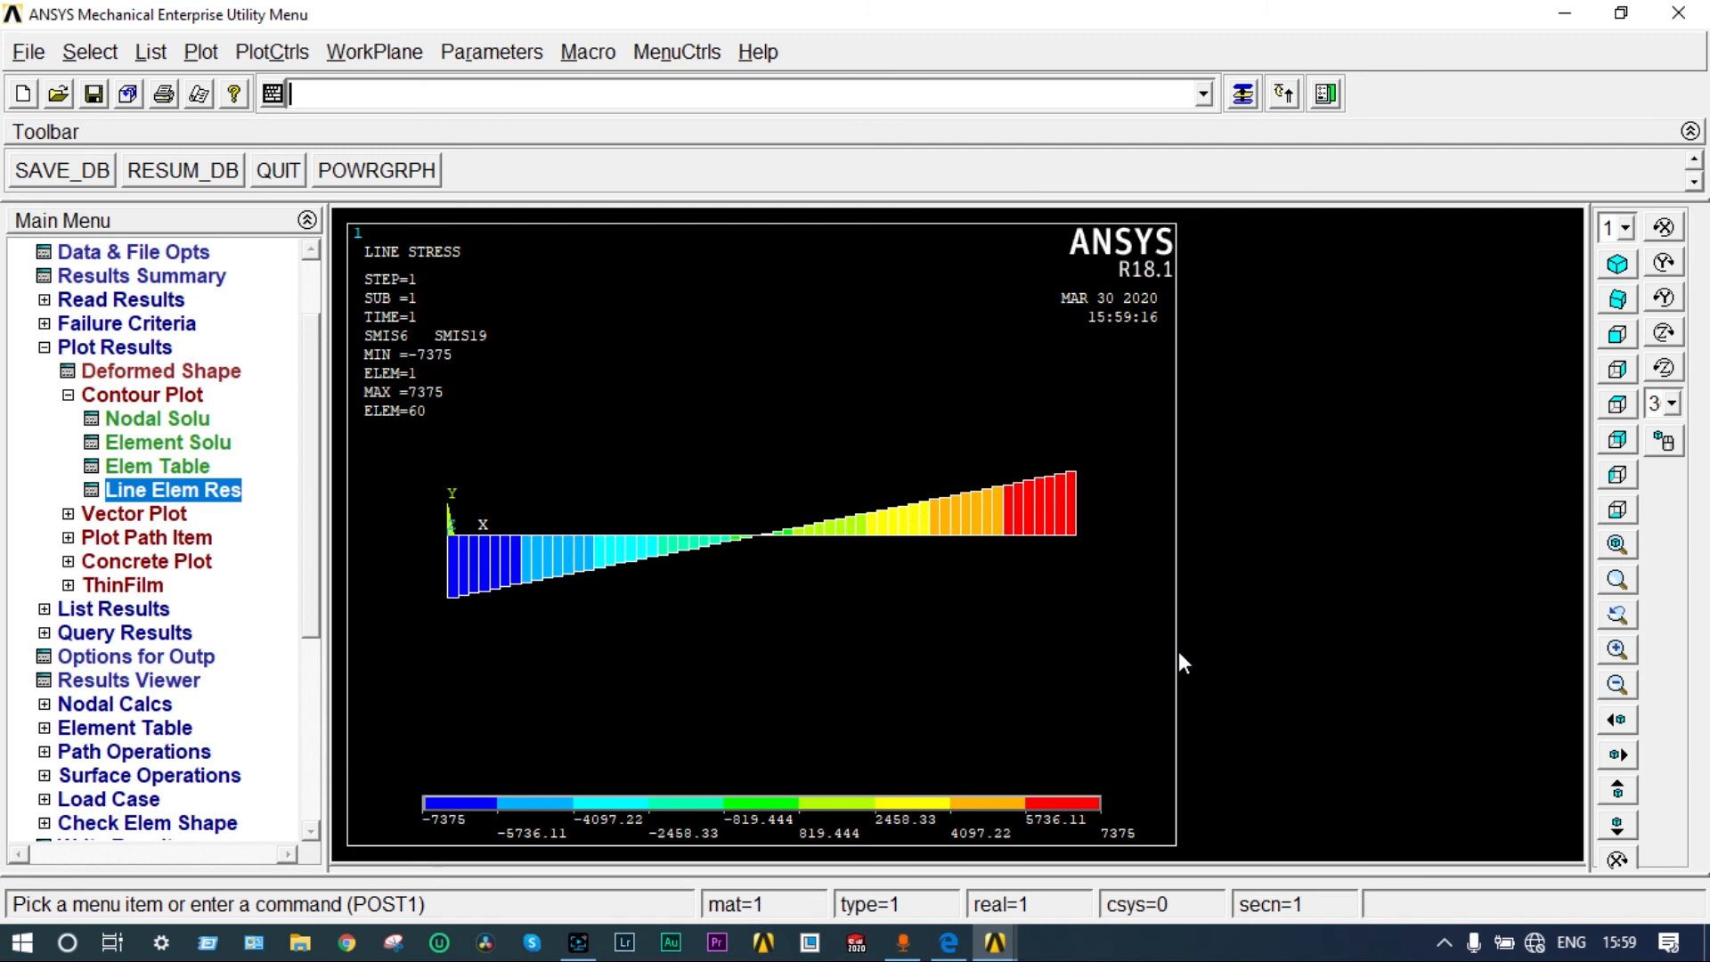
{"action": "mouse_move", "coordinate": [1170, 684]}
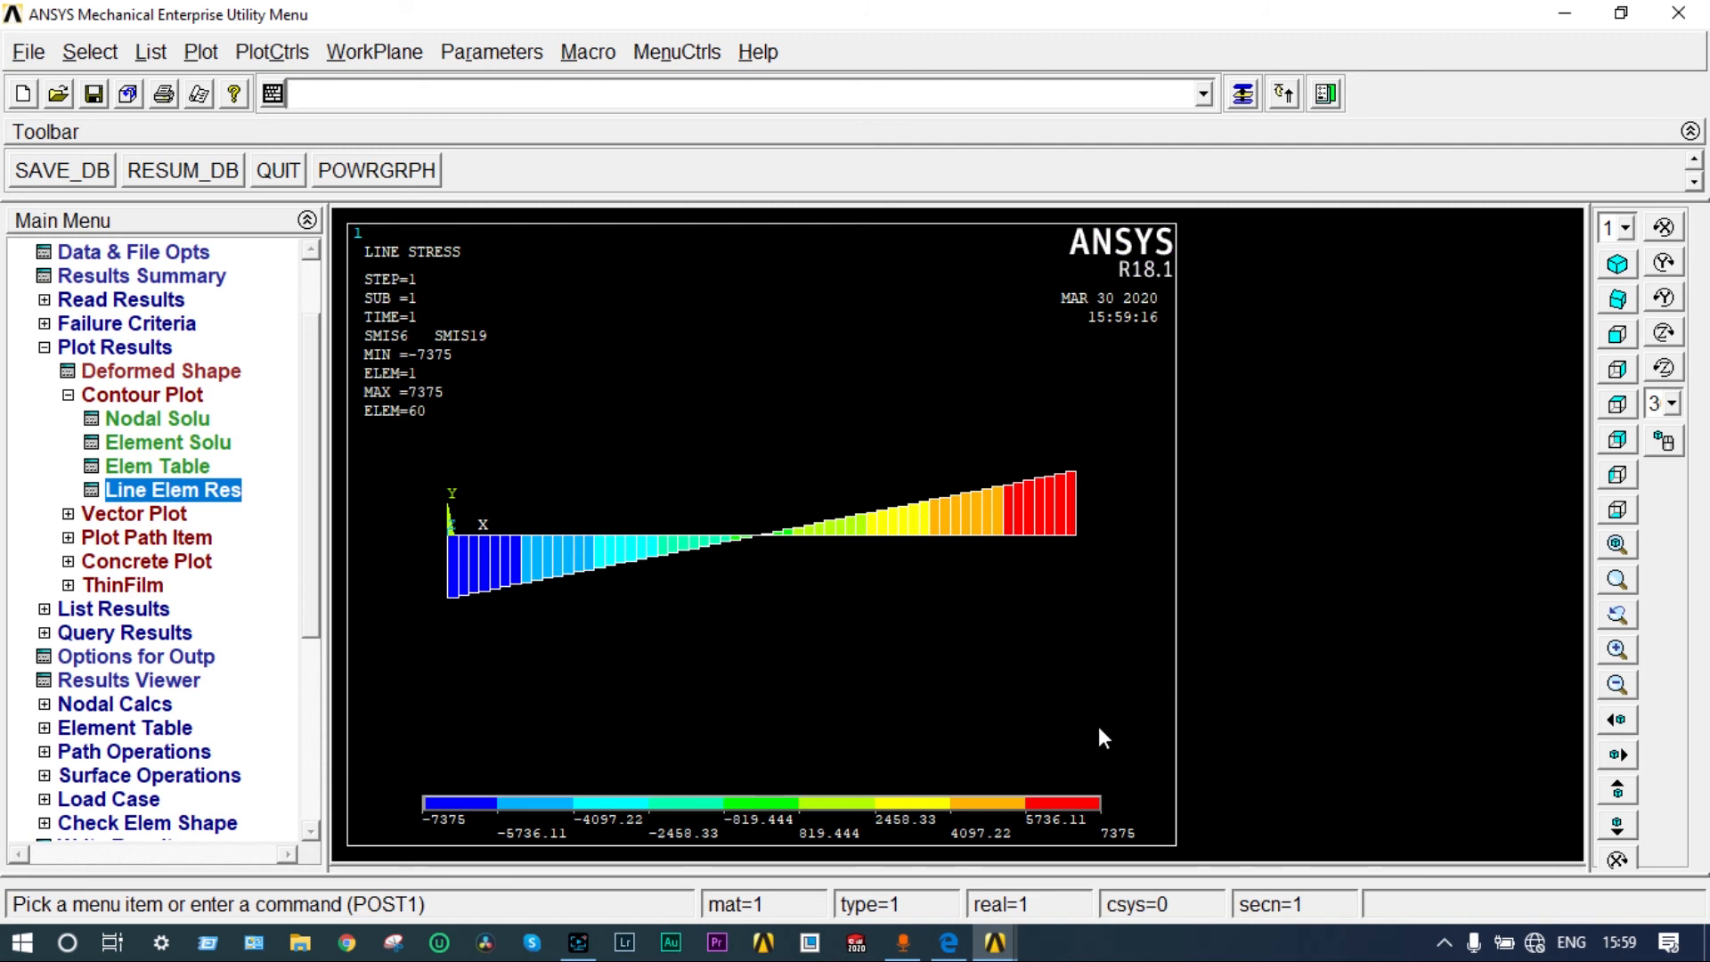
Step: Plot the shear-force diagram from SMIS6 and SMIS19, ranging -7375 to 7375
{"action": "left_click", "coordinate": [295, 94]}
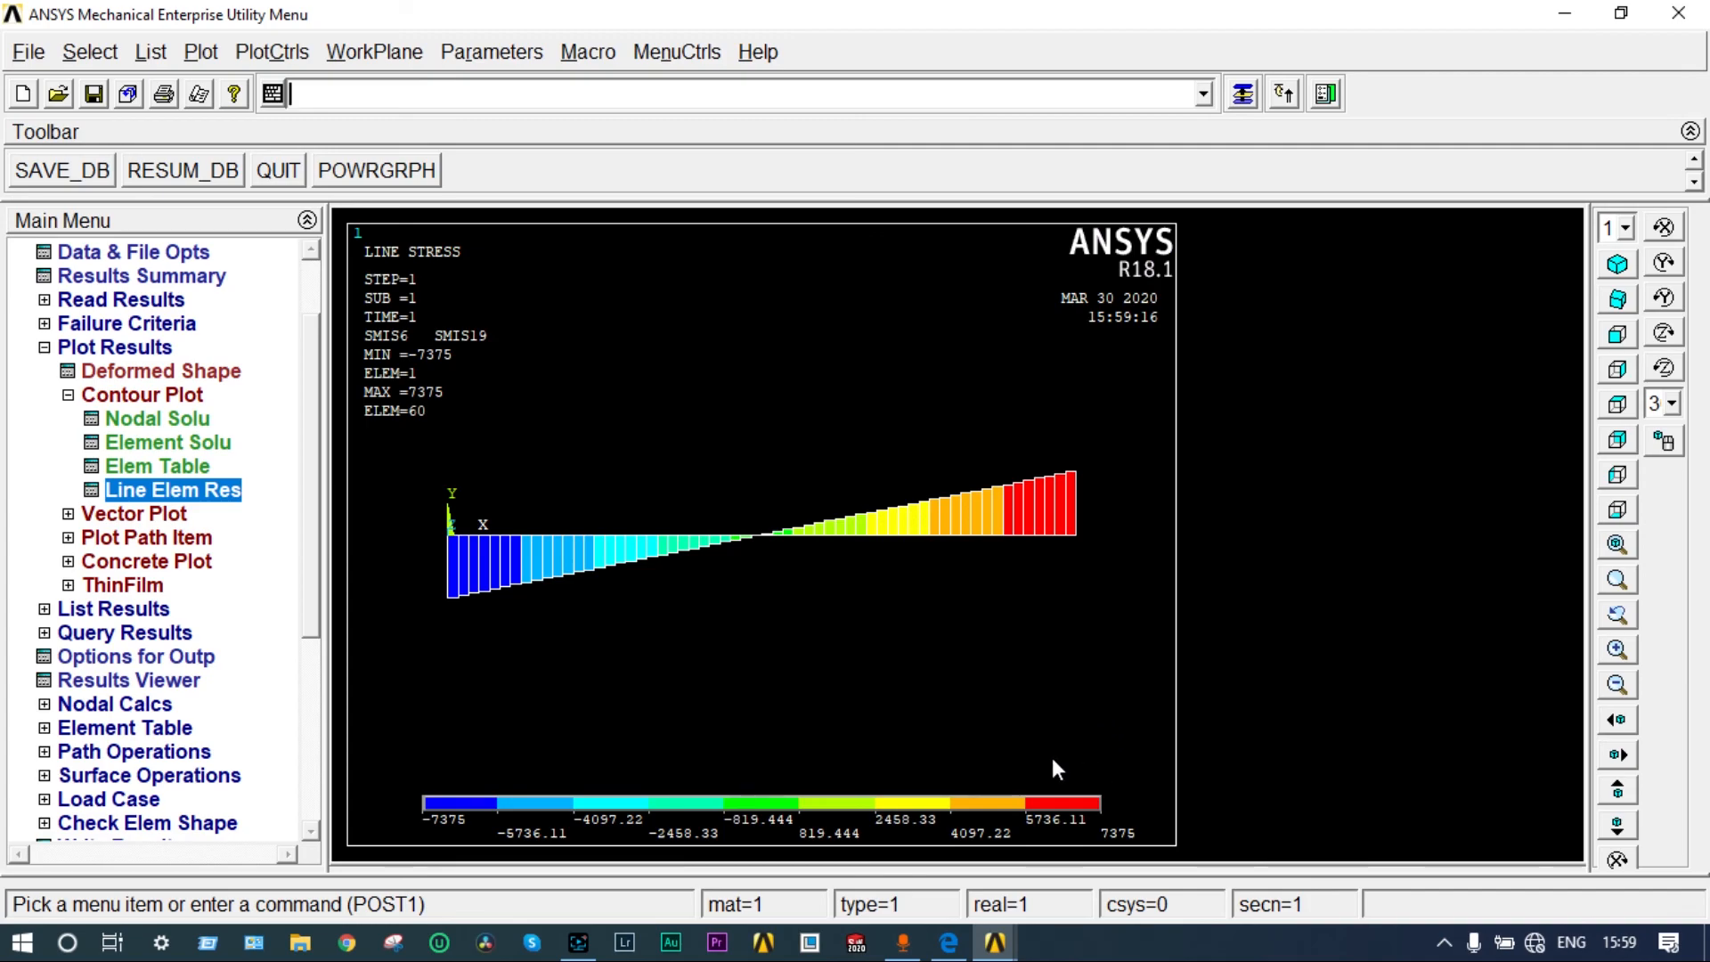
{"action": "mouse_move", "coordinate": [480, 729]}
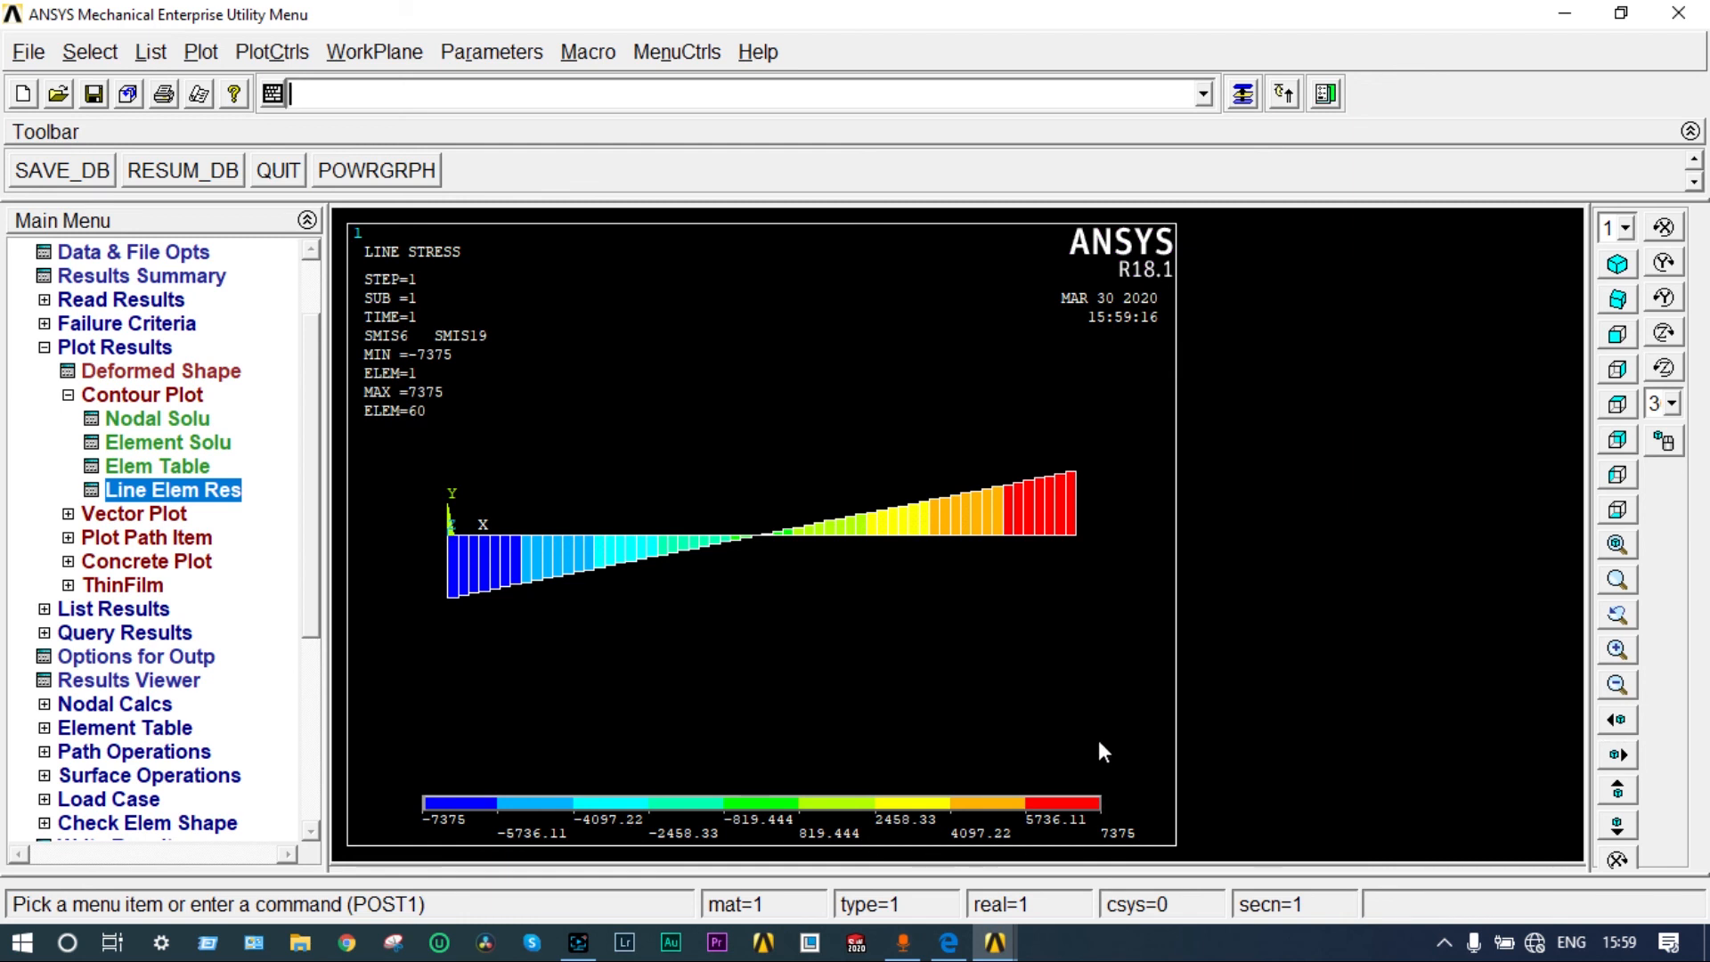
{"action": "mouse_move", "coordinate": [719, 583]}
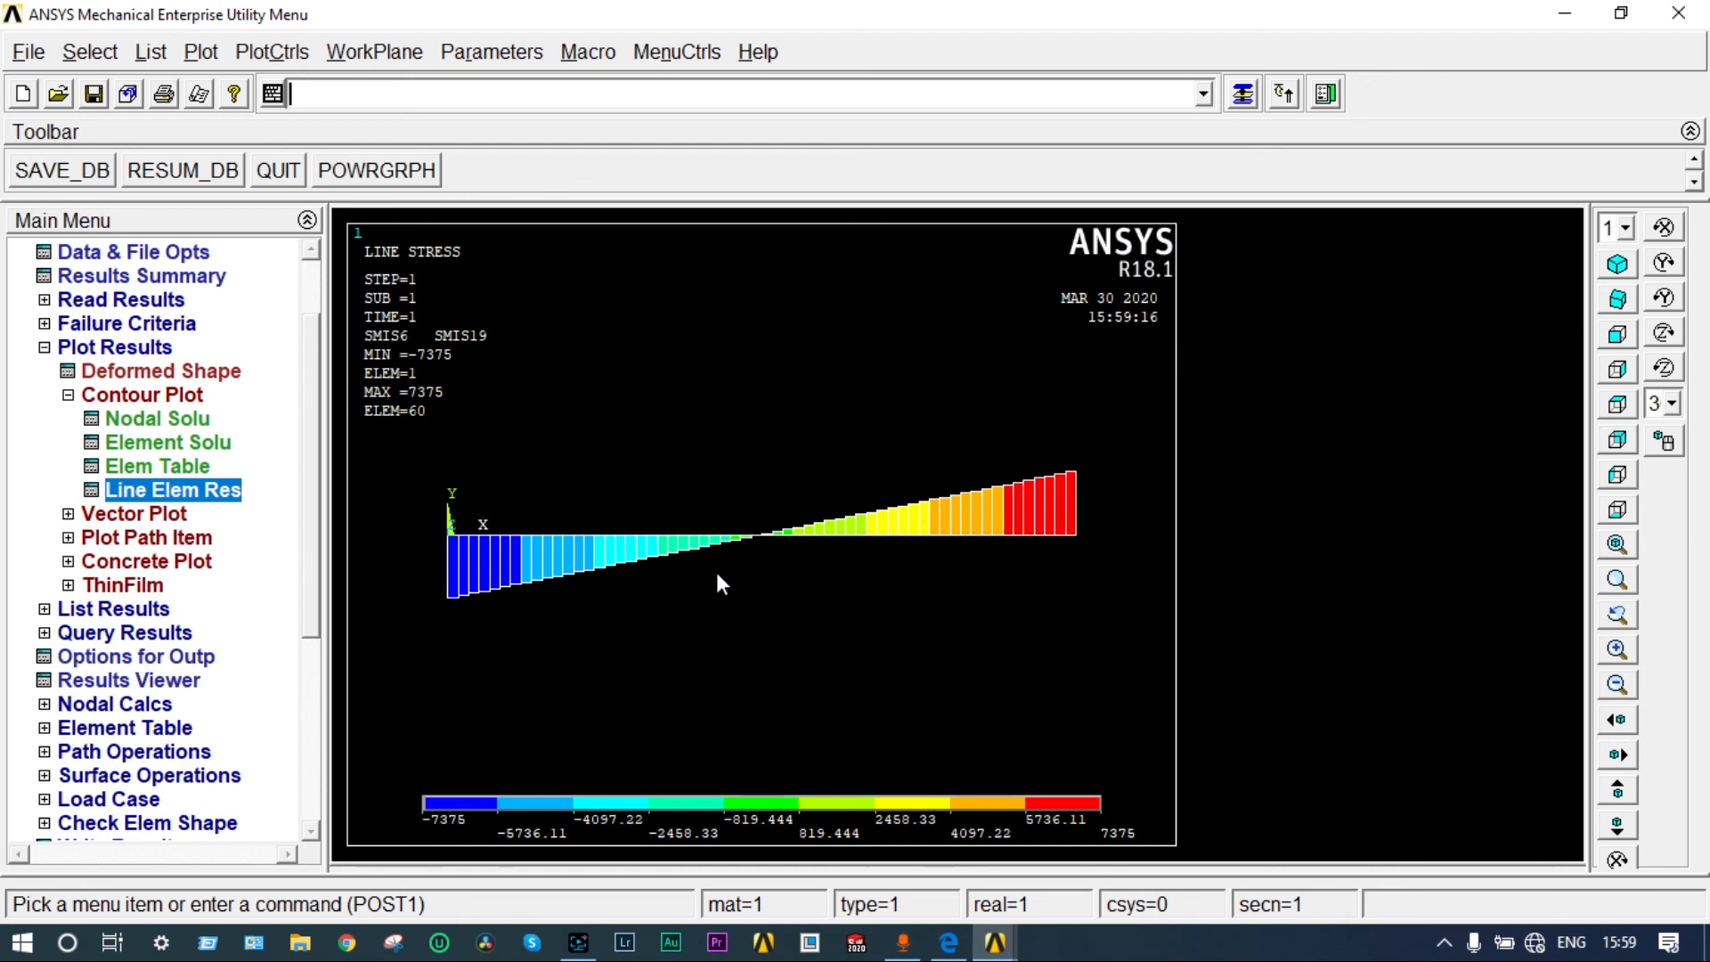
{"action": "mouse_move", "coordinate": [690, 510]}
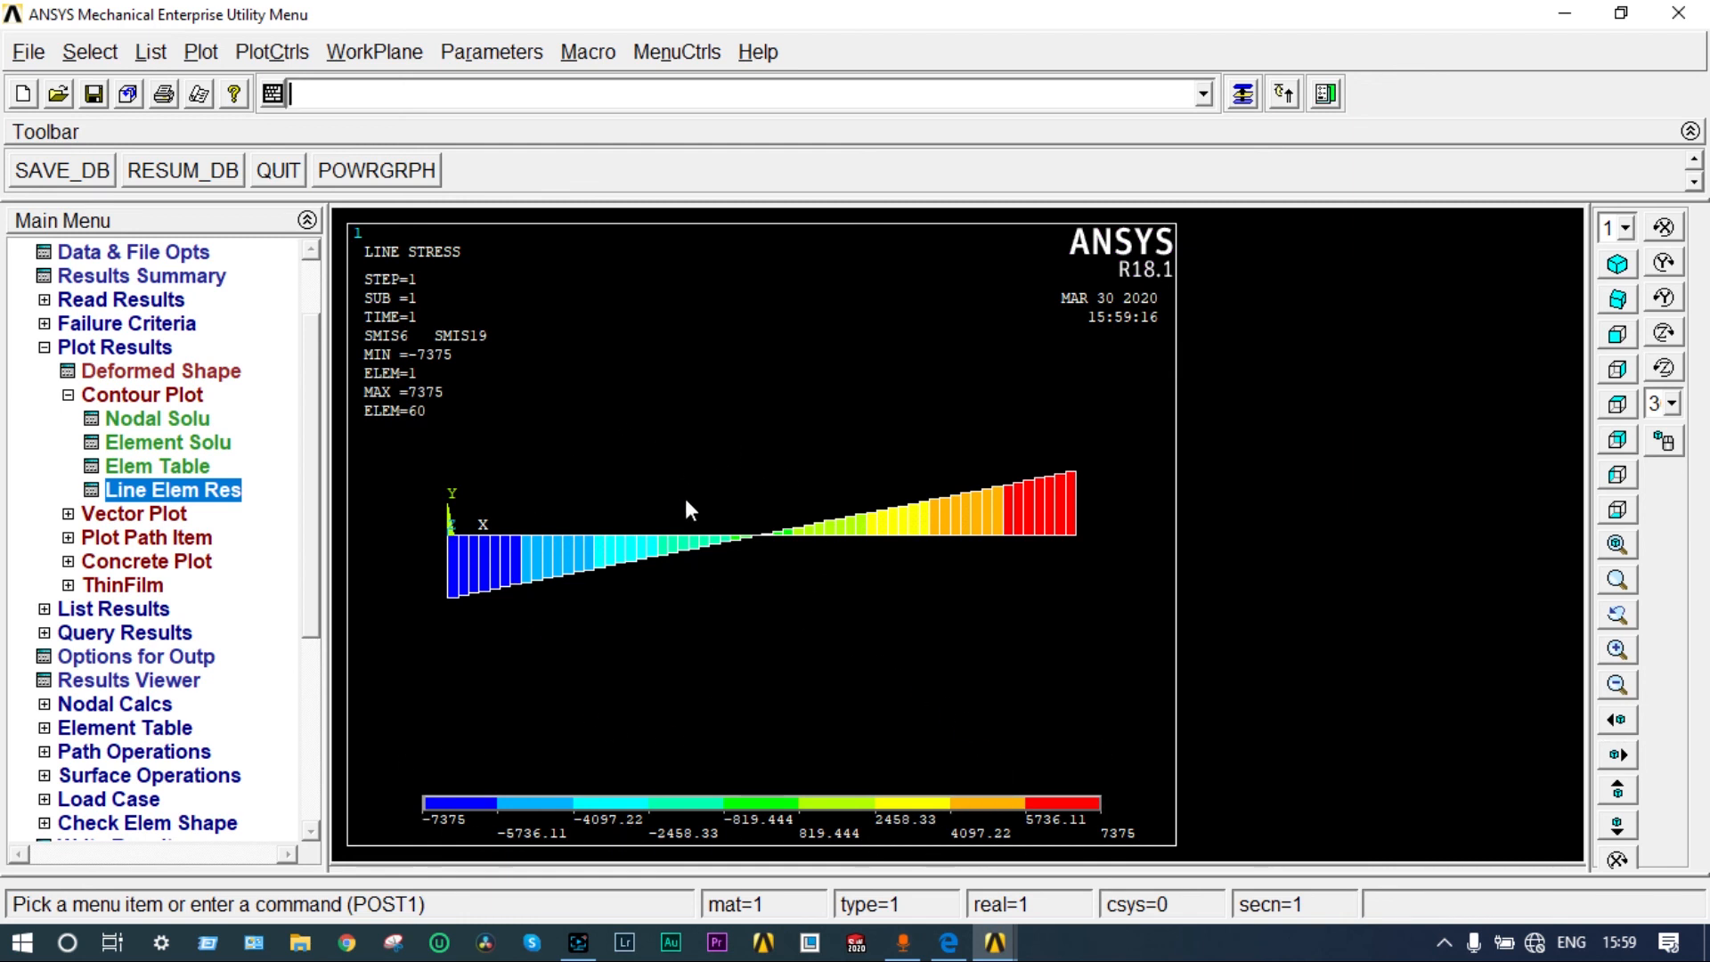
{"action": "mouse_move", "coordinate": [752, 607]}
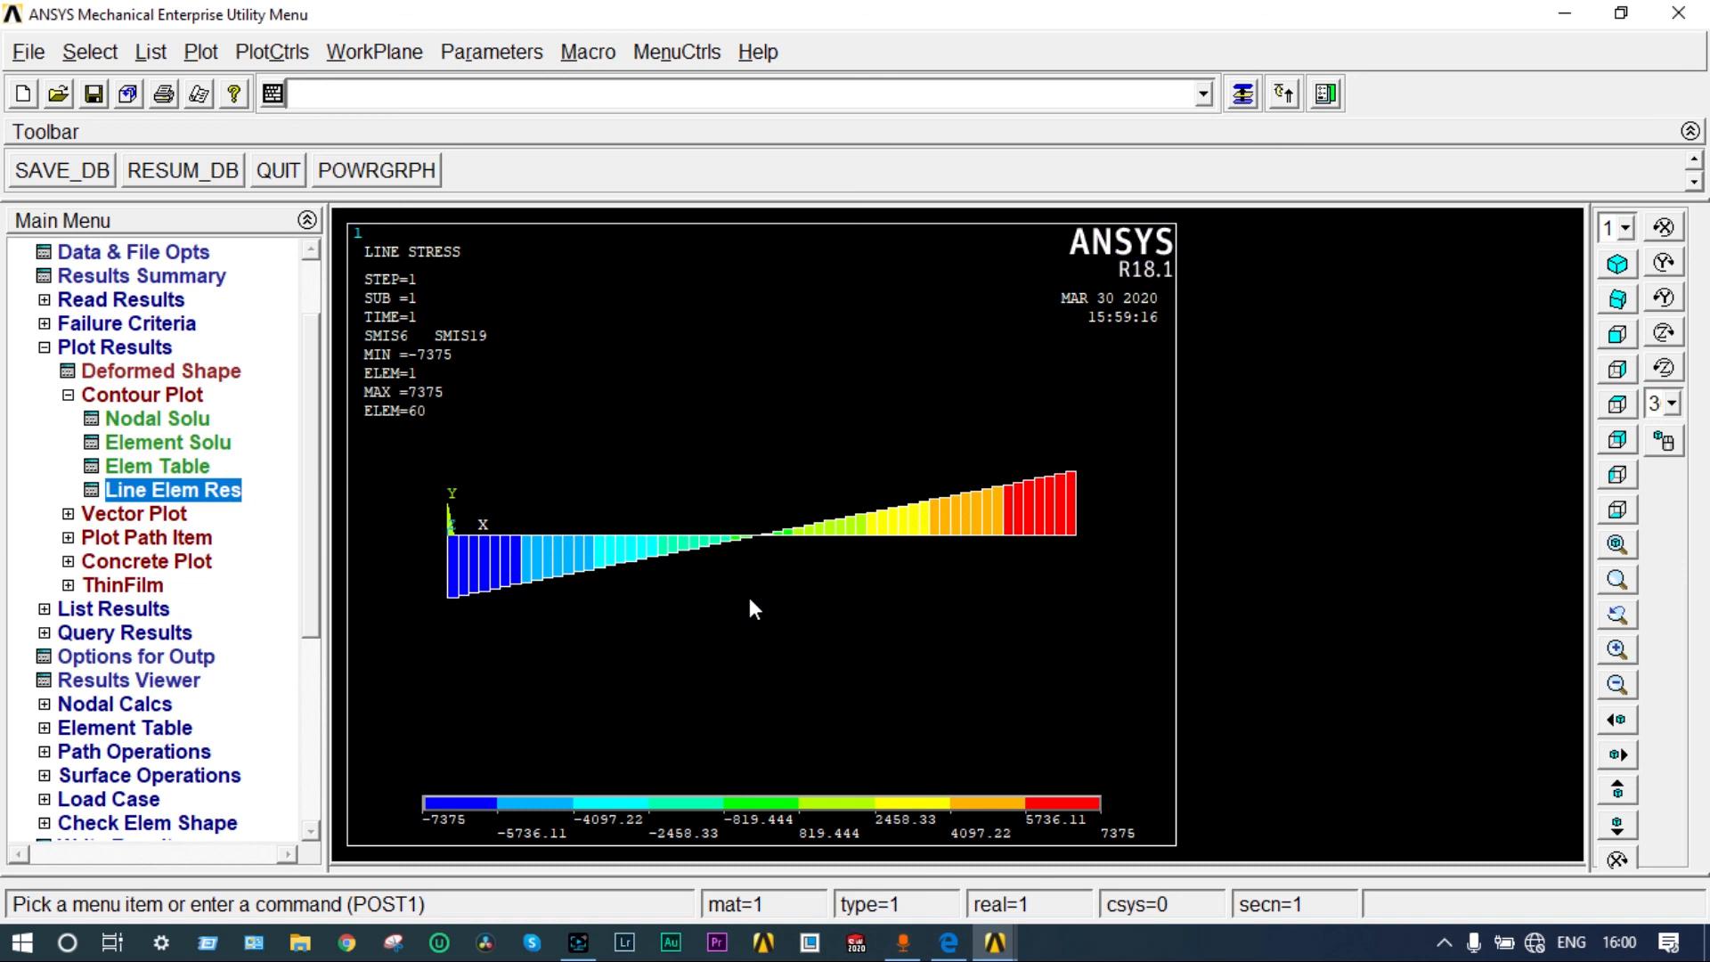
{"action": "left_click", "coordinate": [289, 94]}
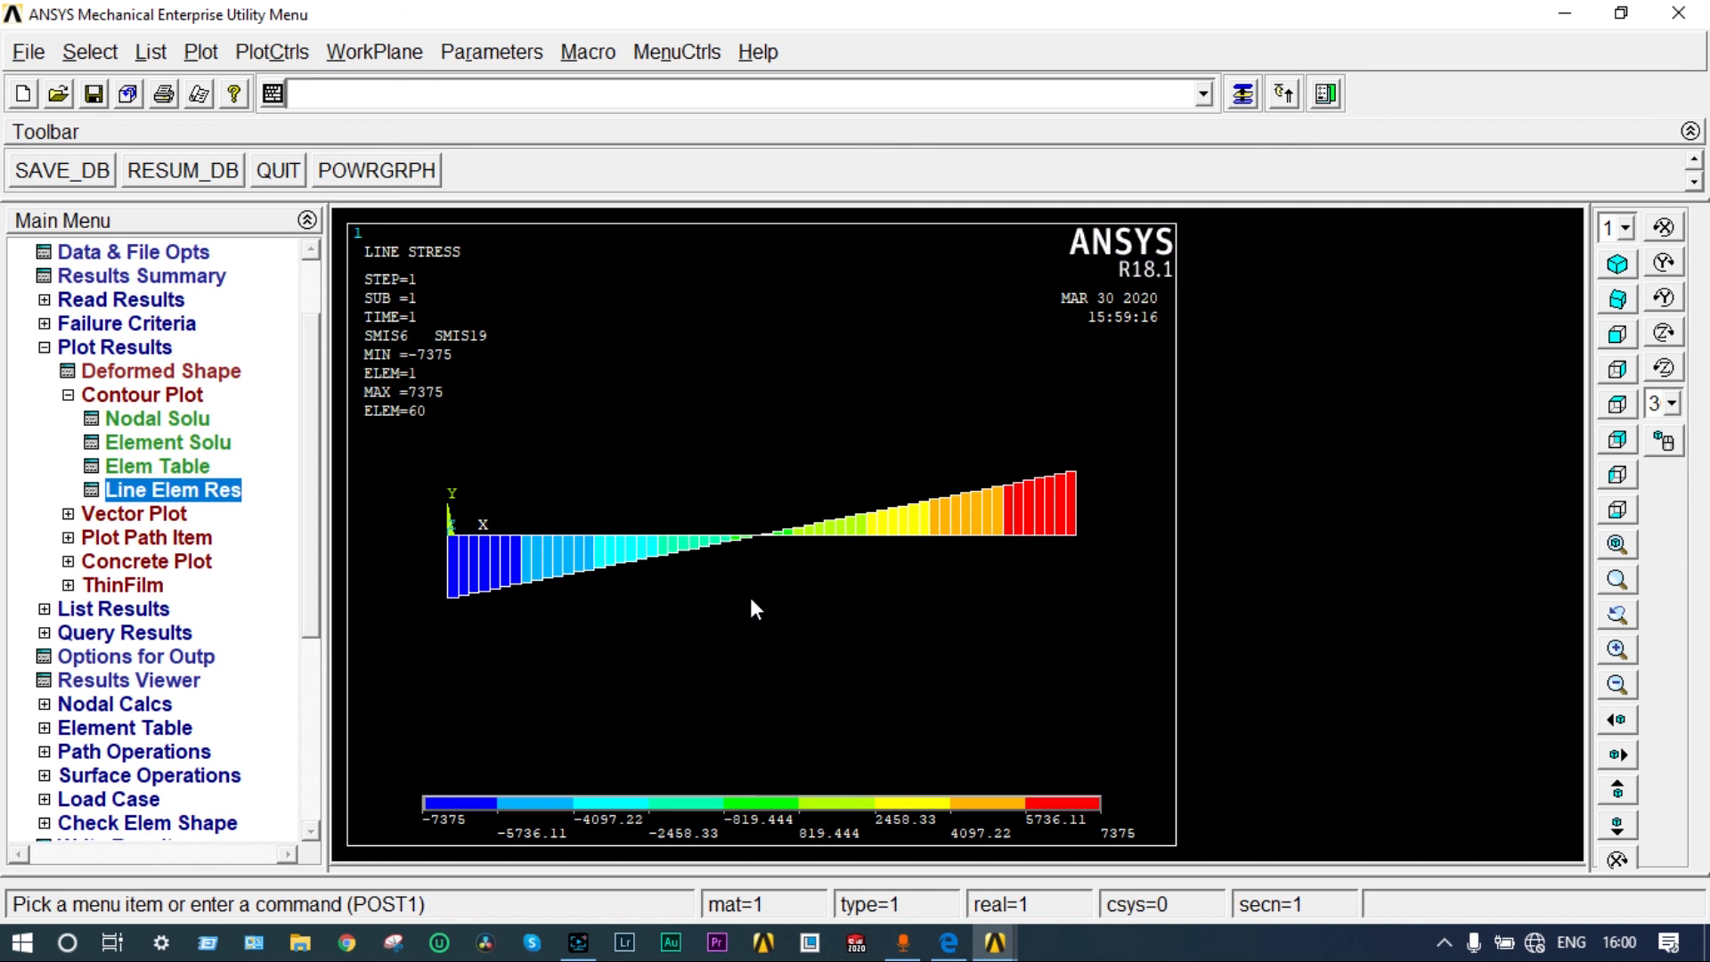
{"action": "left_click", "coordinate": [291, 93]}
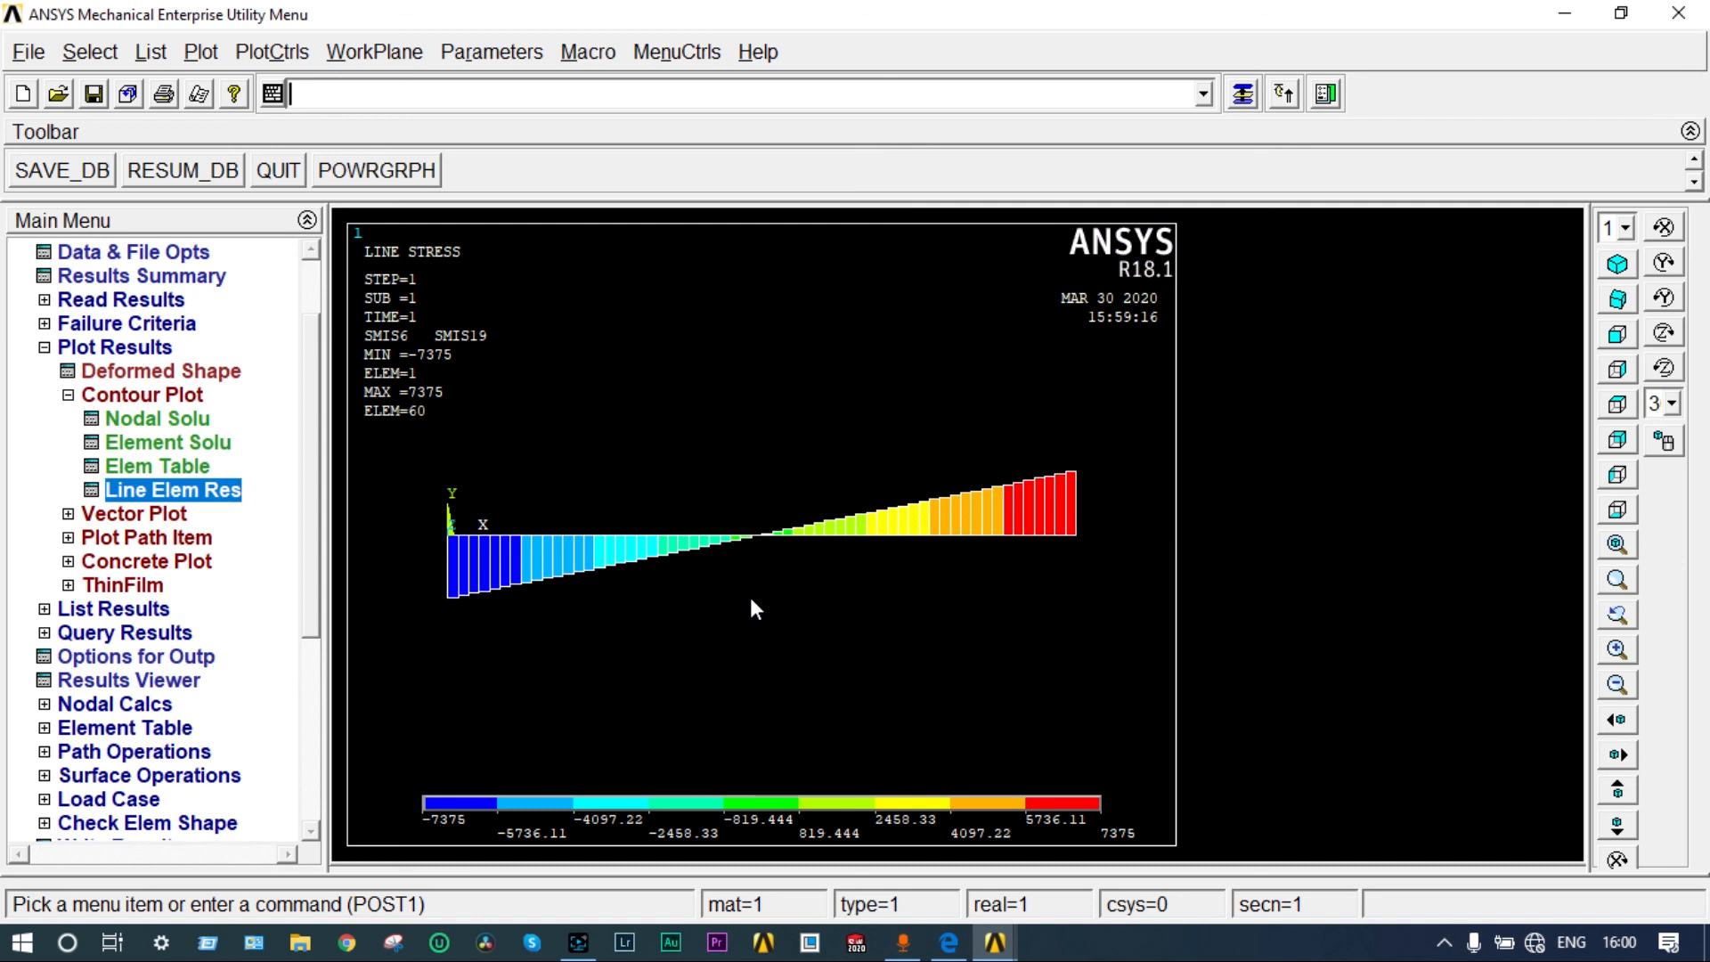